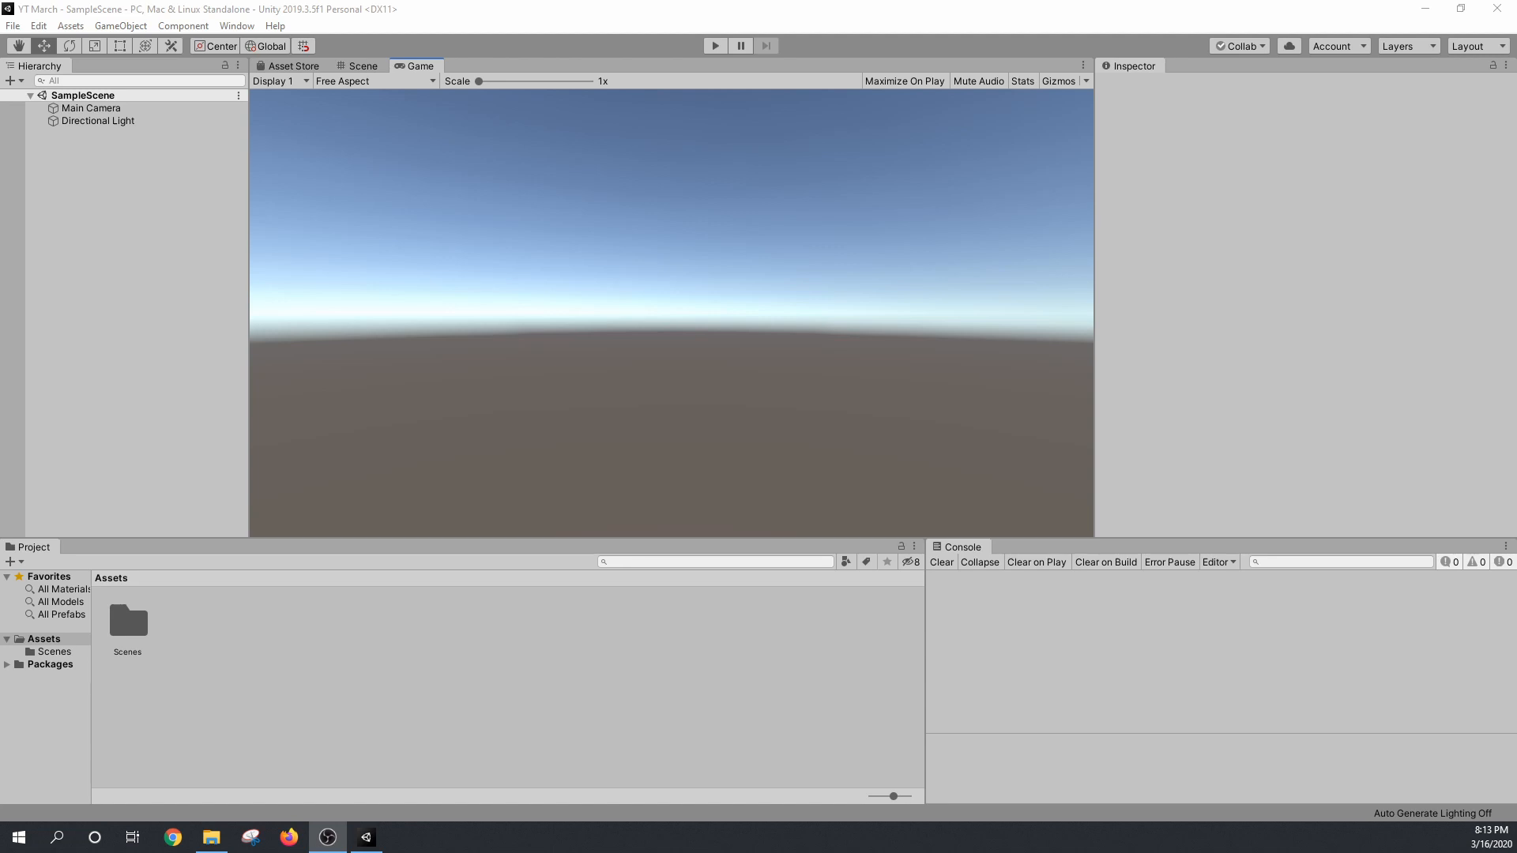
{"action": "mouse_move", "coordinate": [474, 716]}
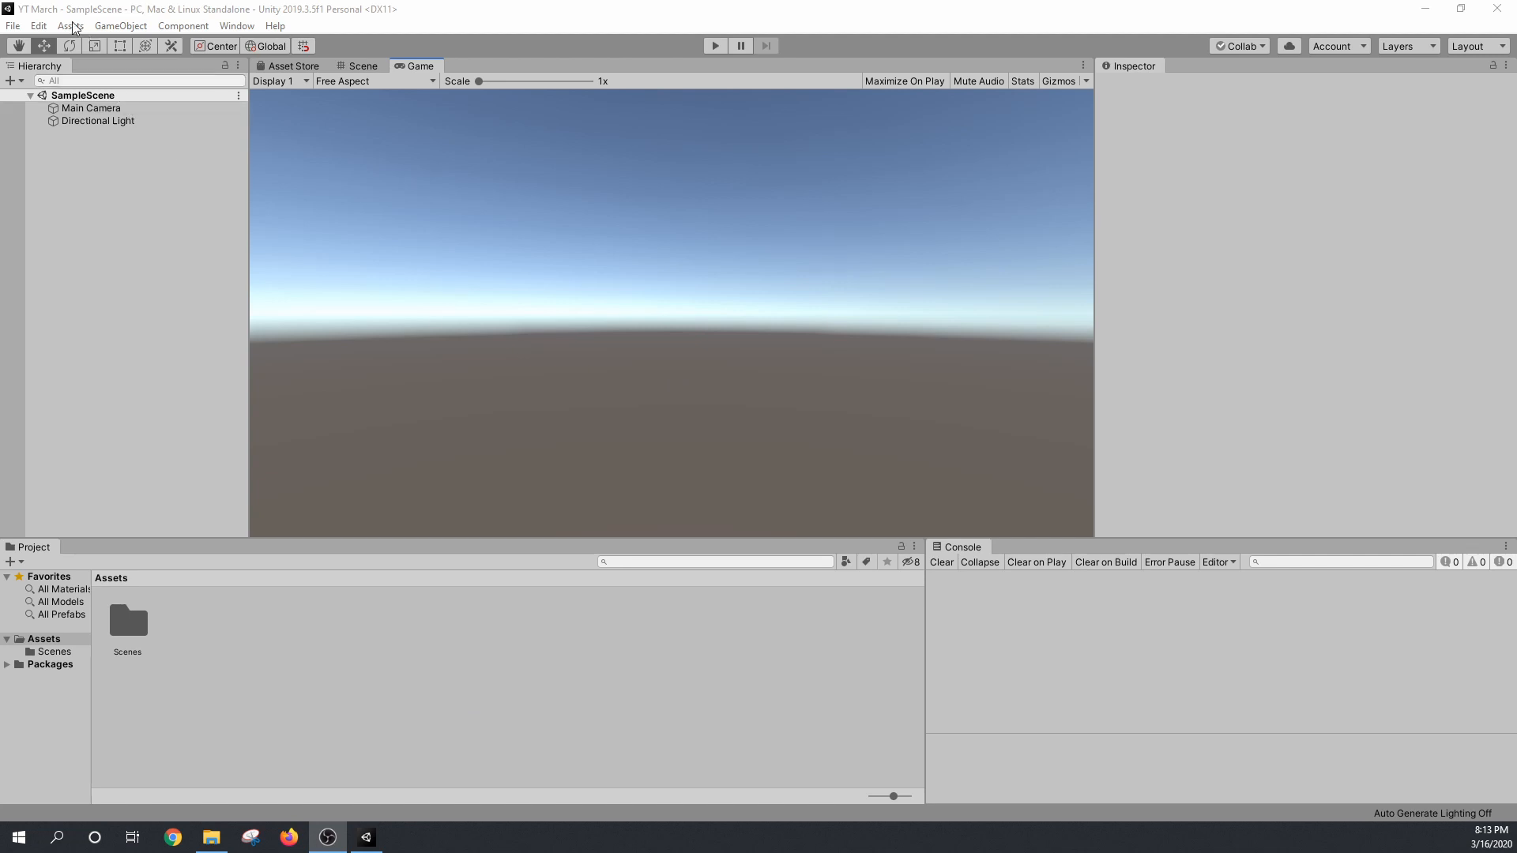
Step: Import POLYGON_SciFiCity_Unity_Package_2017_1.unitypackage through Assets > Import Package > Custom Package
{"action": "left_click", "coordinate": [68, 25]}
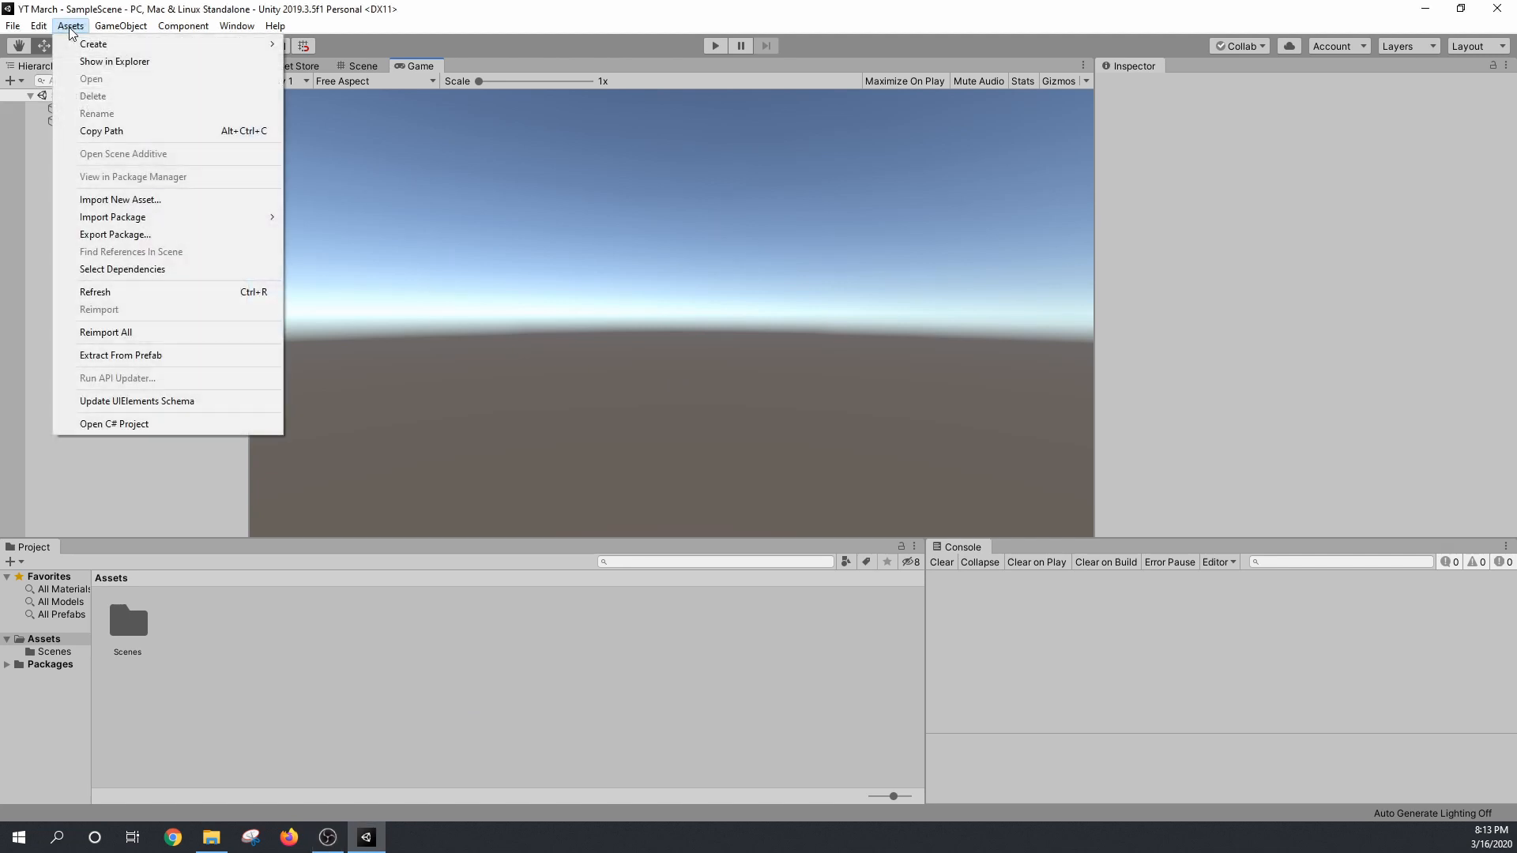
{"action": "mouse_move", "coordinate": [112, 216]}
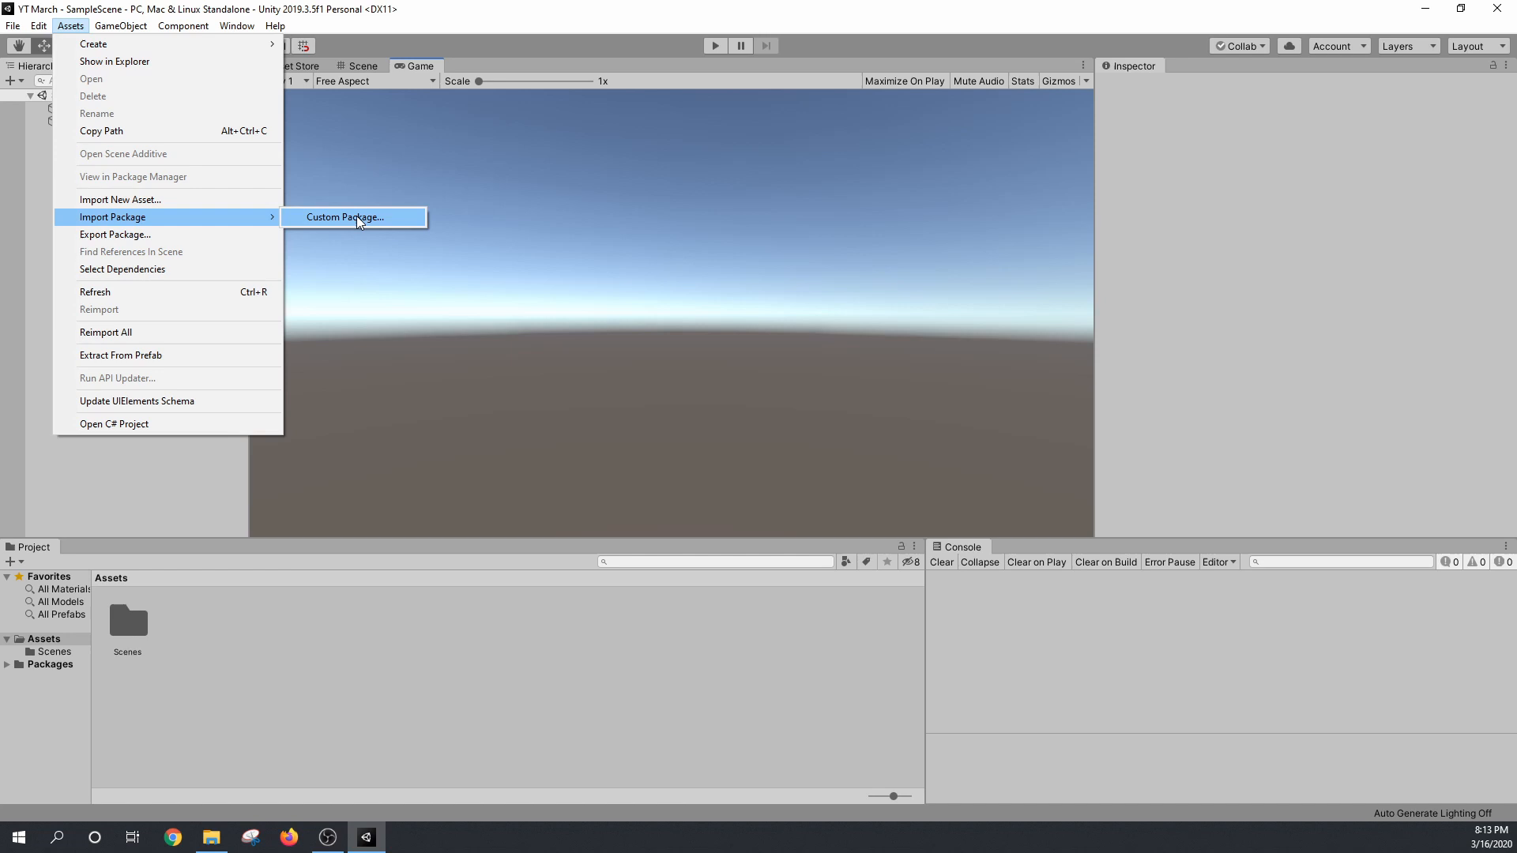
{"action": "left_click", "coordinate": [342, 216]}
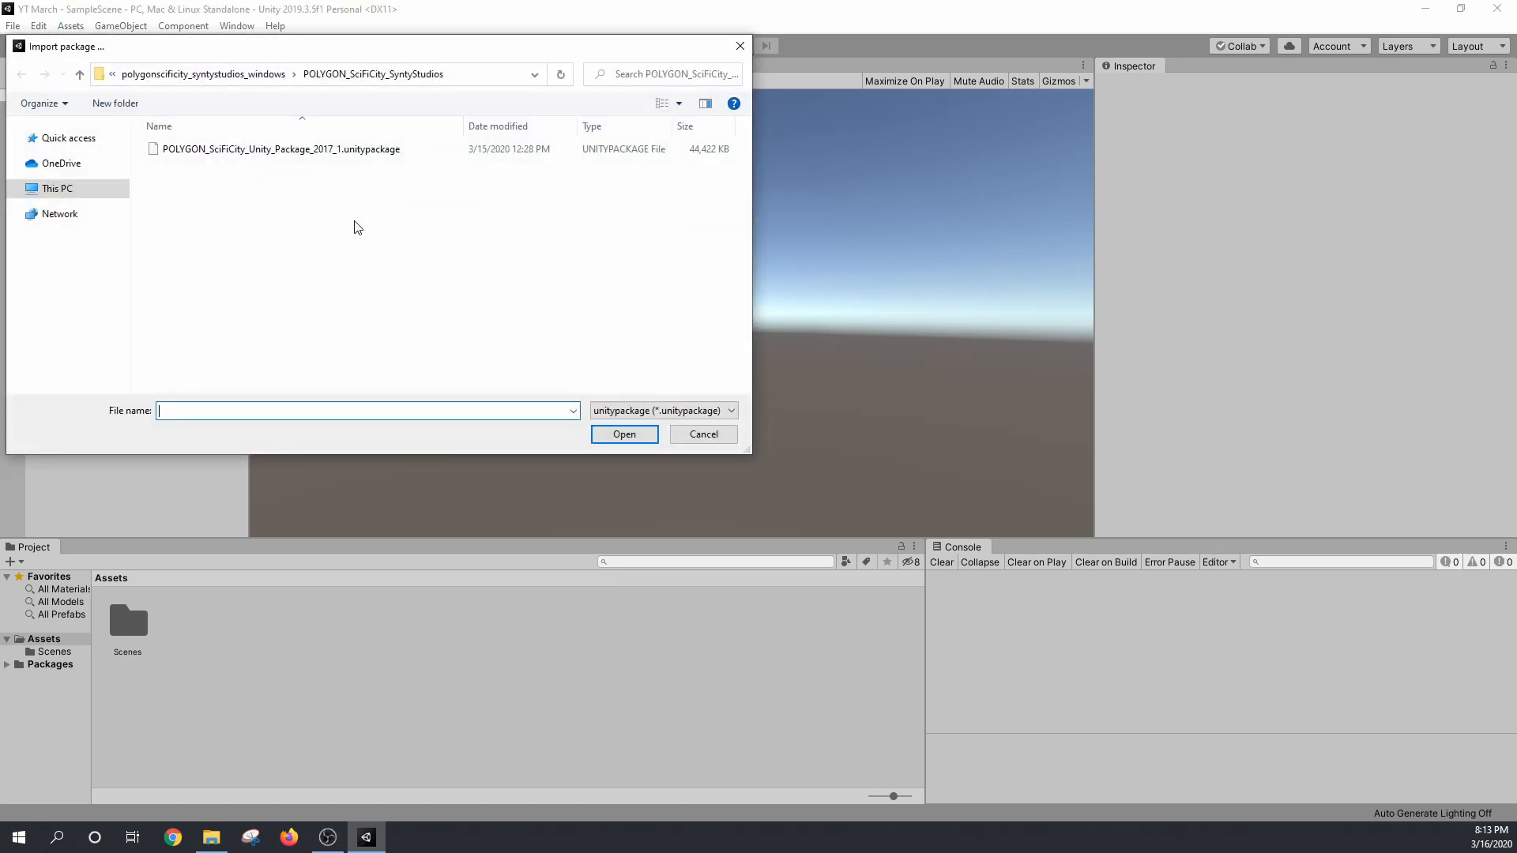
{"action": "left_click", "coordinate": [280, 148]}
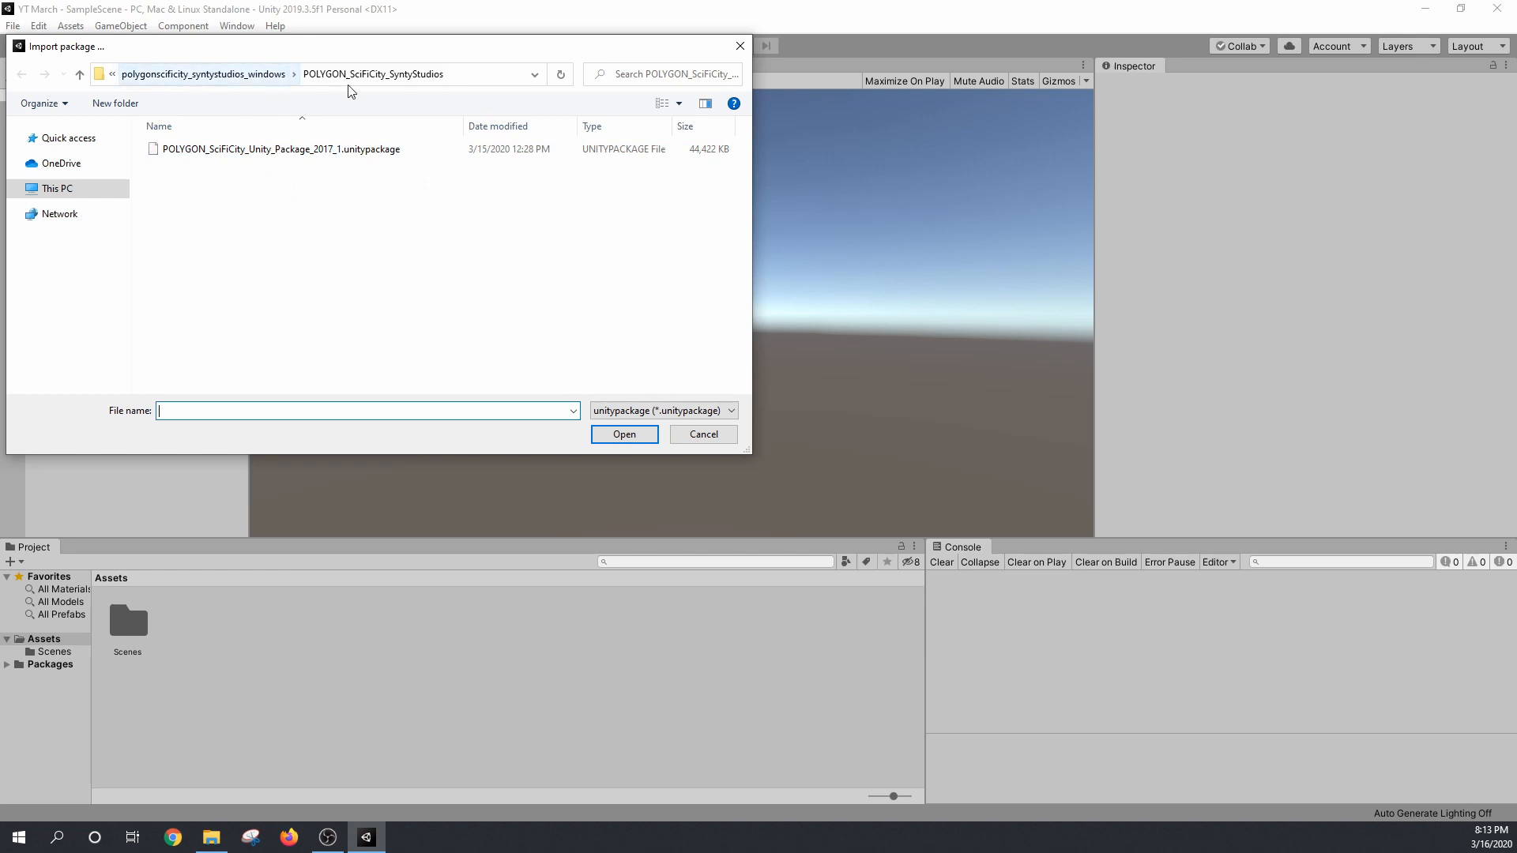
{"action": "left_click", "coordinate": [278, 147]}
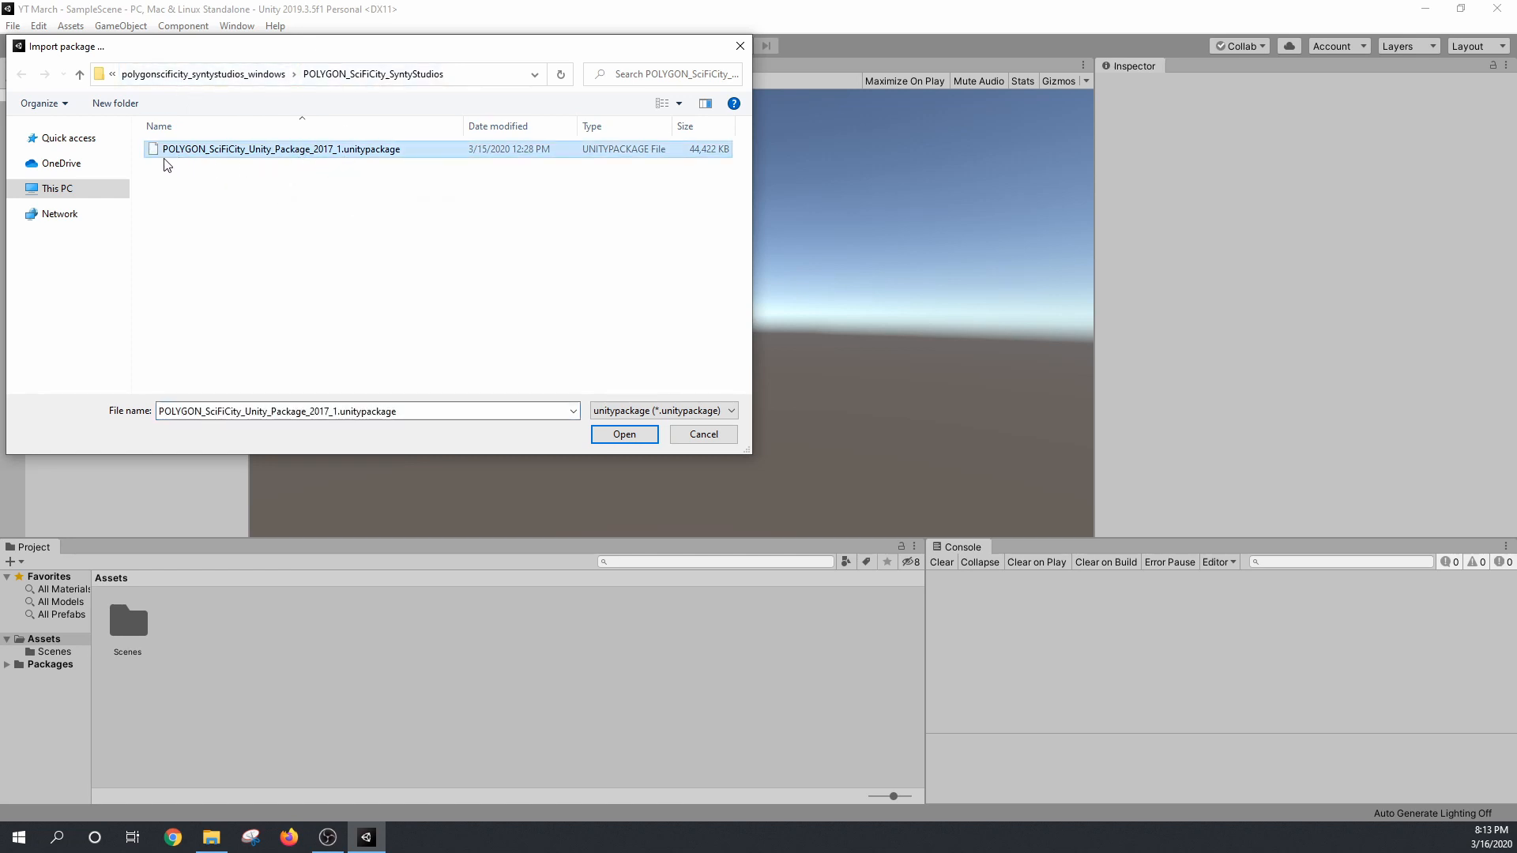
{"action": "left_click", "coordinate": [280, 150]}
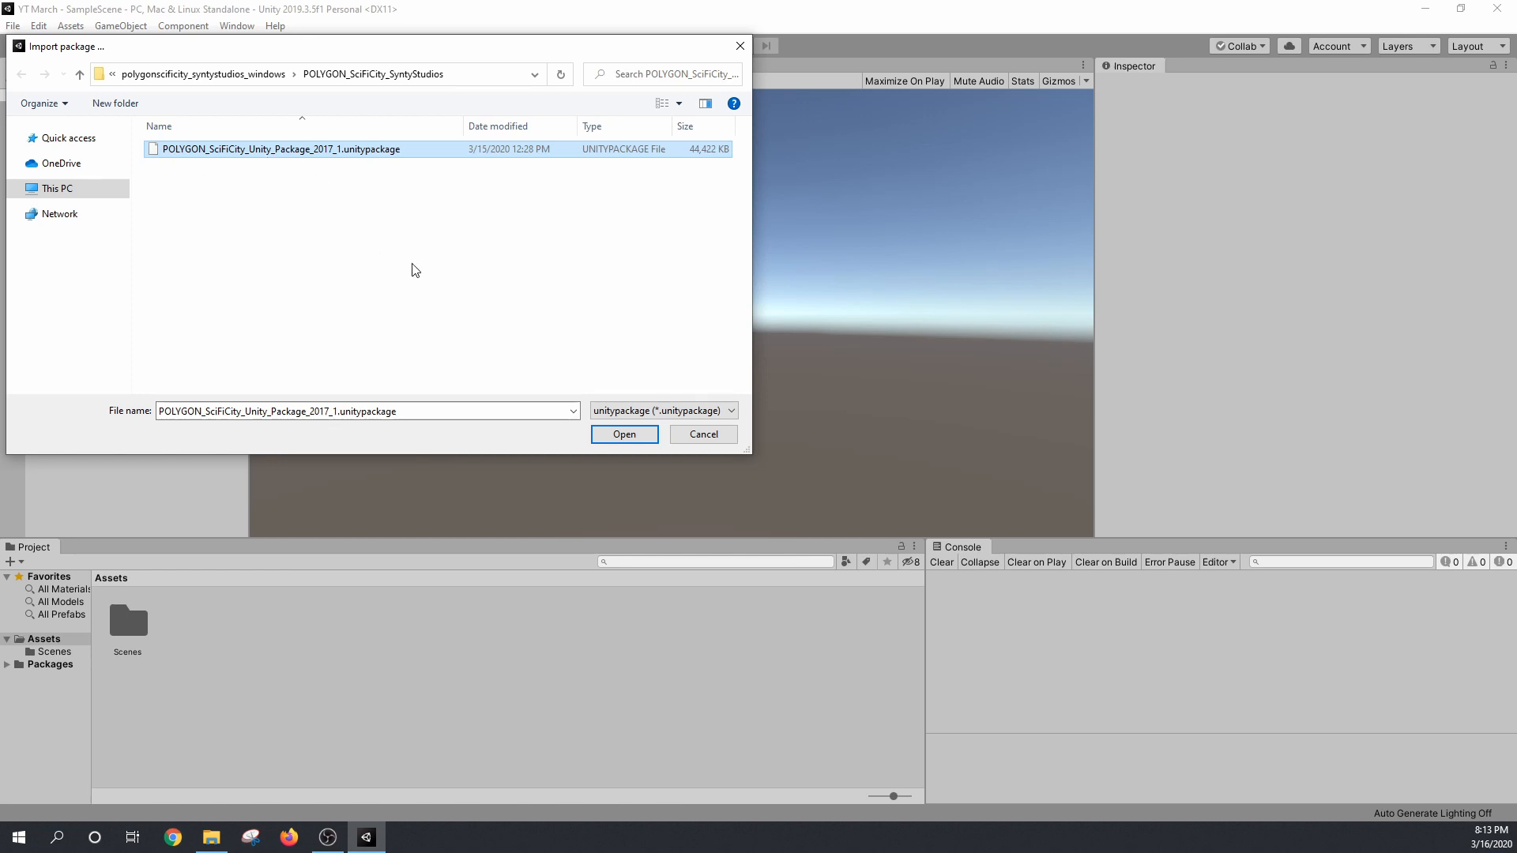
{"action": "left_click", "coordinate": [624, 434]}
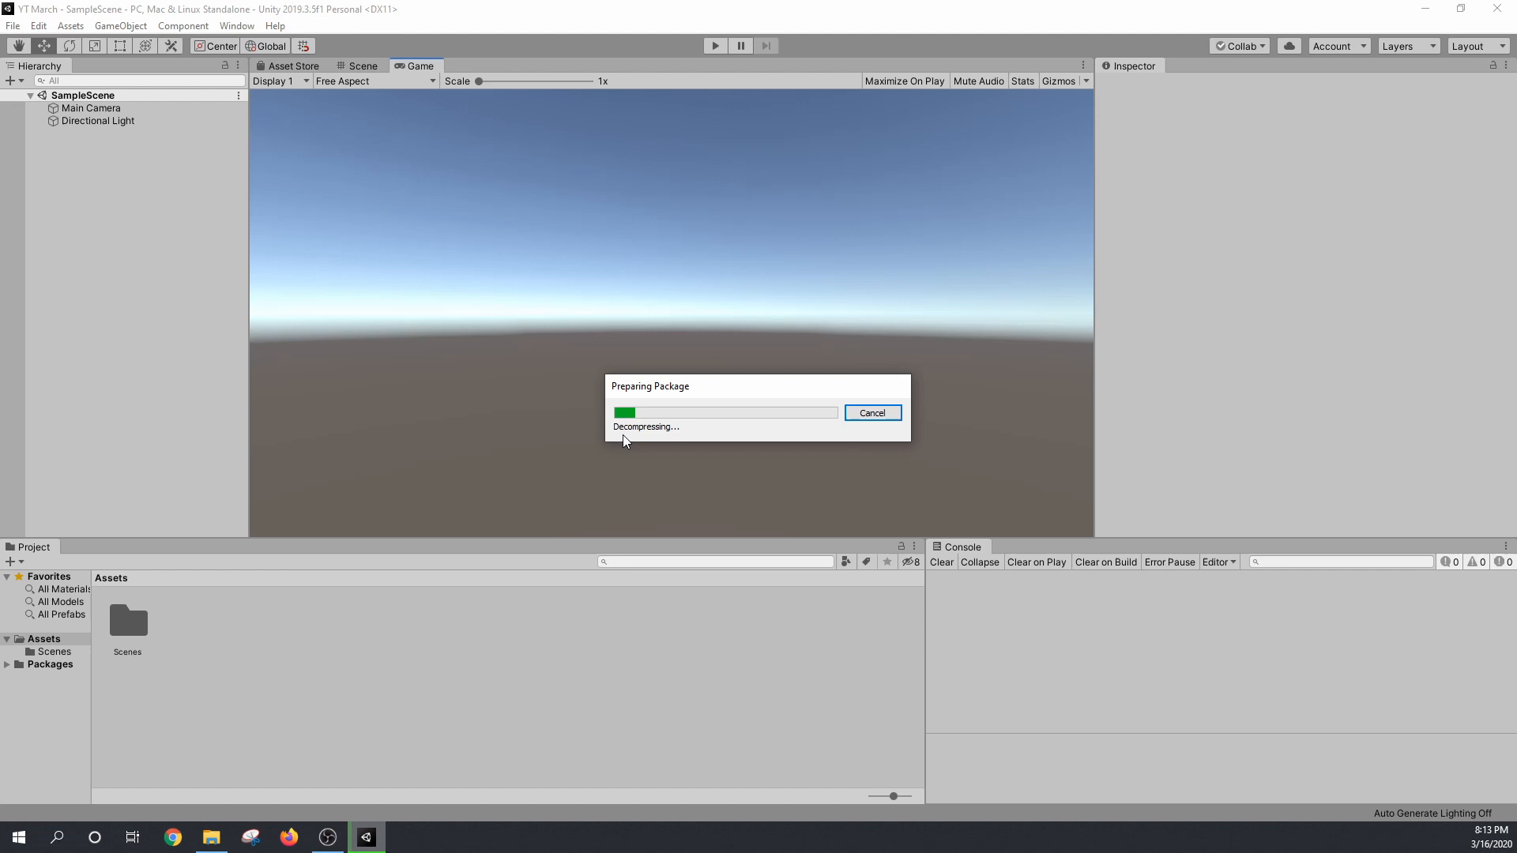
{"action": "mouse_move", "coordinate": [609, 443]}
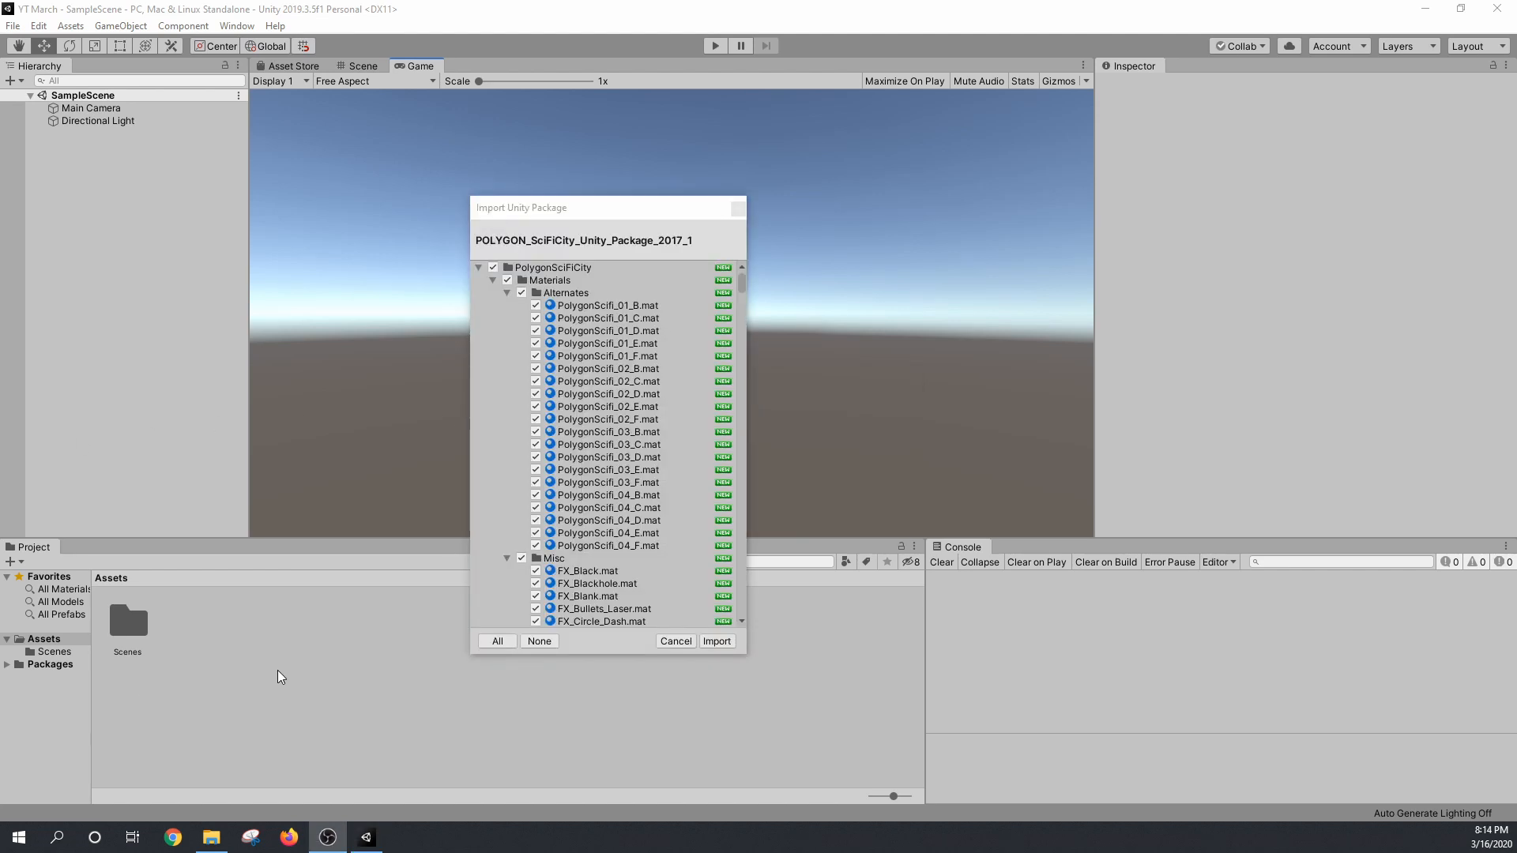
{"action": "mouse_move", "coordinate": [474, 677]}
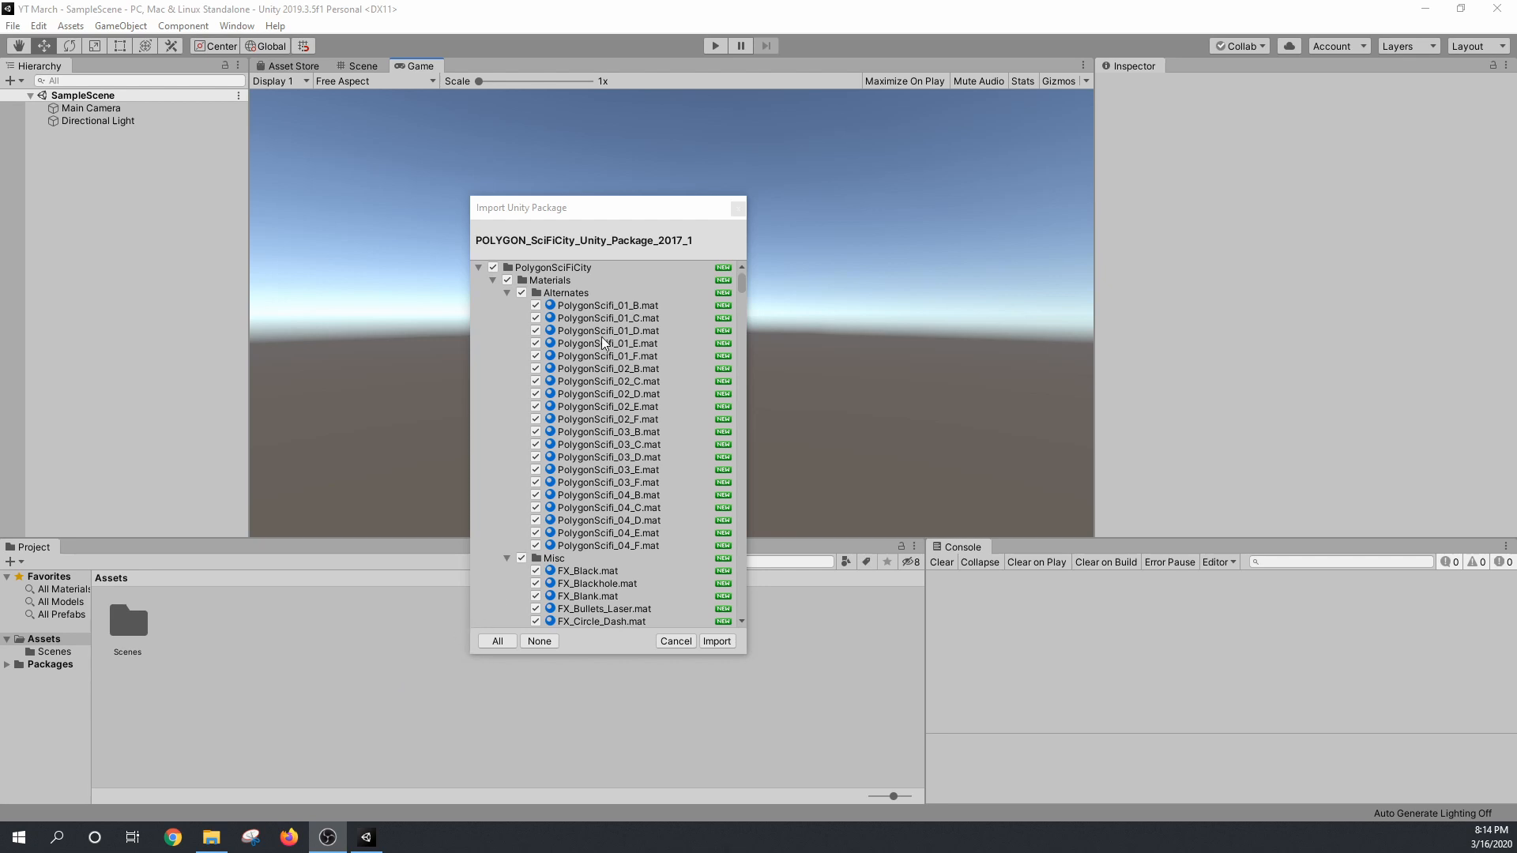
Step: Scroll through the SciFi City item list, keep everything ticked, and import it all
{"action": "scroll", "scroll_direction": "down", "scroll_amount": 3}
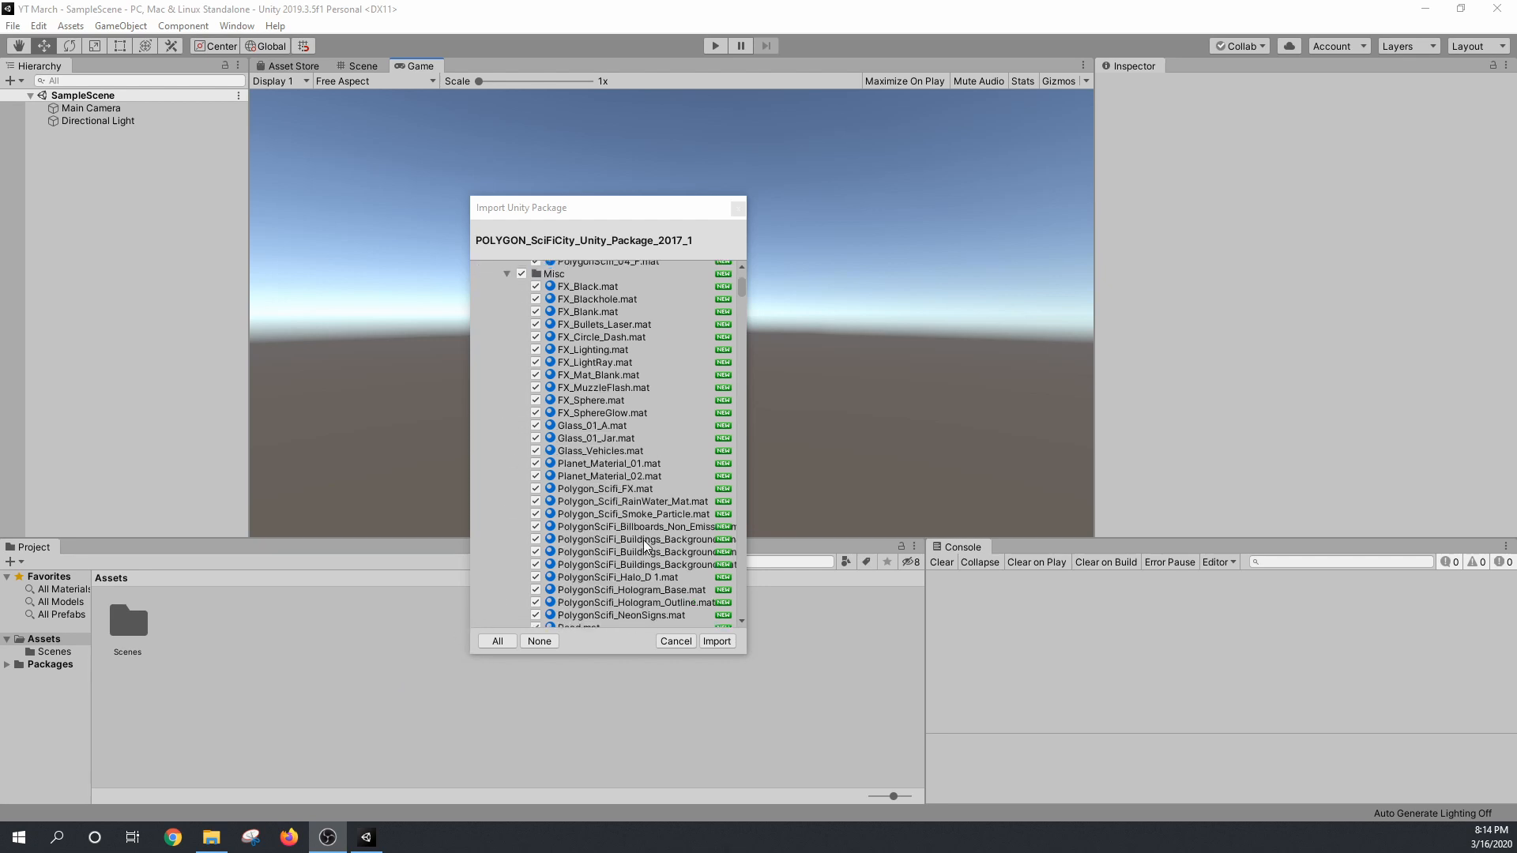
{"action": "scroll", "scroll_direction": "down", "scroll_amount": 3}
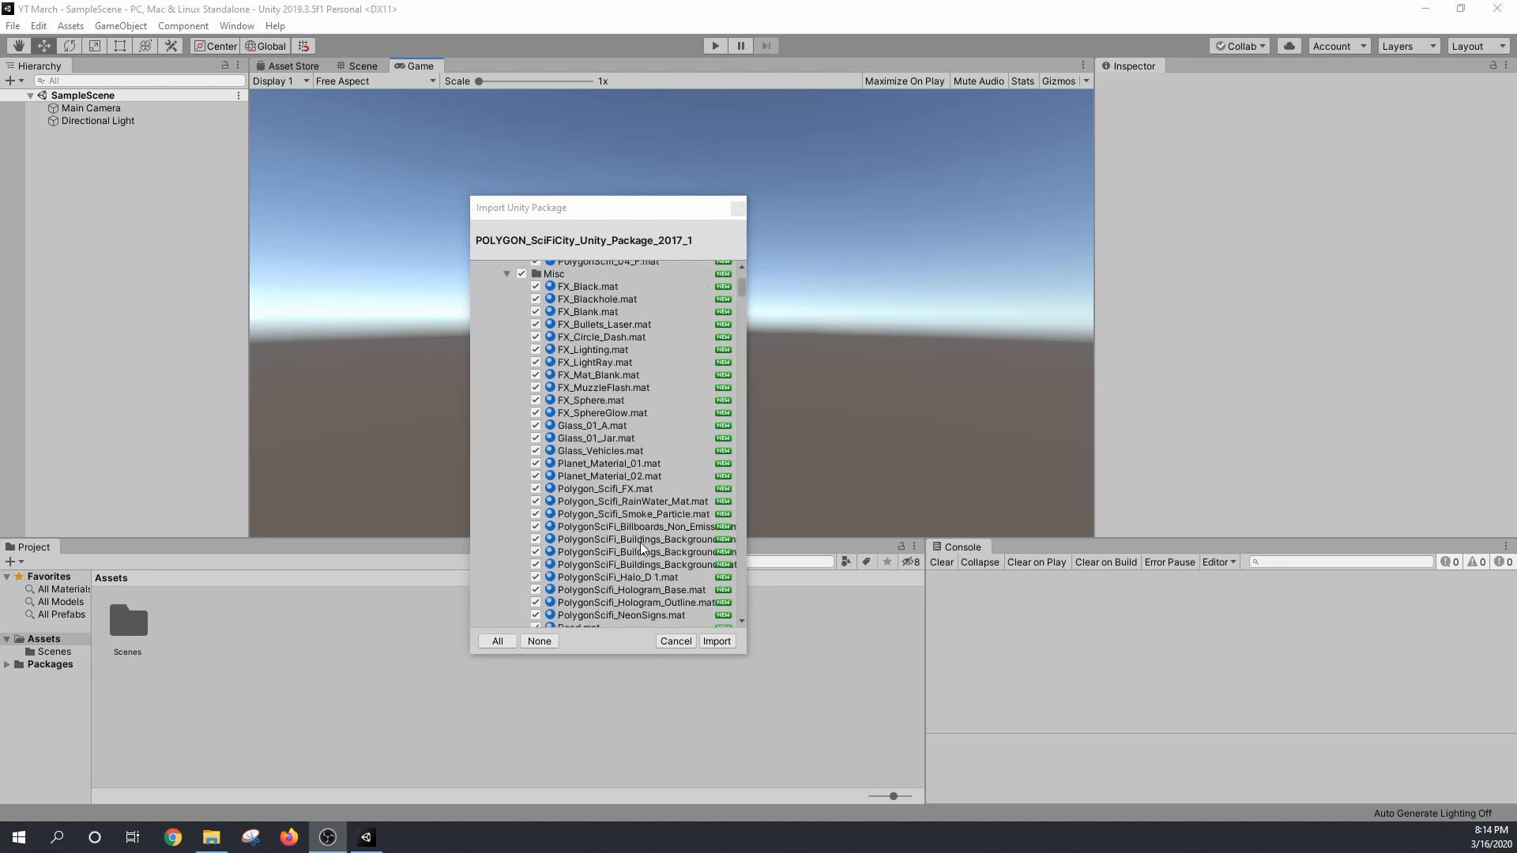
{"action": "left_click", "coordinate": [717, 641]}
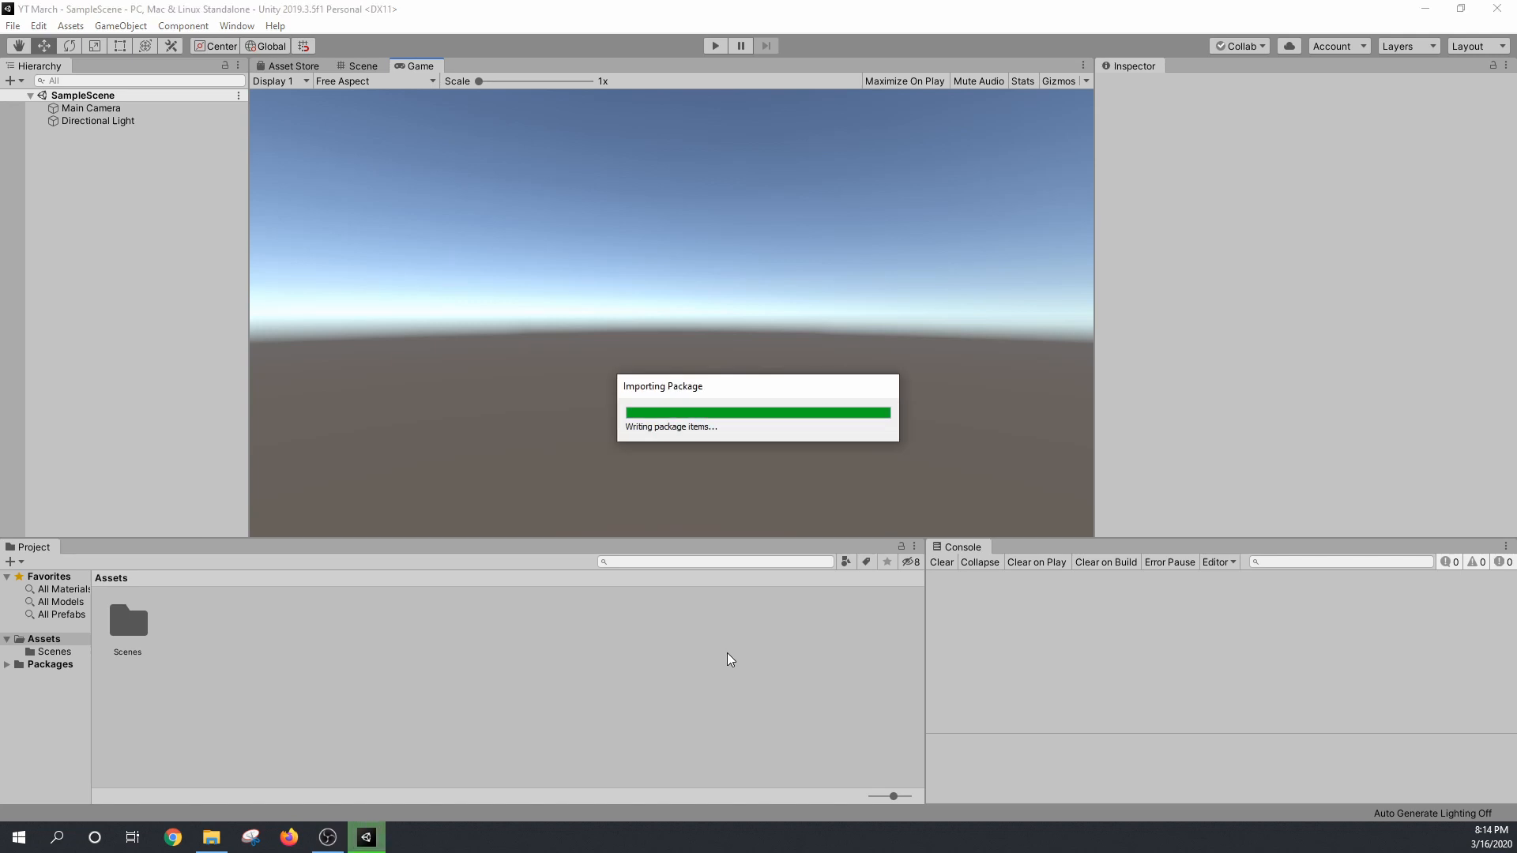
{"action": "mouse_move", "coordinate": [414, 606]}
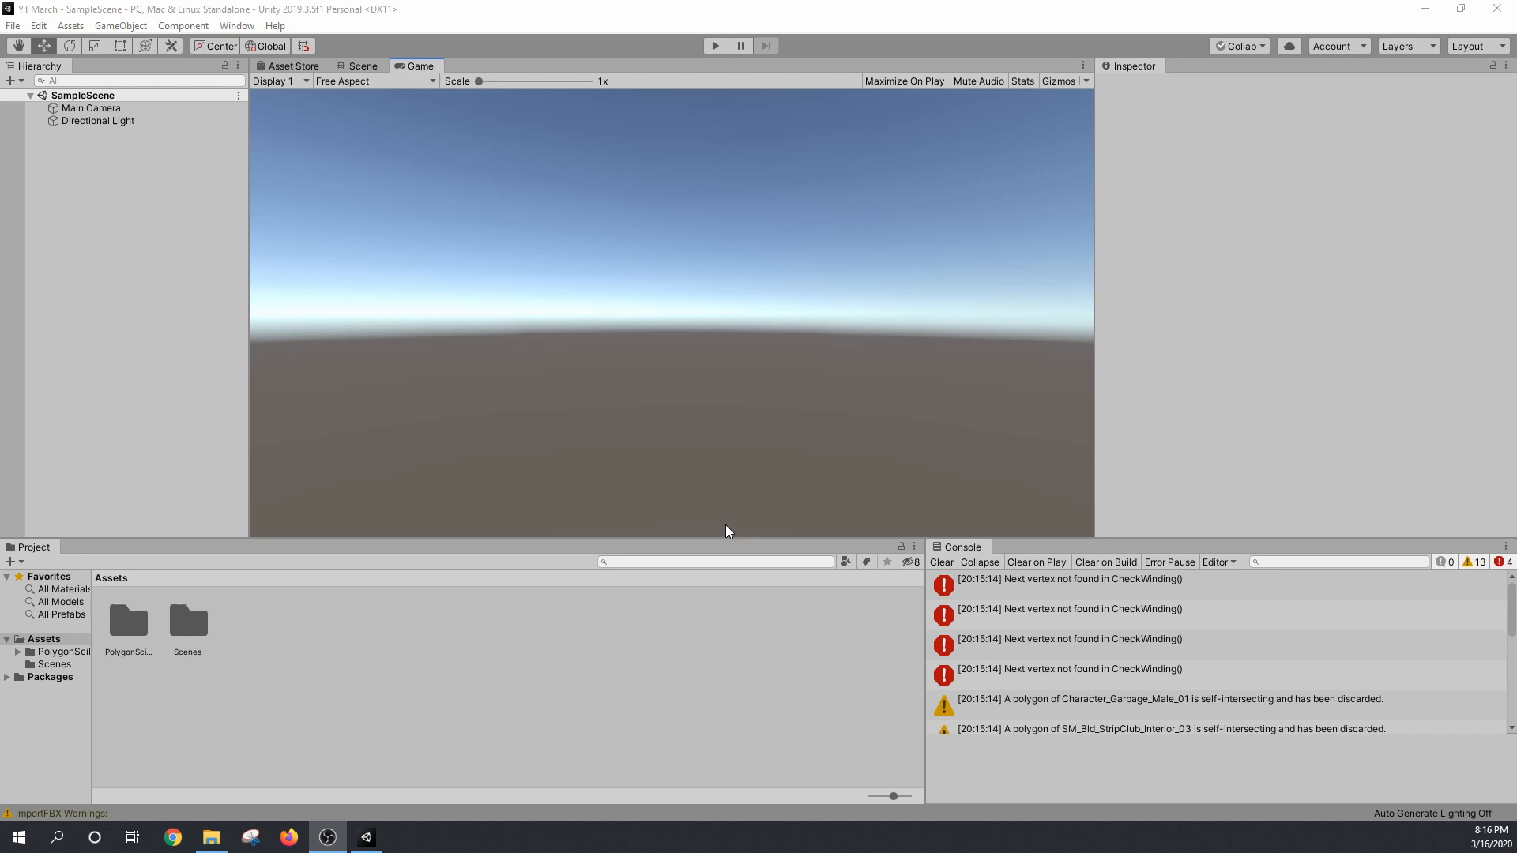
{"action": "mouse_move", "coordinate": [760, 427]}
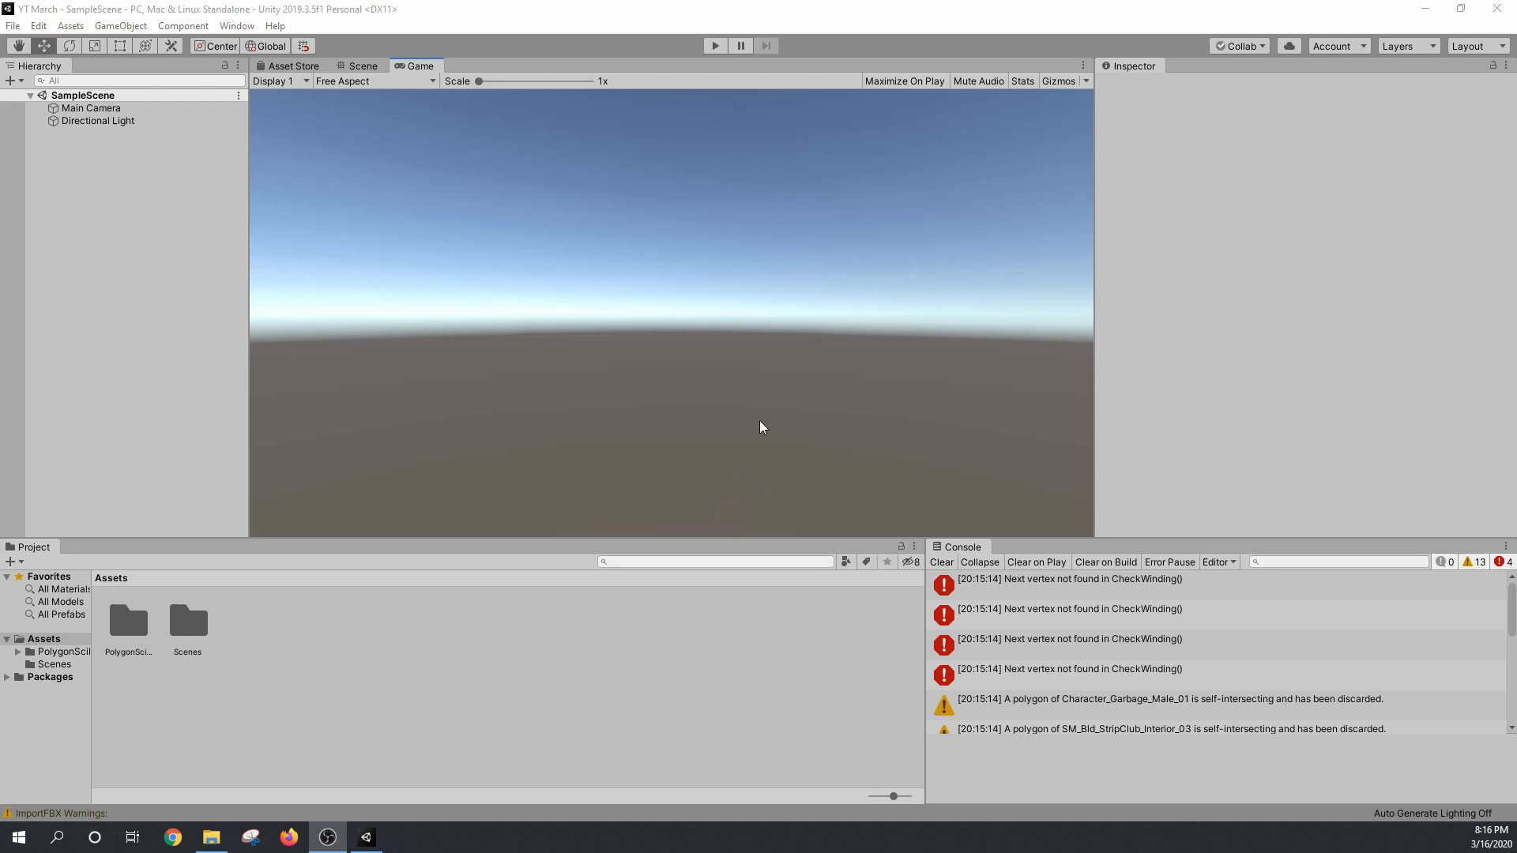
{"action": "mouse_move", "coordinate": [748, 401]}
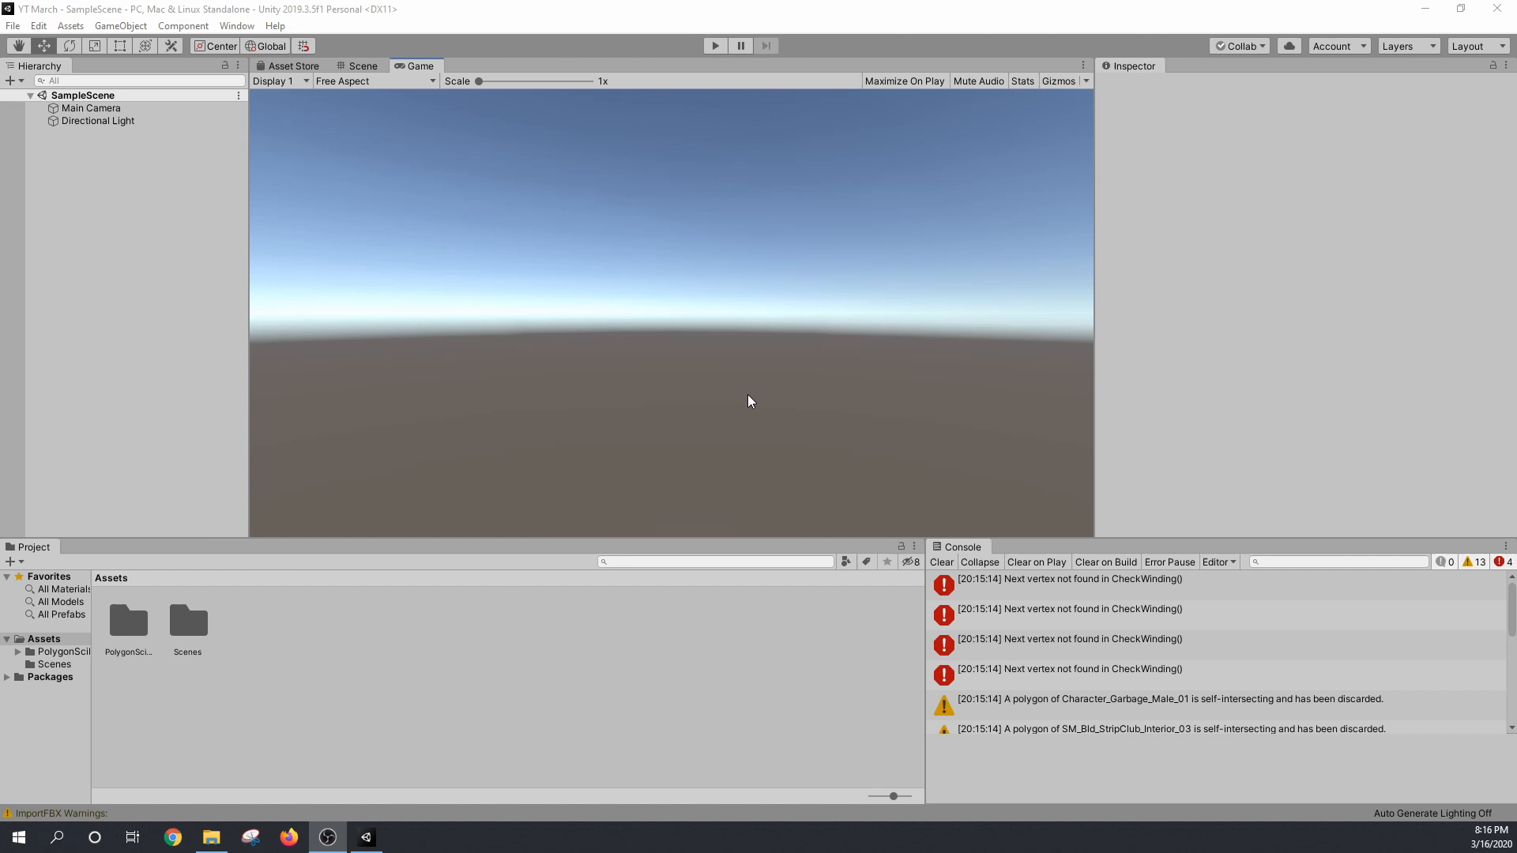
{"action": "mouse_move", "coordinate": [744, 392]}
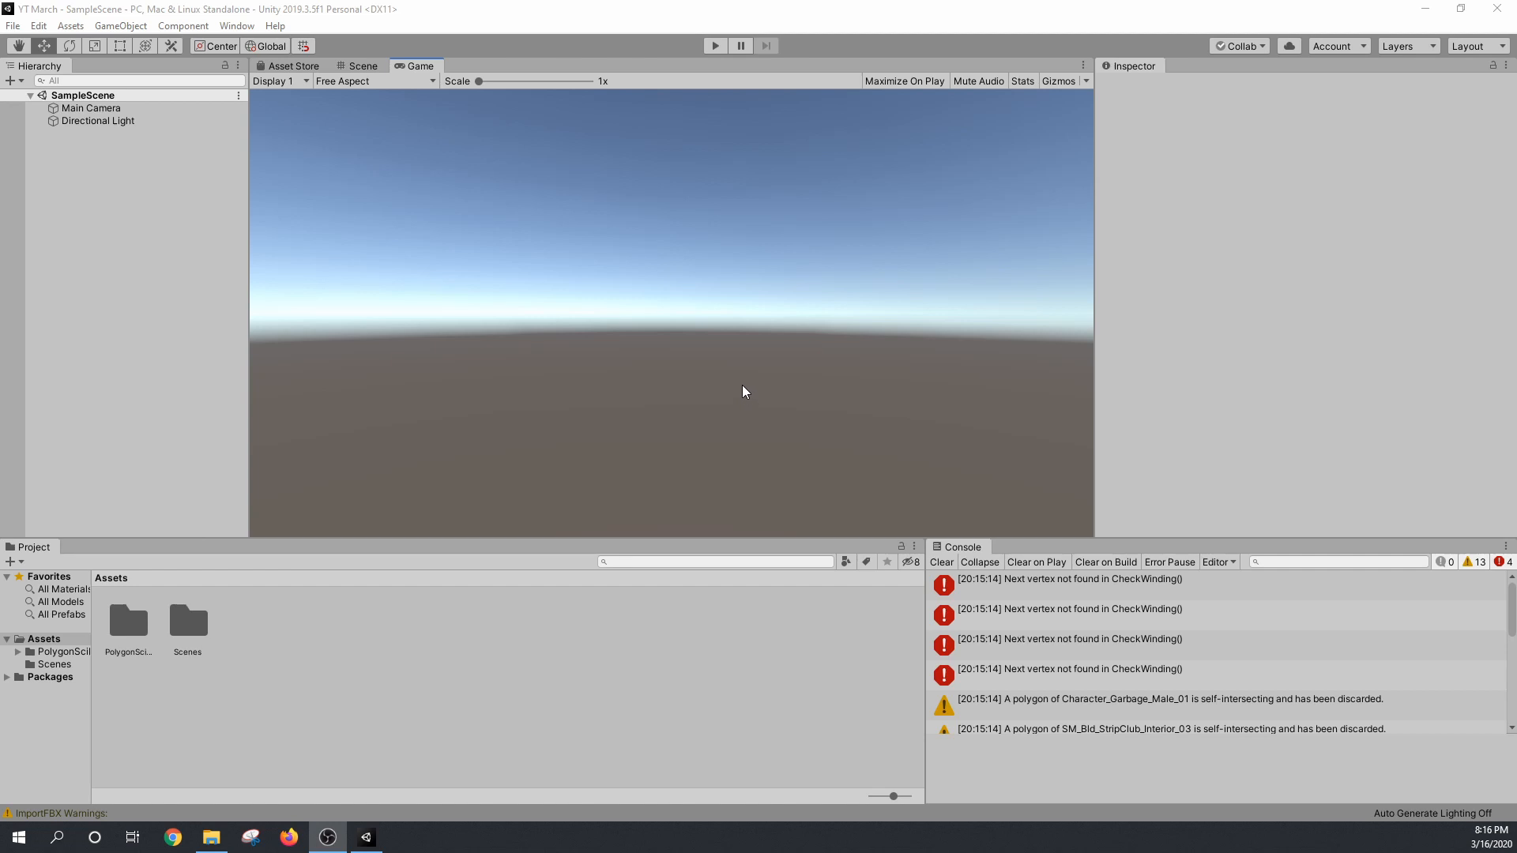
{"action": "mouse_move", "coordinate": [1098, 628]}
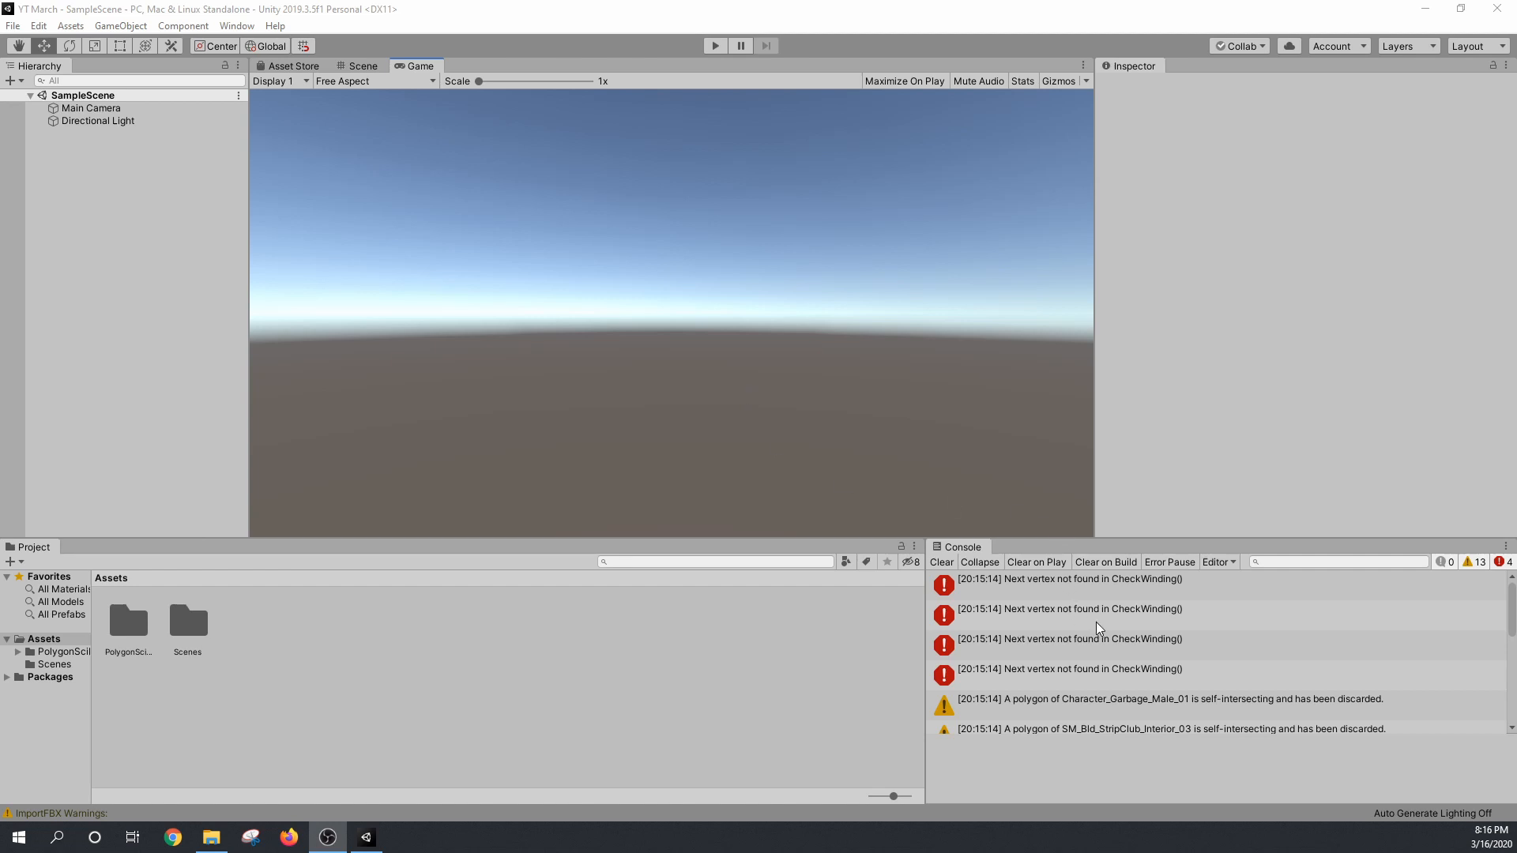
Step: Reset the layout to Default and select Demo in PolygonSciFiCity's Scenes folder
{"action": "left_click", "coordinate": [940, 562]}
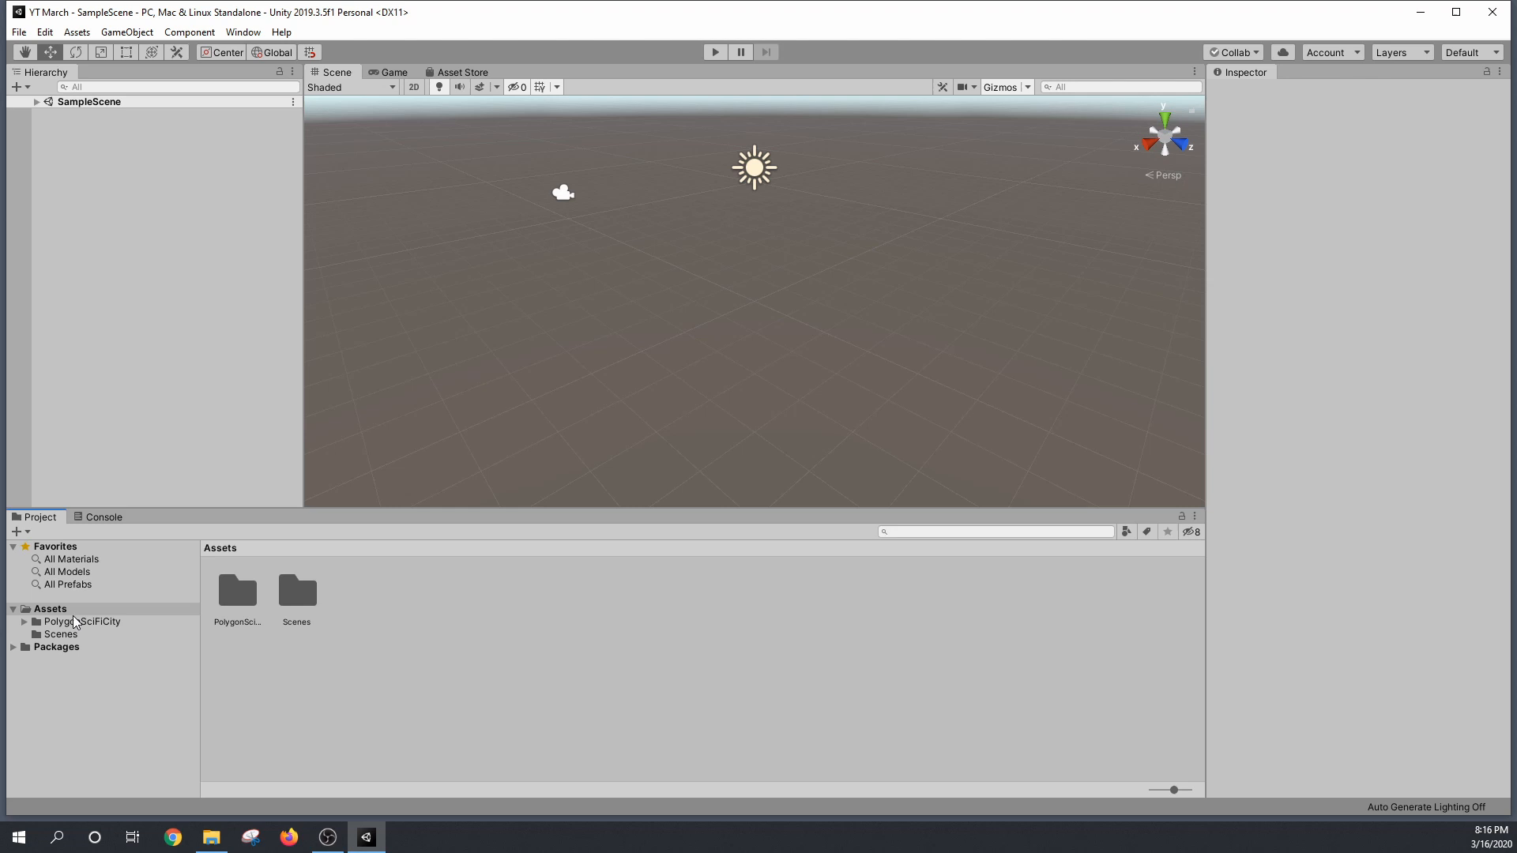
{"action": "left_click", "coordinate": [83, 621]}
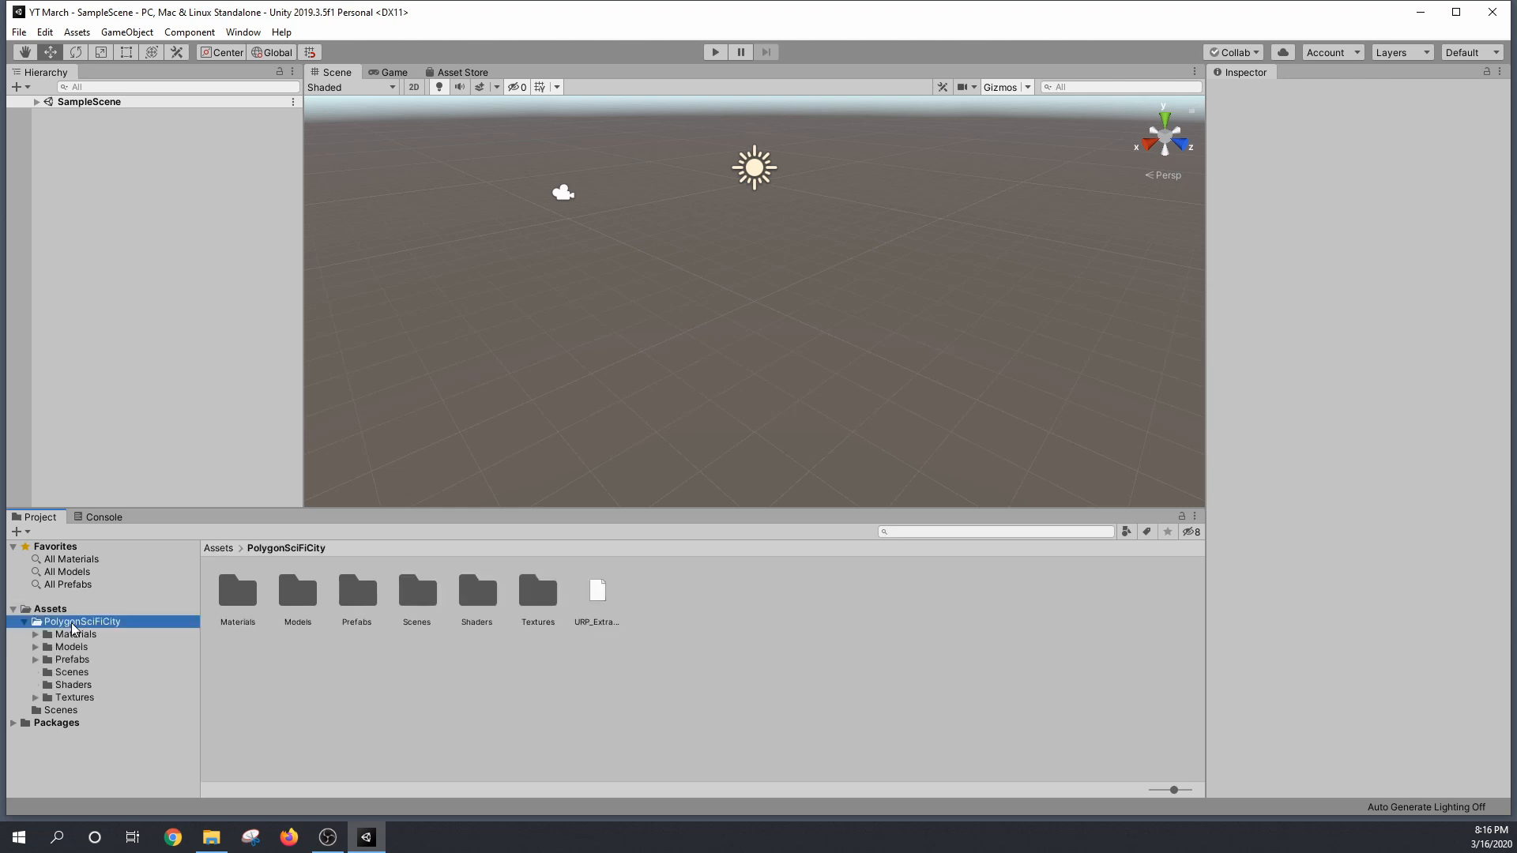
{"action": "mouse_move", "coordinate": [103, 635]}
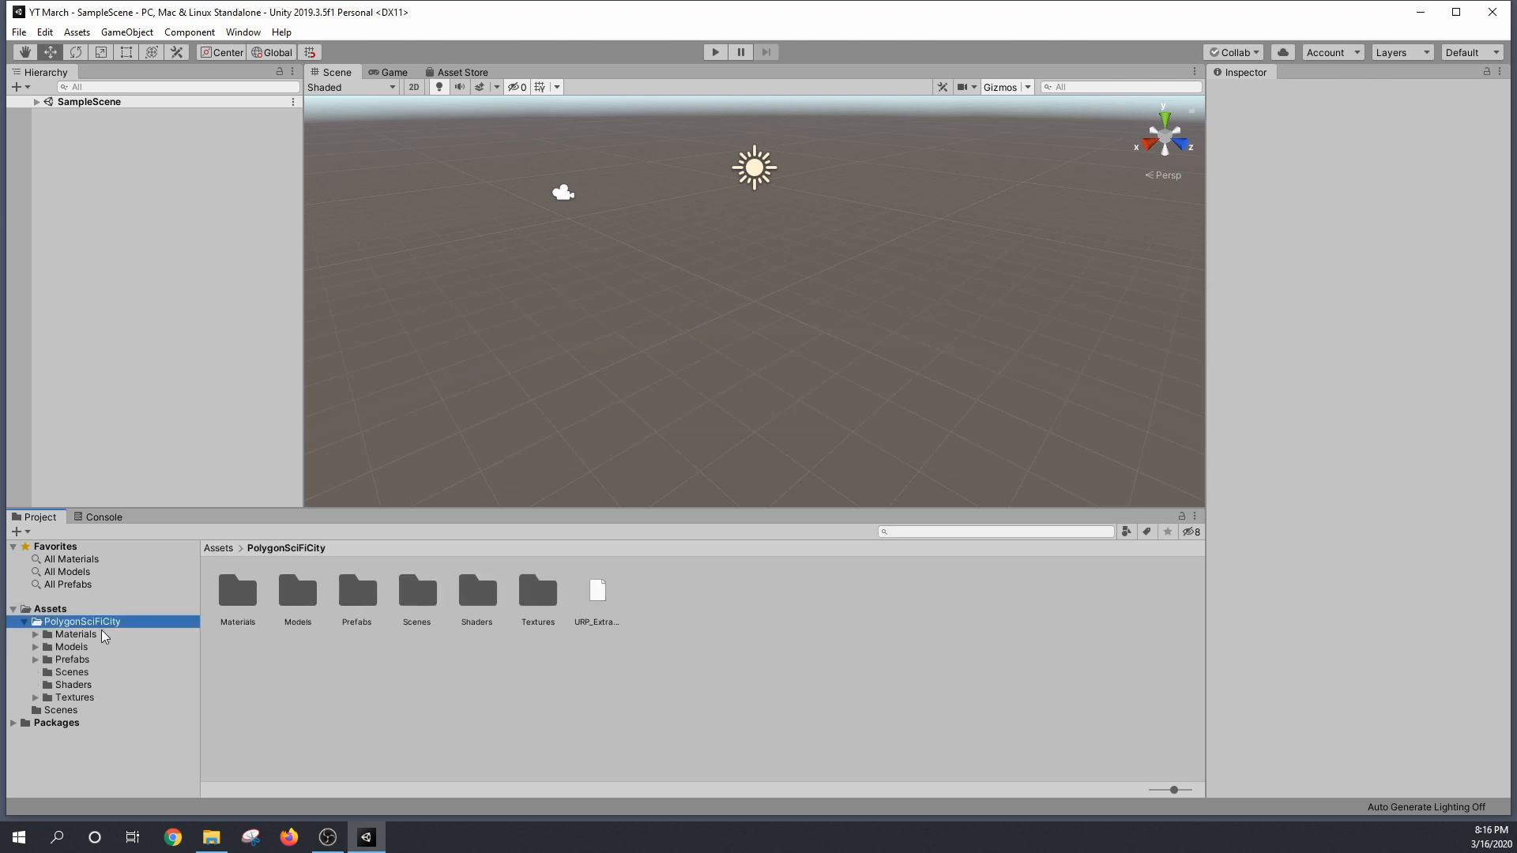
{"action": "left_click", "coordinate": [70, 672]}
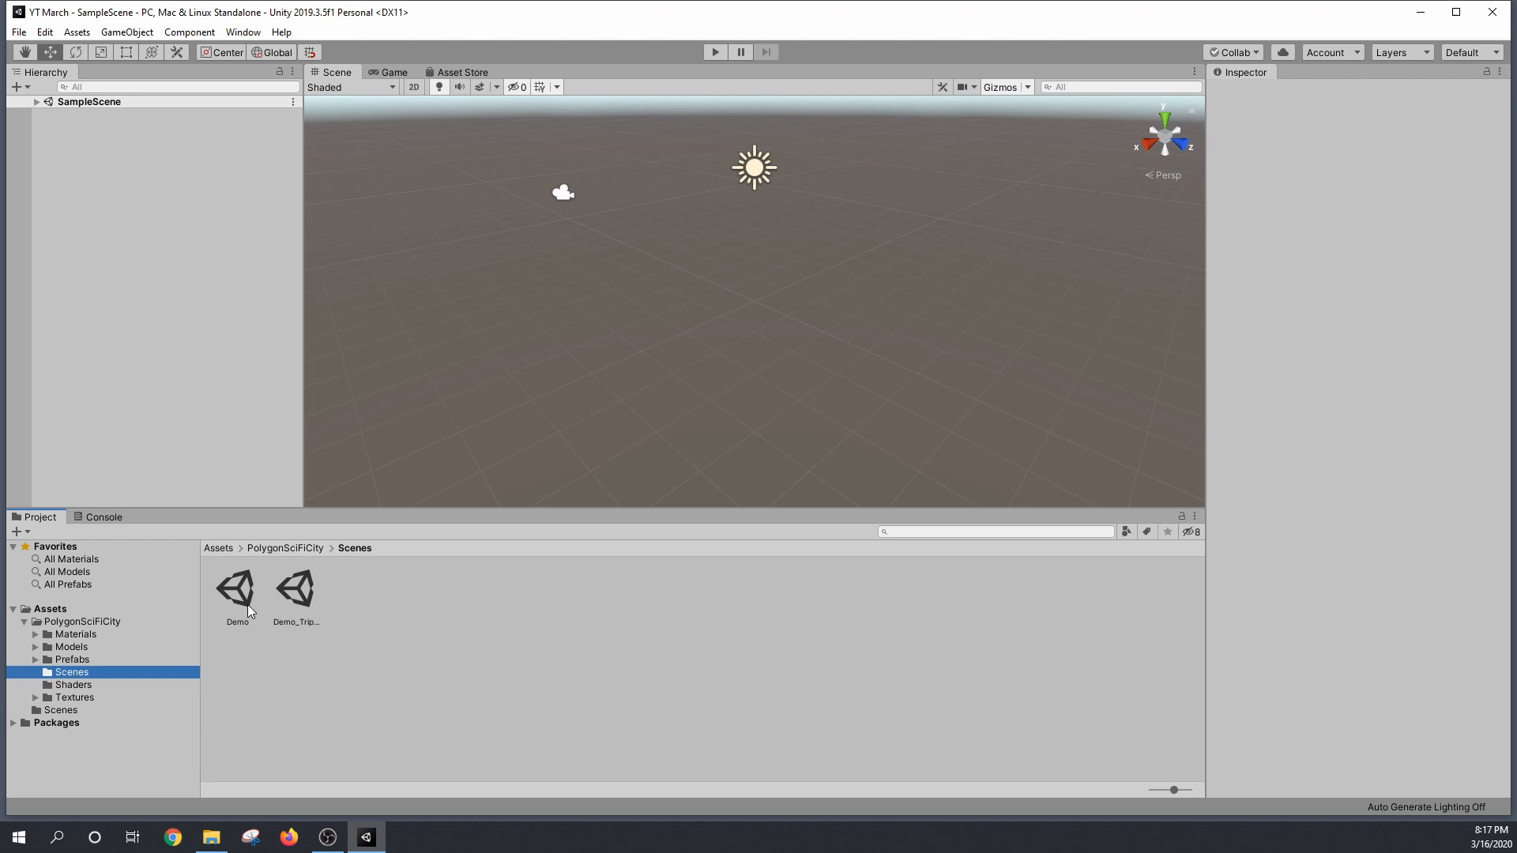
{"action": "left_click", "coordinate": [237, 590]}
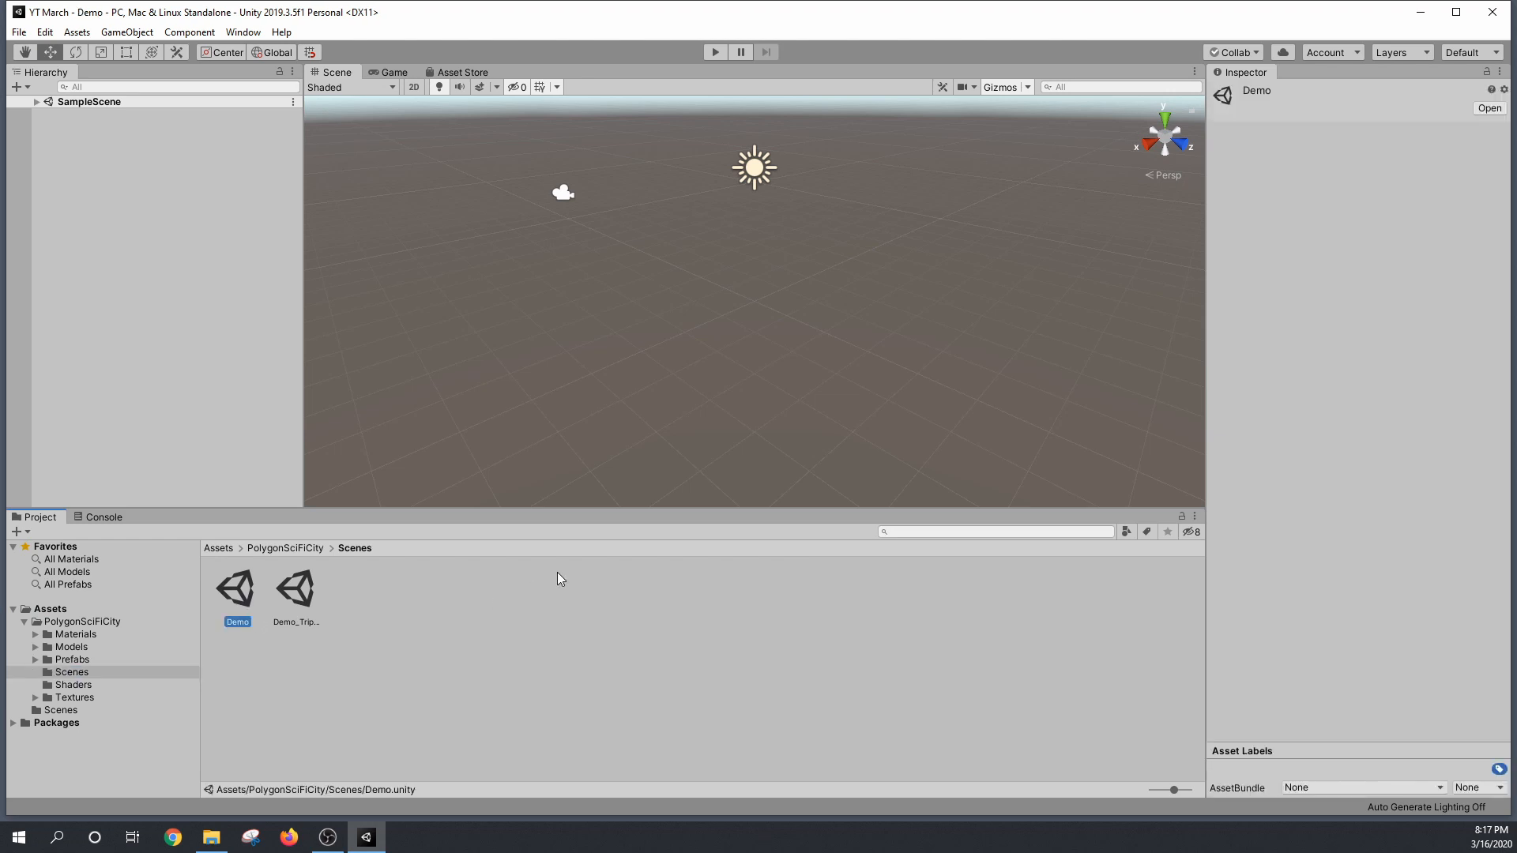
Step: Load the PolygonSciFiCity Demo scene from the Project panel
{"action": "double_click", "coordinate": [236, 587]}
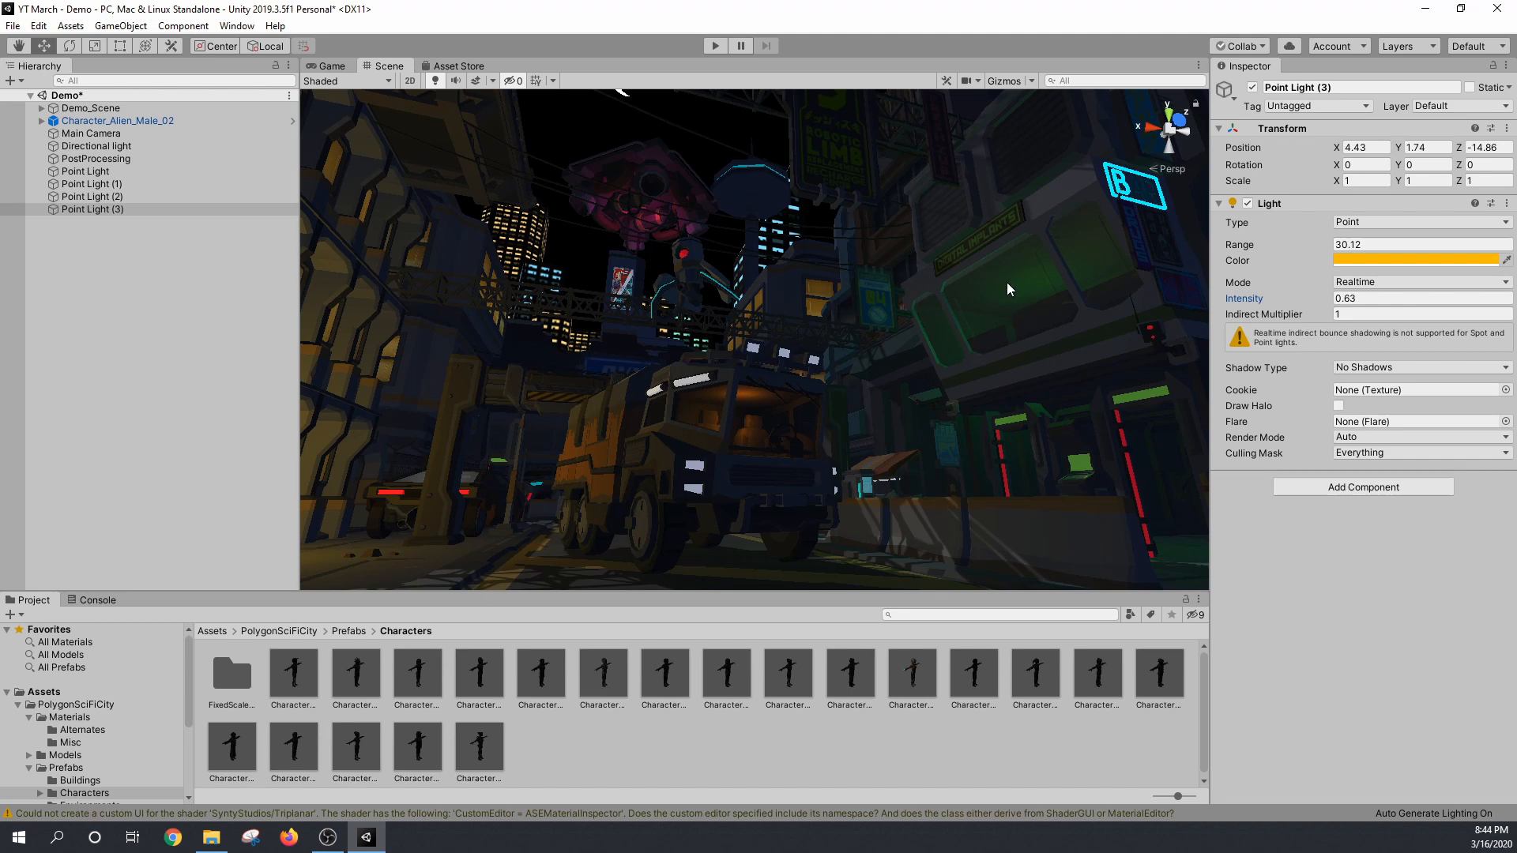
{"action": "mouse_move", "coordinate": [746, 443]}
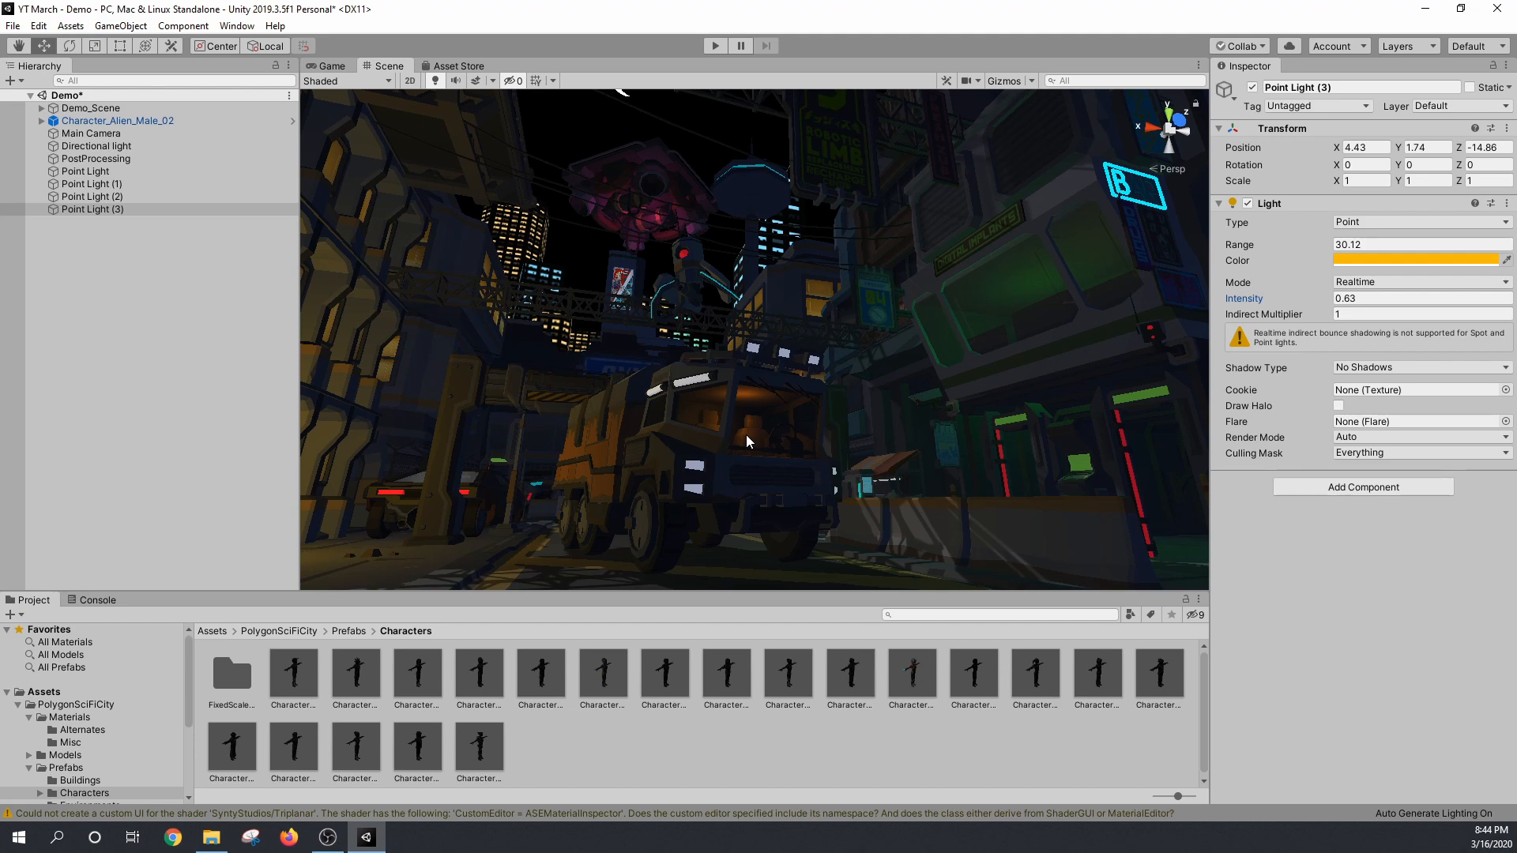
{"action": "mouse_move", "coordinate": [849, 398]}
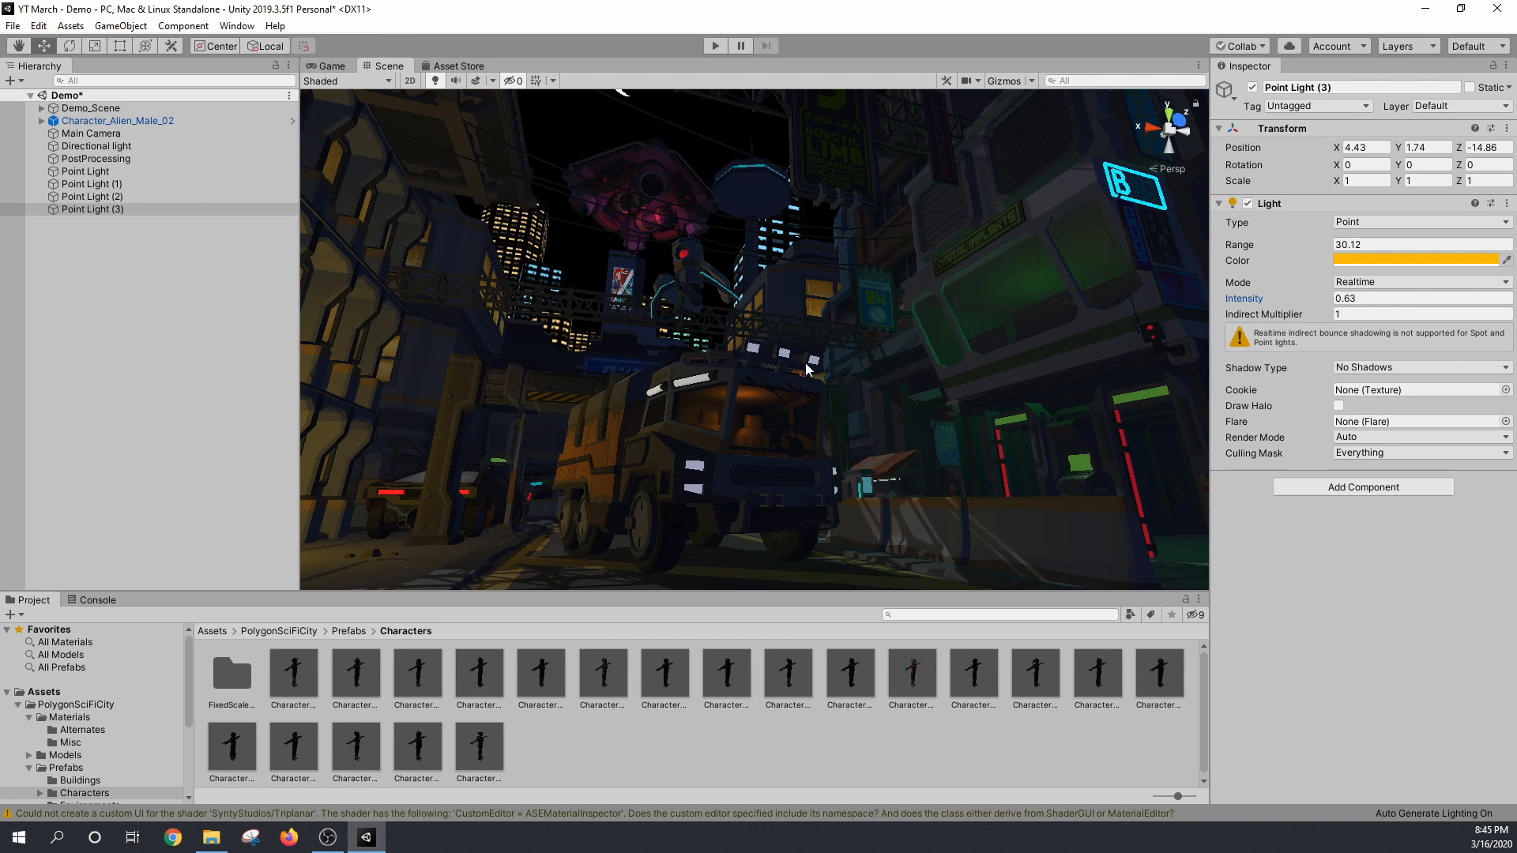
{"action": "mouse_move", "coordinate": [135, 177]}
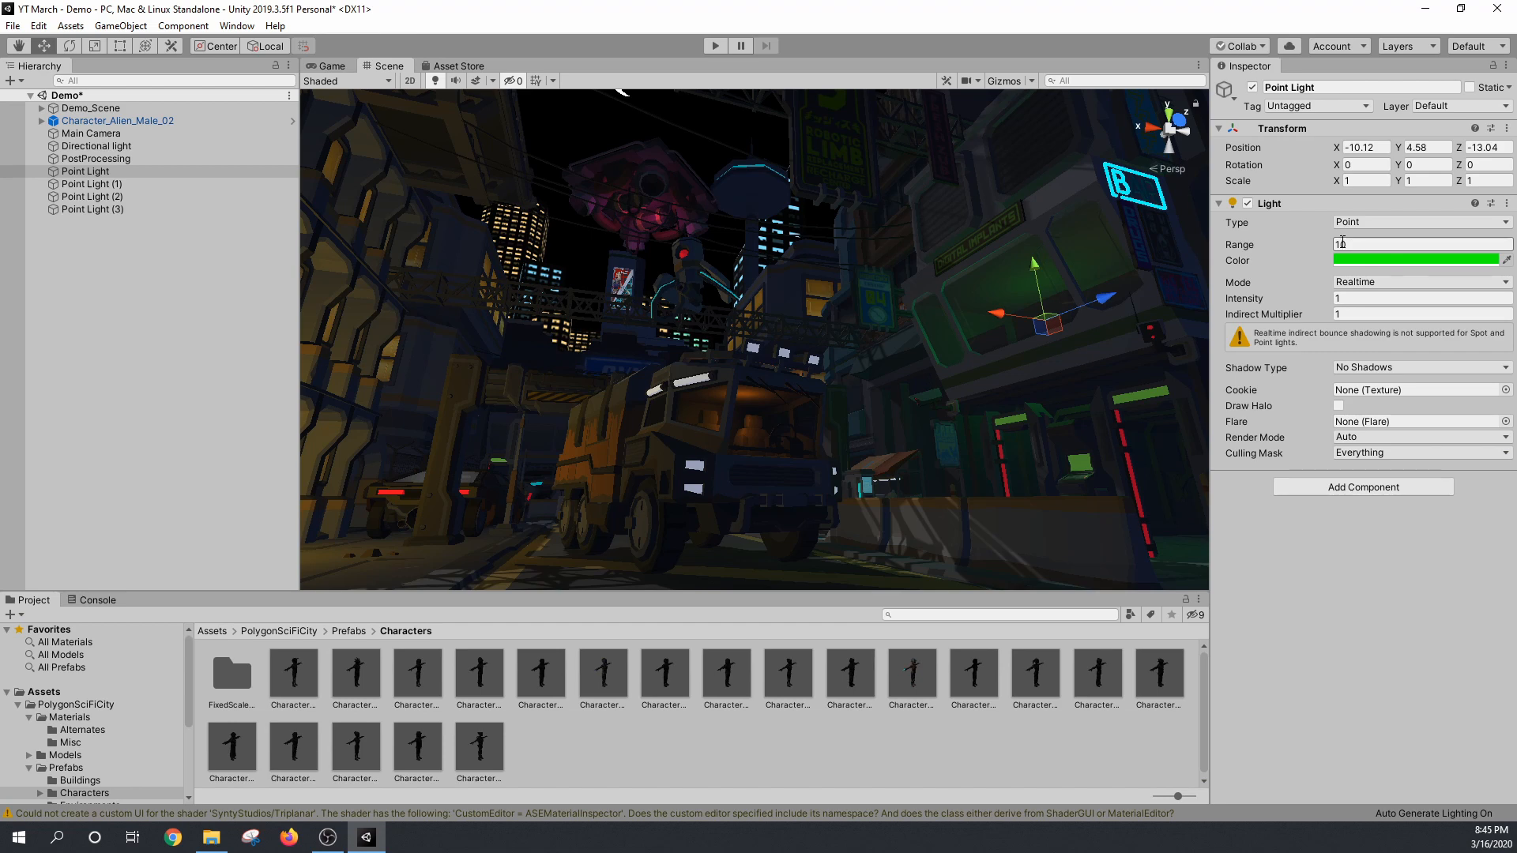
Step: Give the green Point Light a Range of 10
{"action": "type", "text": "10"}
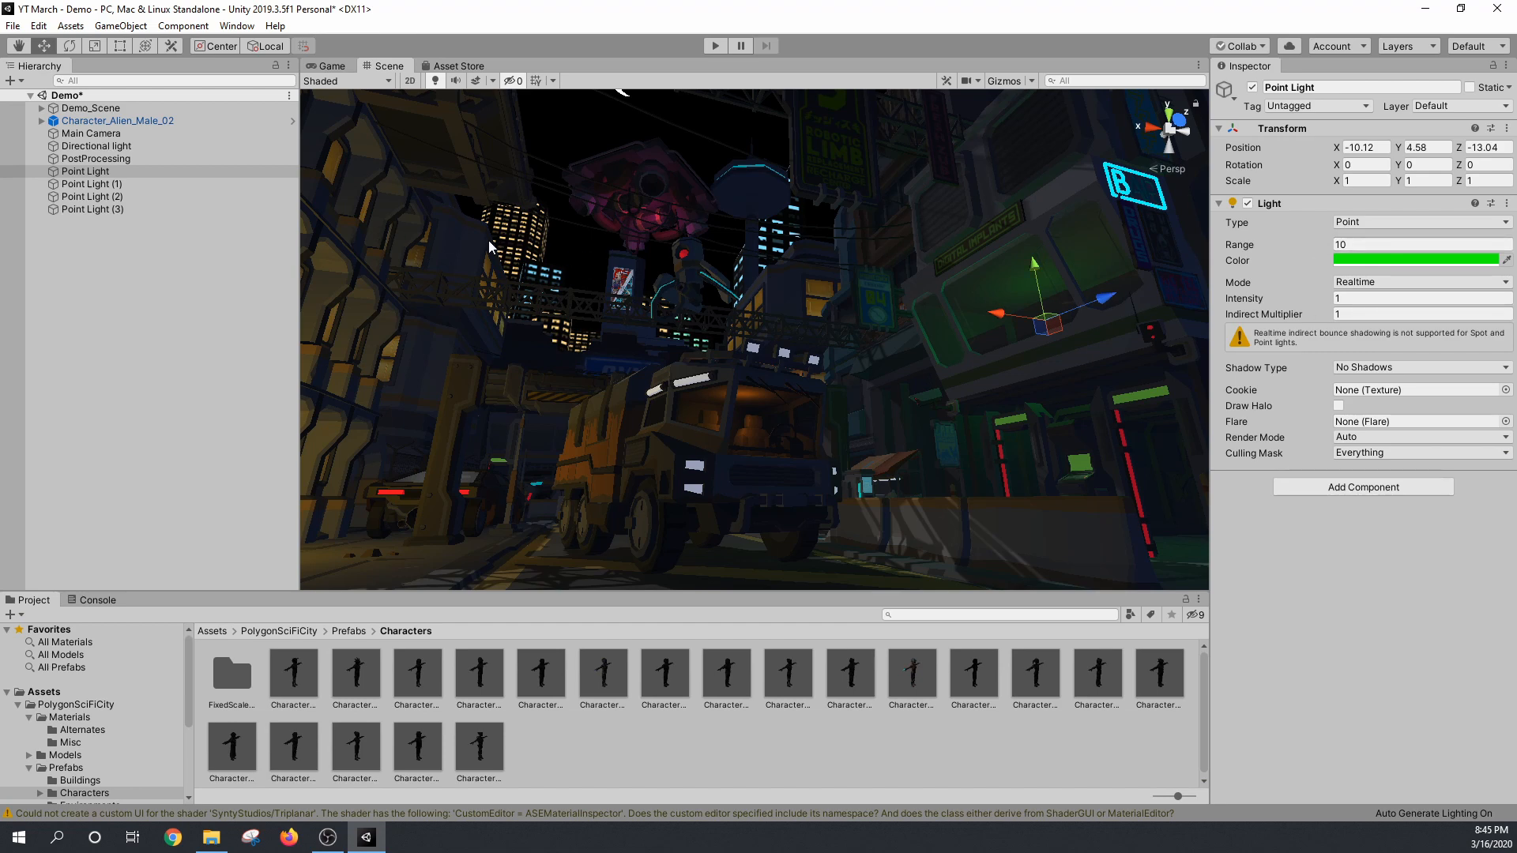
{"action": "mouse_move", "coordinate": [1308, 296]}
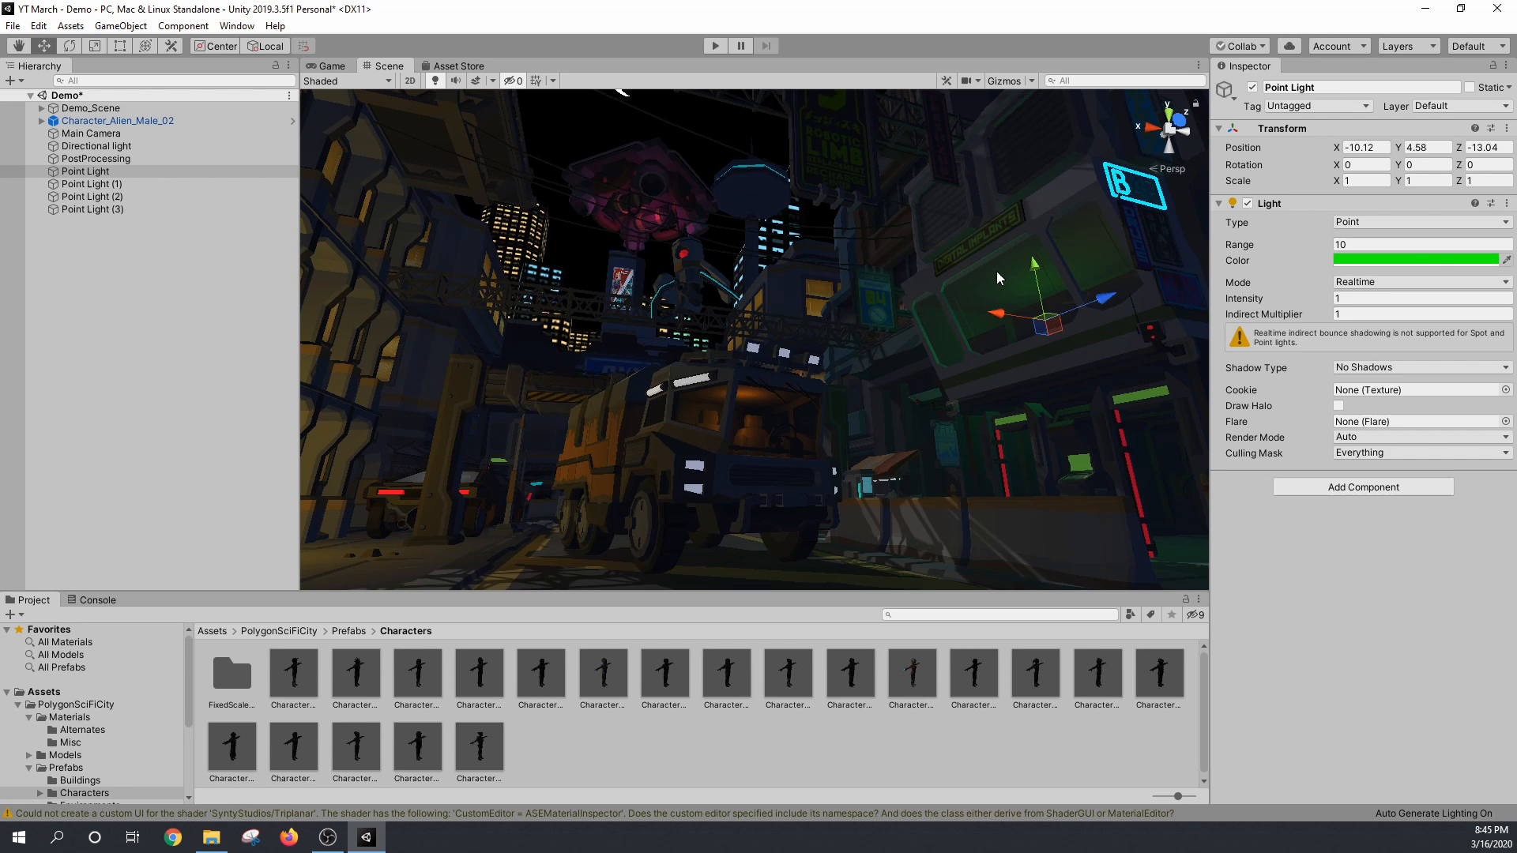
Step: Drop Point Light (1) intensity to 12.06, then inspect Point Lights (2) and (3)
{"action": "left_click", "coordinate": [94, 184]}
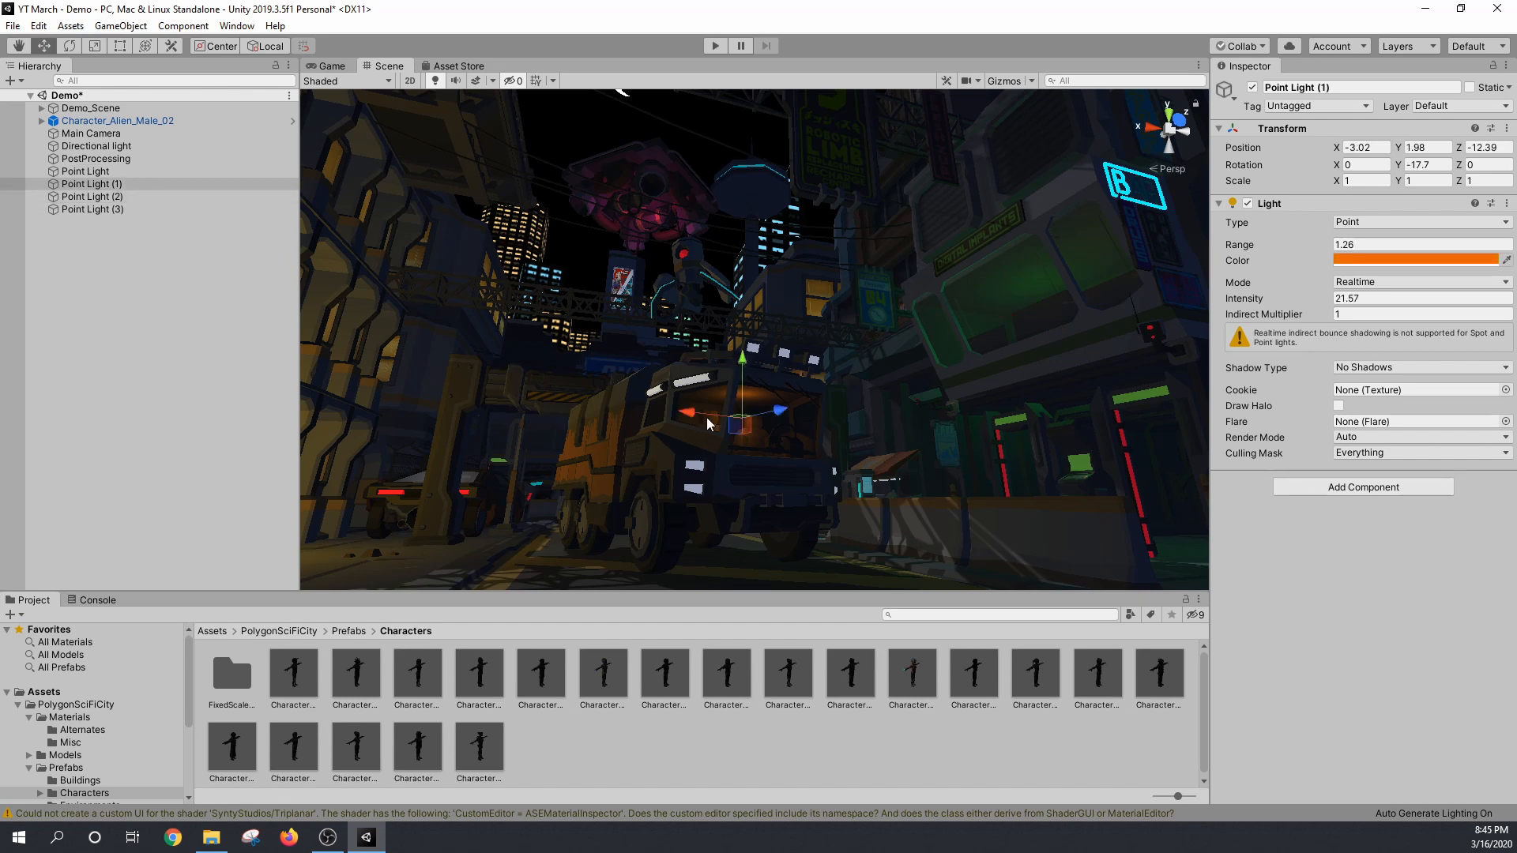
{"action": "mouse_move", "coordinate": [969, 417]}
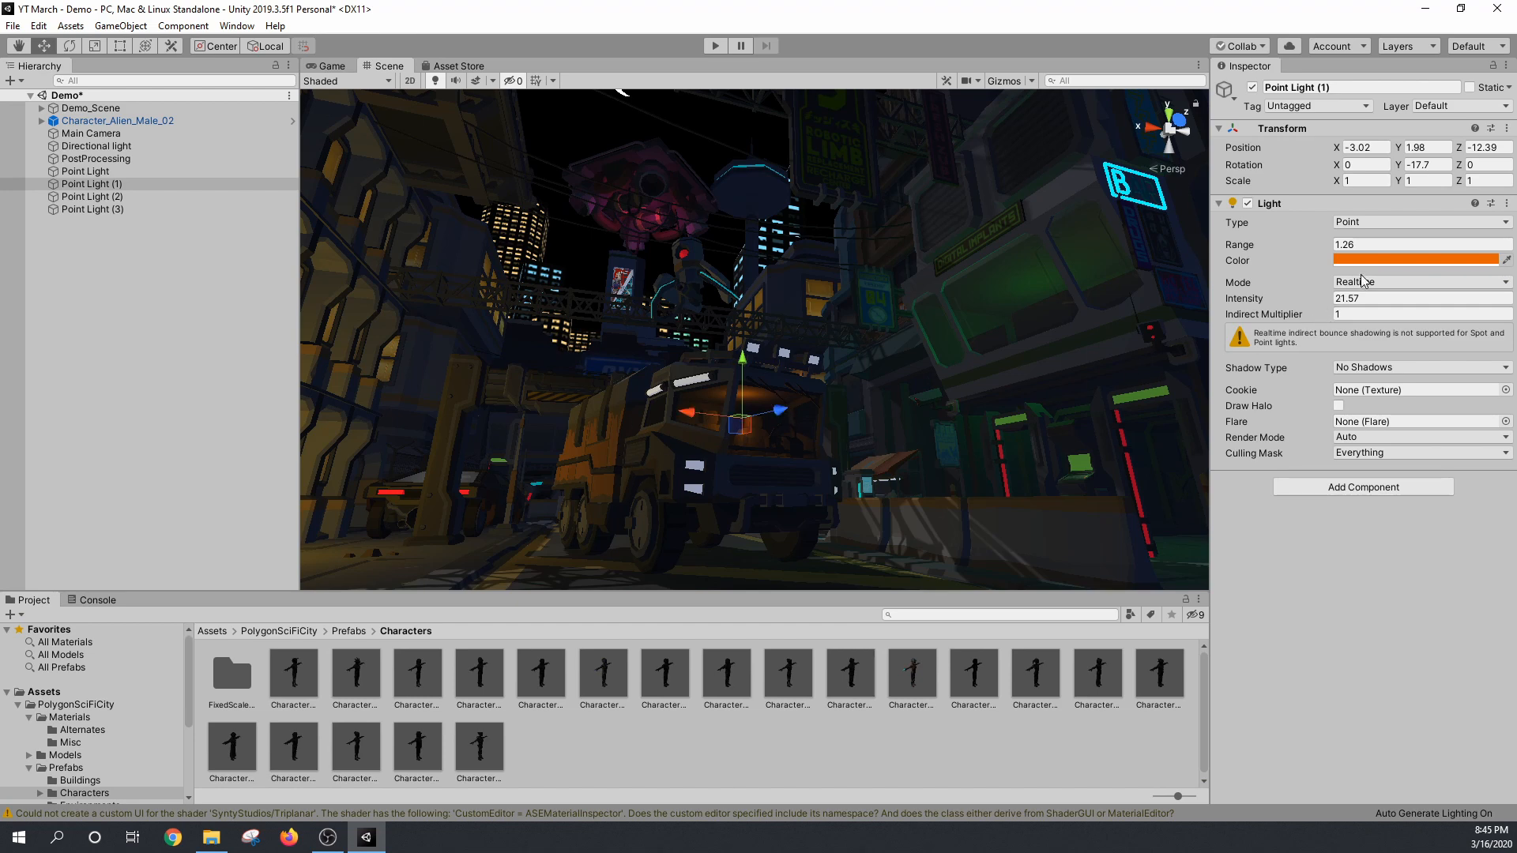
{"action": "mouse_move", "coordinate": [1330, 245]}
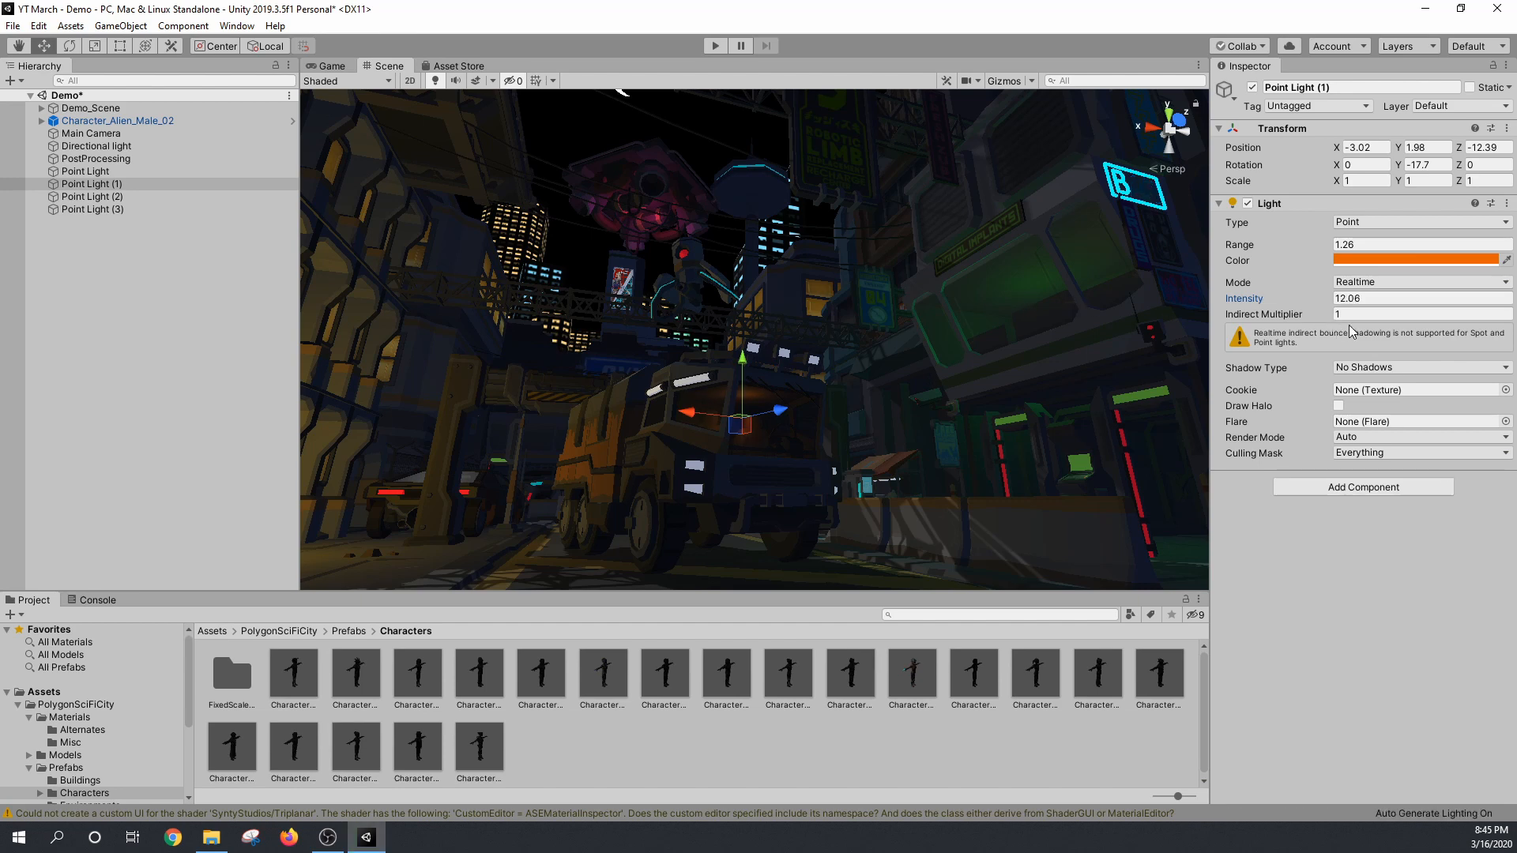
{"action": "mouse_move", "coordinate": [1161, 332]}
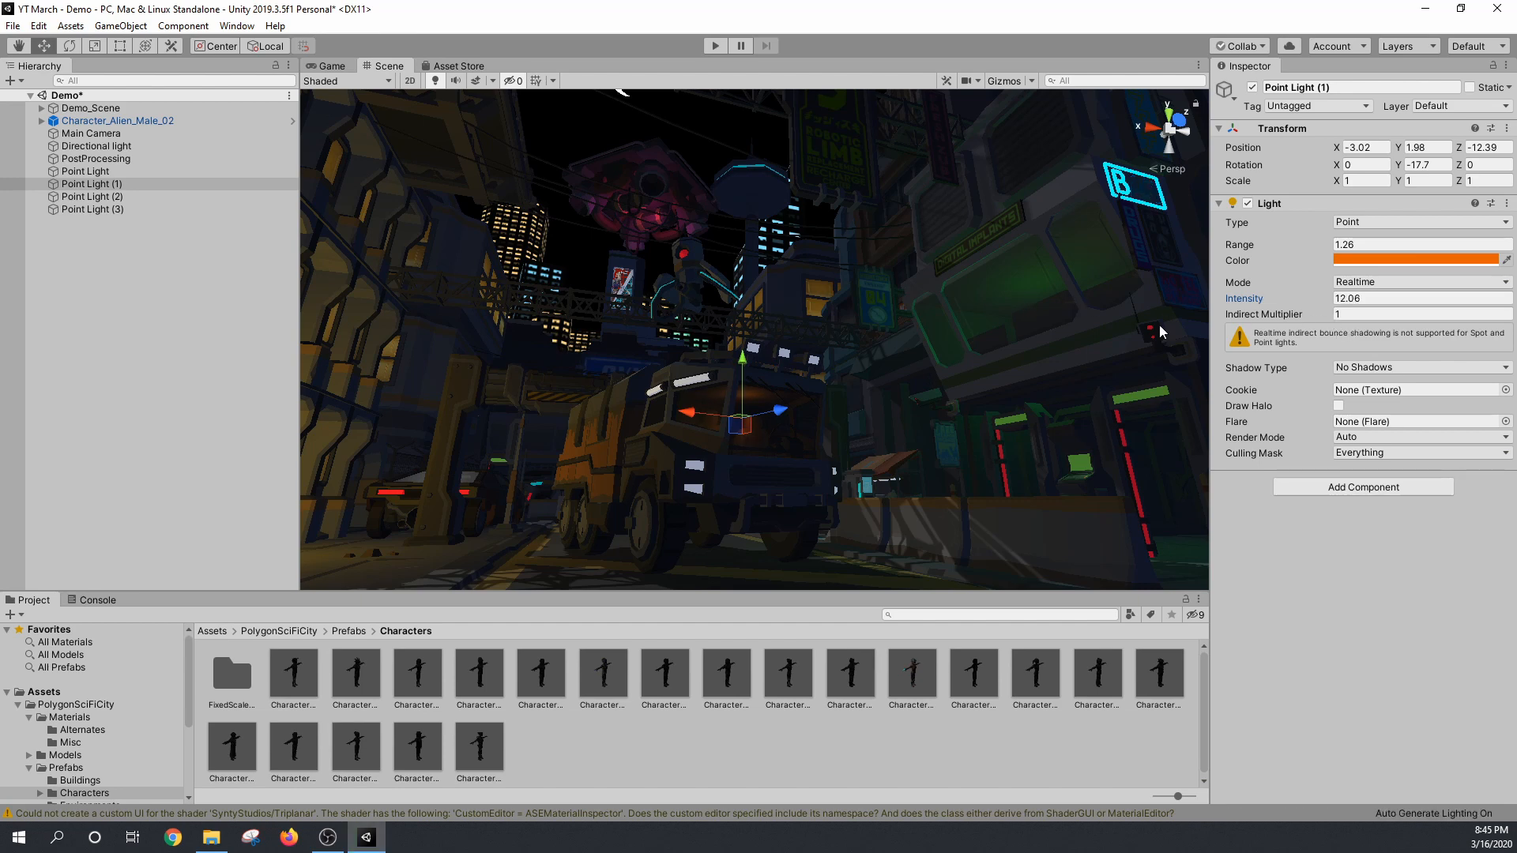
{"action": "left_click", "coordinate": [91, 196]}
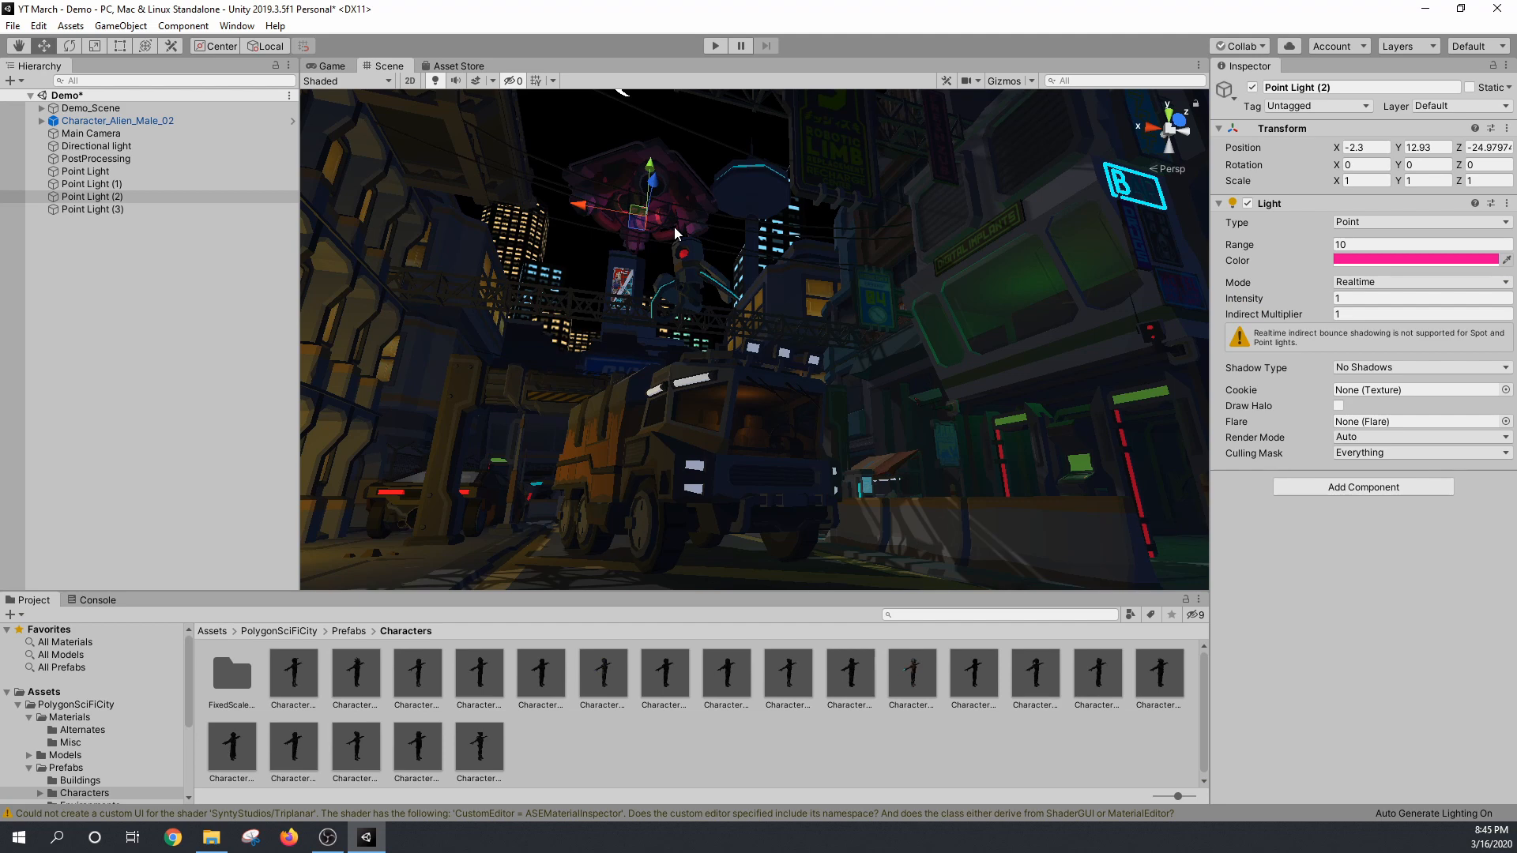
{"action": "left_click", "coordinate": [92, 209]}
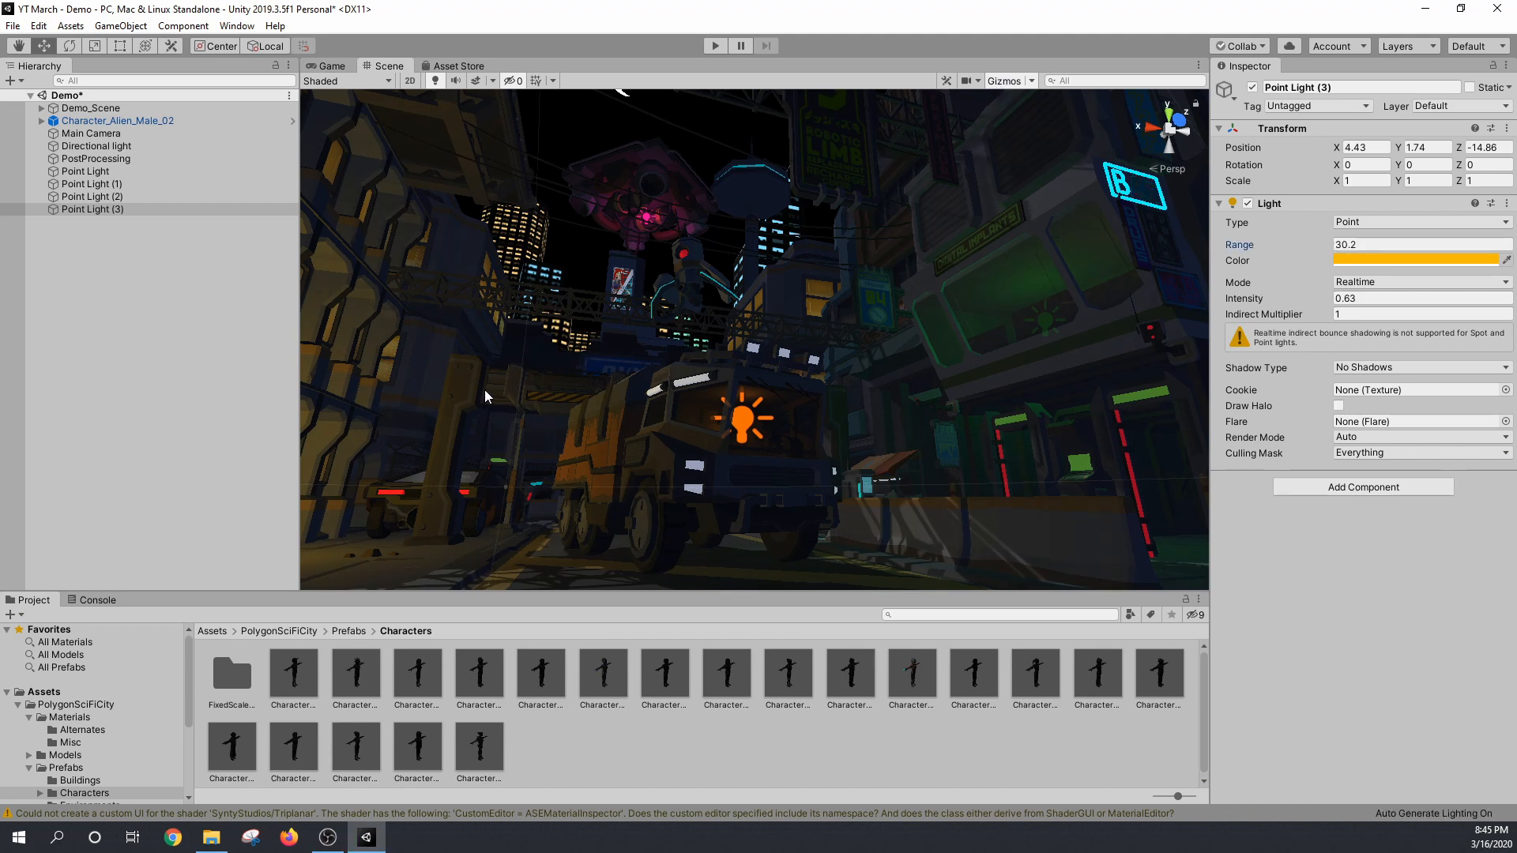
{"action": "mouse_move", "coordinate": [1147, 292]}
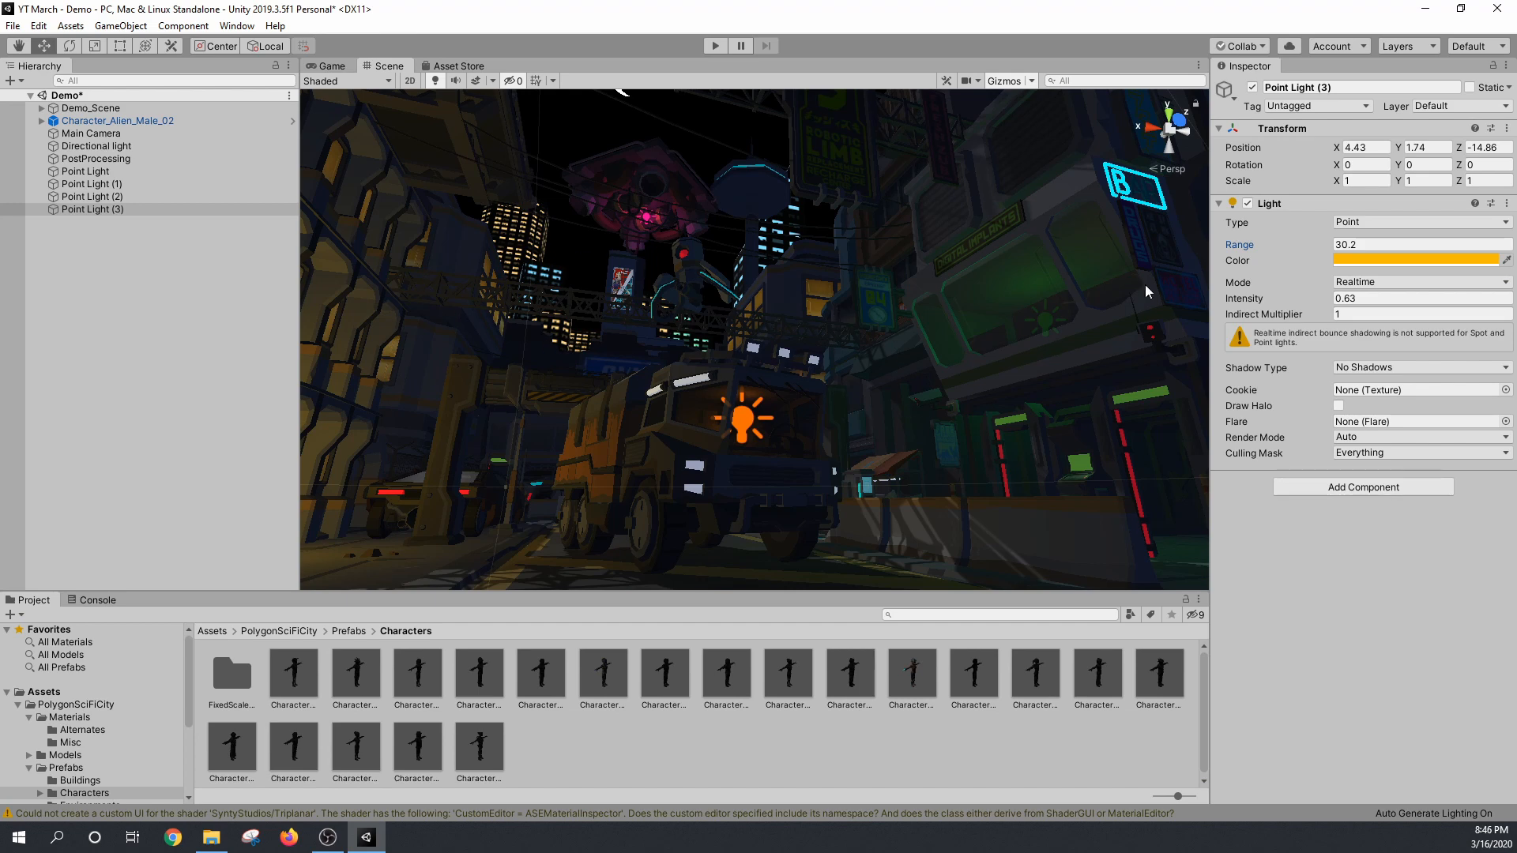
Step: Scrub Point Light (3)'s Intensity until it settles at 0.92
{"action": "left_click", "coordinate": [1418, 244]}
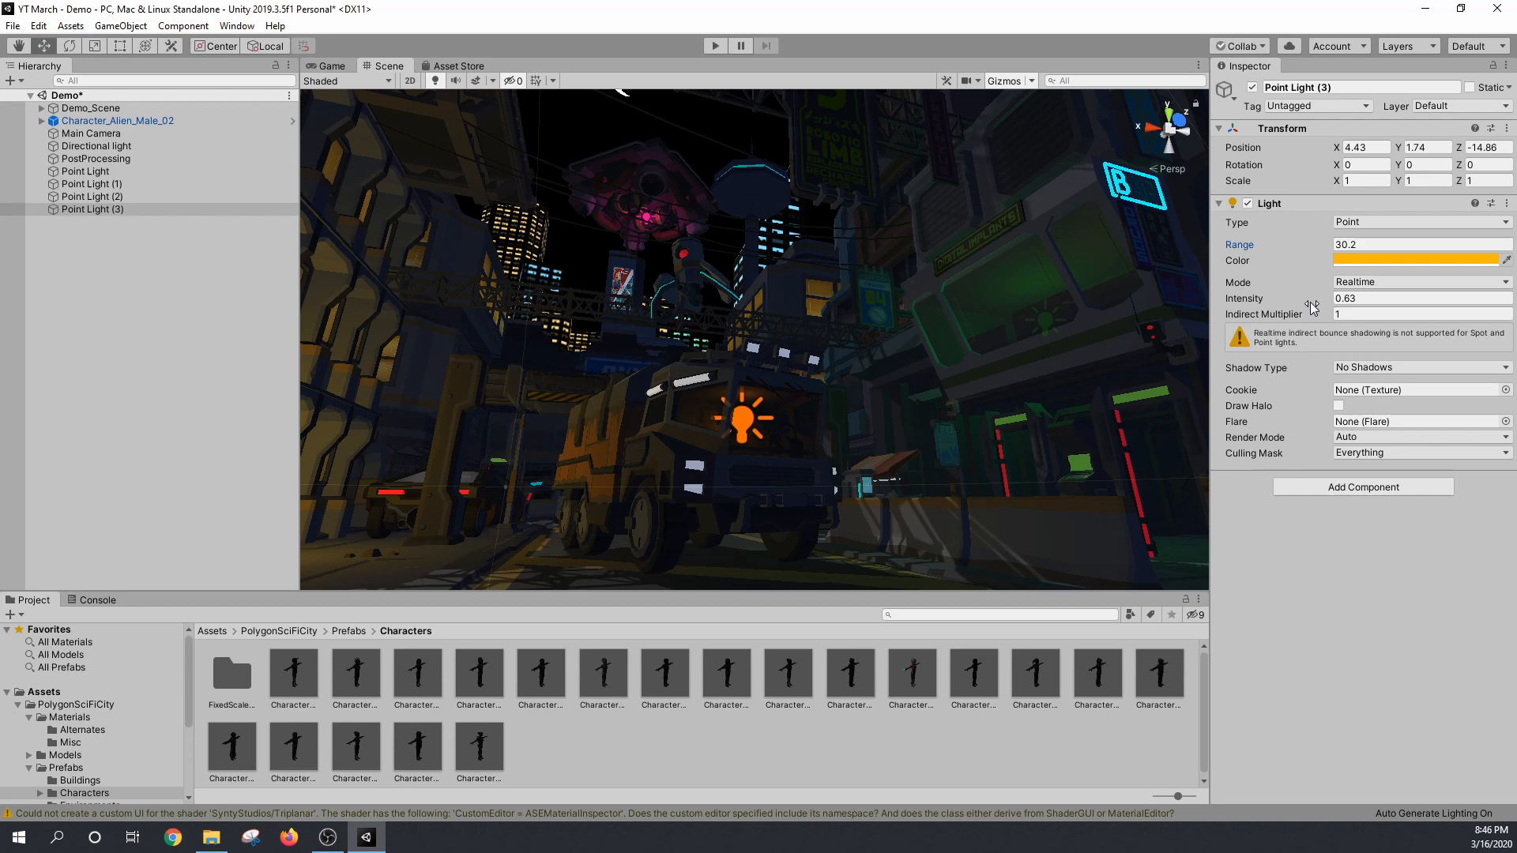
{"action": "mouse_move", "coordinate": [1310, 298]}
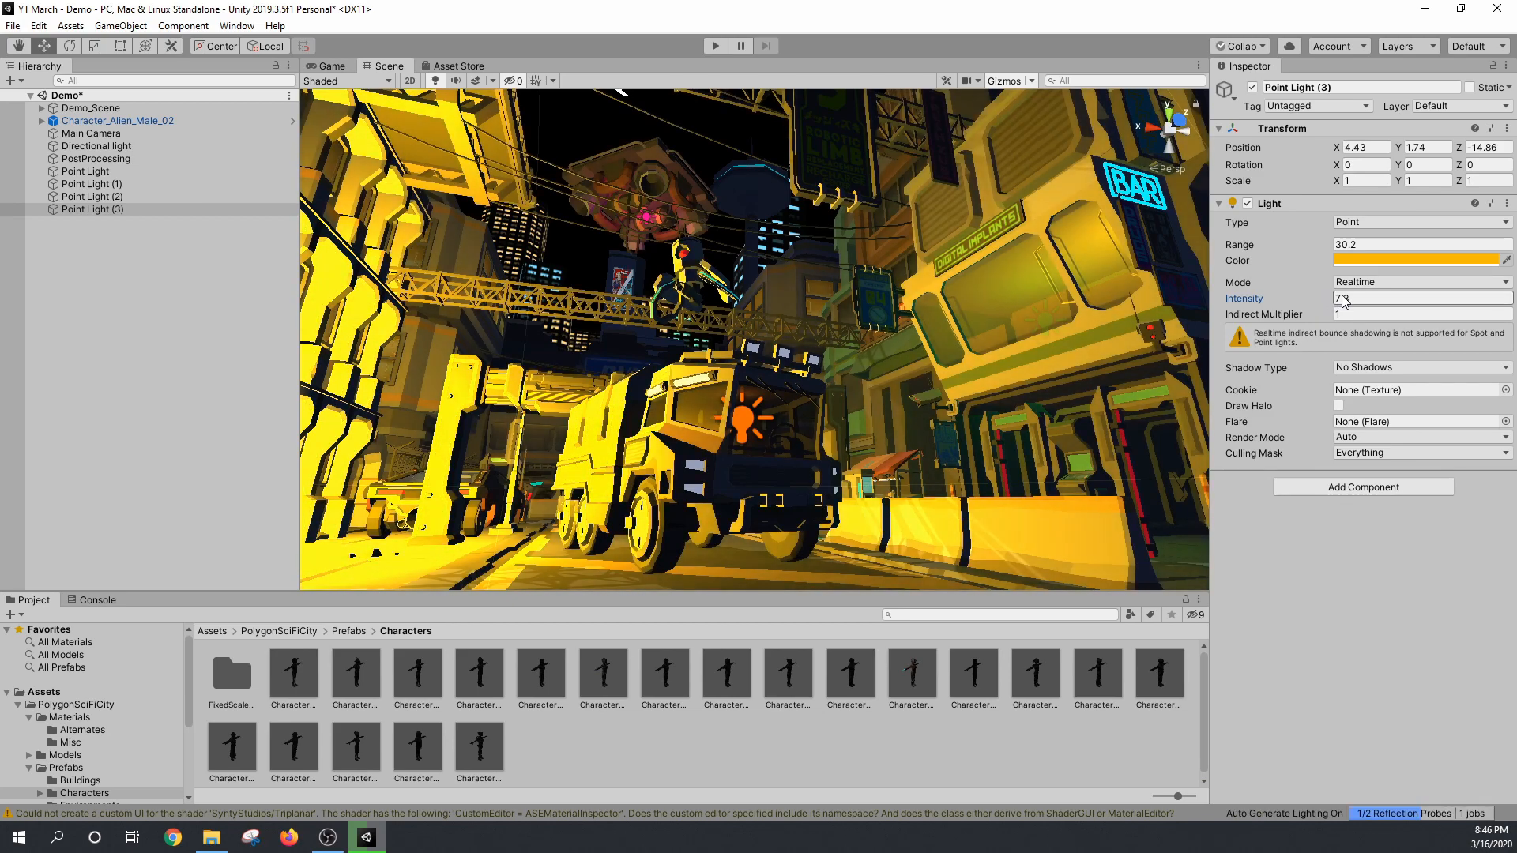
{"action": "left_click_drag", "start_coordinate": [1344, 298], "coordinate": [1330, 297]}
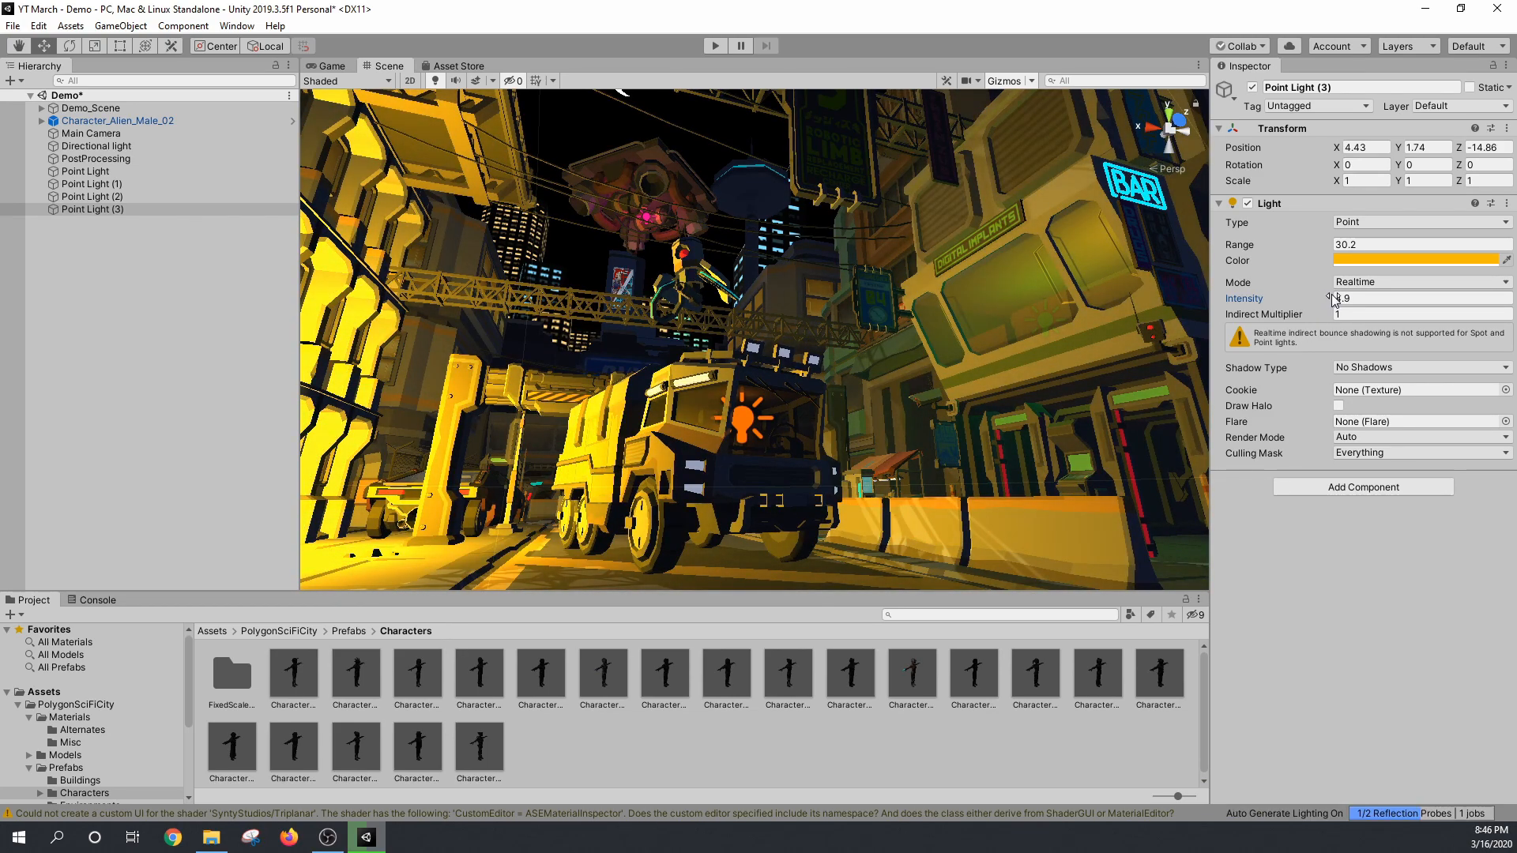
{"action": "left_click_drag", "start_coordinate": [1340, 297], "coordinate": [1320, 298]}
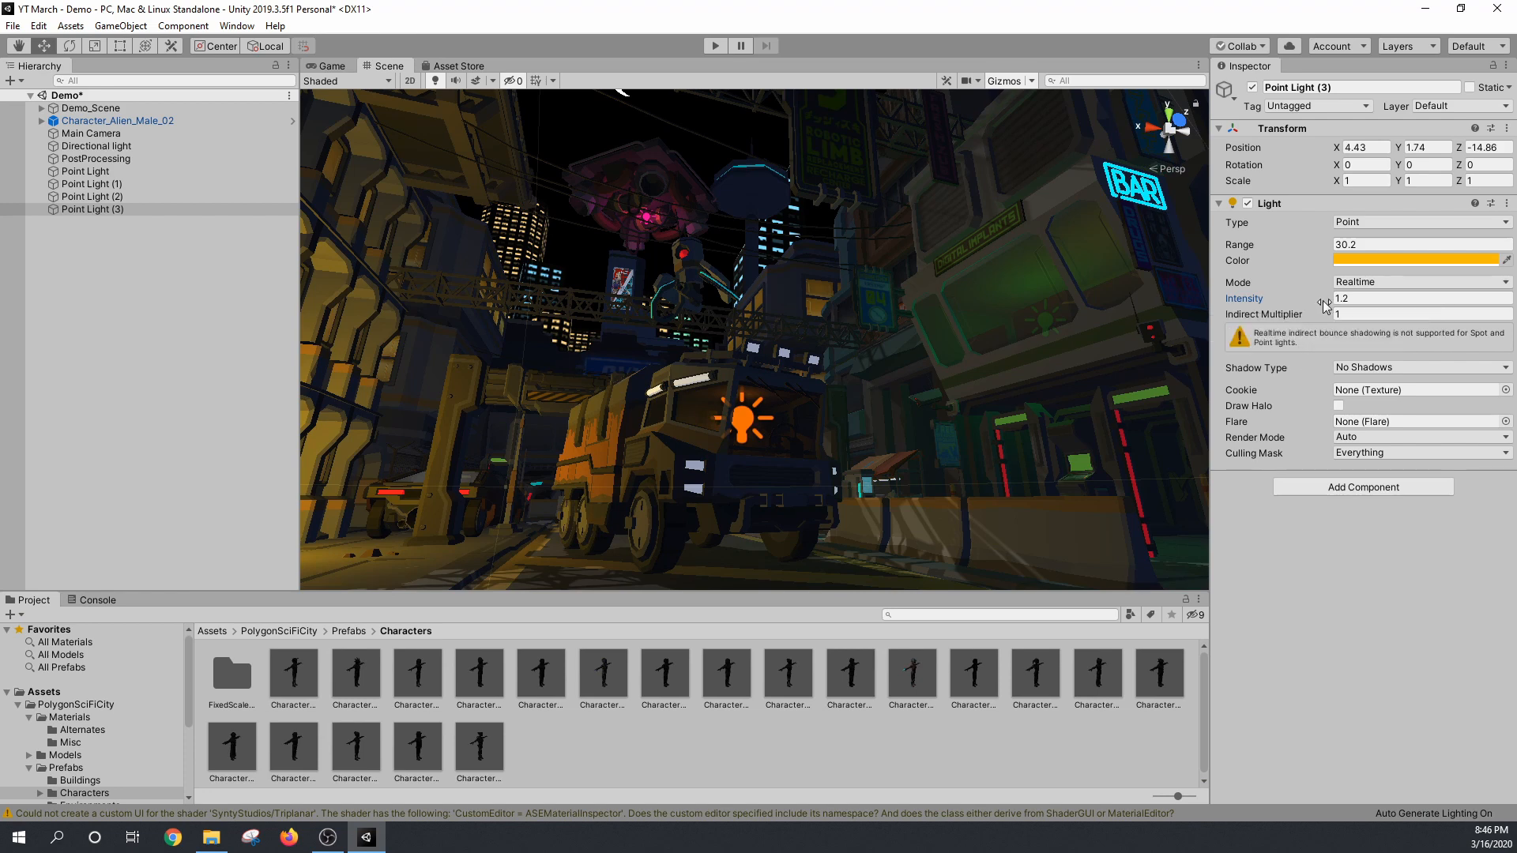
{"action": "left_click_drag", "start_coordinate": [1325, 305], "coordinate": [1313, 305]}
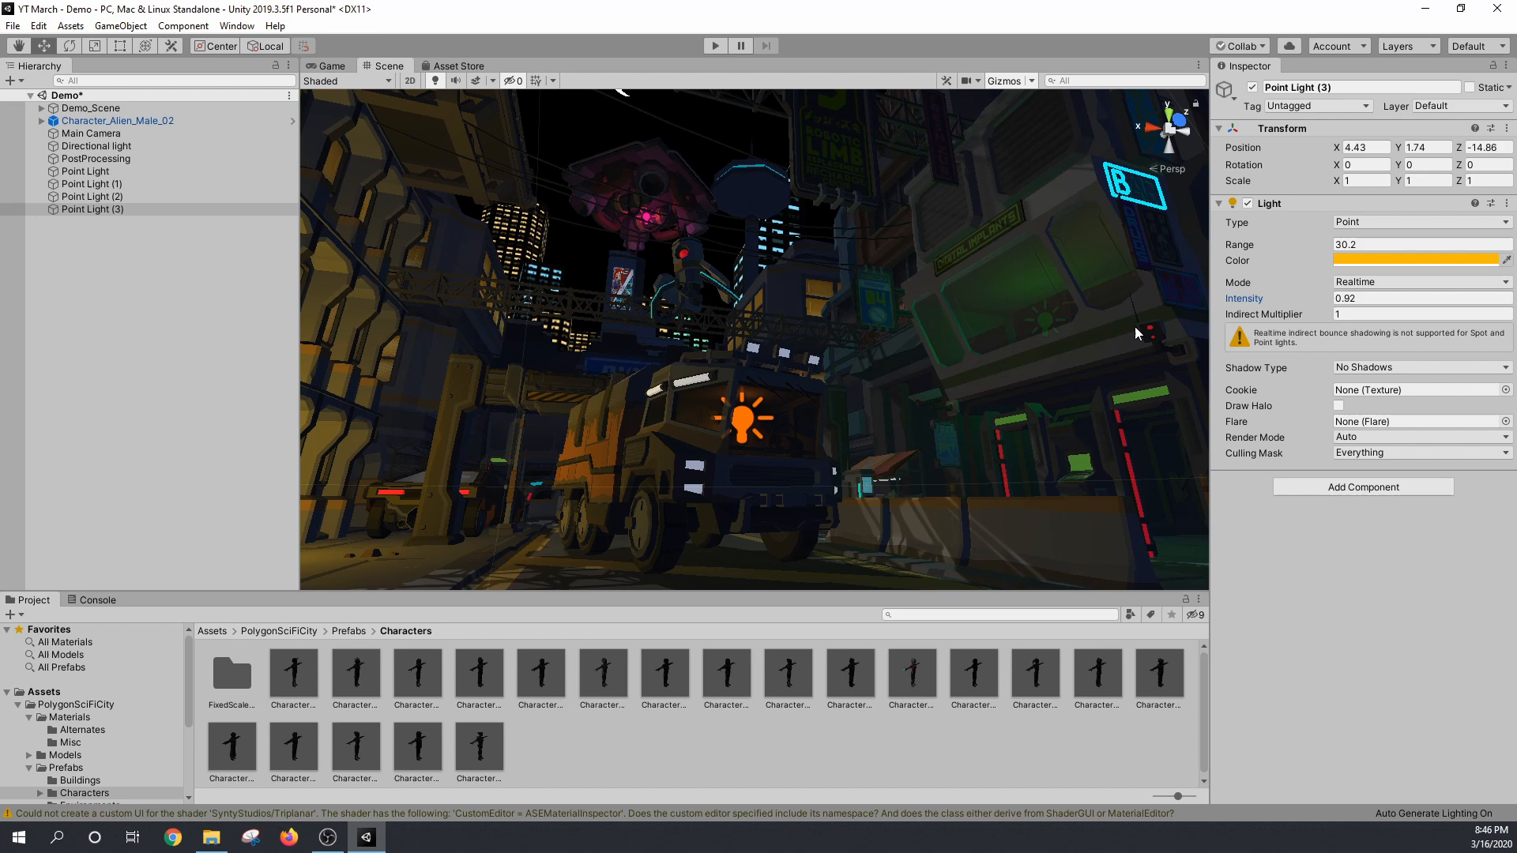
{"action": "mouse_move", "coordinate": [1014, 87]}
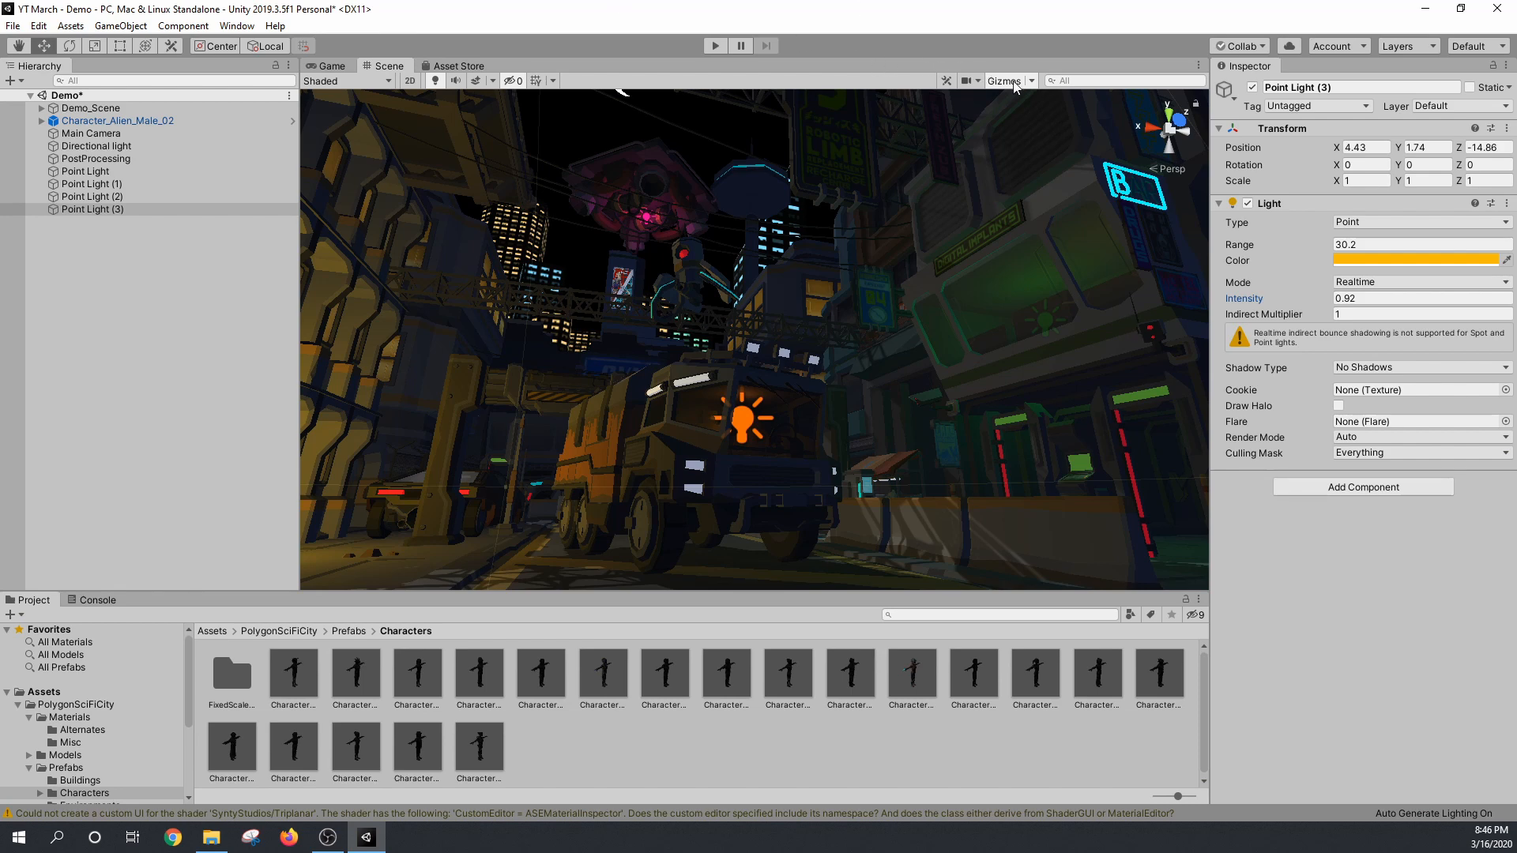
{"action": "mouse_move", "coordinate": [1004, 80]}
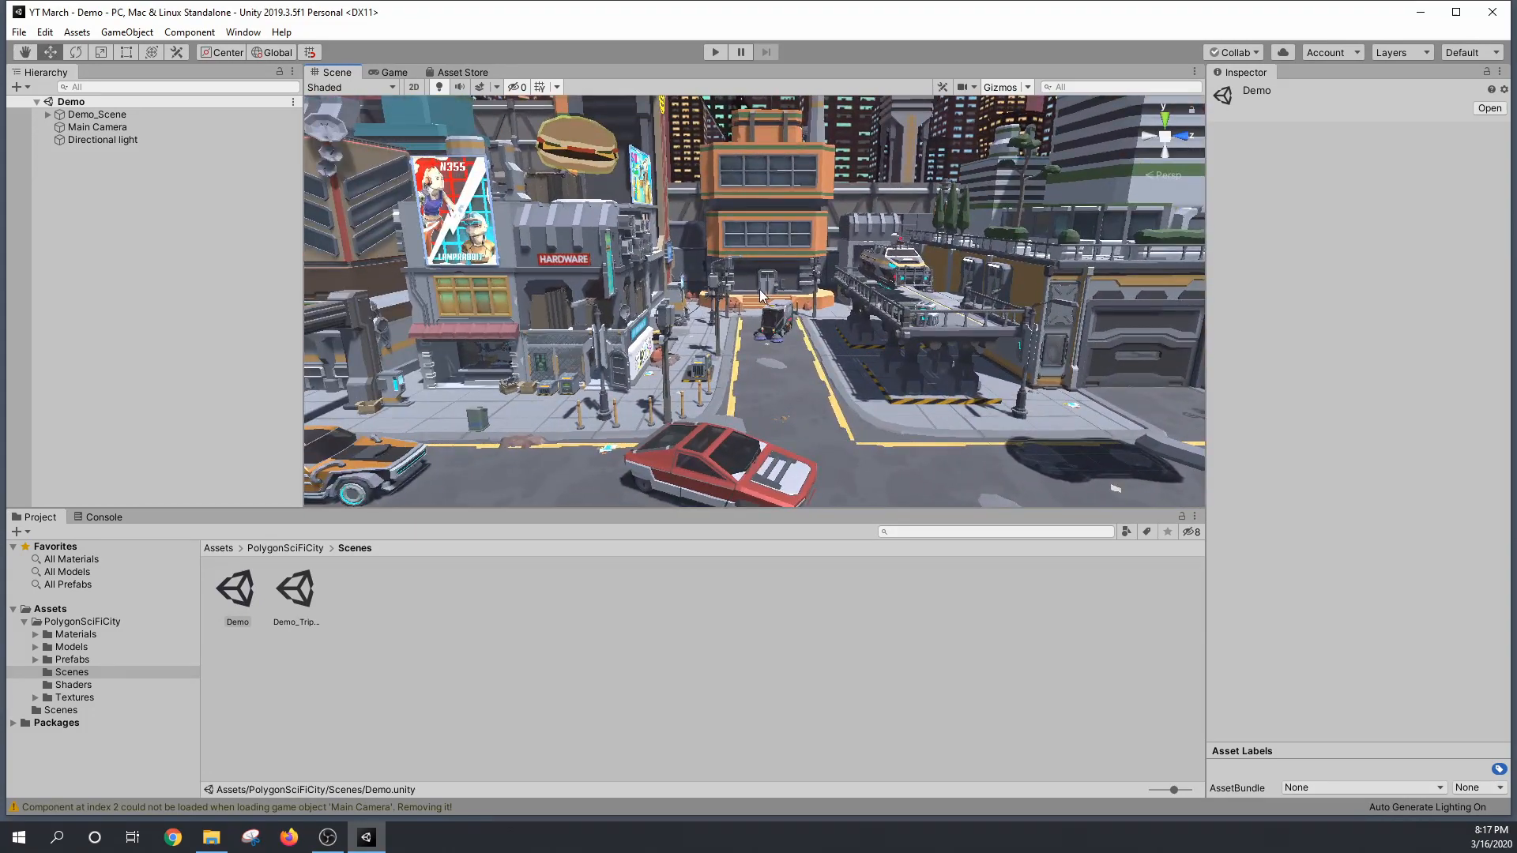
{"action": "left_click", "coordinate": [242, 31]}
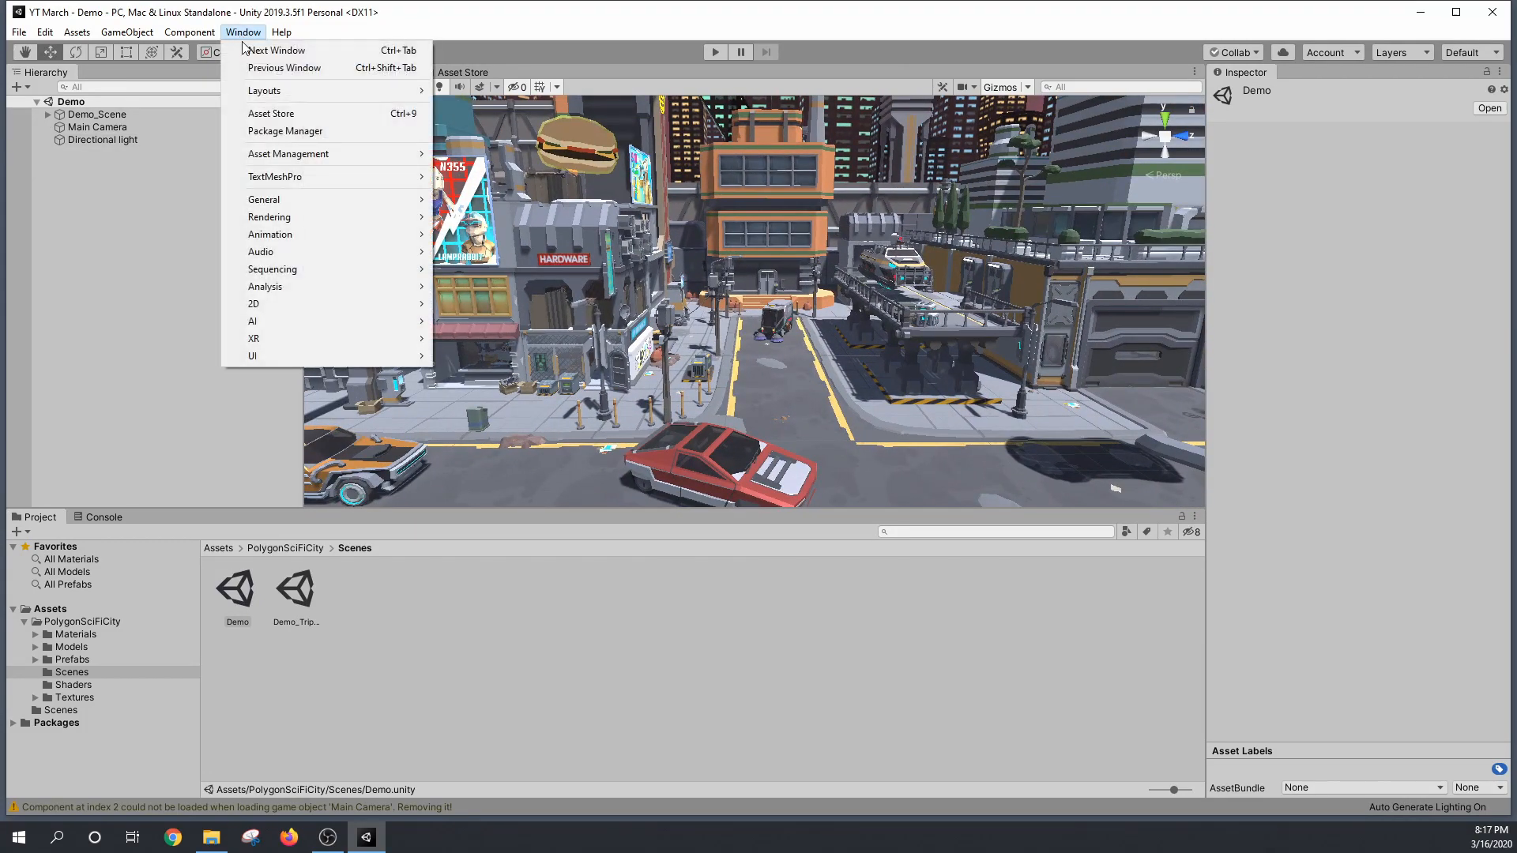
{"action": "mouse_move", "coordinate": [269, 216]}
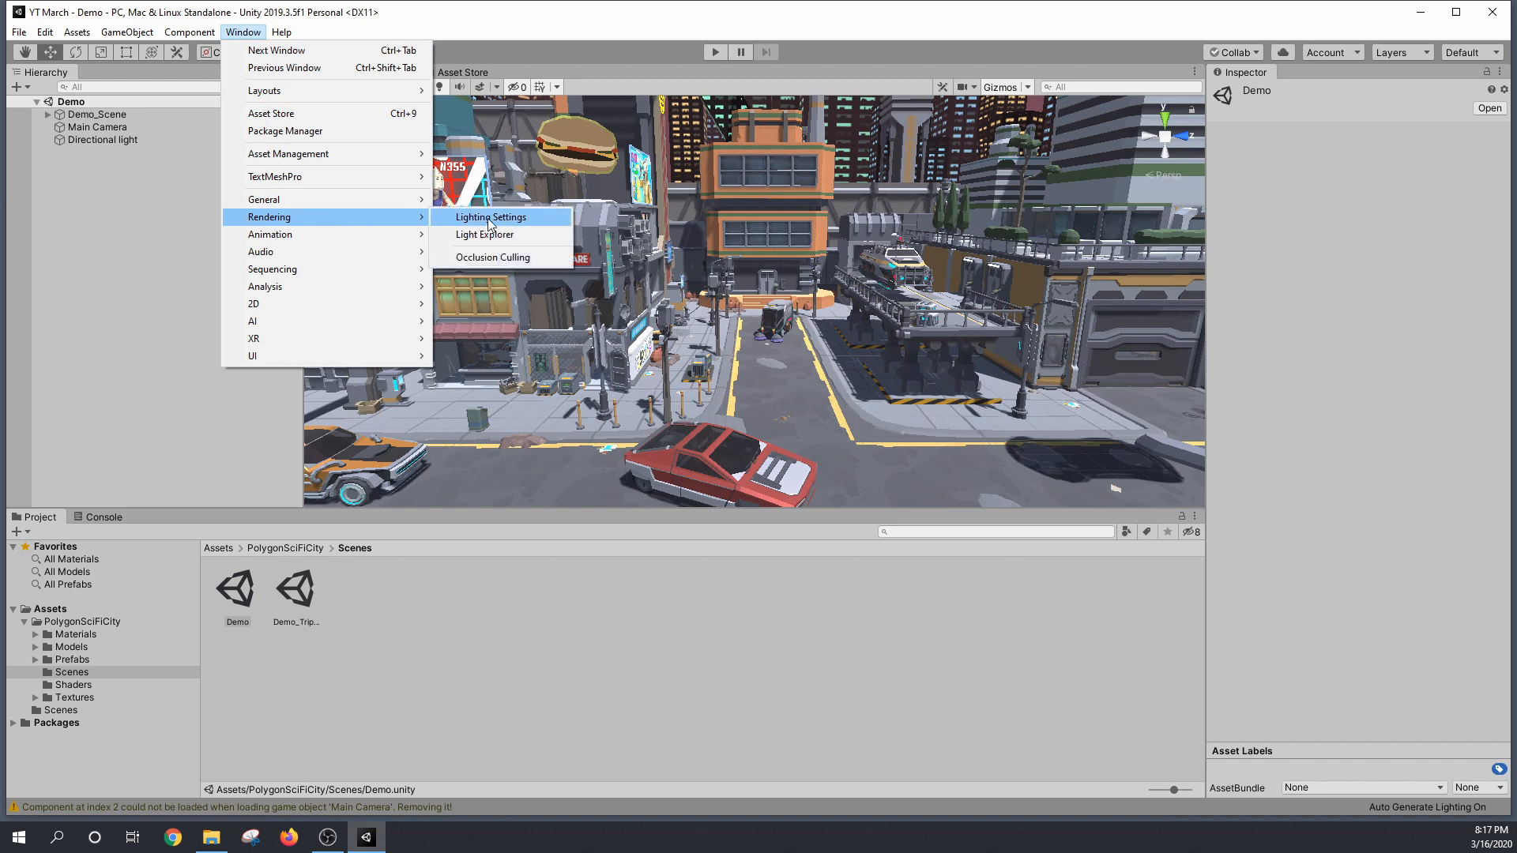
{"action": "left_click", "coordinate": [491, 217]}
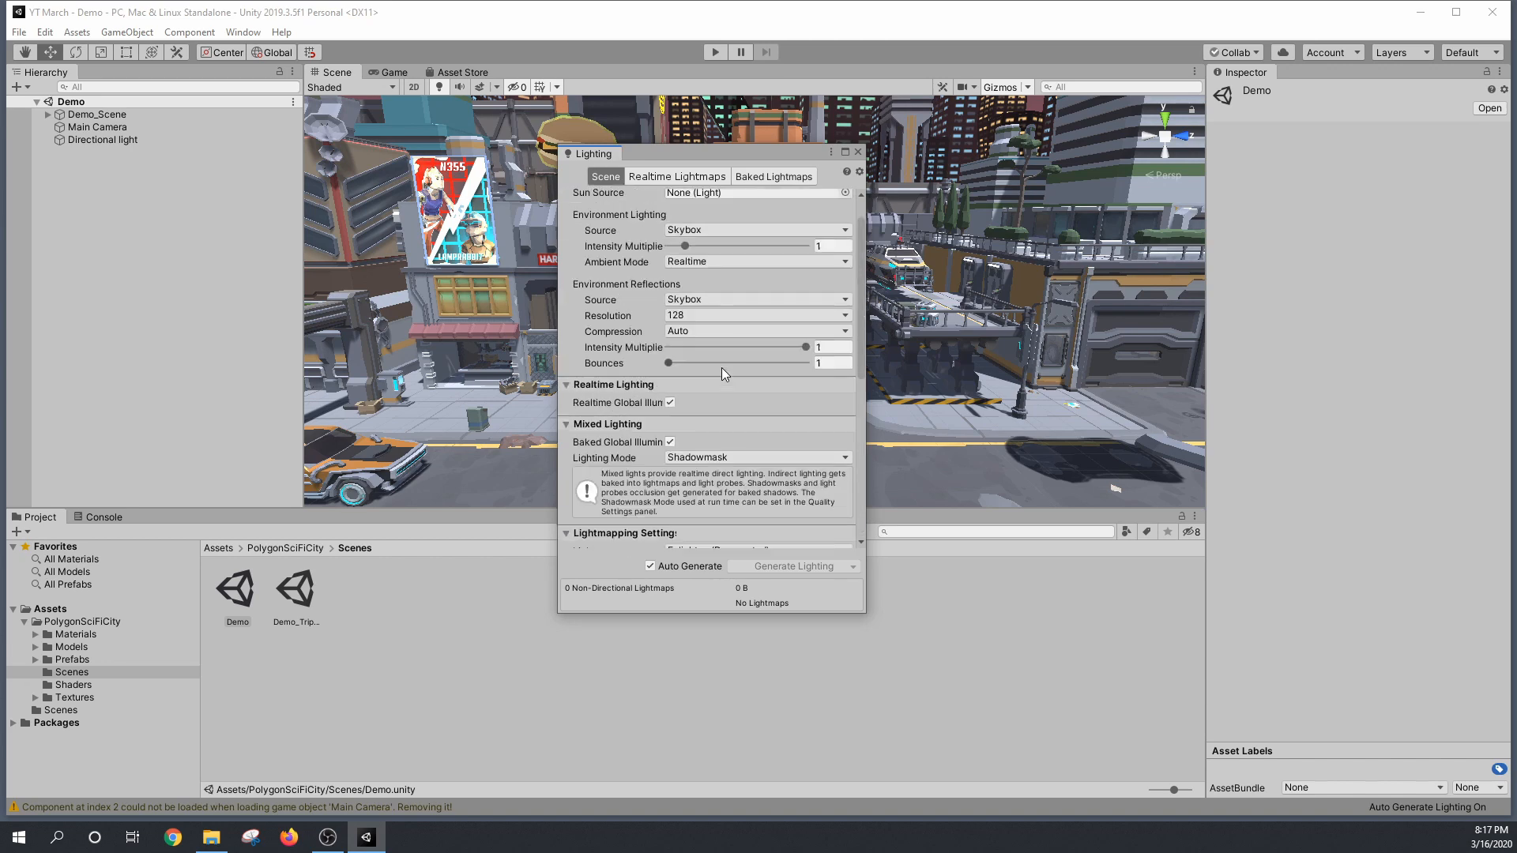
{"action": "scroll", "scroll_direction": "down", "scroll_amount": 3}
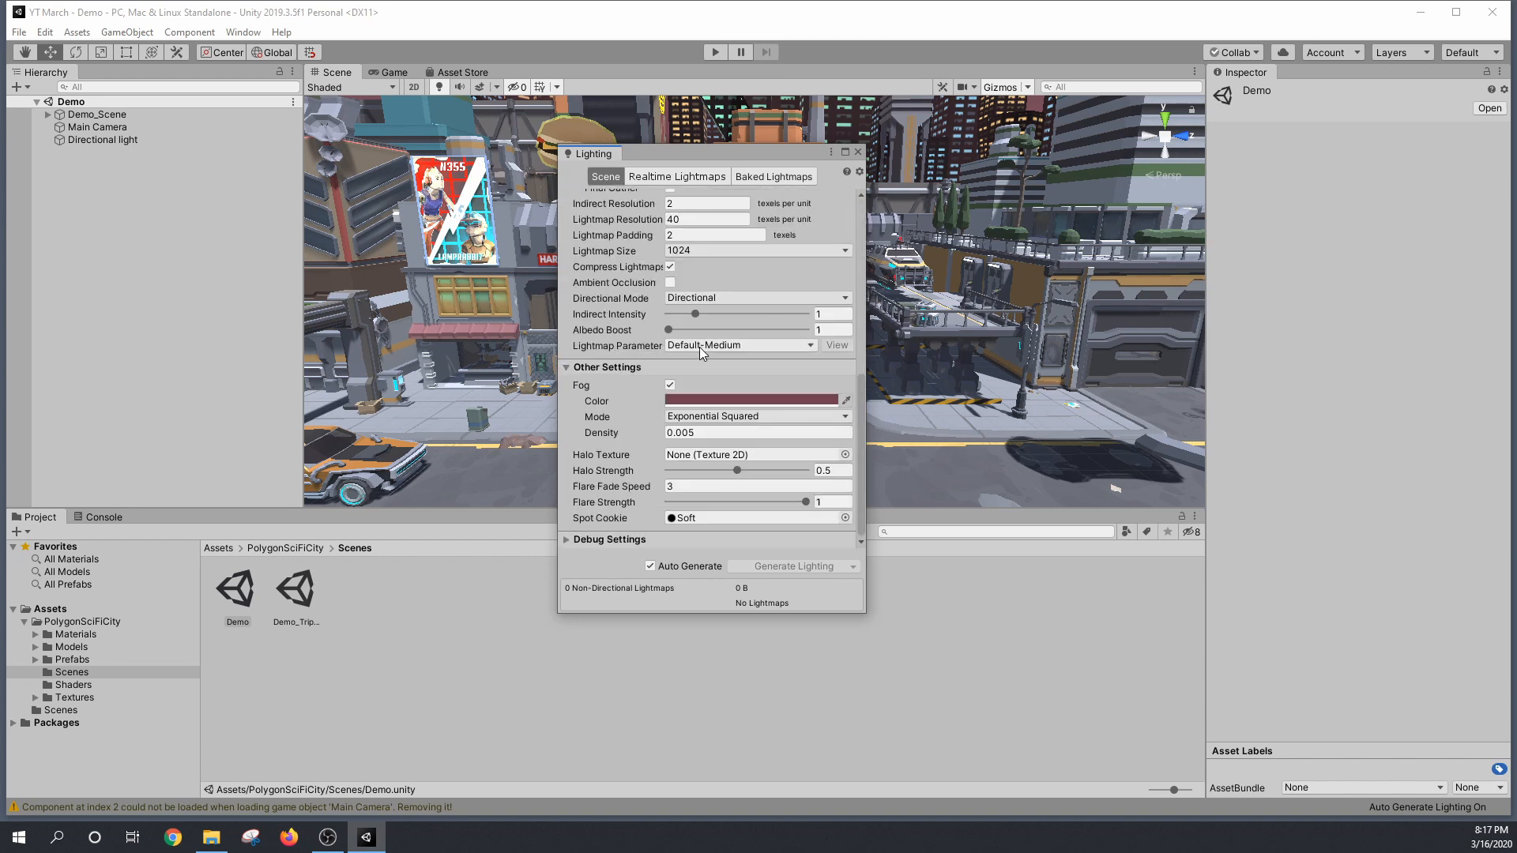
{"action": "left_click", "coordinate": [758, 400]}
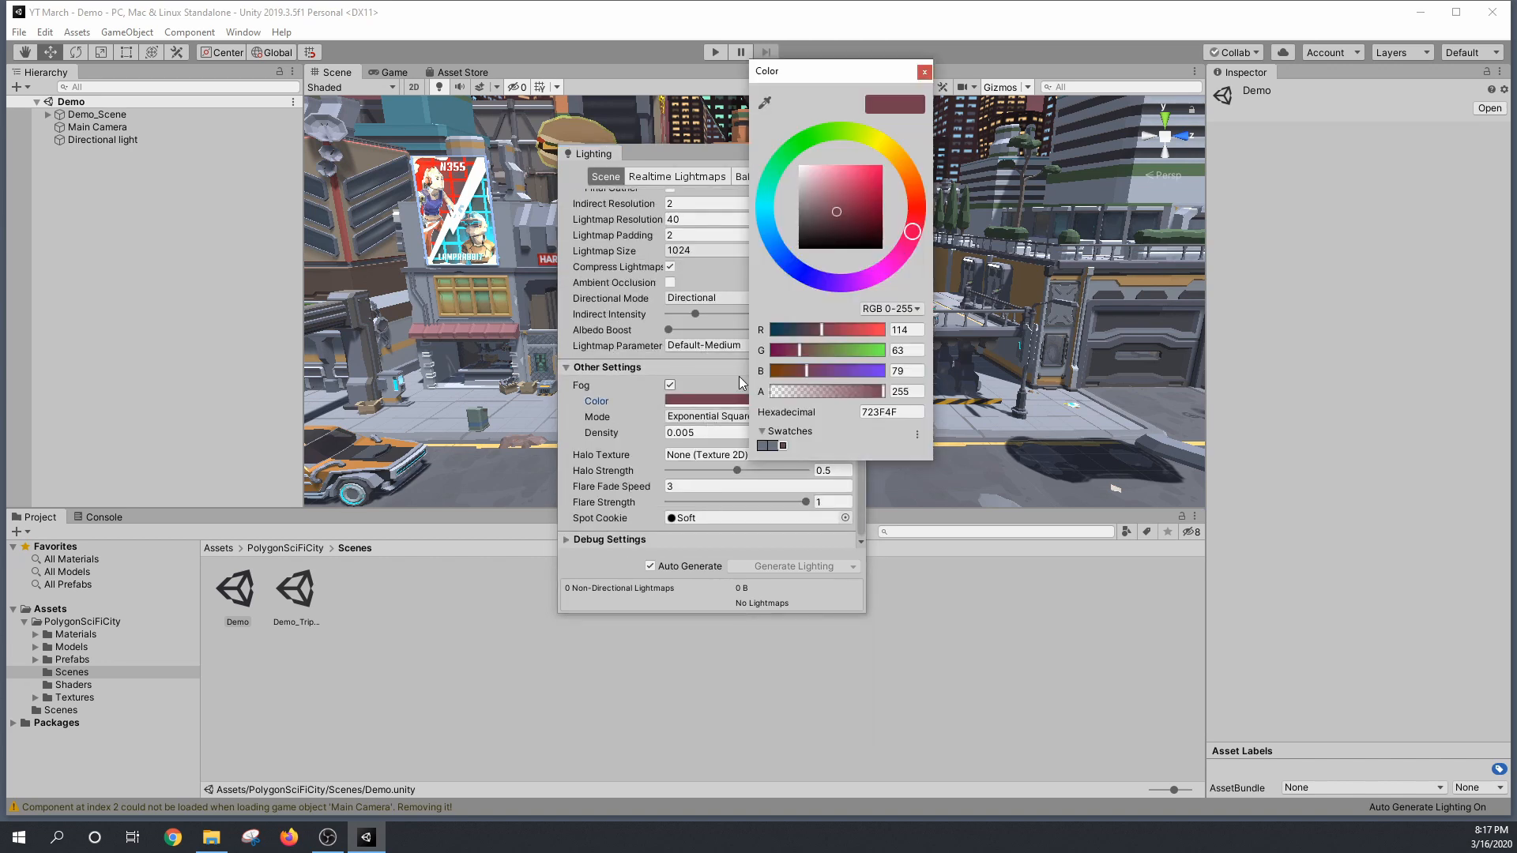
{"action": "left_click", "coordinate": [924, 72]}
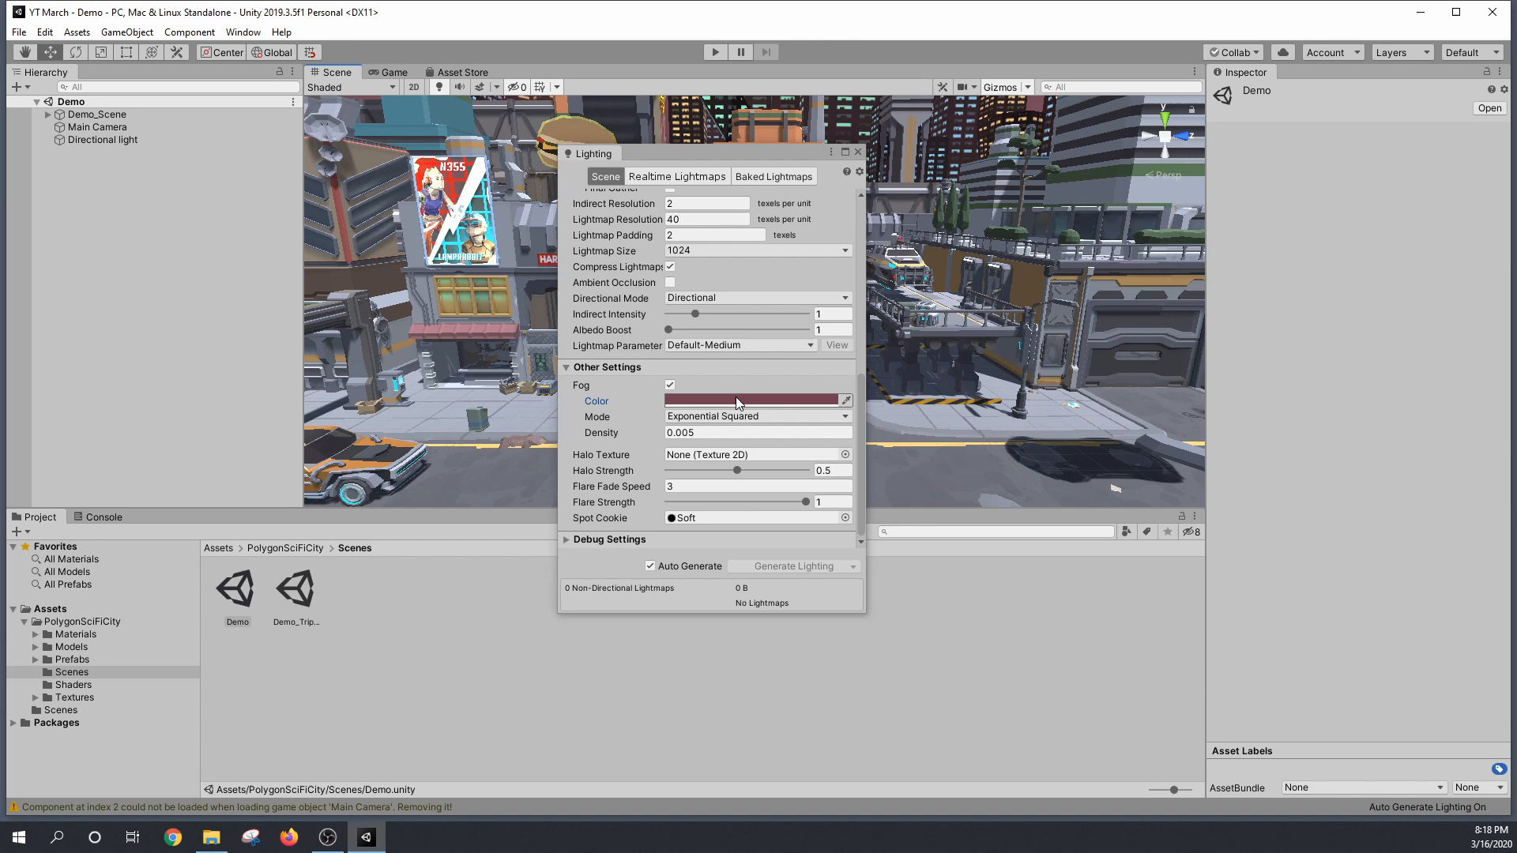
{"action": "left_click", "coordinate": [669, 384]}
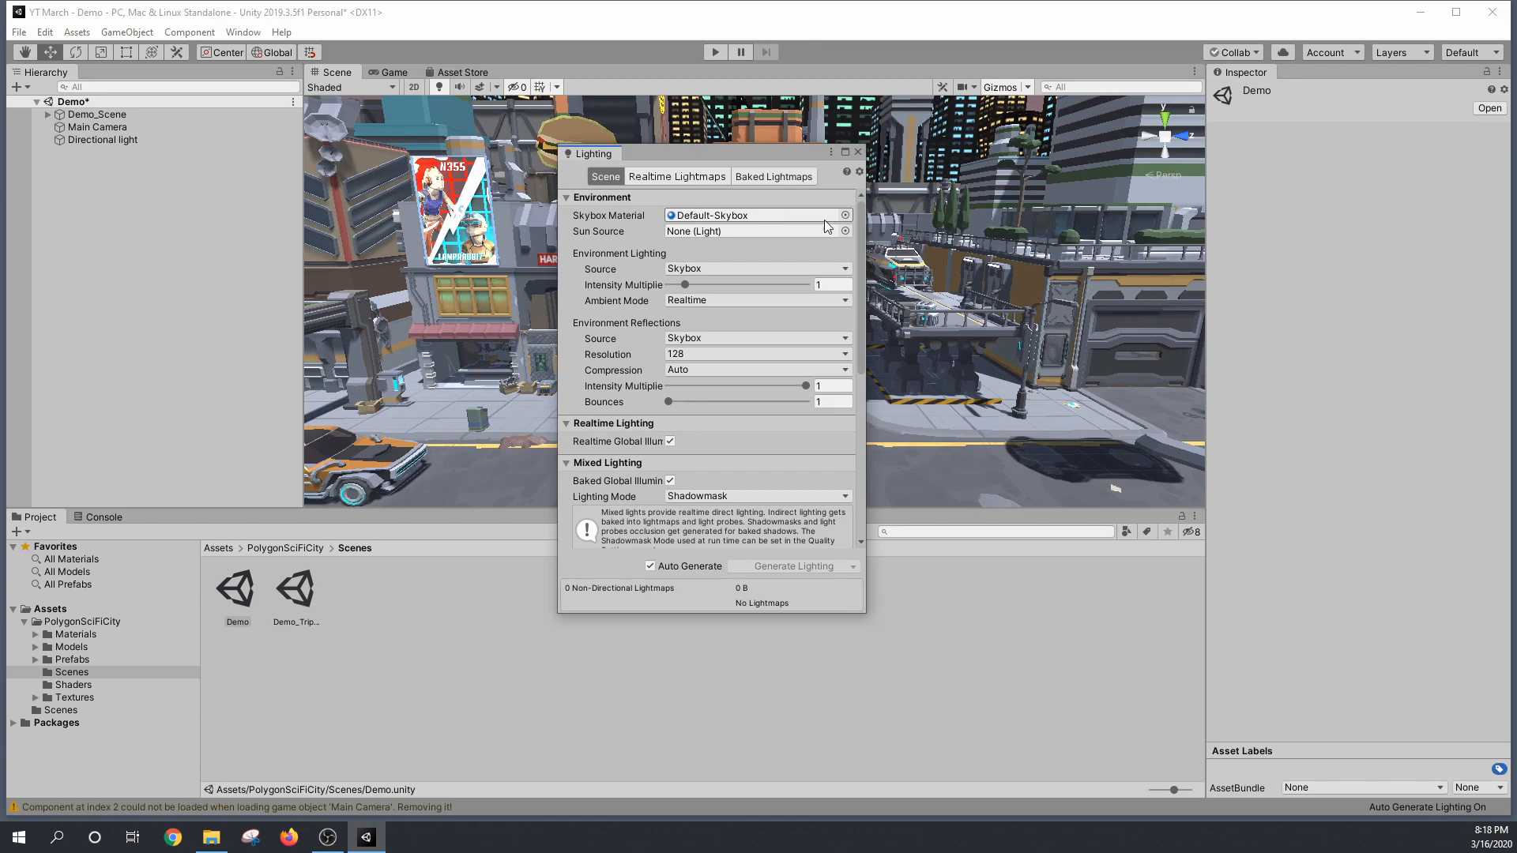
{"action": "left_click", "coordinate": [857, 151]}
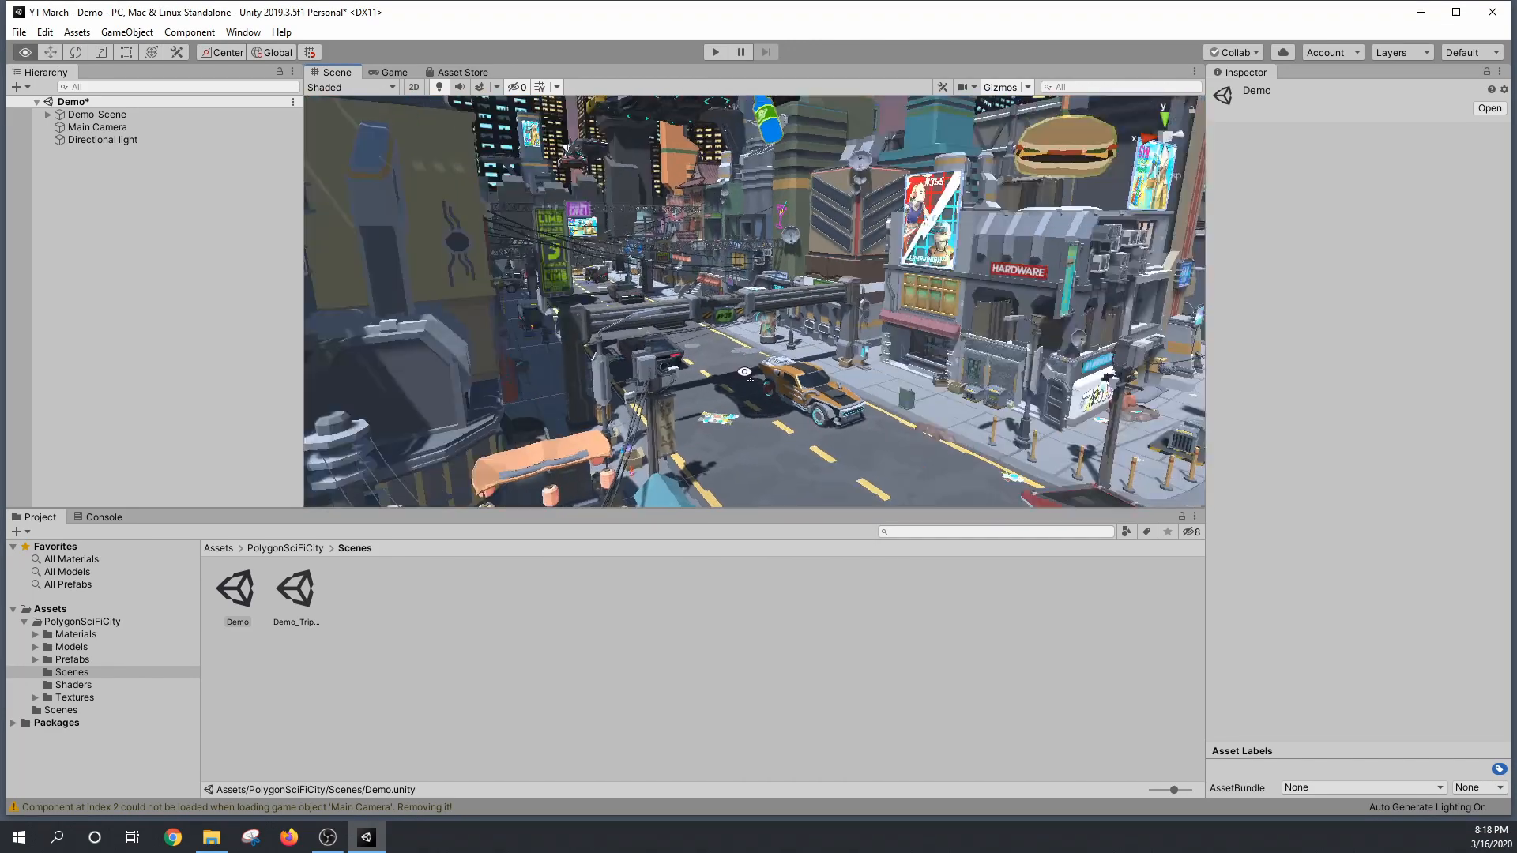
Step: Disable the Directional light's Light component and reopen Lighting Settings
{"action": "left_click_drag", "start_coordinate": [745, 371], "coordinate": [665, 348]}
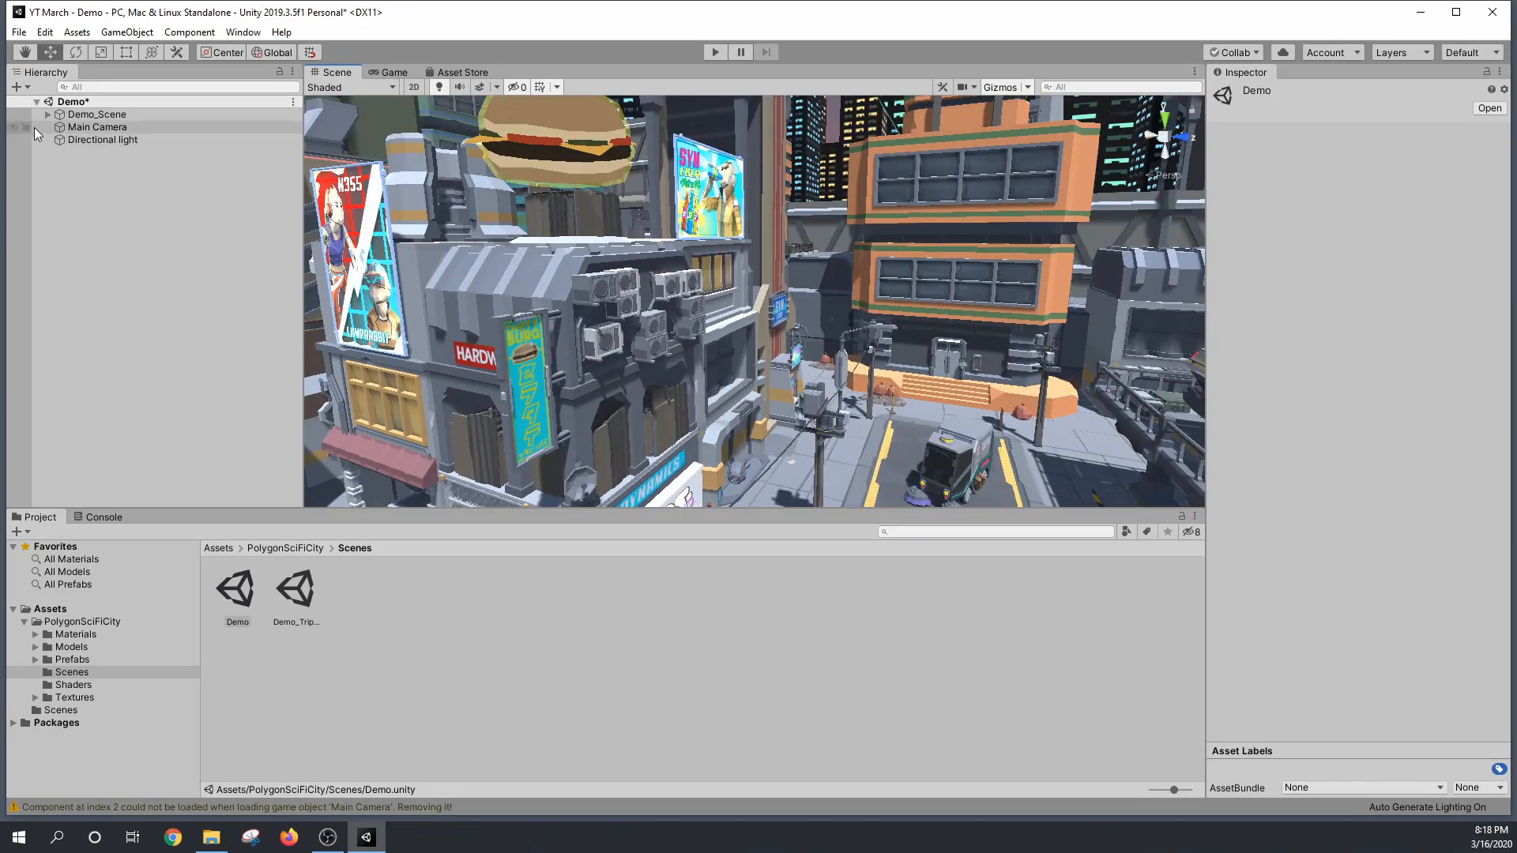
{"action": "left_click", "coordinate": [102, 139]}
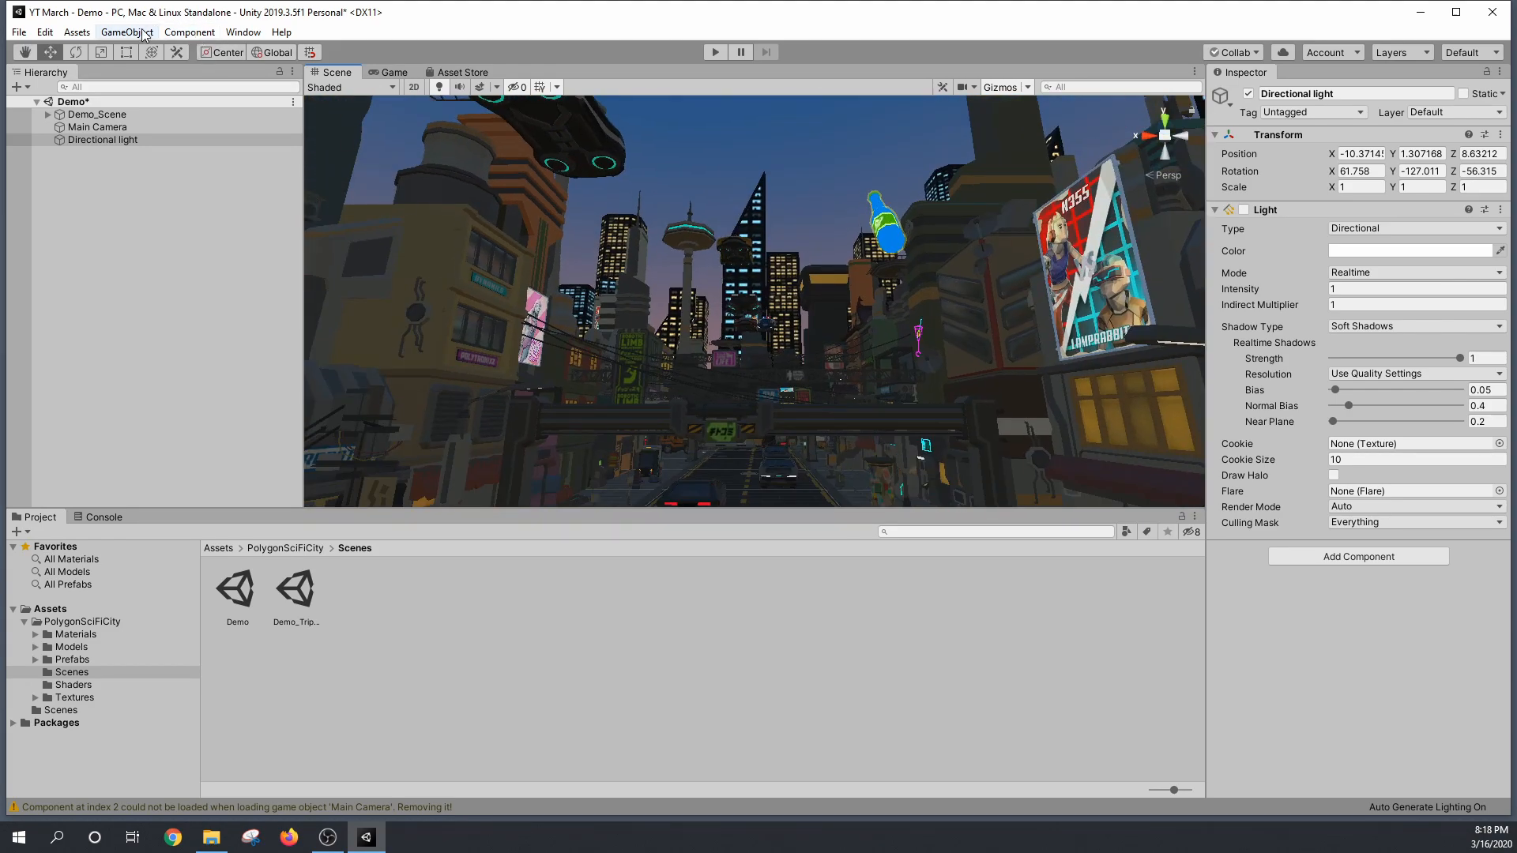
{"action": "left_click", "coordinate": [280, 31]}
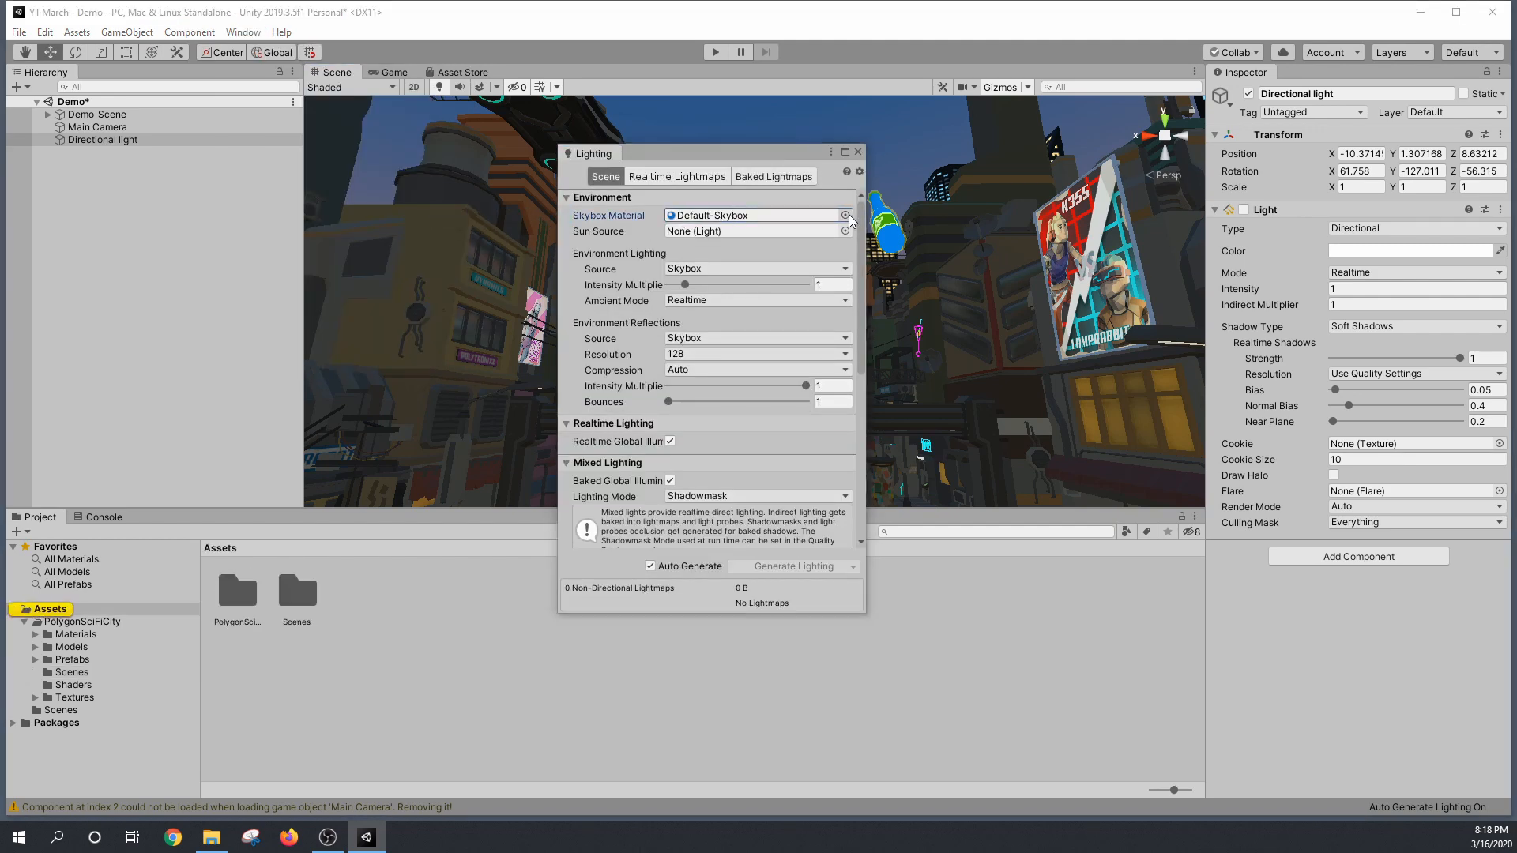
Step: Set the Lighting Skybox Material to None
{"action": "left_click", "coordinate": [847, 215]}
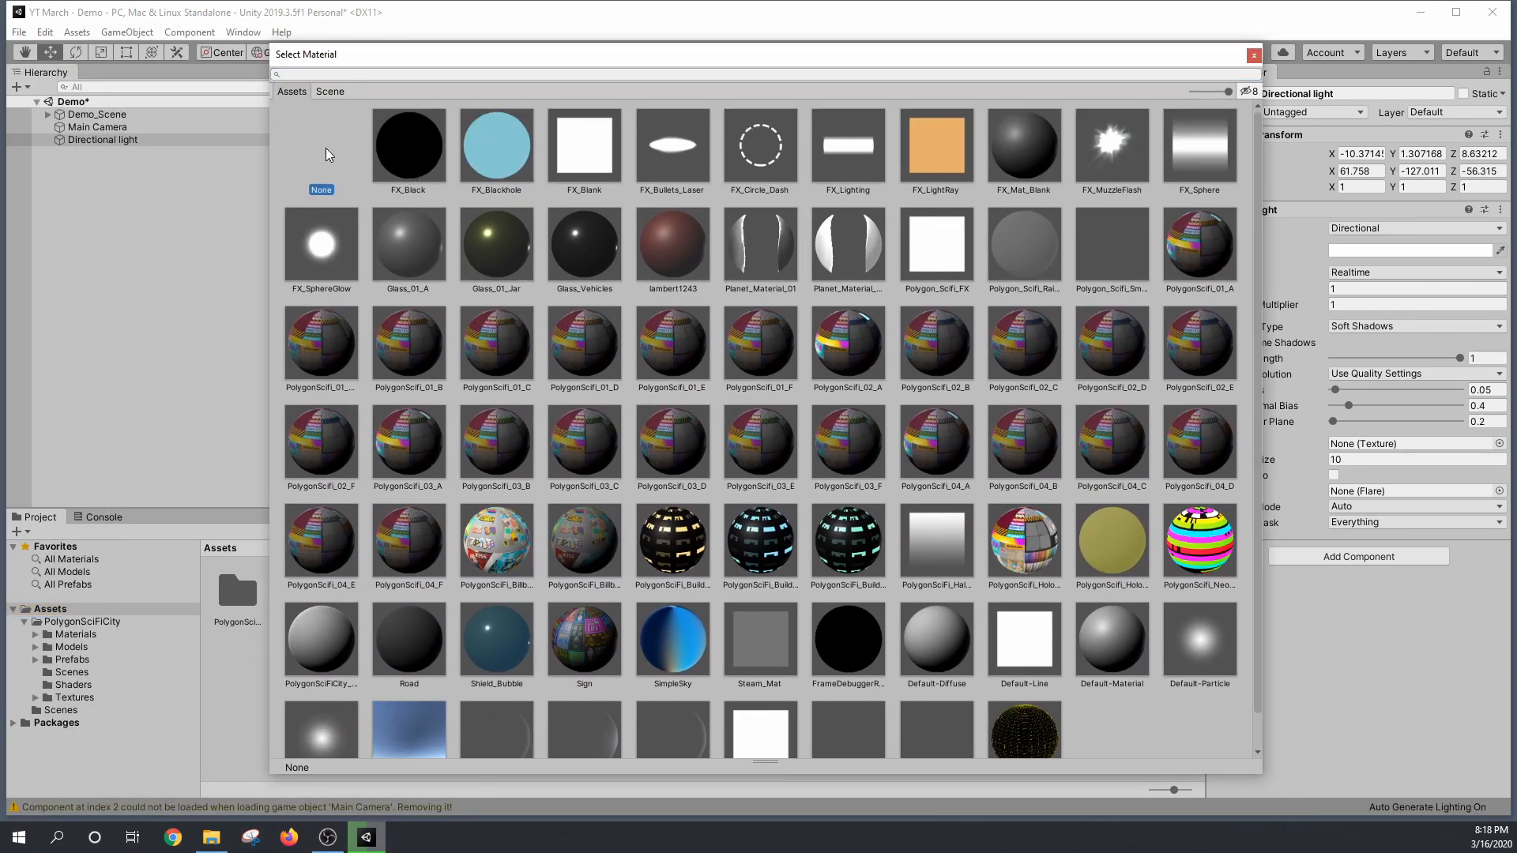
{"action": "left_click", "coordinate": [1253, 55]}
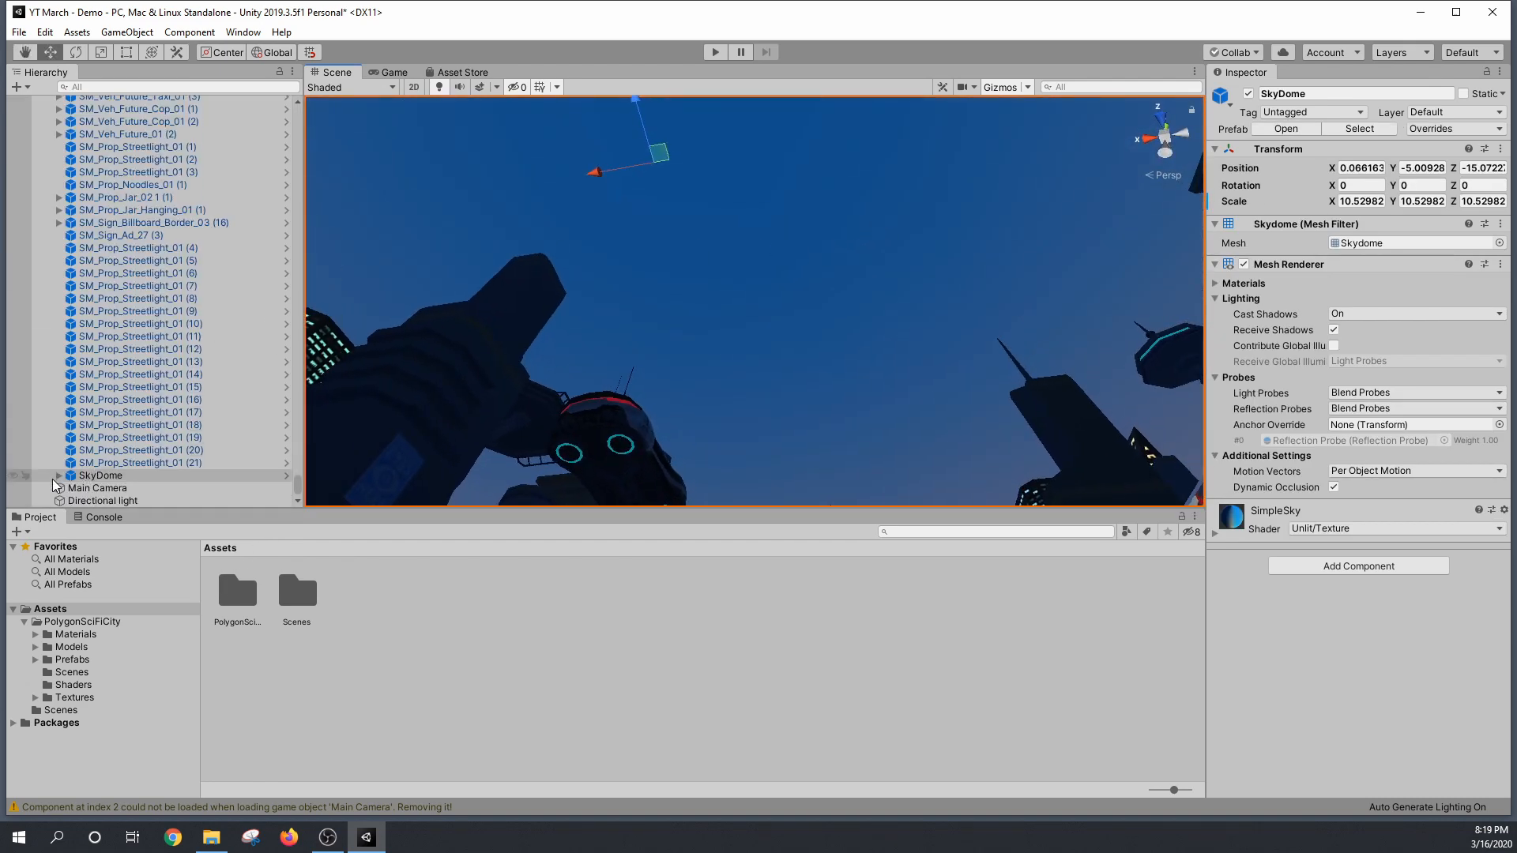
Step: Expand SkyDome, re-enable the Moon and Stars, and select the sky dome
{"action": "left_click", "coordinate": [57, 475]}
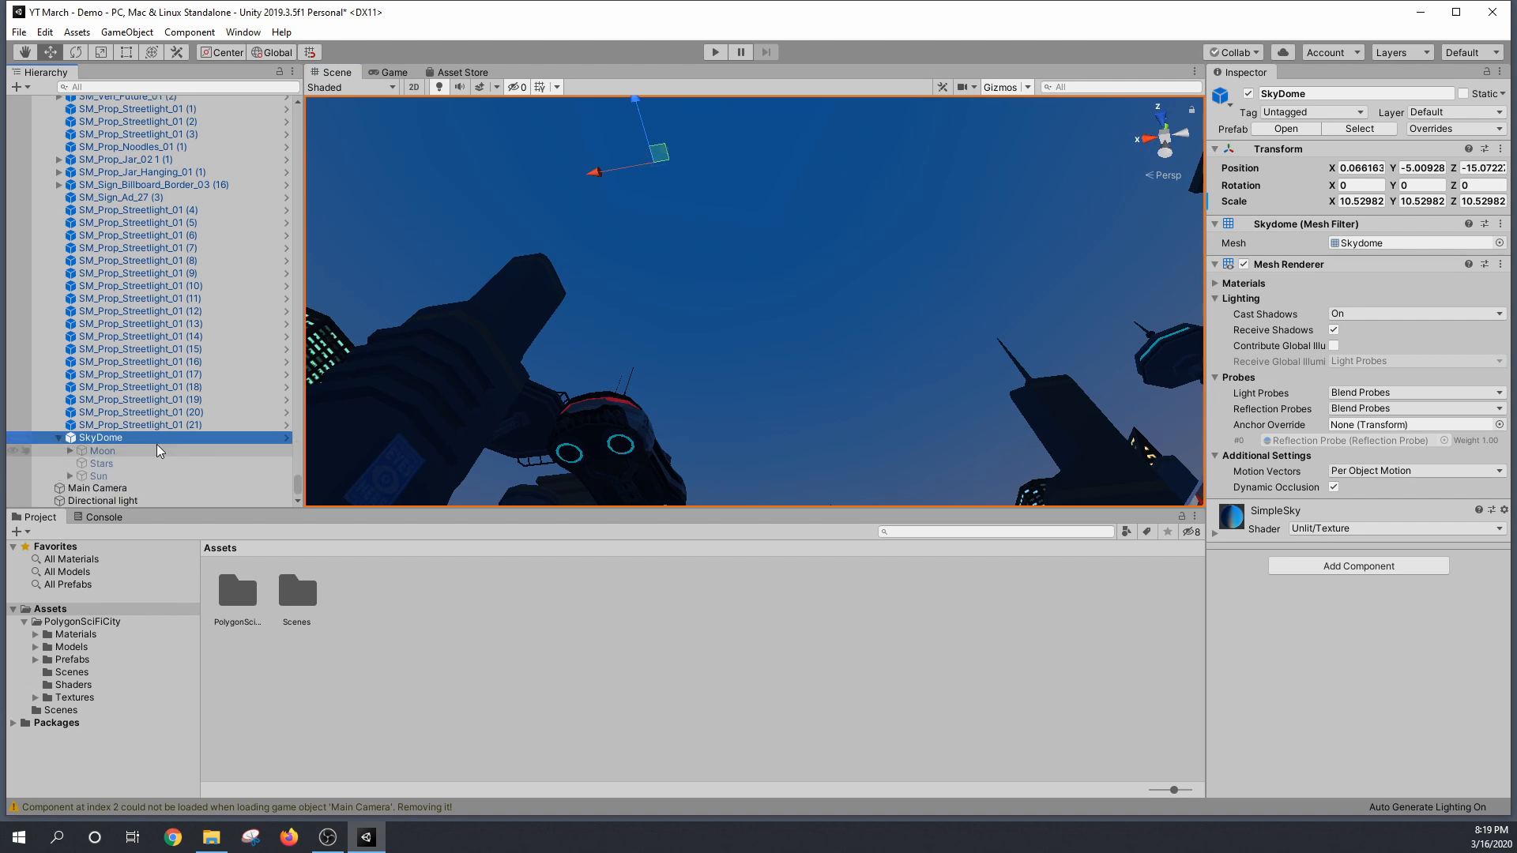
{"action": "left_click", "coordinate": [102, 451]}
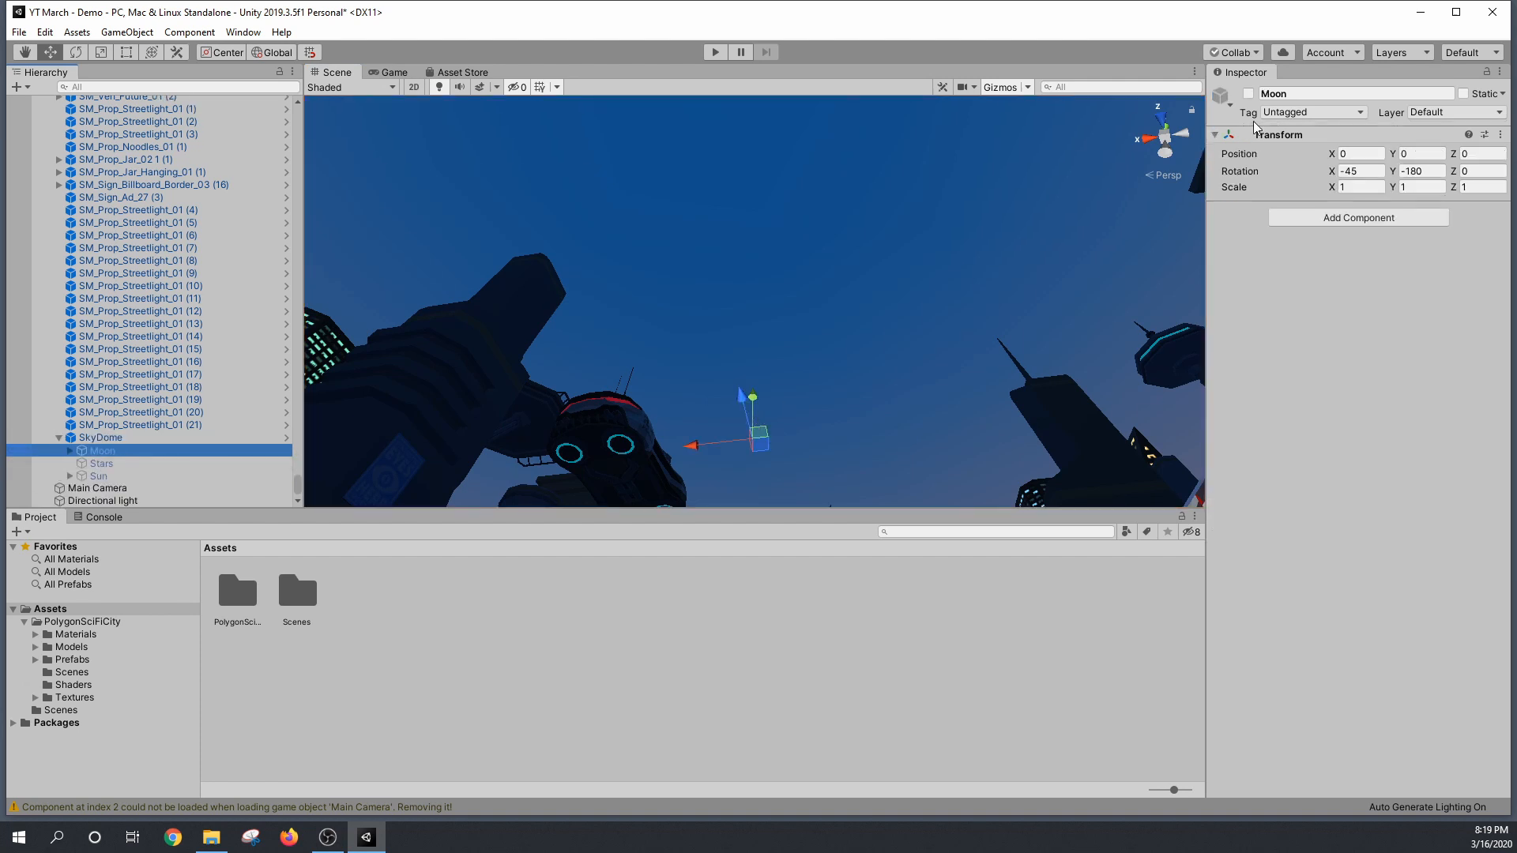
{"action": "left_click", "coordinate": [100, 462]}
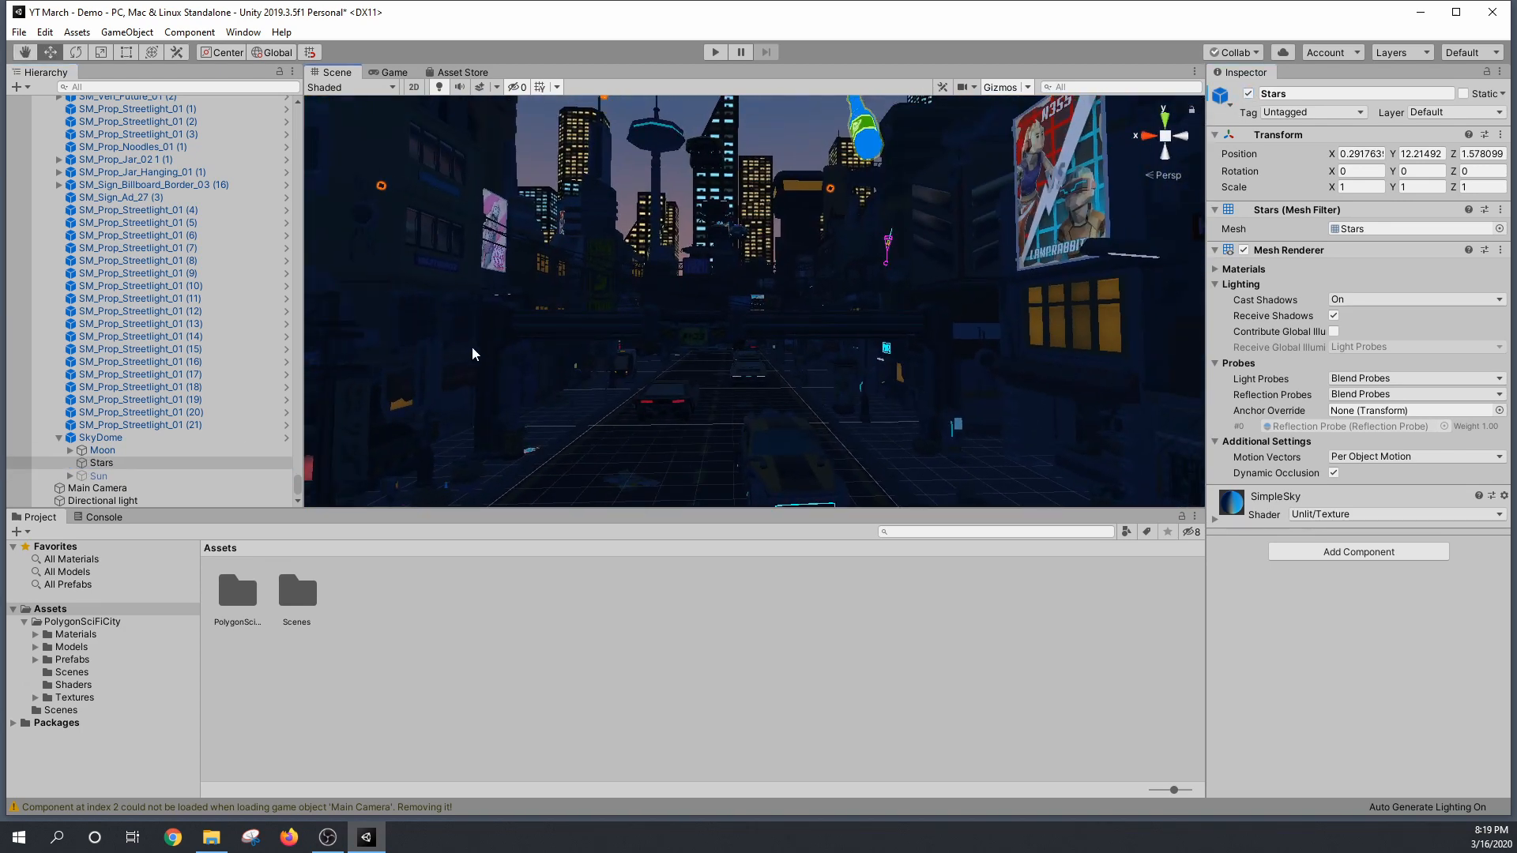
{"action": "left_click", "coordinate": [100, 437]}
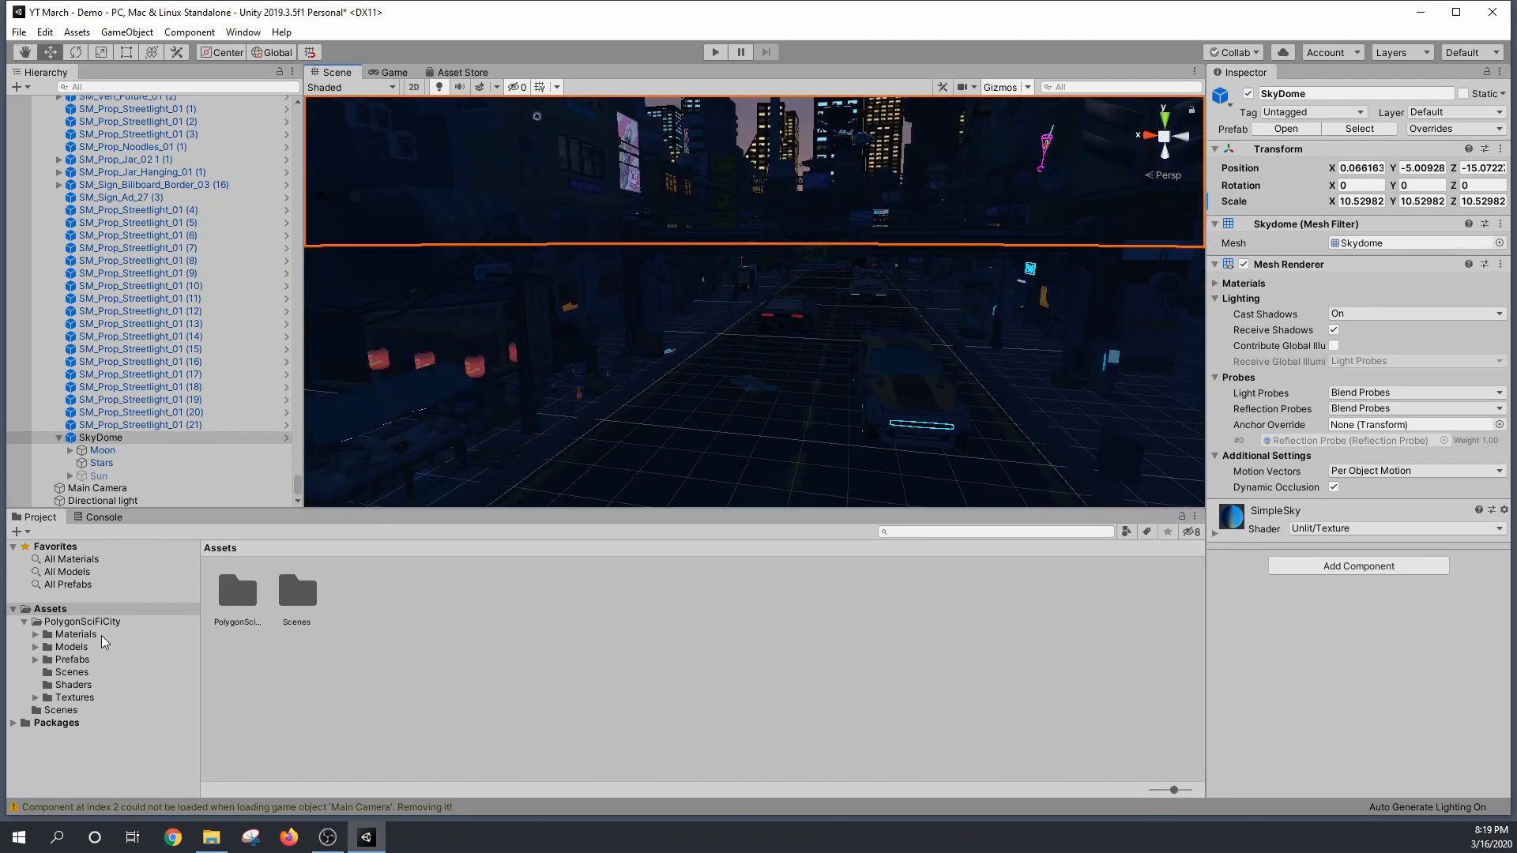
Step: Apply the FX_Black material from Materials > Misc to the SkyDome's Mesh Renderer
{"action": "left_click", "coordinate": [72, 646]}
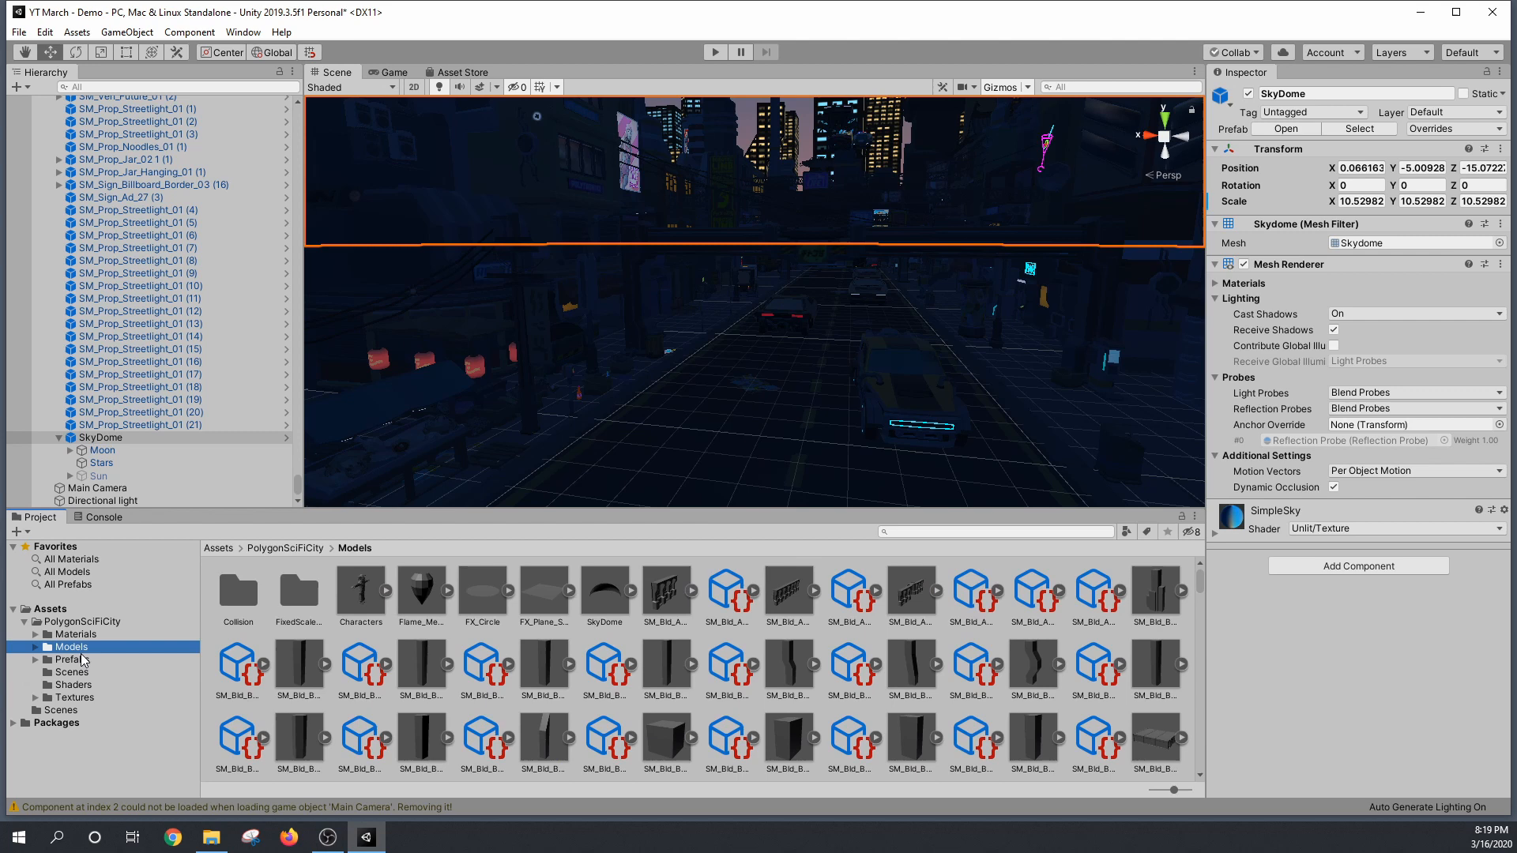
{"action": "left_click", "coordinate": [72, 634]}
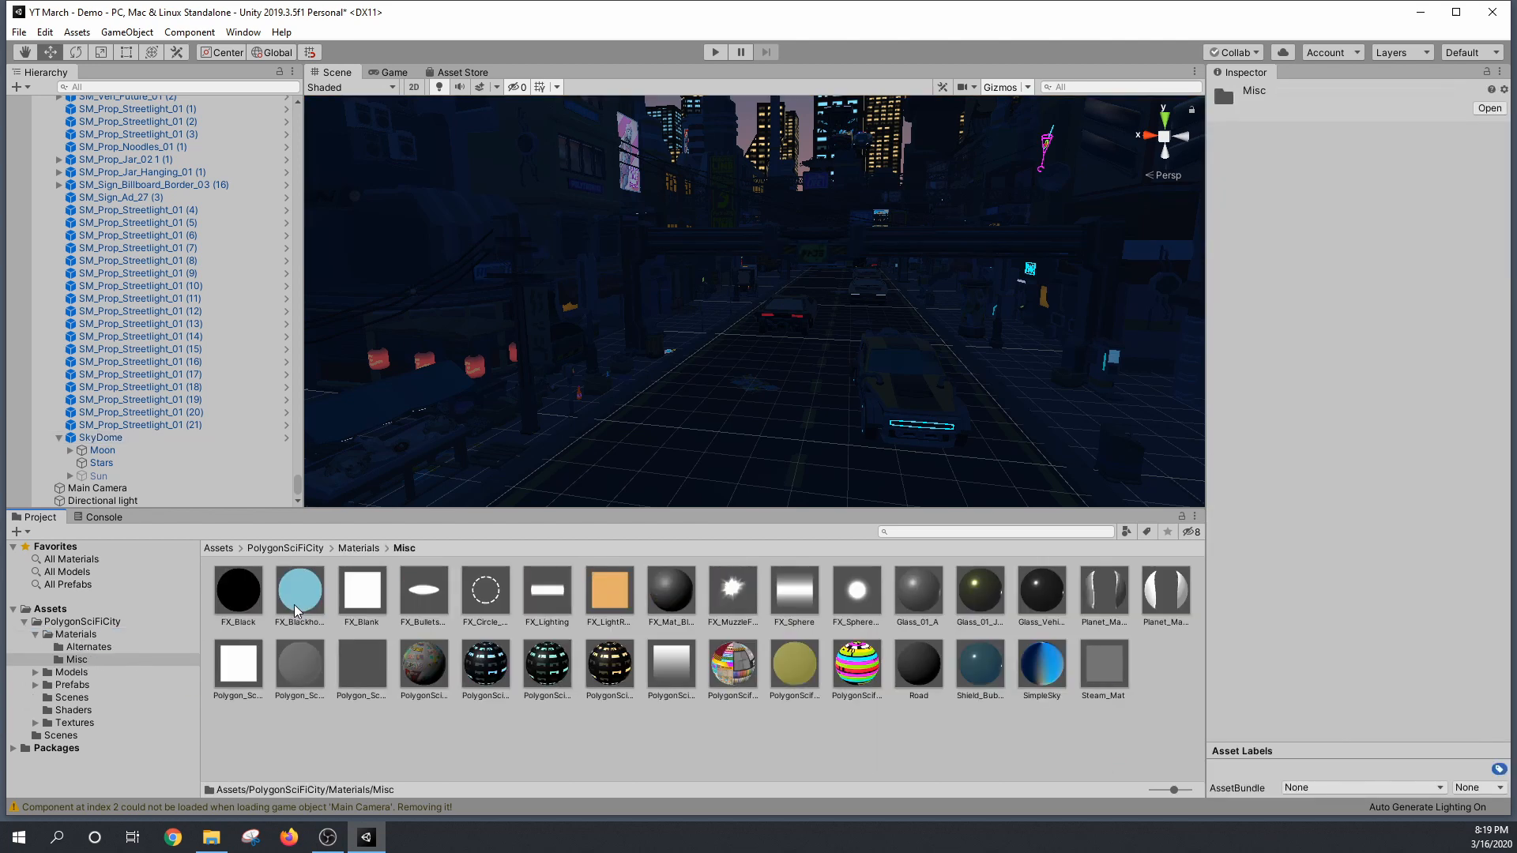
{"action": "left_click", "coordinate": [99, 437]}
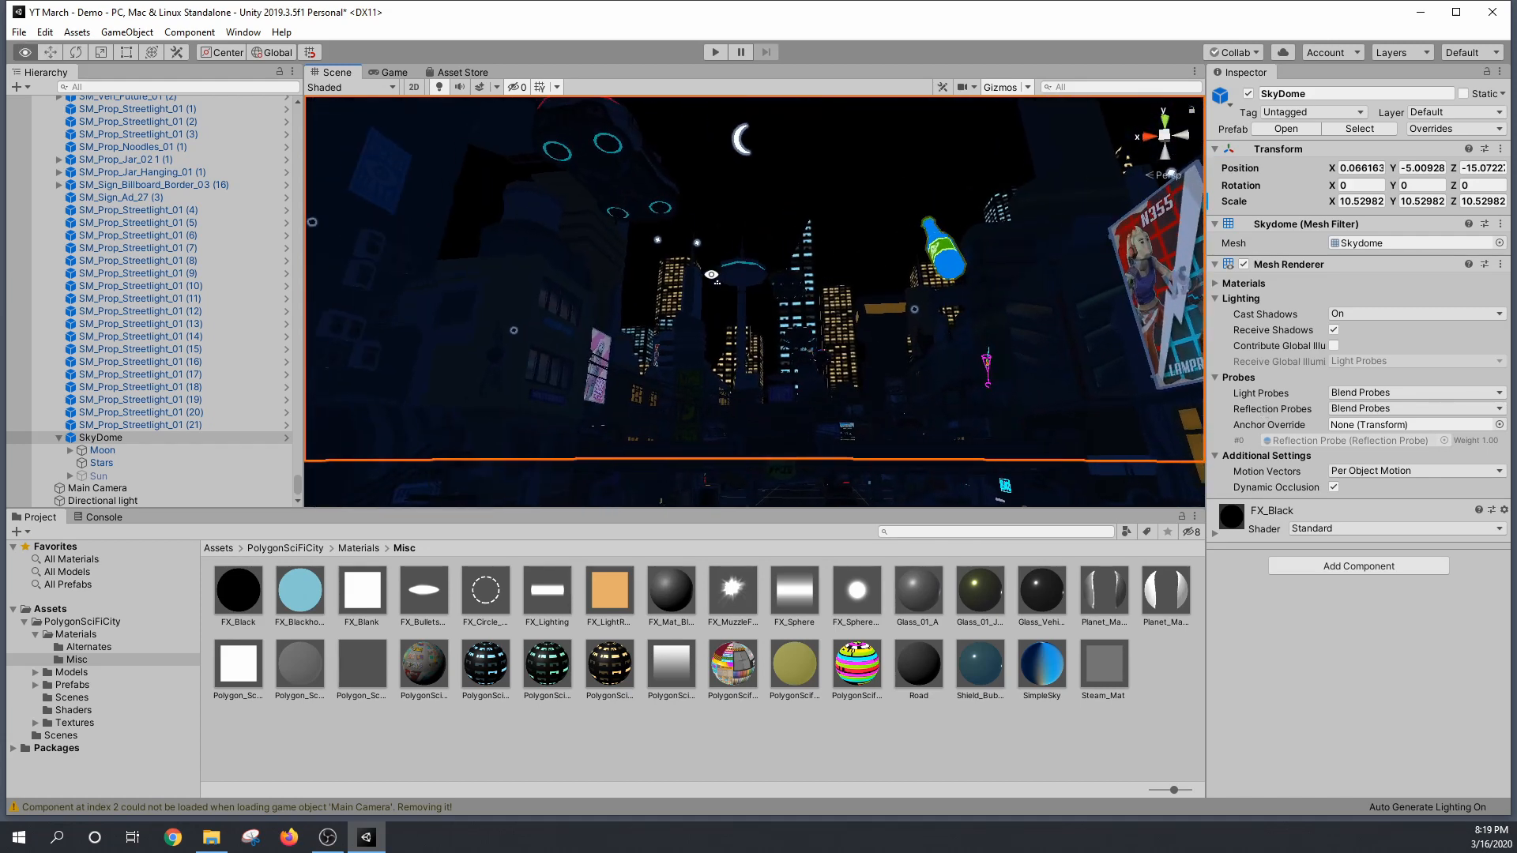
{"action": "left_click", "coordinate": [136, 248]}
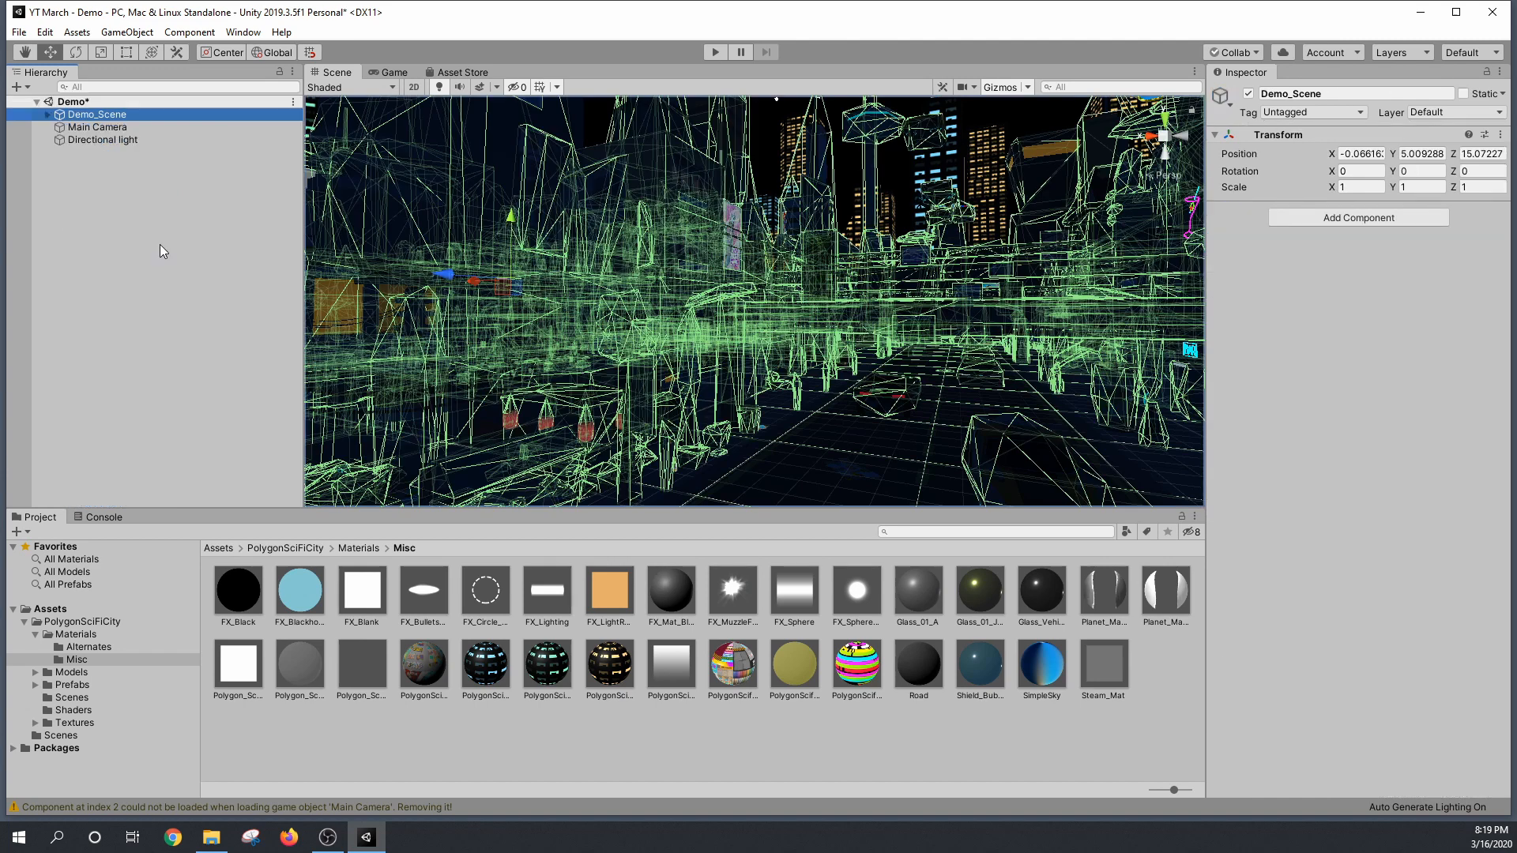
Step: Set the Directional light's intensity to 0.1 and rotation to 38.5, -17.72, -56.3
{"action": "left_click", "coordinate": [103, 139]}
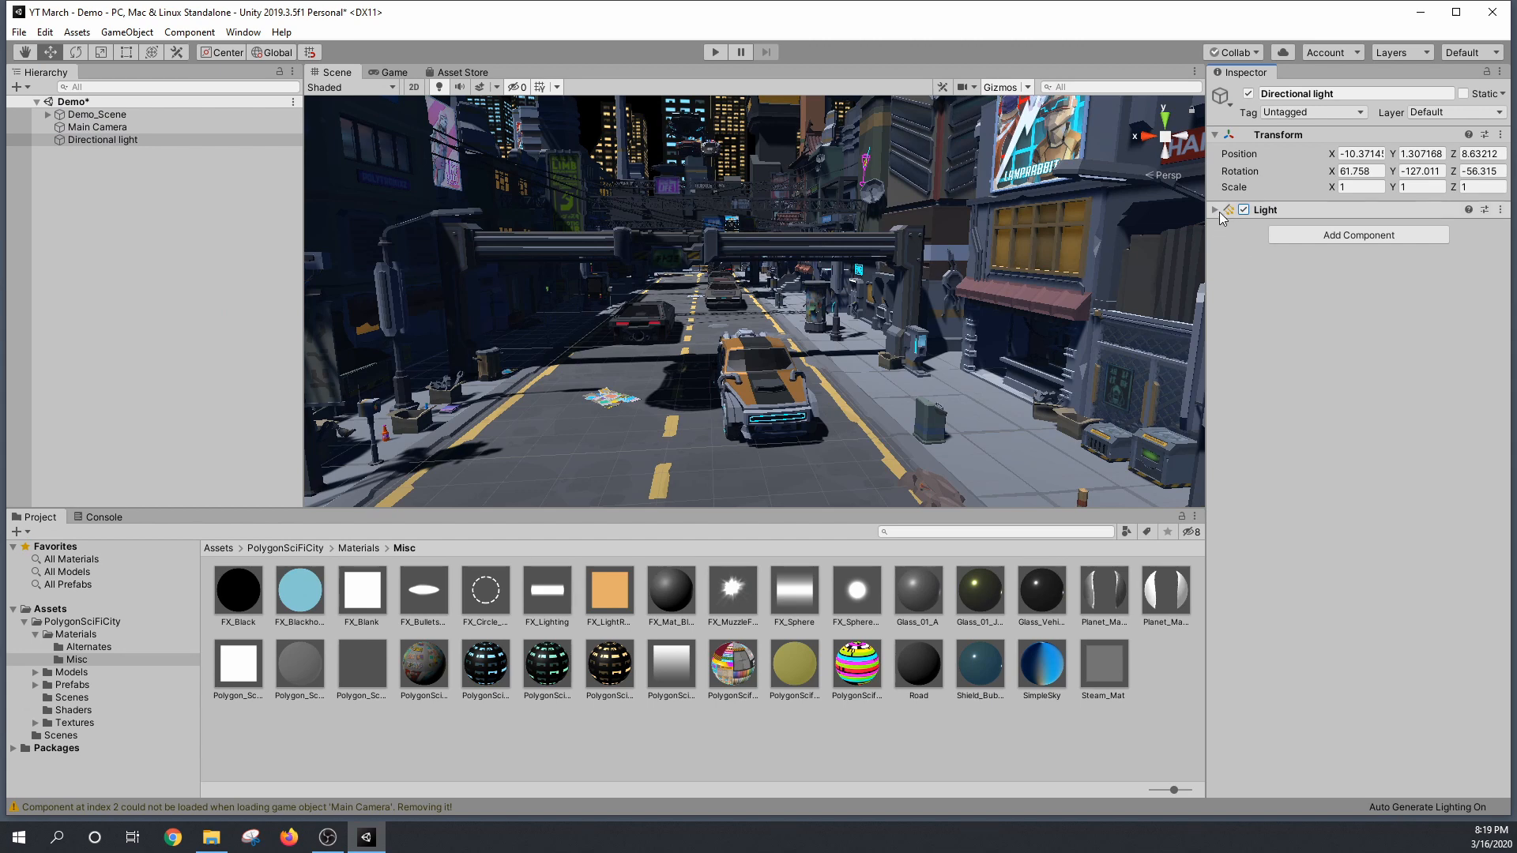
{"action": "left_click", "coordinate": [1413, 250]}
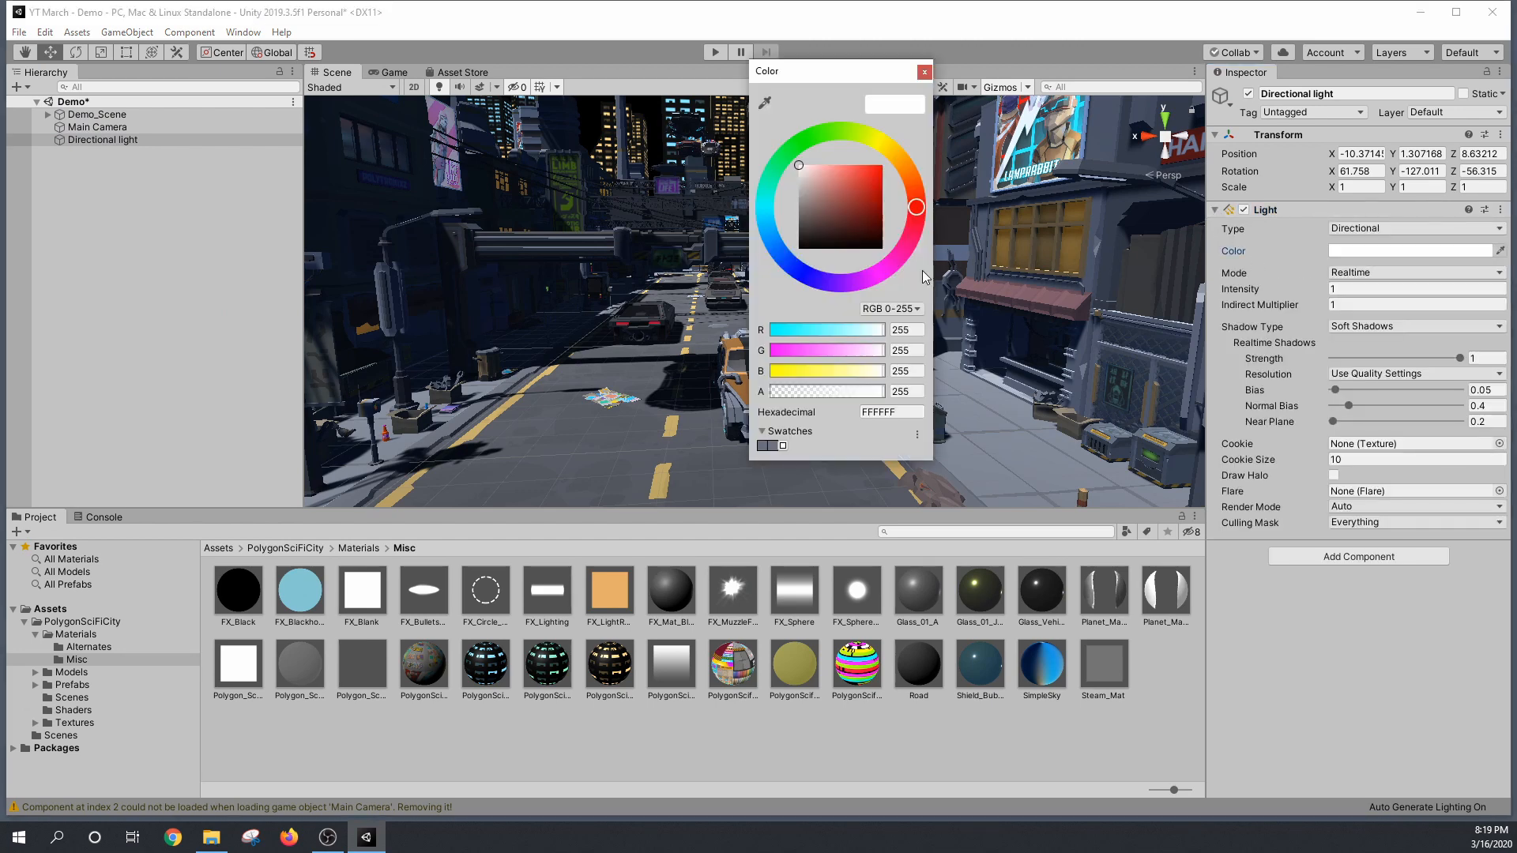
{"action": "left_click", "coordinate": [922, 70]}
{"action": "type", "text": "0.06"}
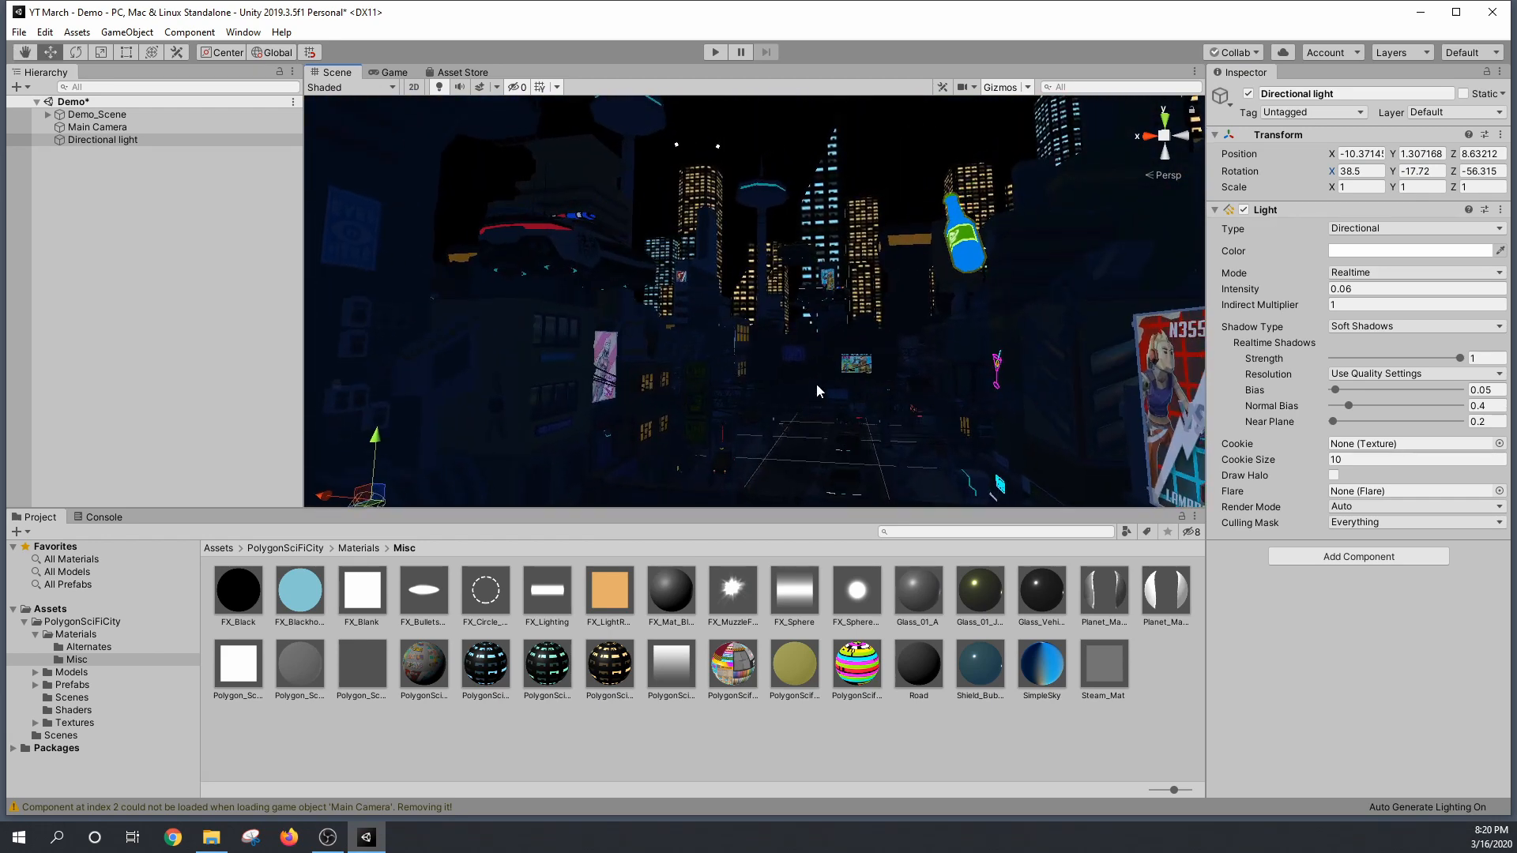
{"action": "left_click_drag", "start_coordinate": [818, 391], "coordinate": [783, 370]}
{"action": "type", "text": "0.3"}
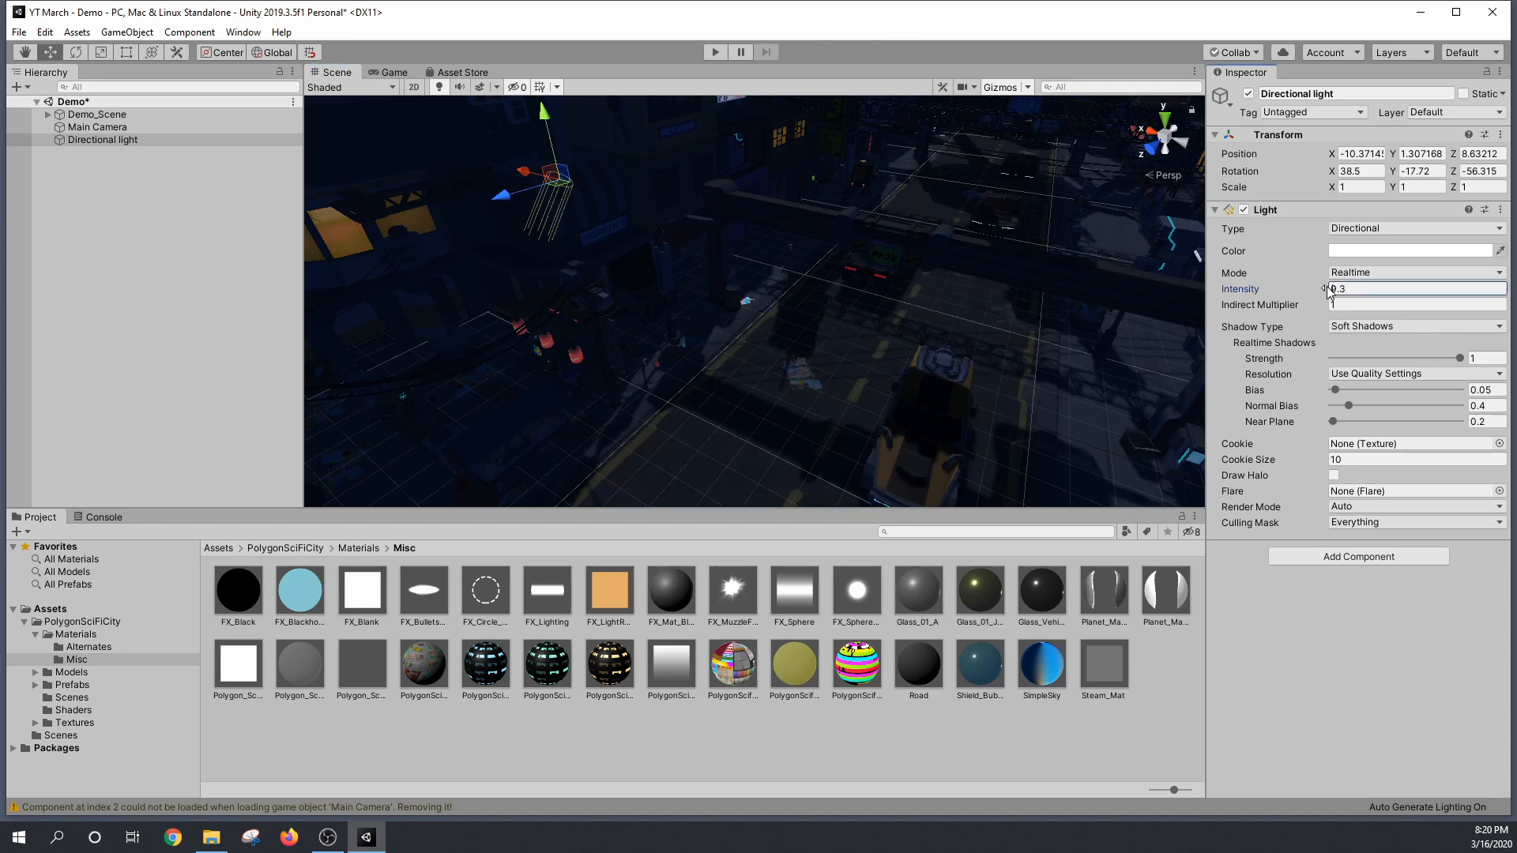
{"action": "type", "text": "0.7"}
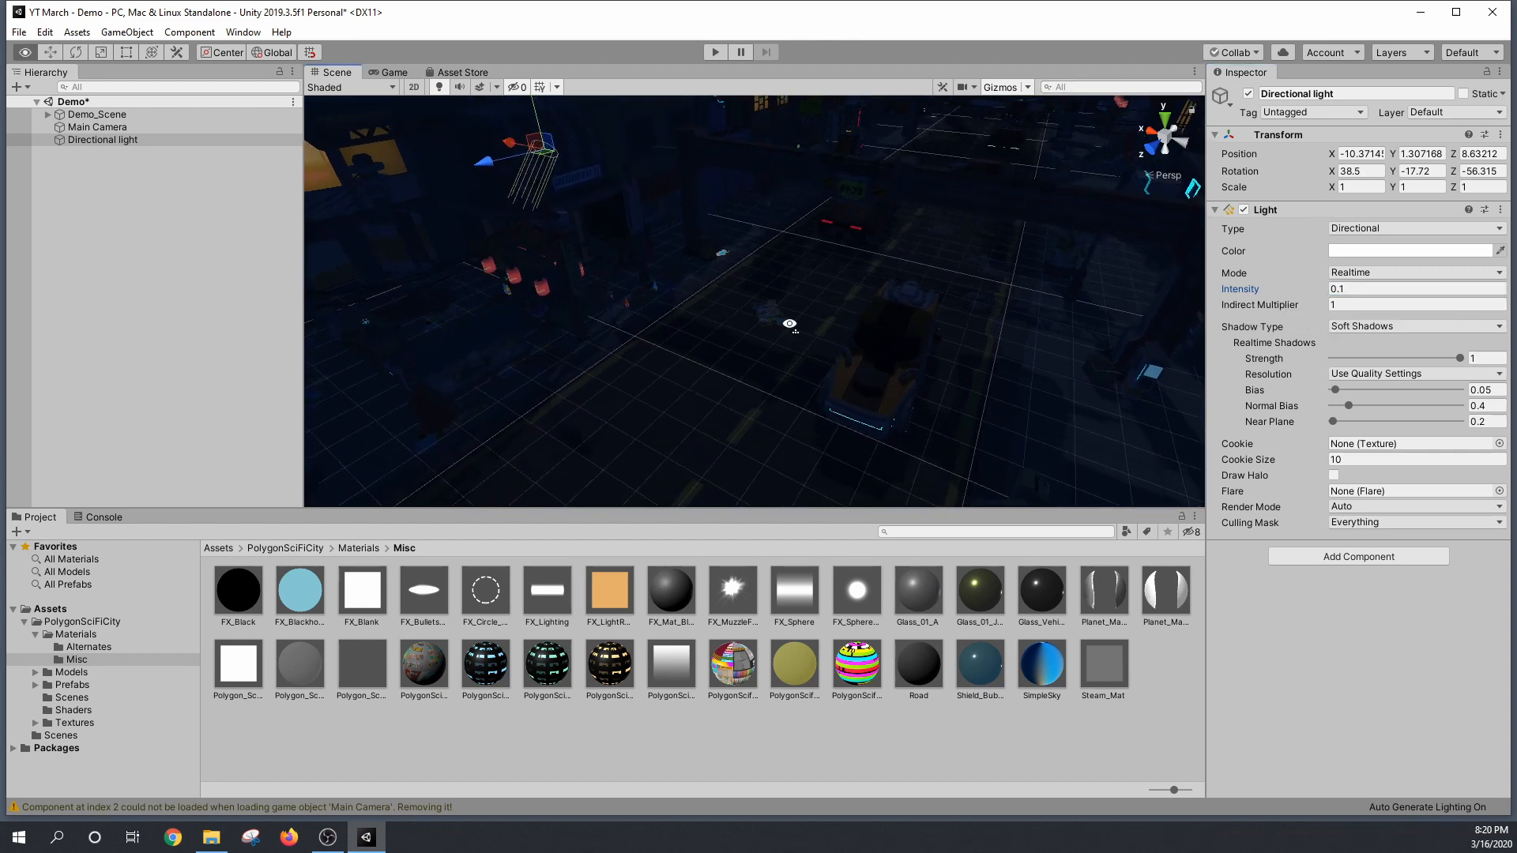
{"action": "left_click_drag", "start_coordinate": [789, 323], "coordinate": [803, 145]}
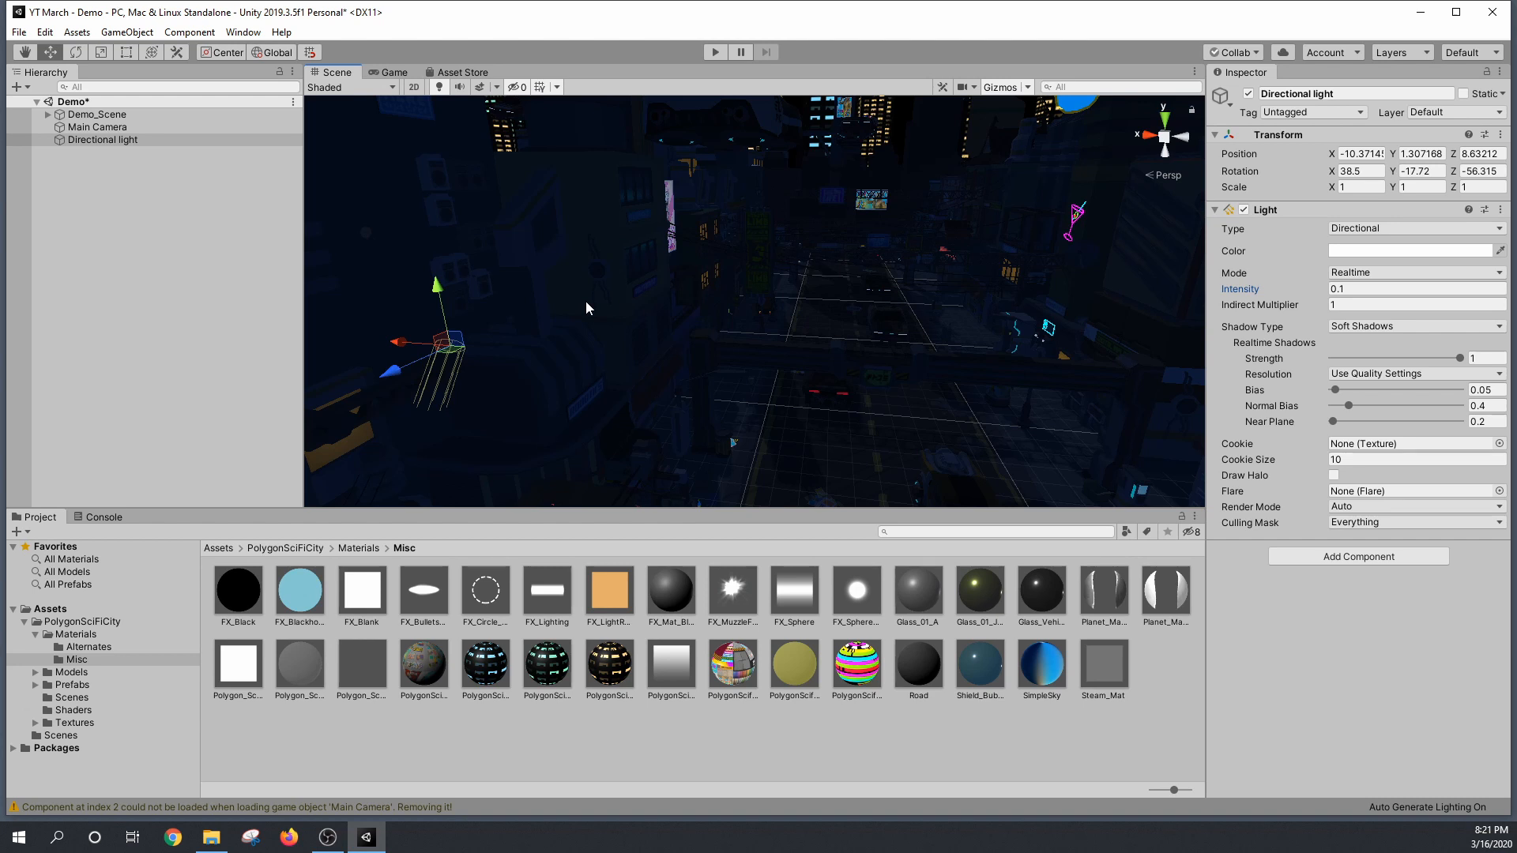
{"action": "mouse_move", "coordinate": [568, 294]}
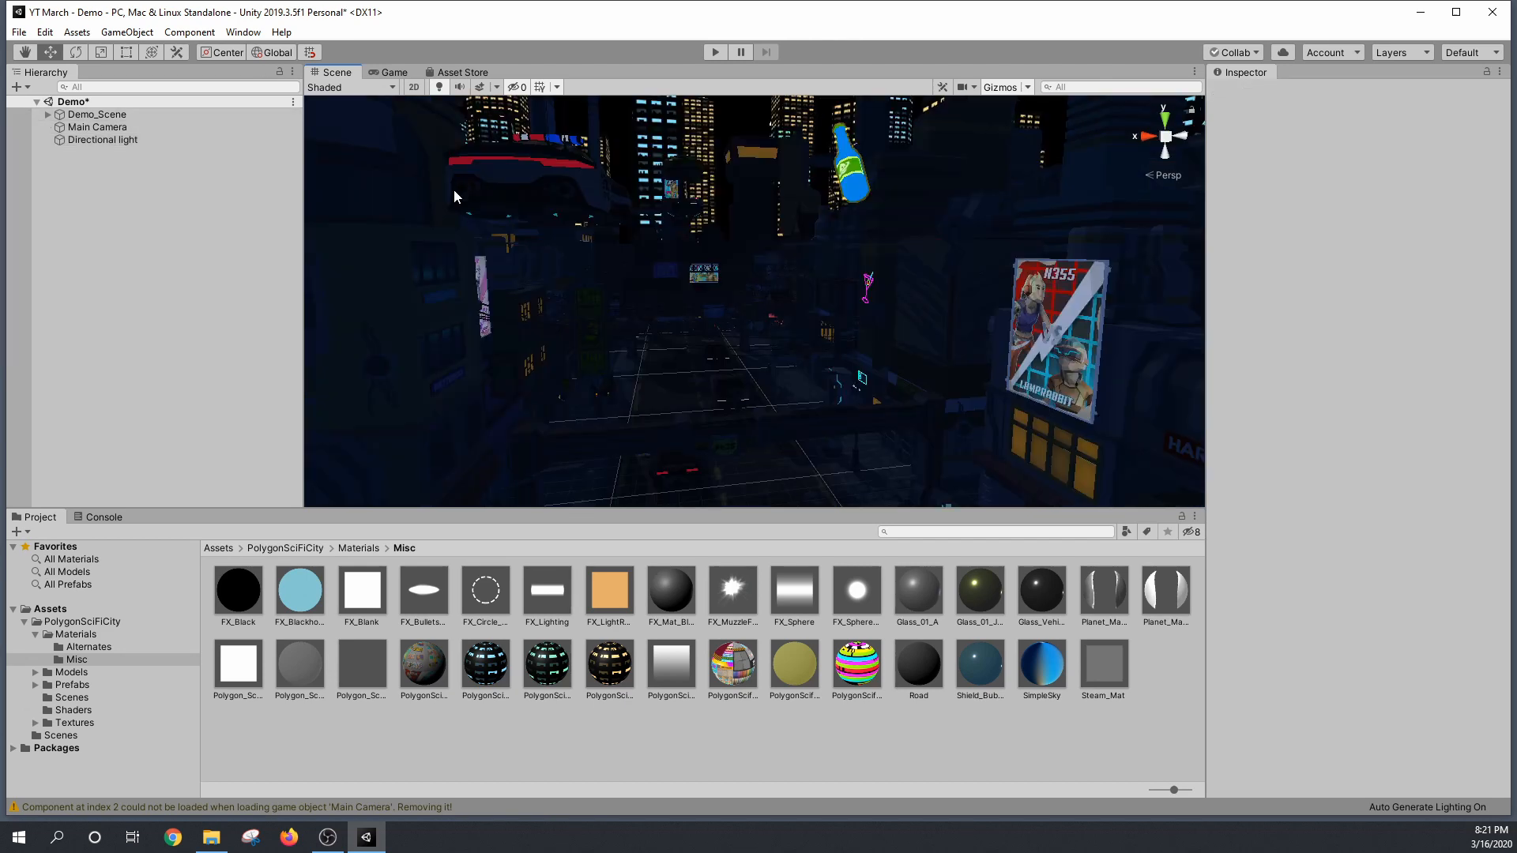
{"action": "mouse_move", "coordinate": [228, 85]}
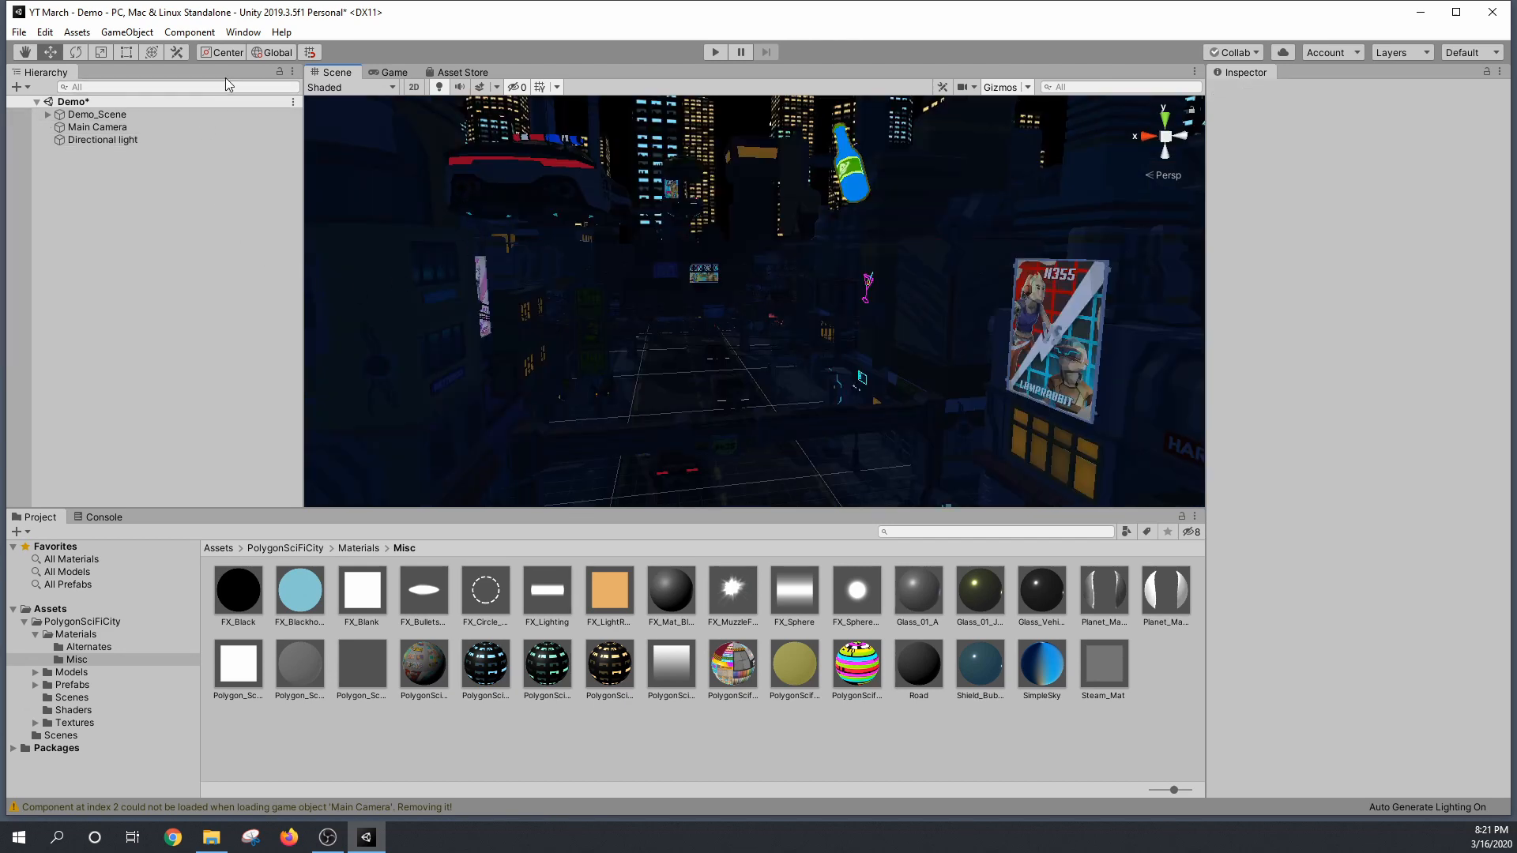
Step: Install Post Processing 2.3.0 through the Package Manager
{"action": "left_click", "coordinate": [243, 32]}
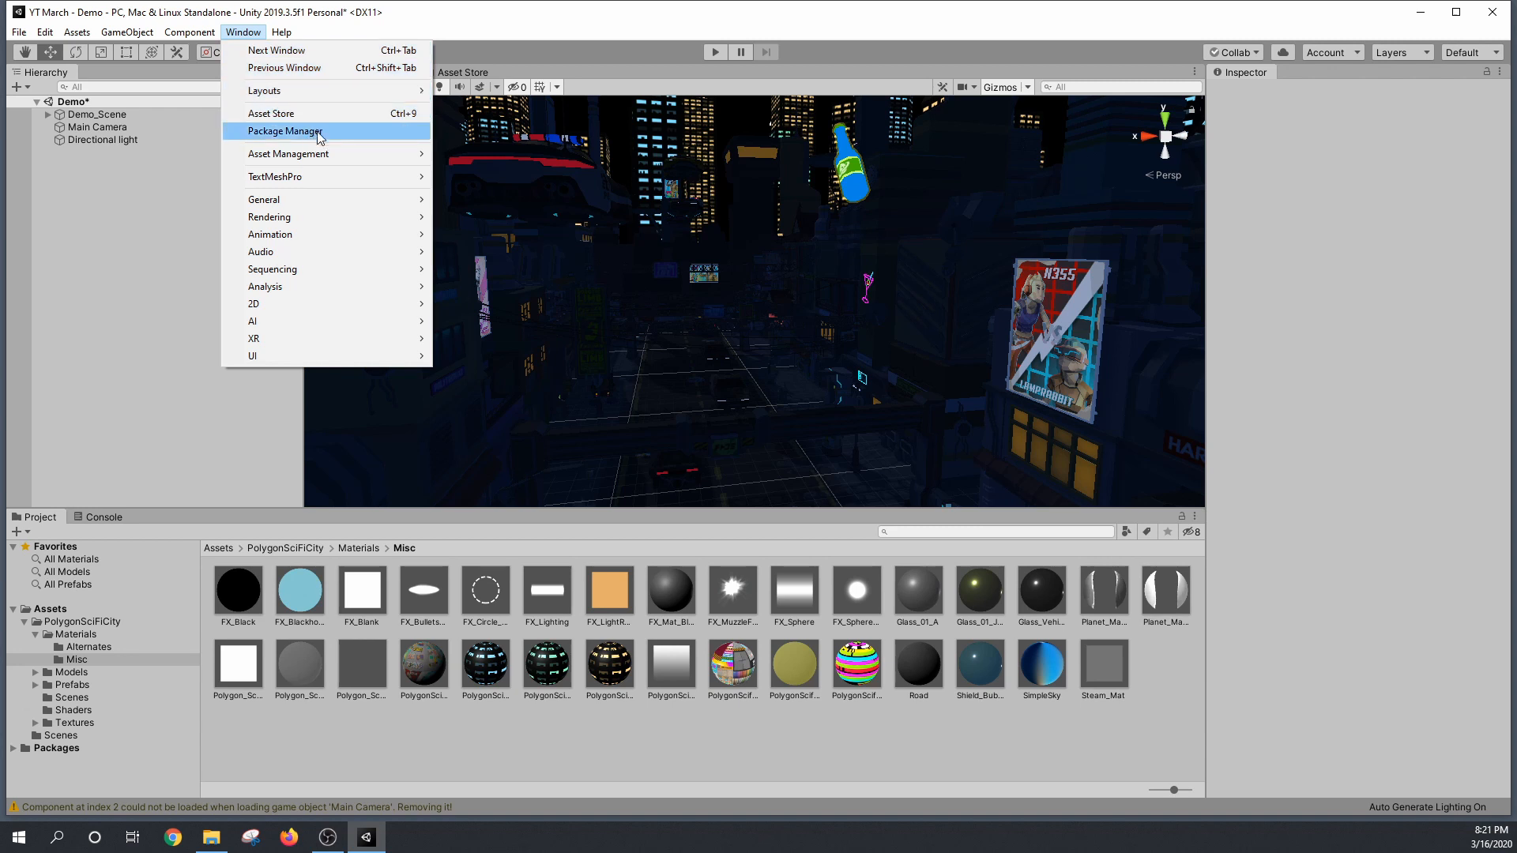
{"action": "left_click", "coordinate": [285, 130]}
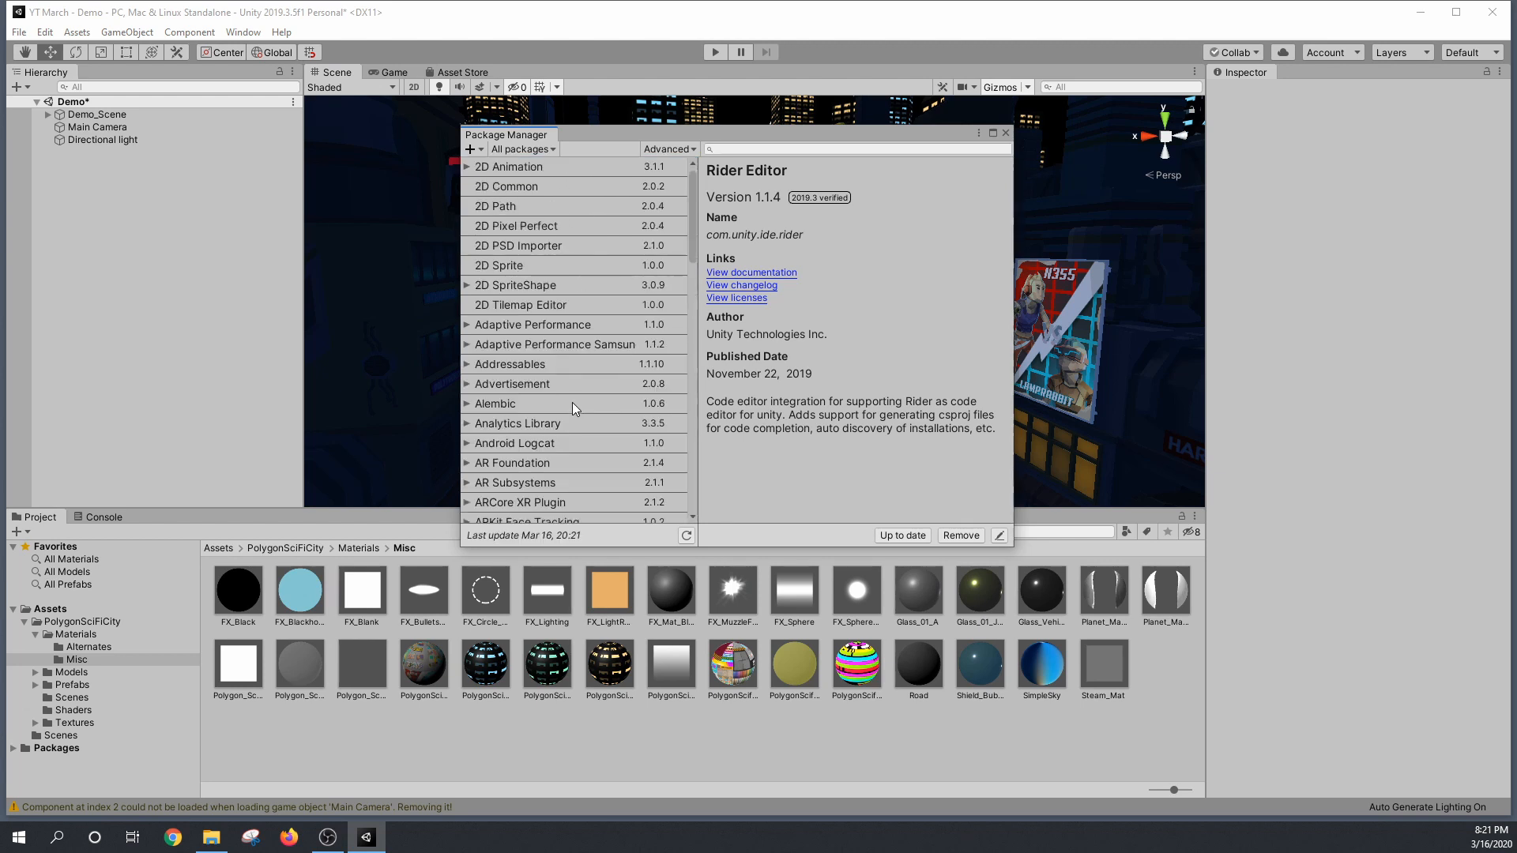
{"action": "scroll", "scroll_direction": "down", "scroll_amount": 3}
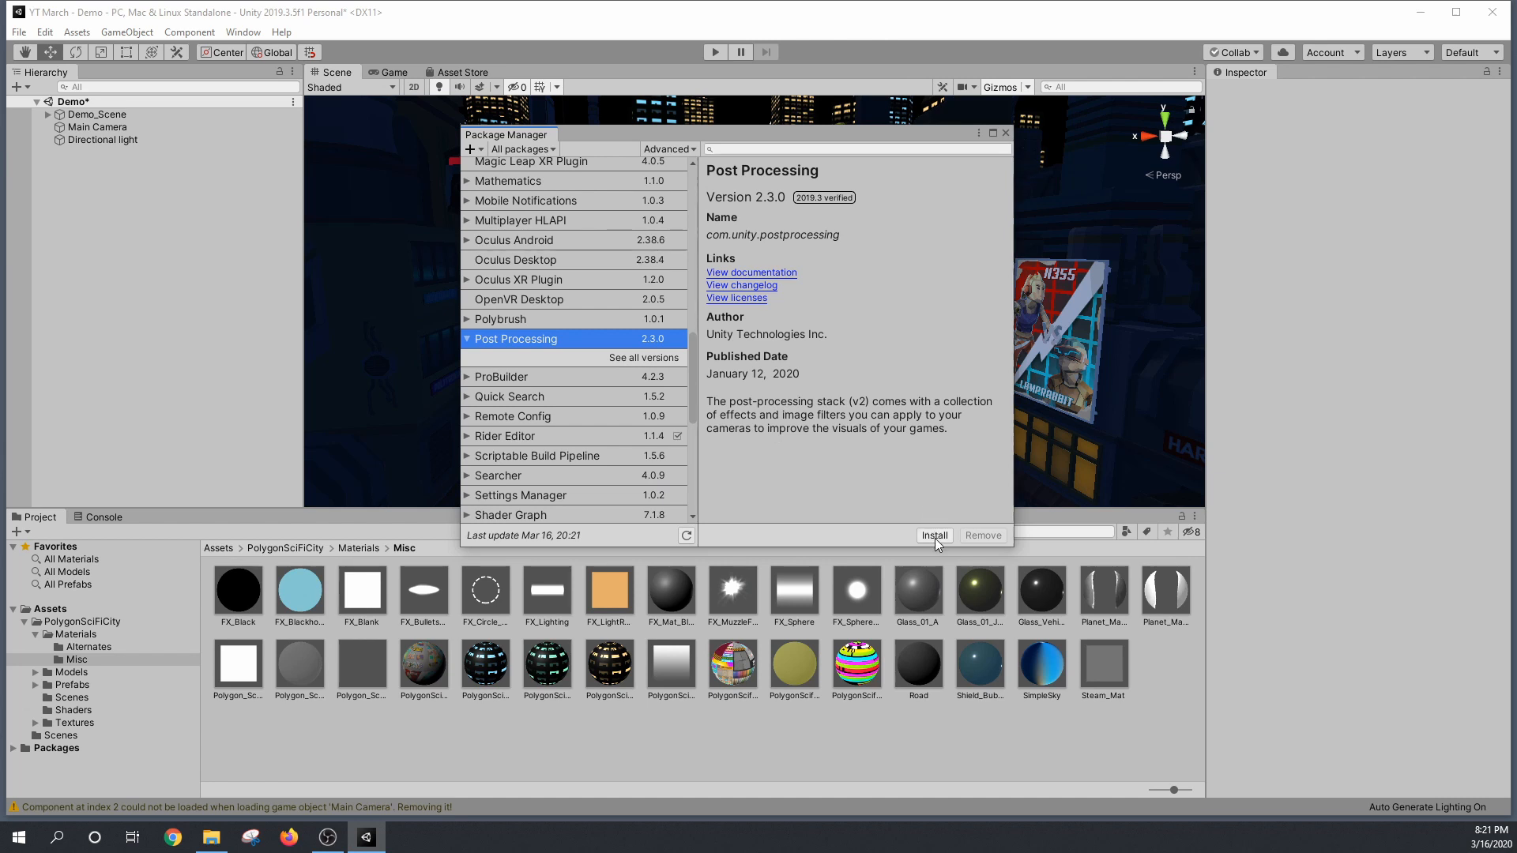
{"action": "left_click", "coordinate": [934, 535]}
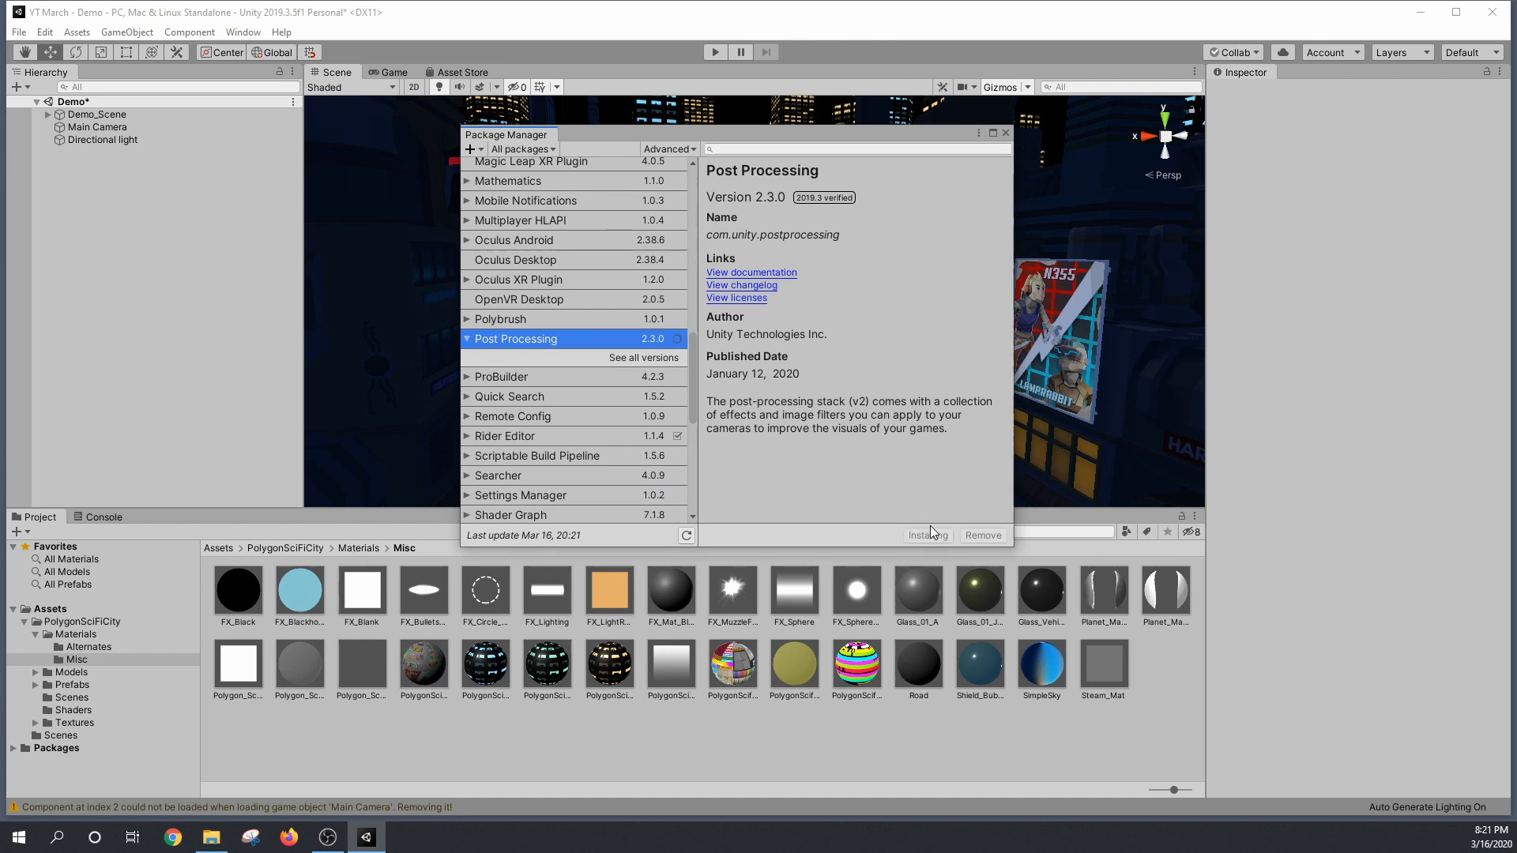
{"action": "left_click", "coordinate": [926, 535]}
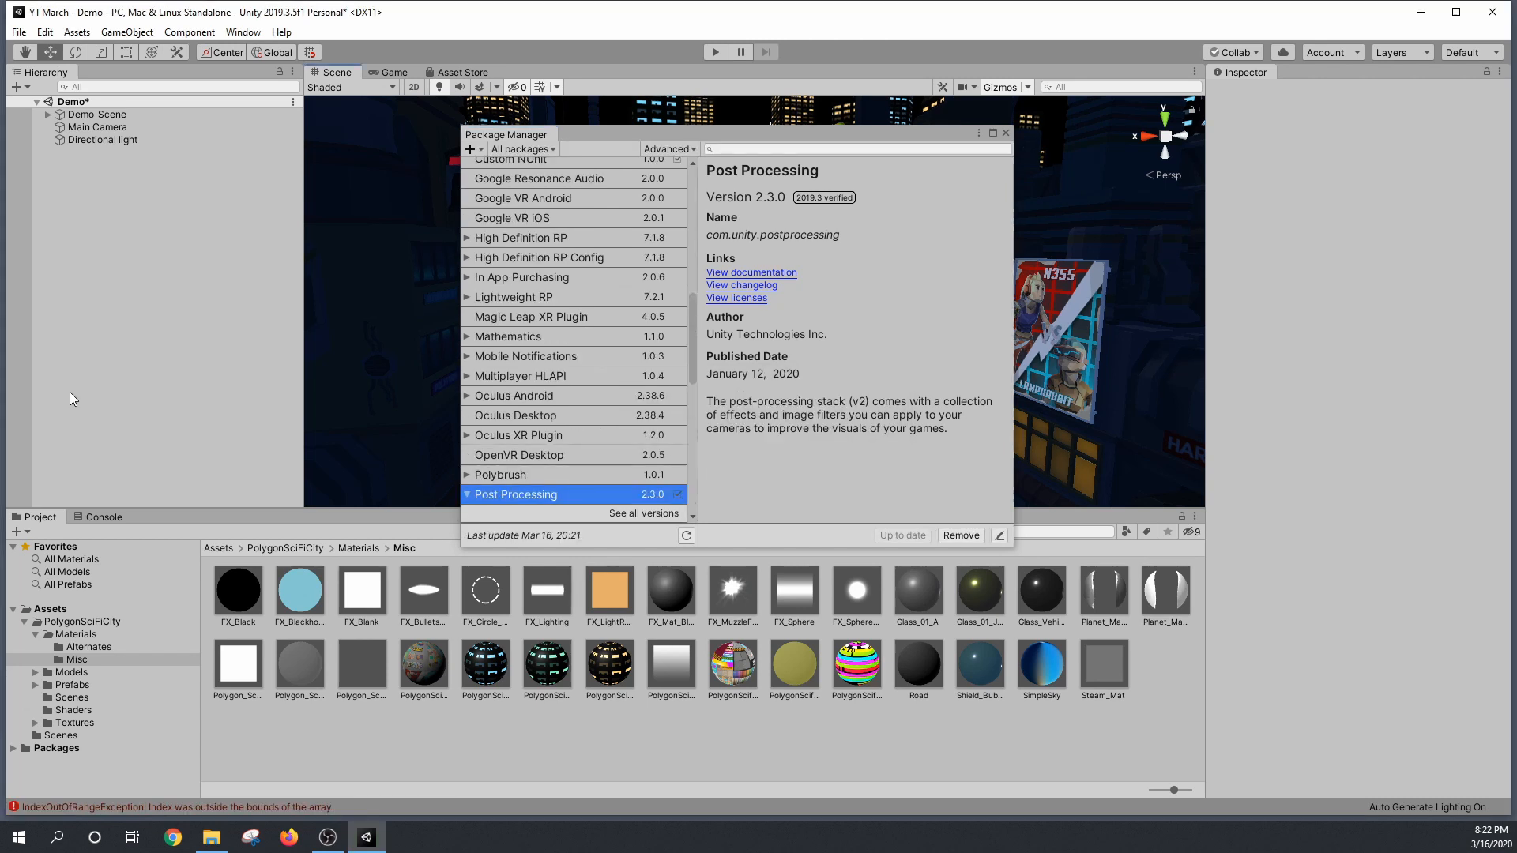
{"action": "mouse_move", "coordinate": [733, 422]}
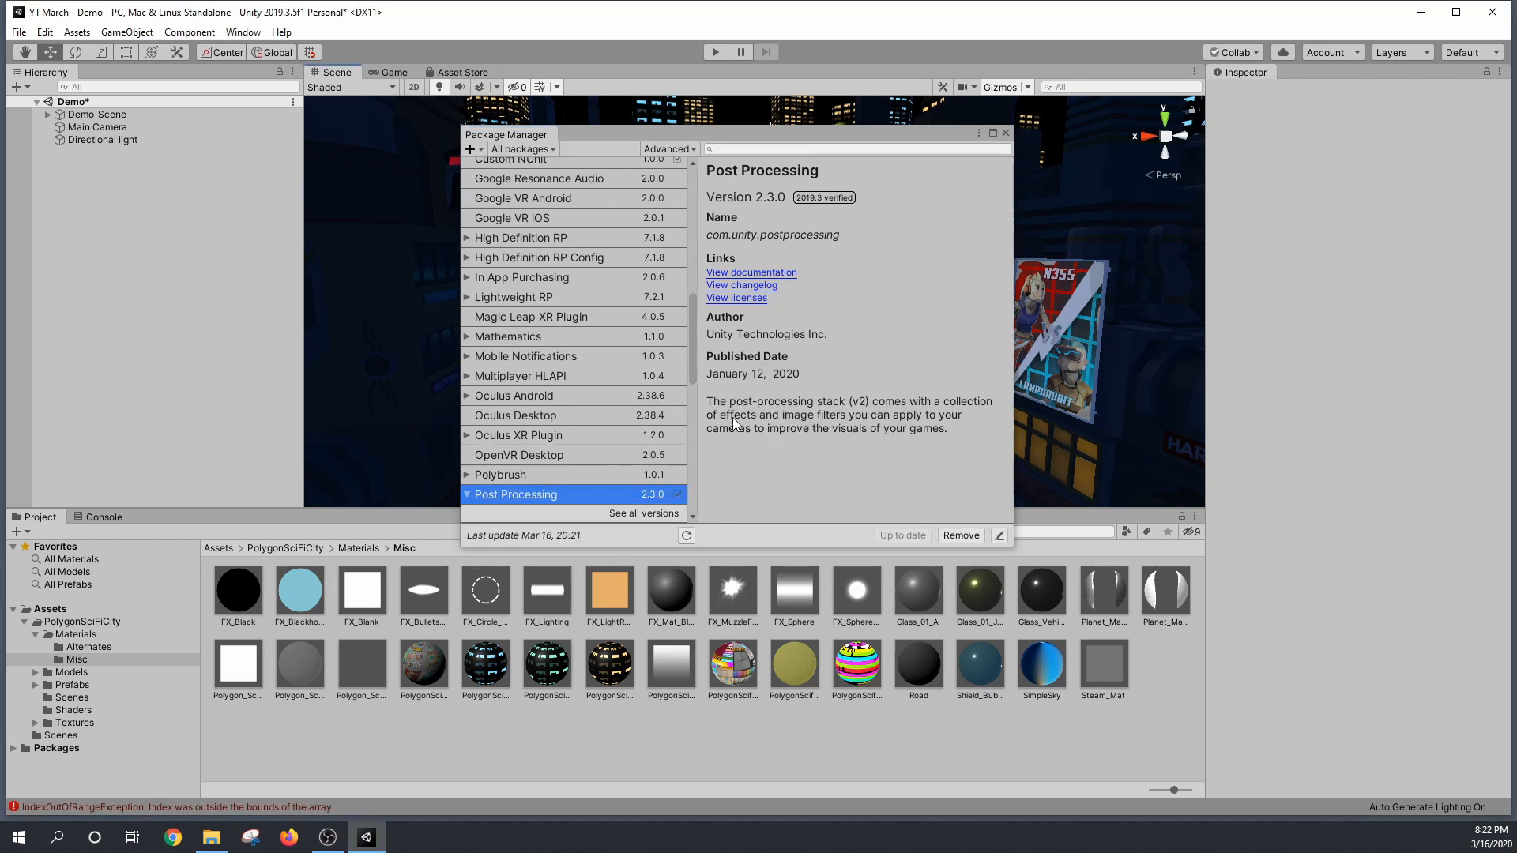
{"action": "mouse_move", "coordinate": [740, 385]}
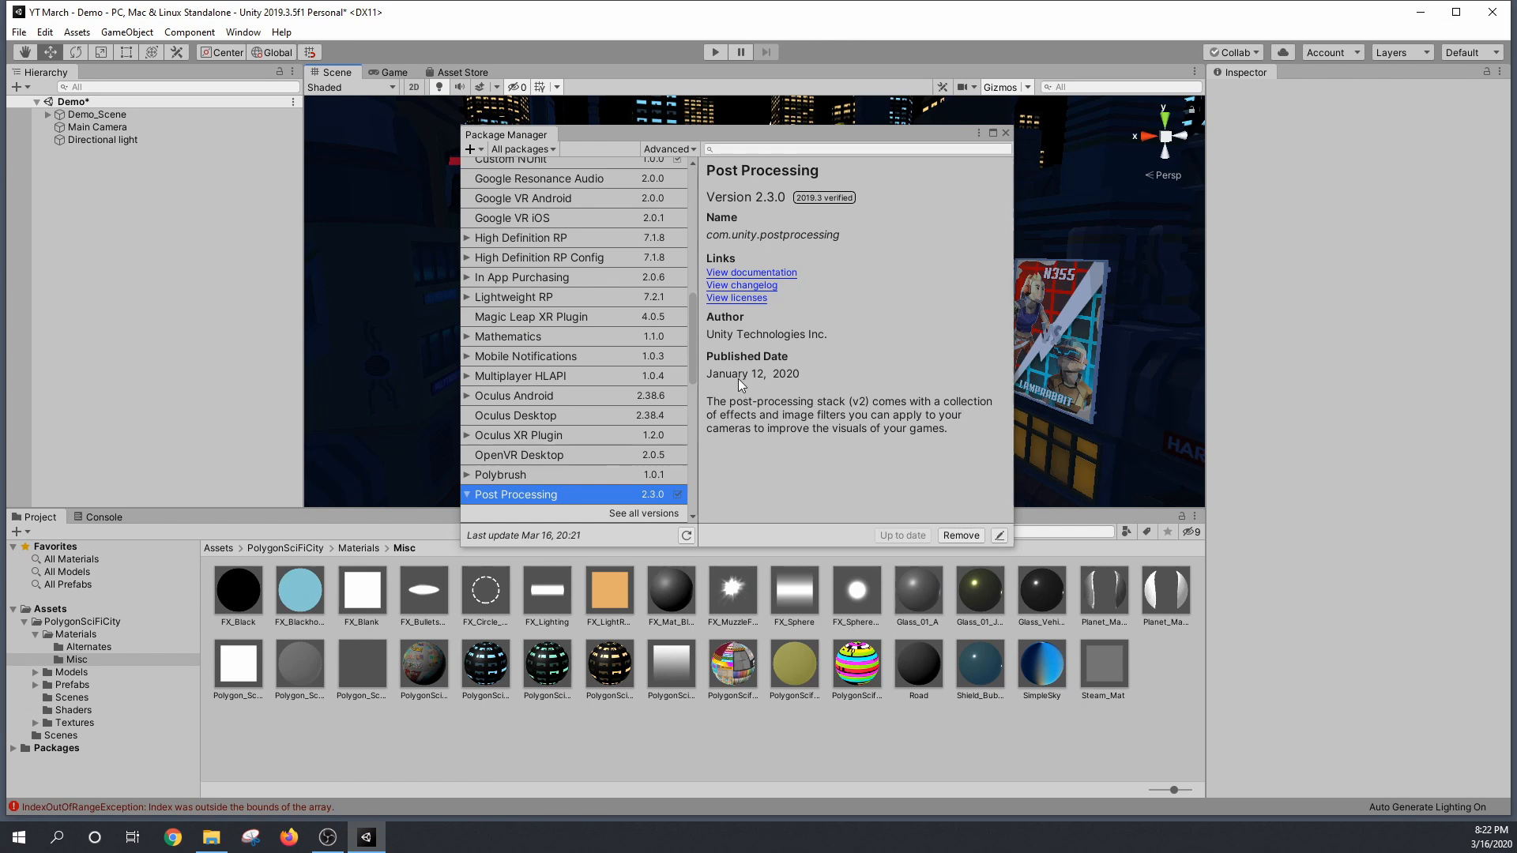
{"action": "mouse_move", "coordinate": [1020, 167]}
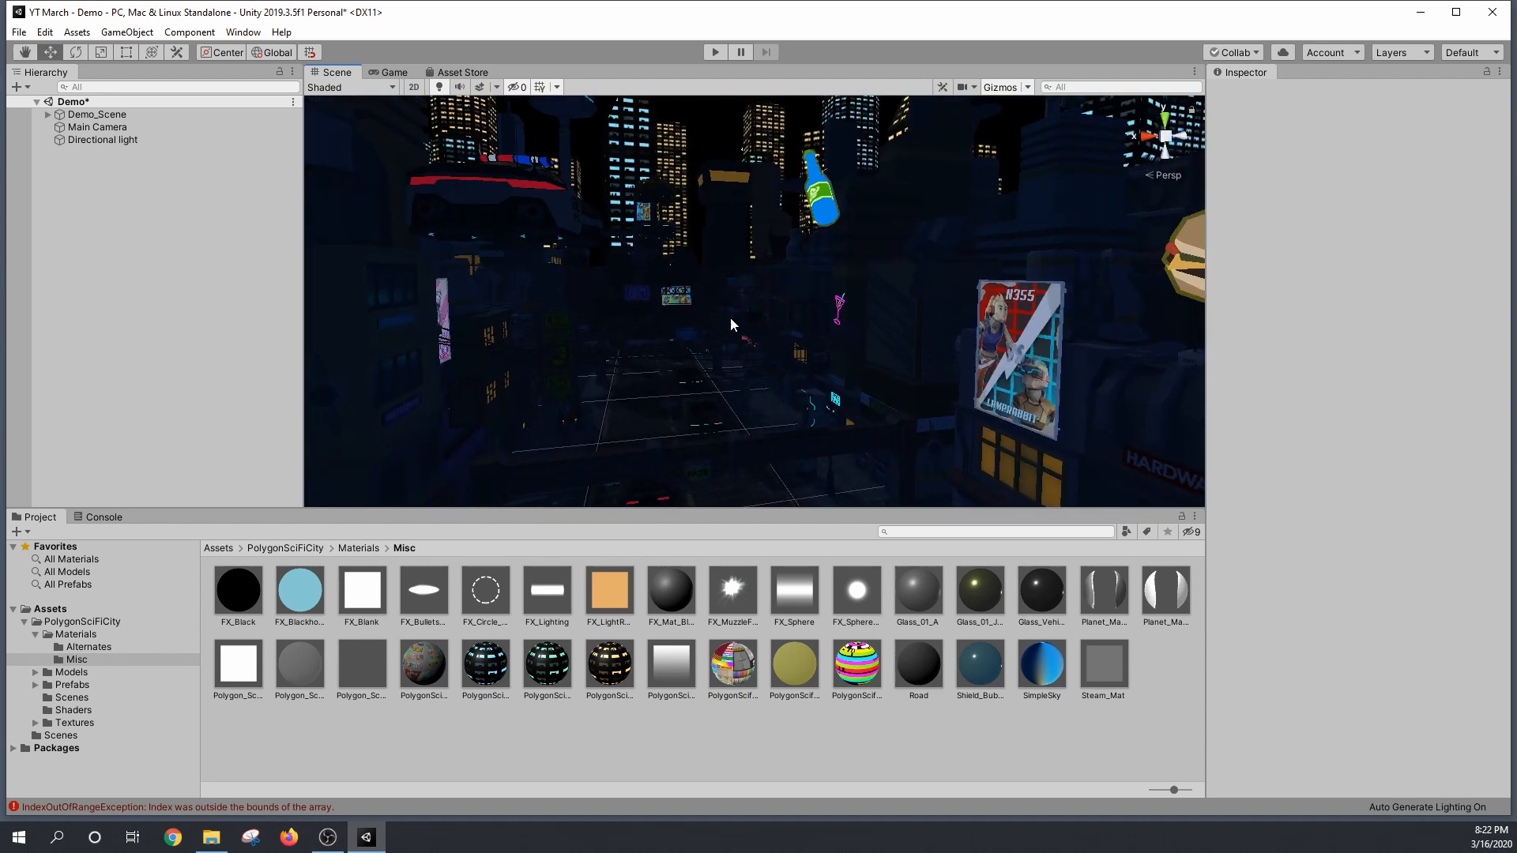
Step: Create an empty object named PostProcessing carrying a Post-process Volume component
{"action": "left_click_drag", "start_coordinate": [730, 324], "coordinate": [900, 401]}
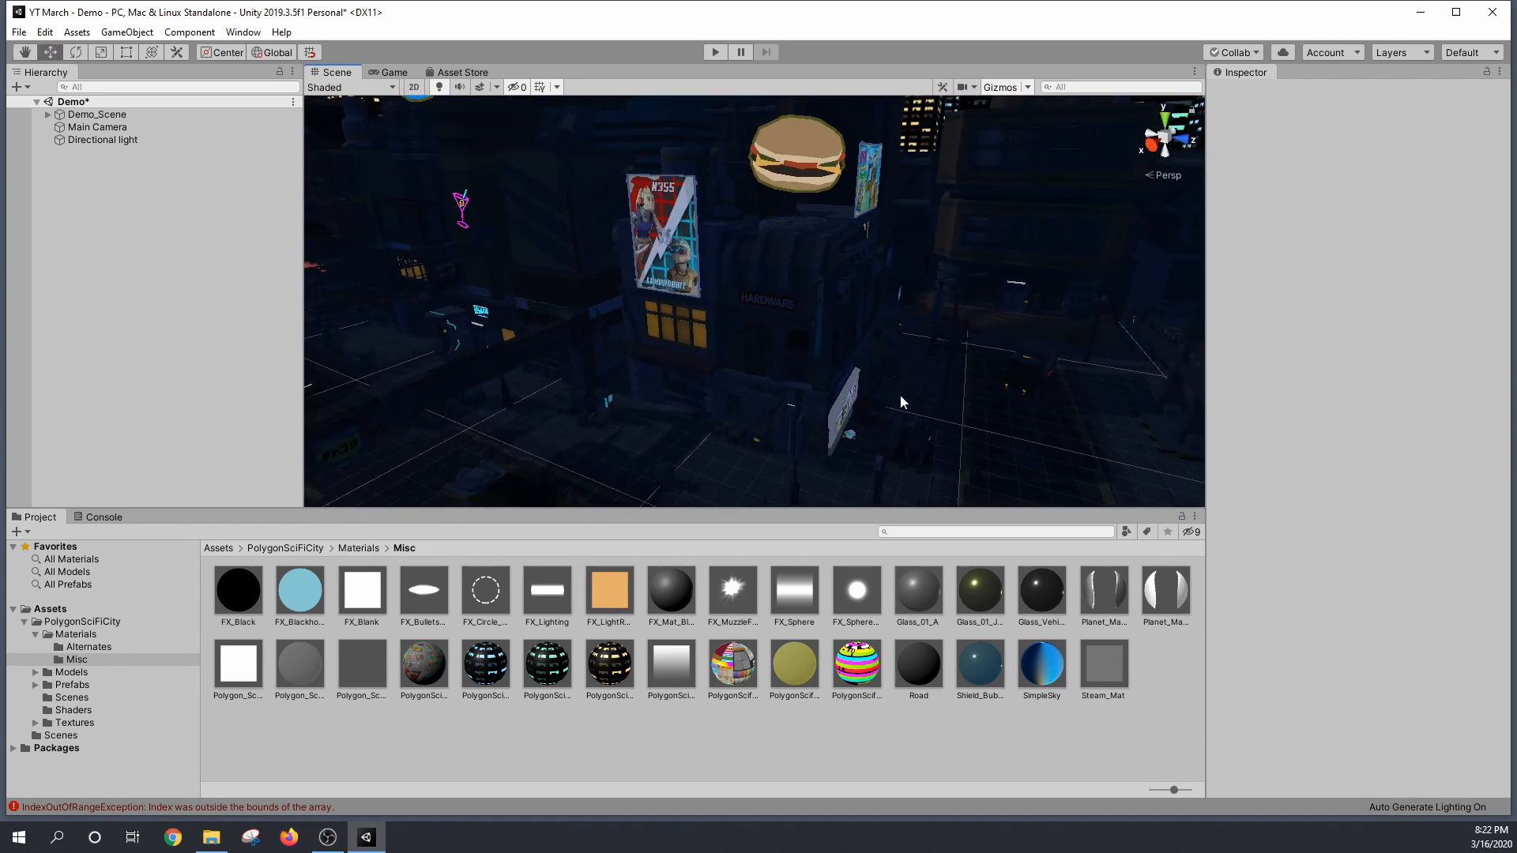
{"action": "mouse_move", "coordinate": [363, 256]}
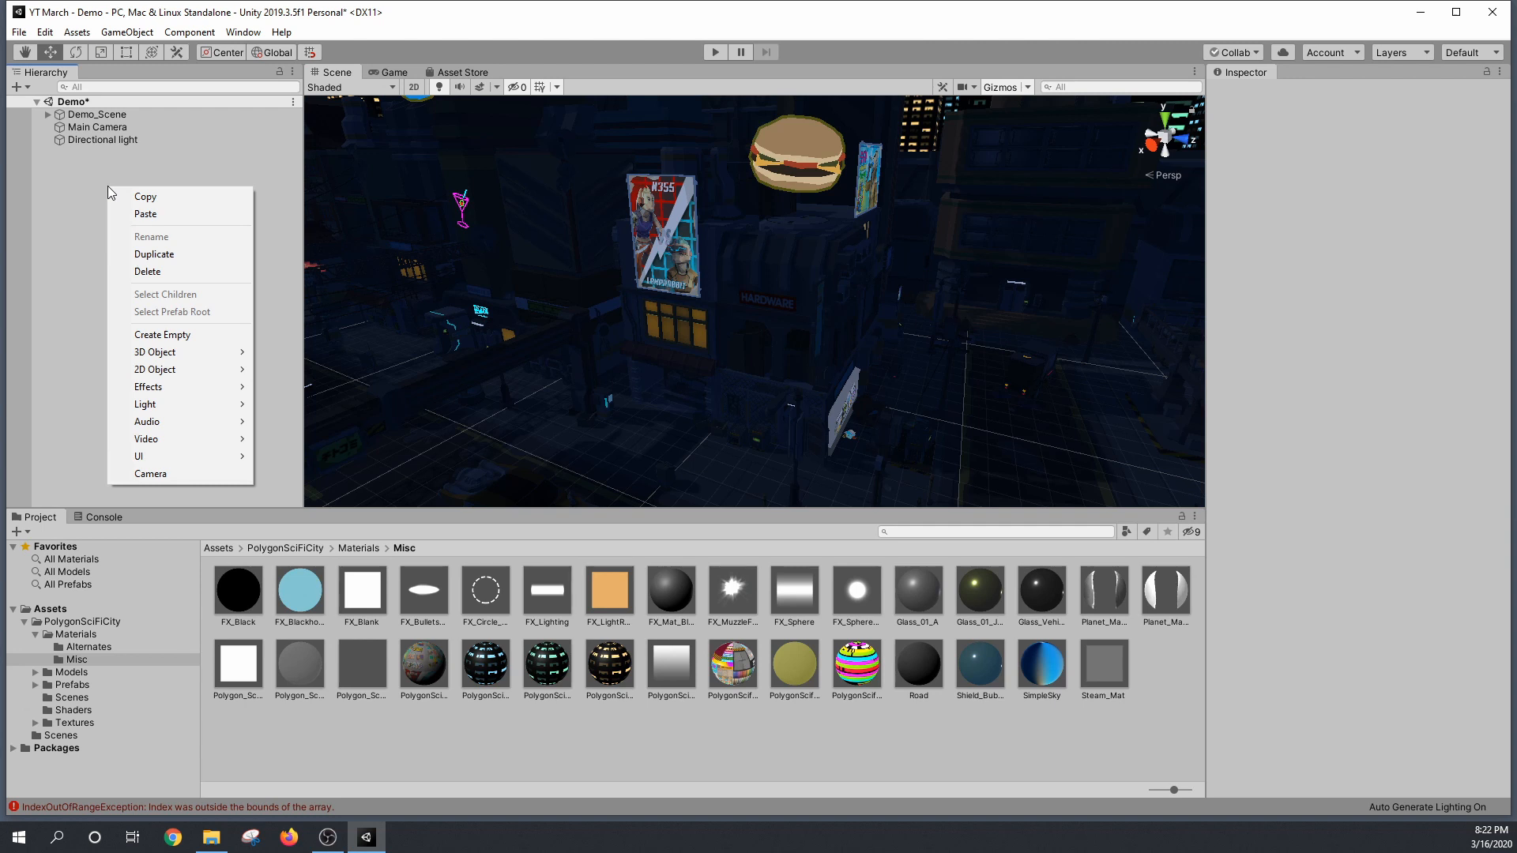
{"action": "left_click", "coordinate": [161, 335]}
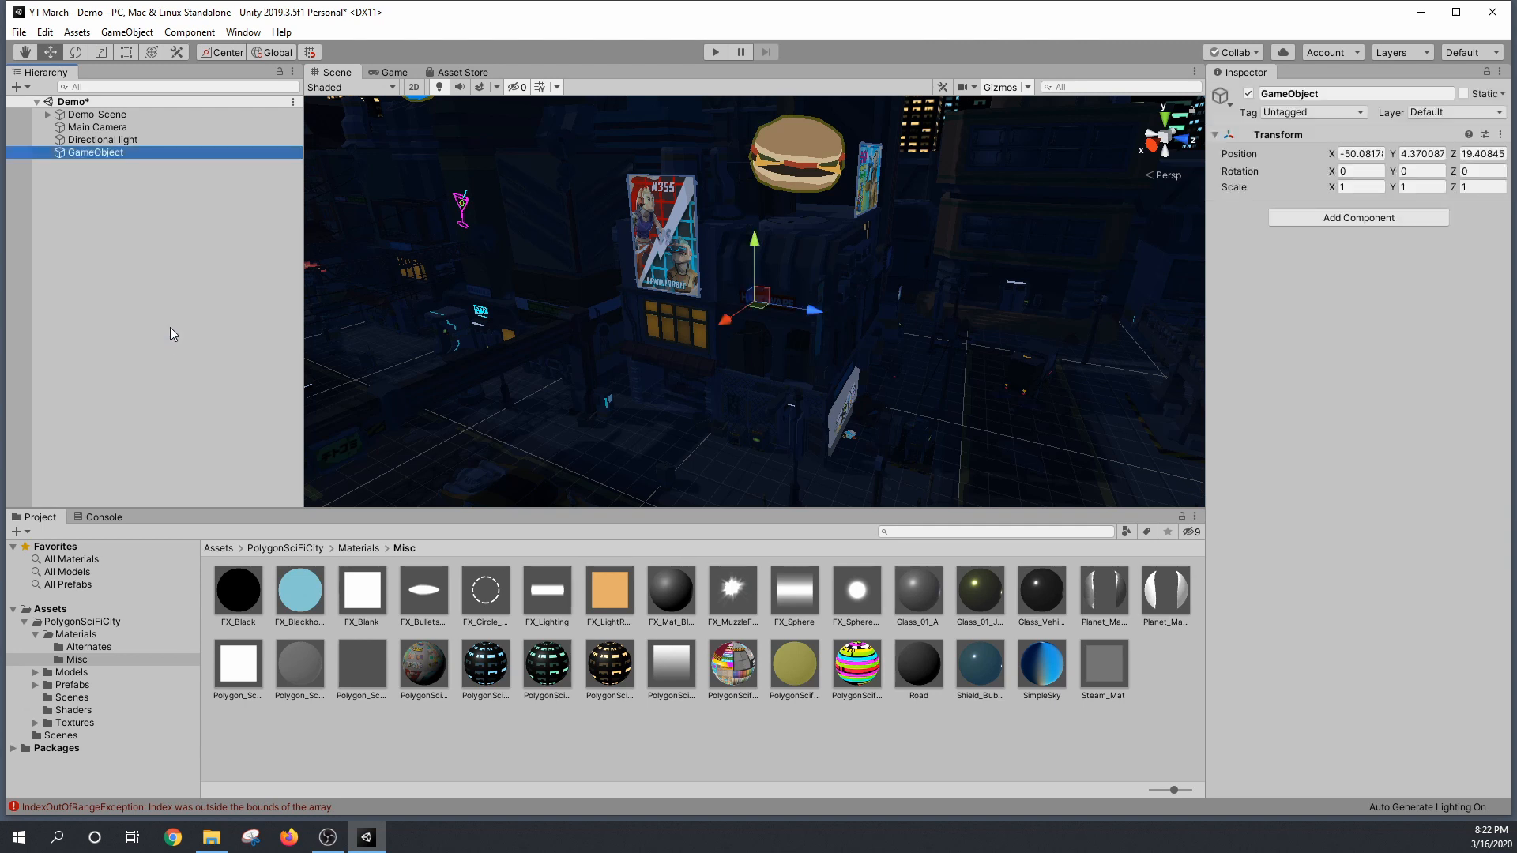
{"action": "double_click", "coordinate": [1315, 93]}
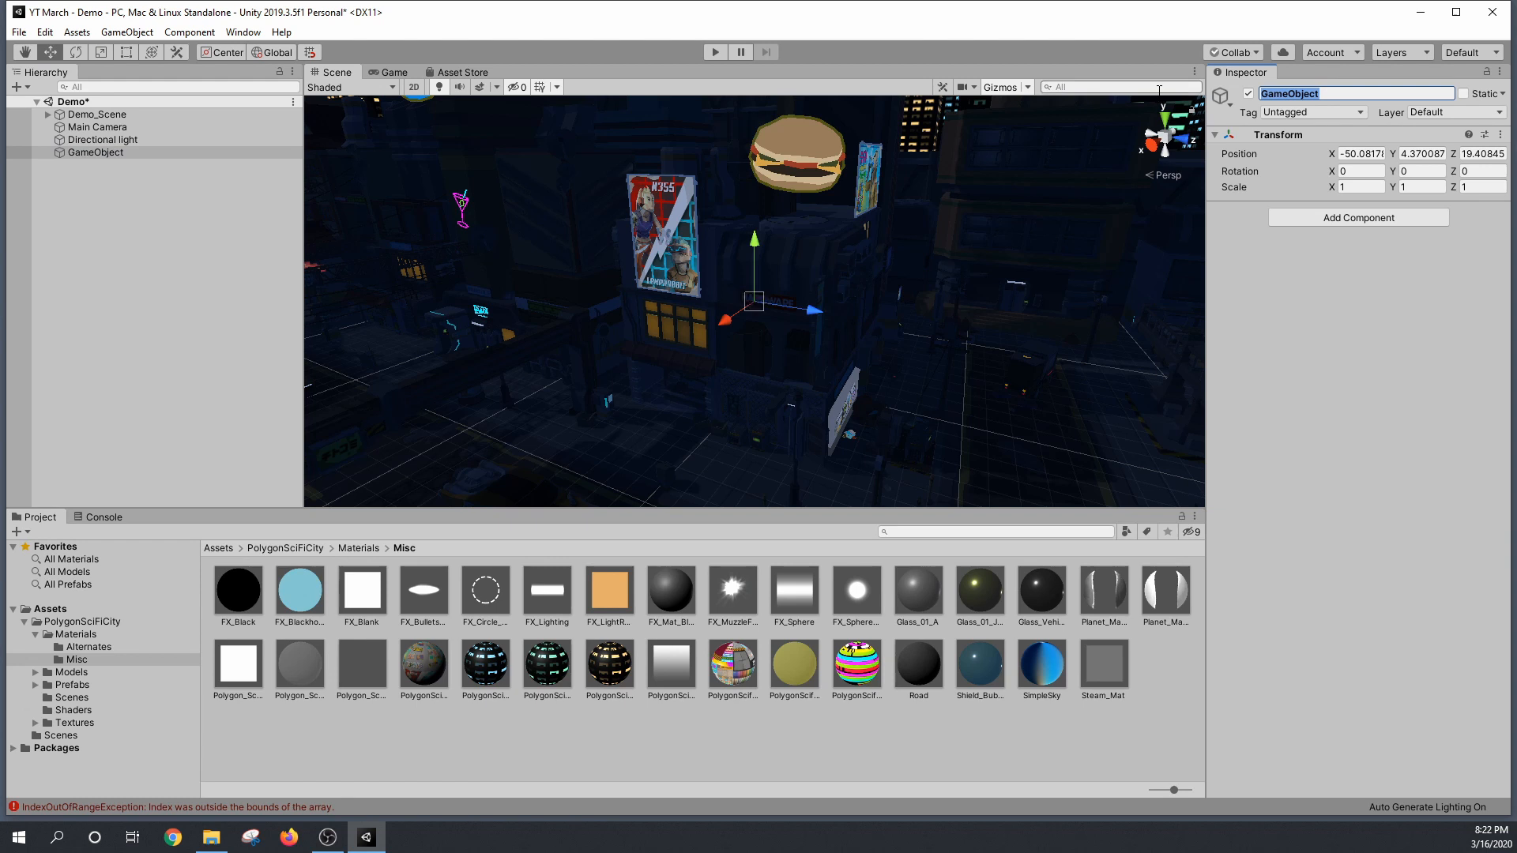
{"action": "type", "text": "PostProcessing"}
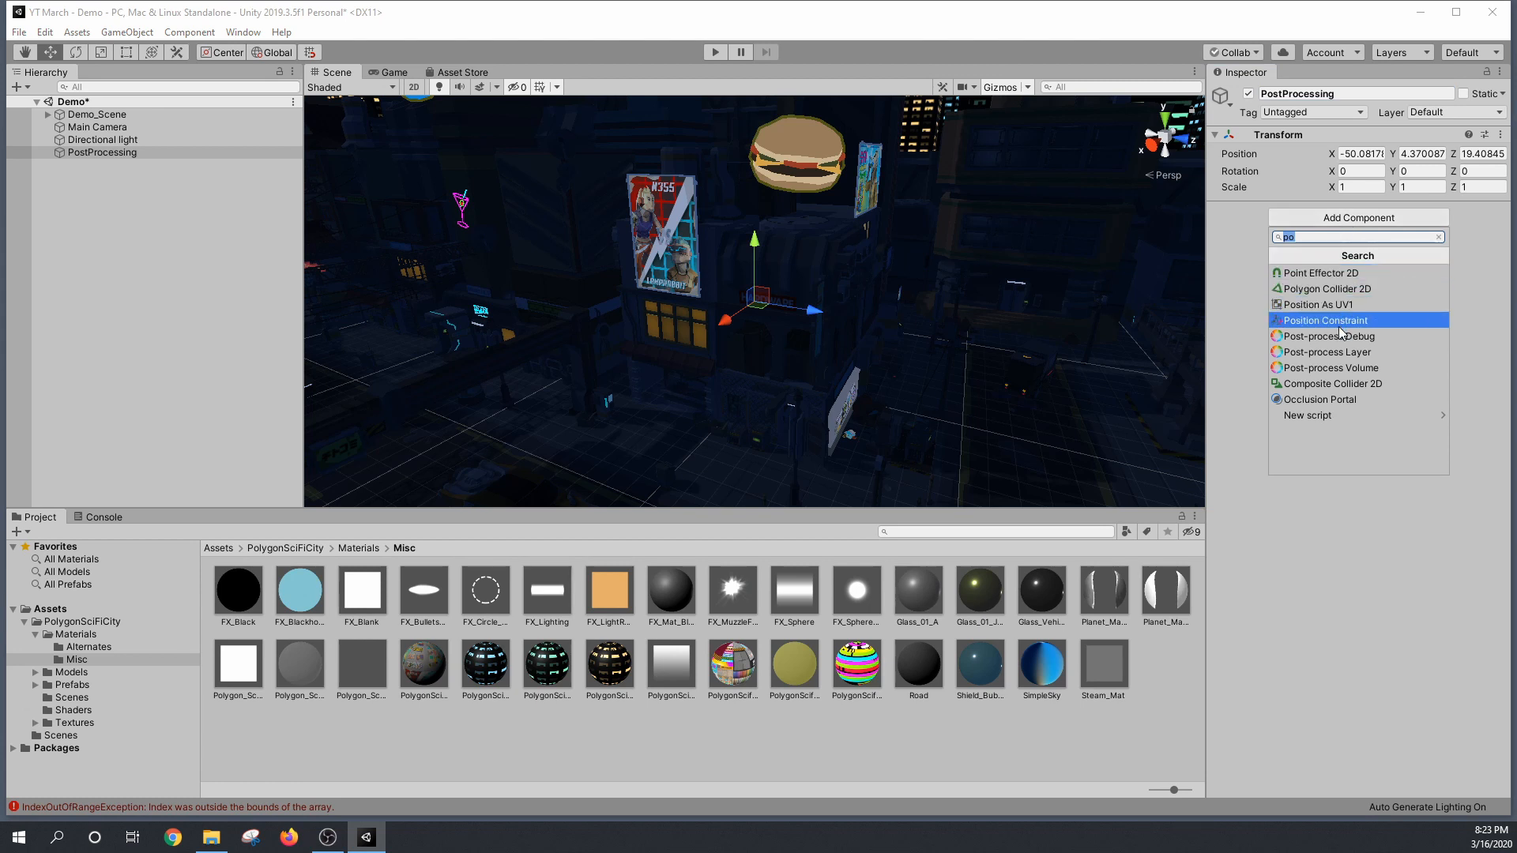
{"action": "left_click", "coordinate": [1330, 367]}
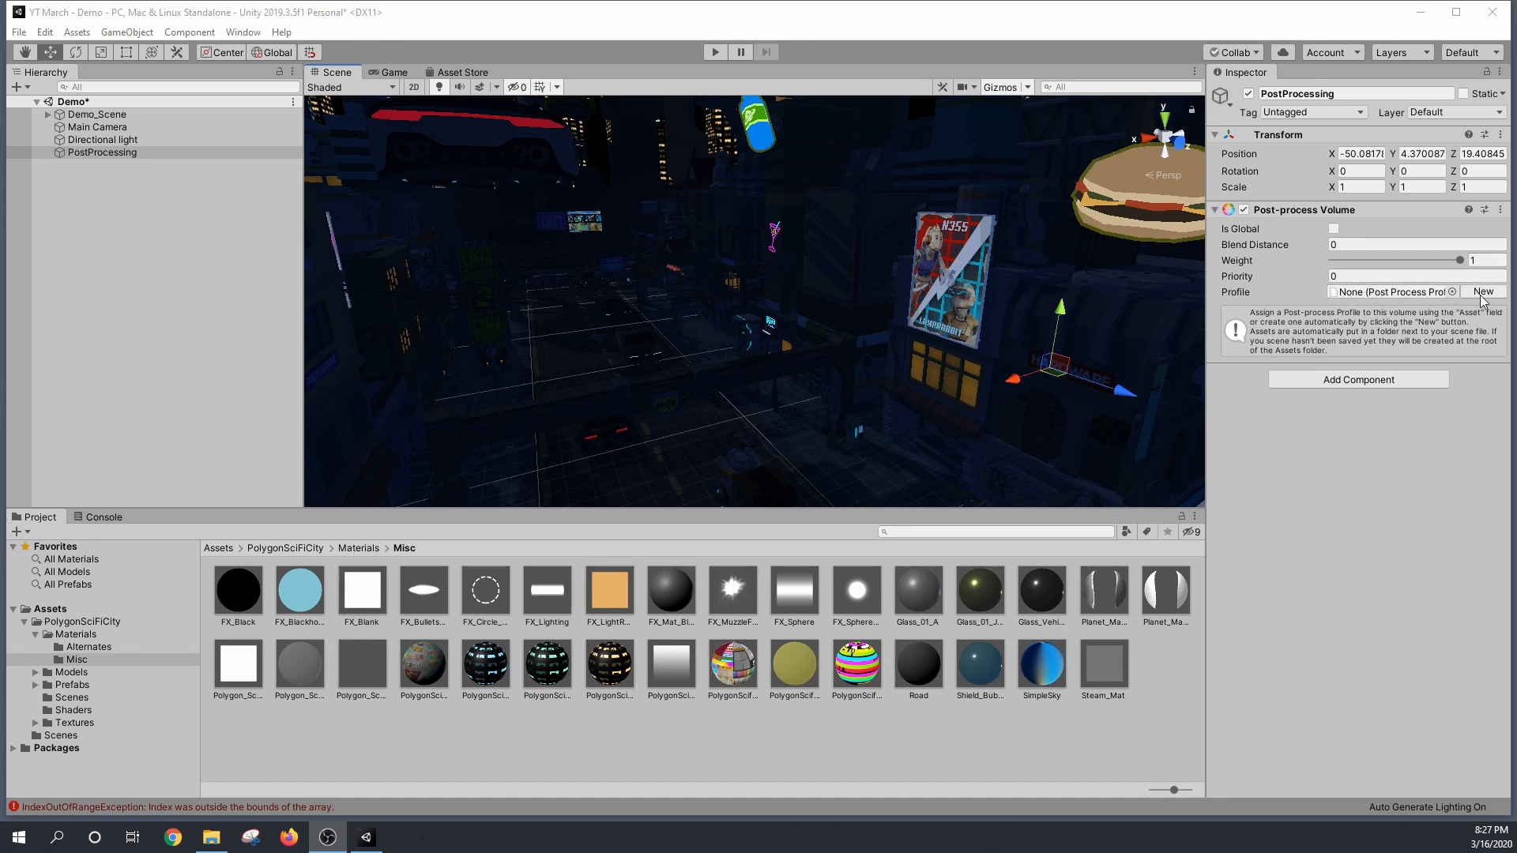
Step: Create a new profile and add a Bloom override with intensity 0.25
{"action": "left_click", "coordinate": [1481, 291]}
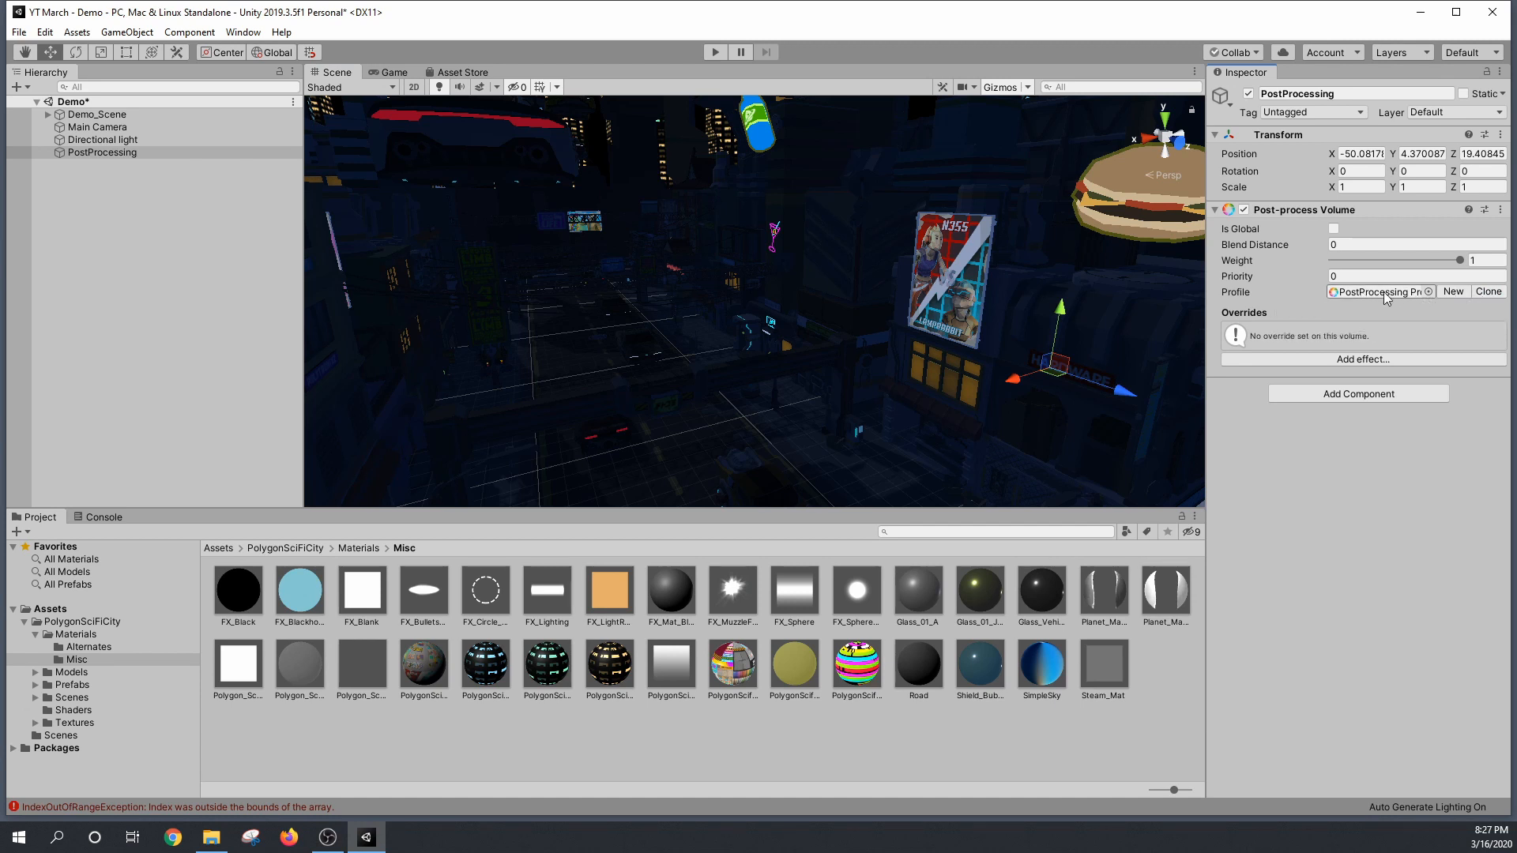
{"action": "mouse_move", "coordinate": [1306, 336]}
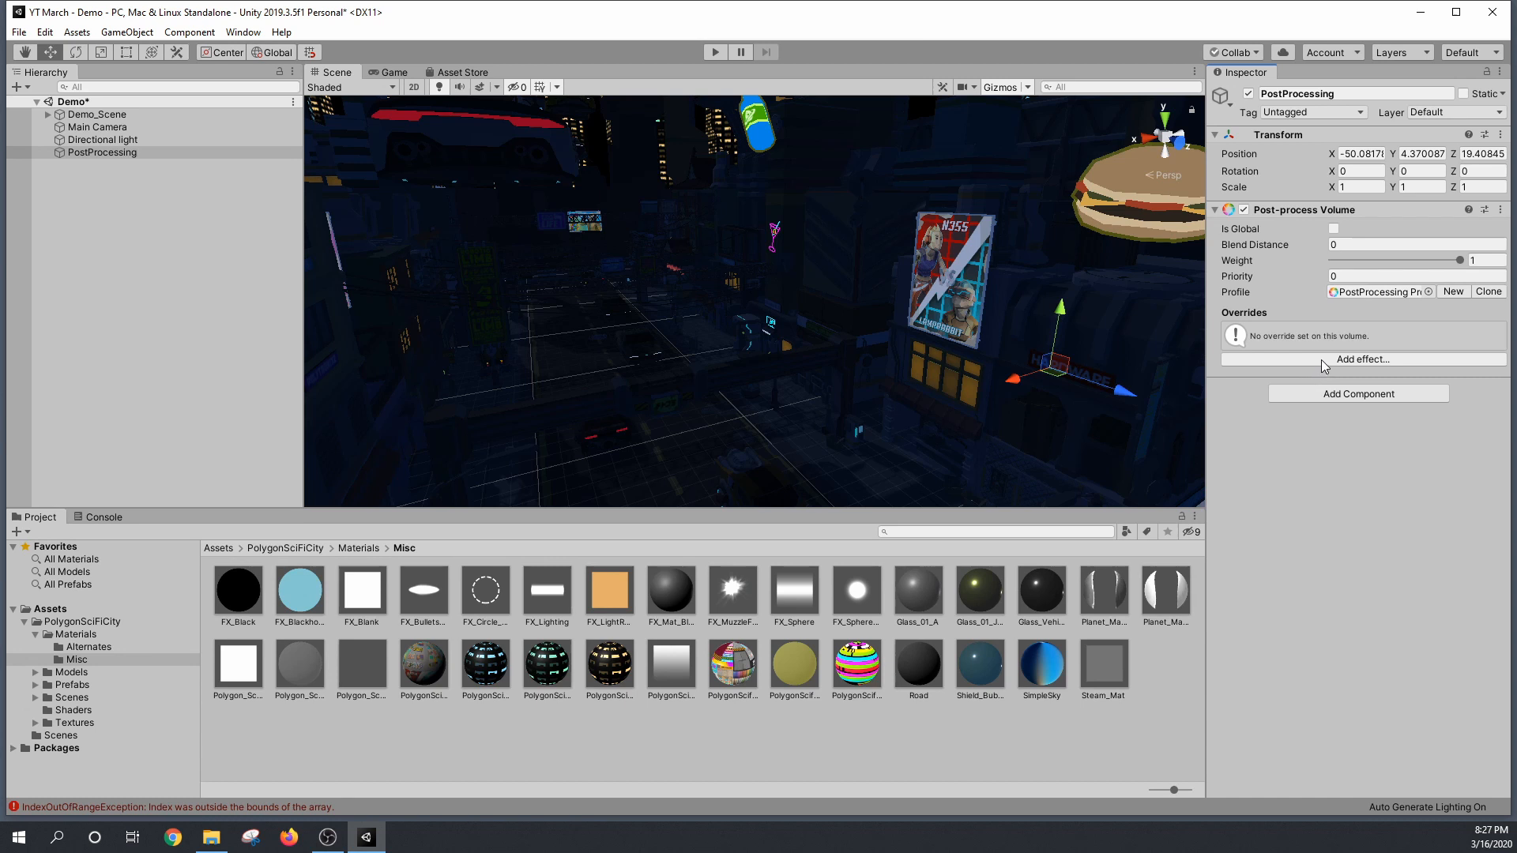
{"action": "left_click", "coordinate": [1359, 359]}
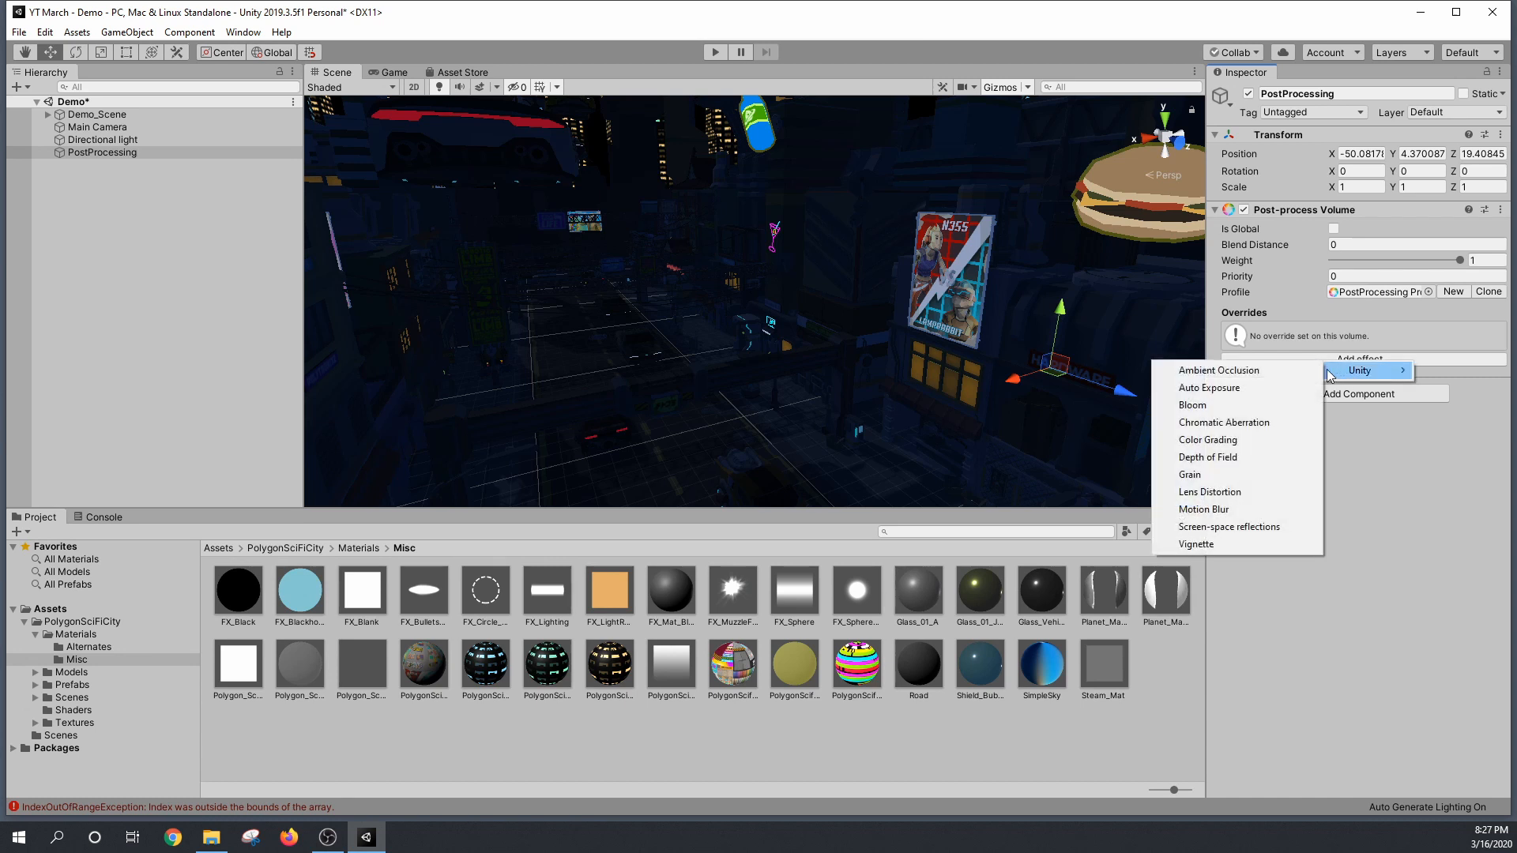
{"action": "left_click", "coordinate": [1192, 404]}
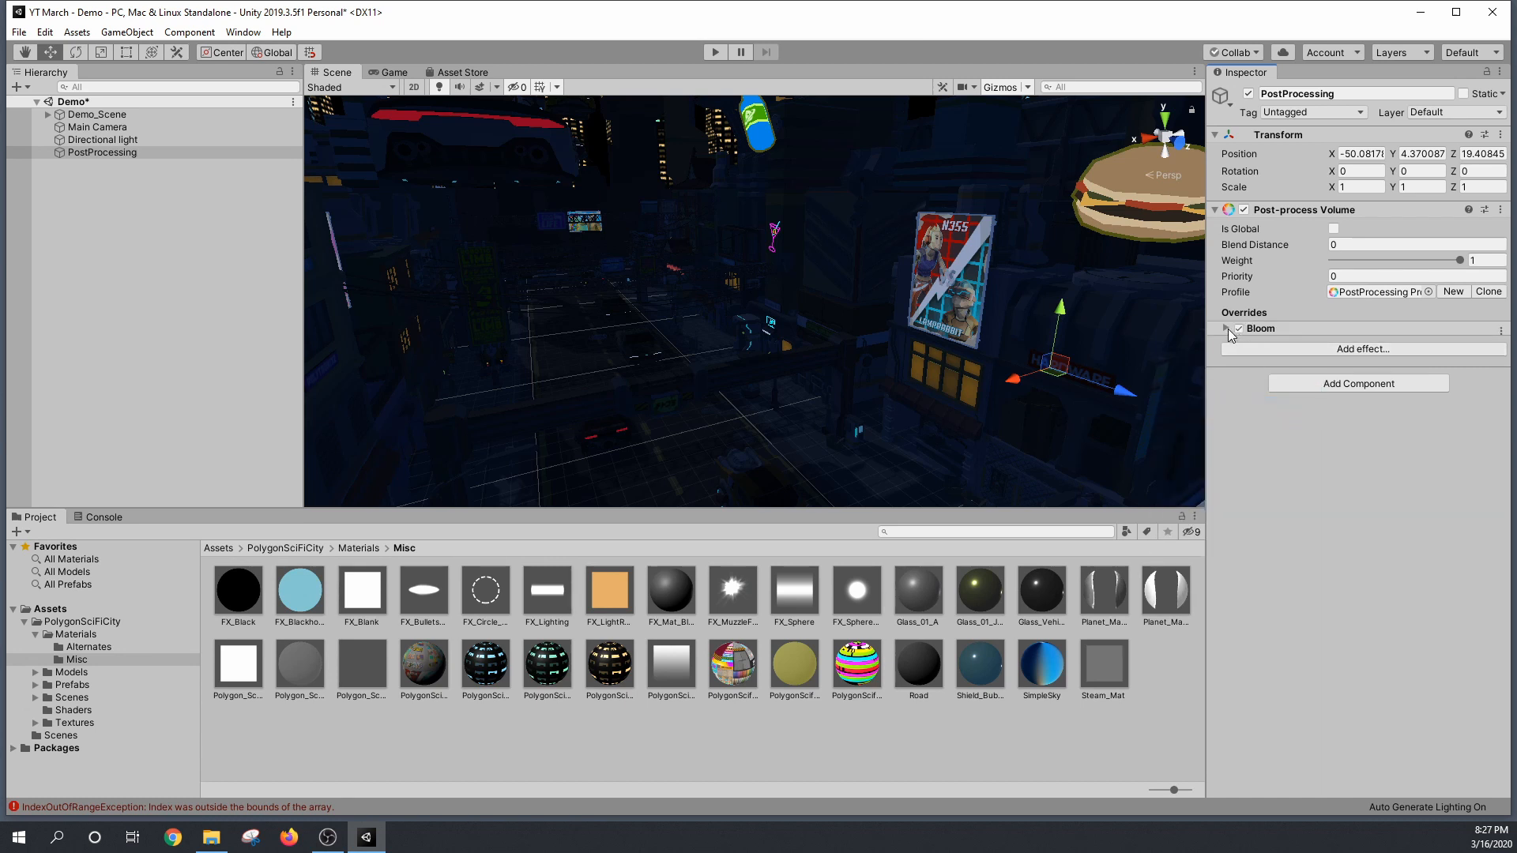
{"action": "left_click", "coordinate": [1216, 210]}
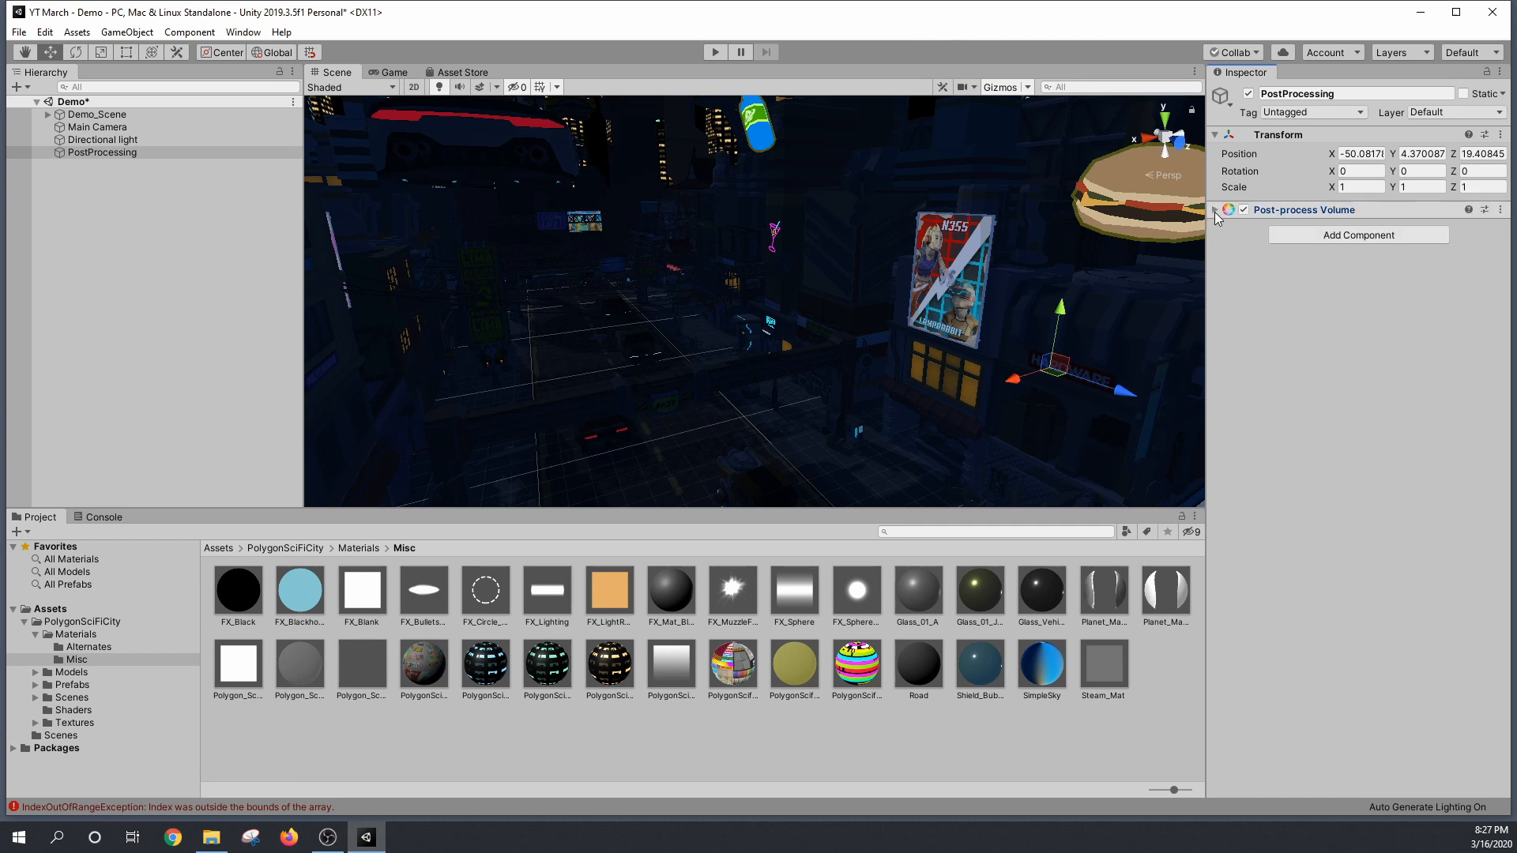
{"action": "left_click", "coordinate": [1215, 210]}
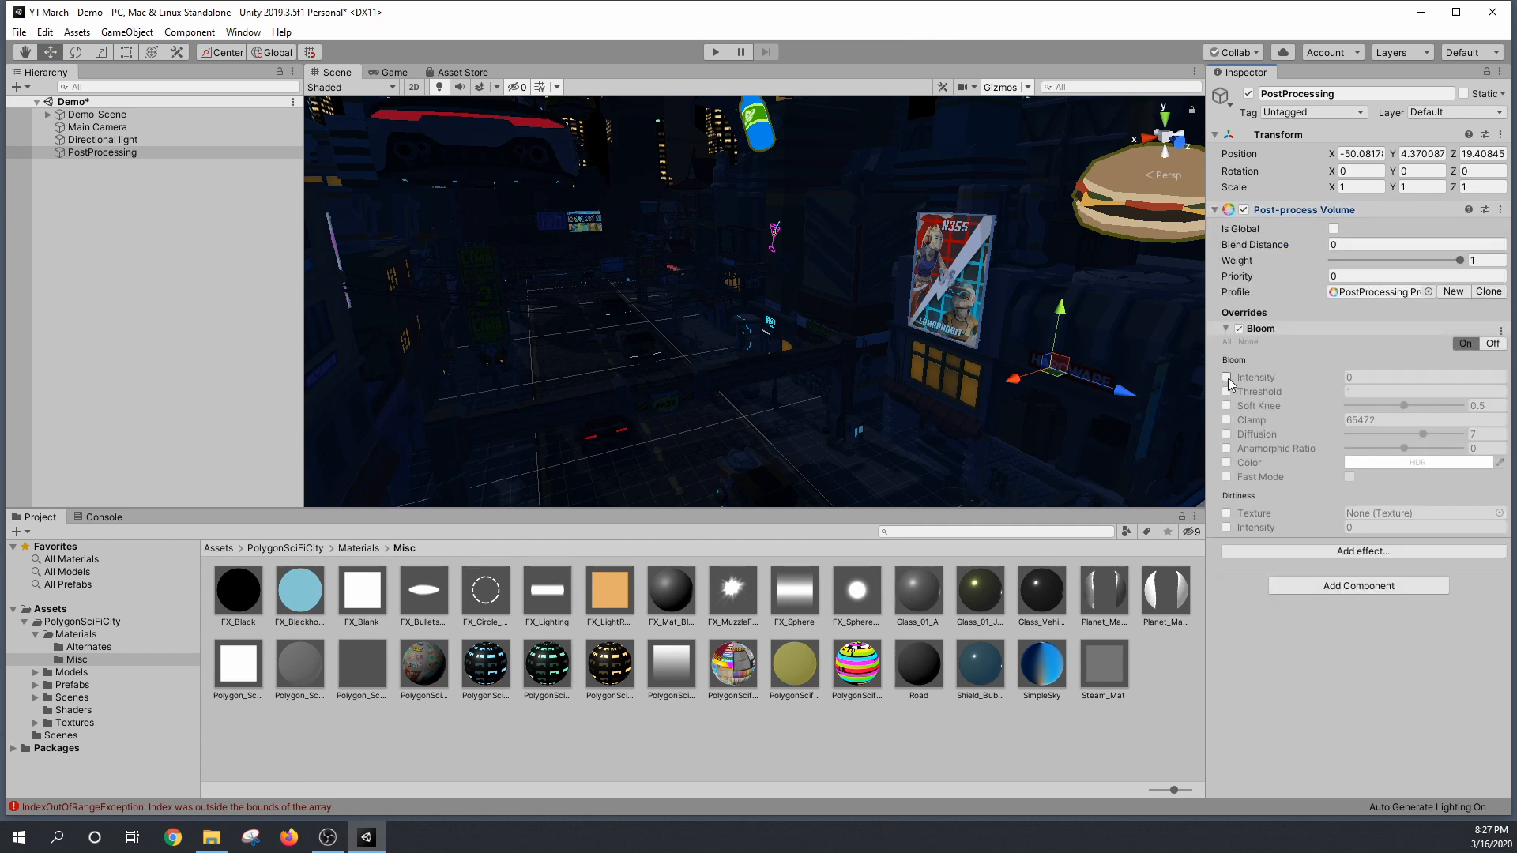
{"action": "left_click", "coordinate": [1227, 378]}
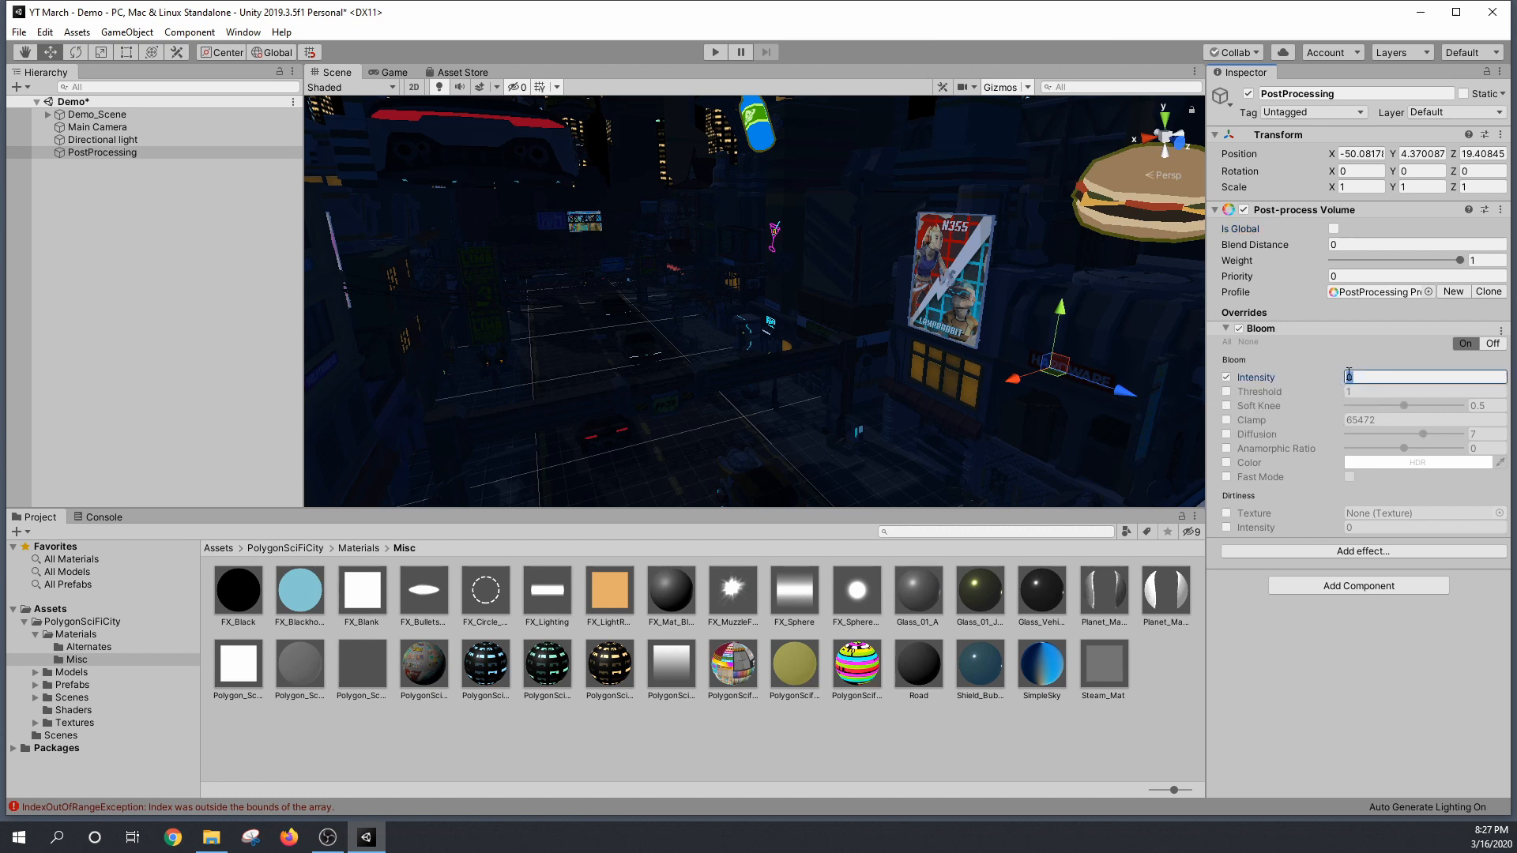
{"action": "type", "text": "25"}
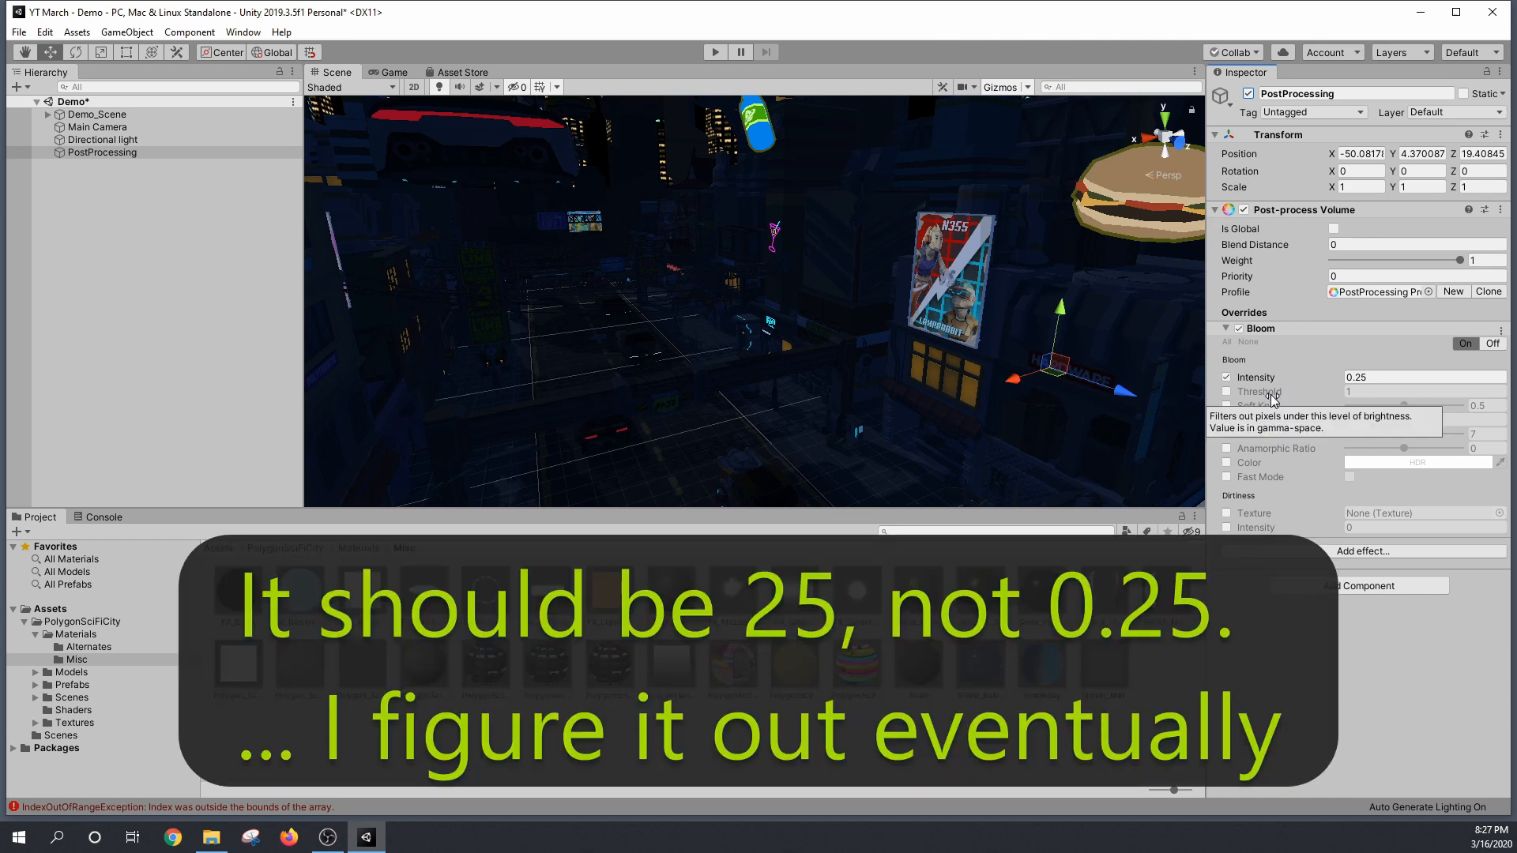
{"action": "mouse_move", "coordinate": [1004, 275]}
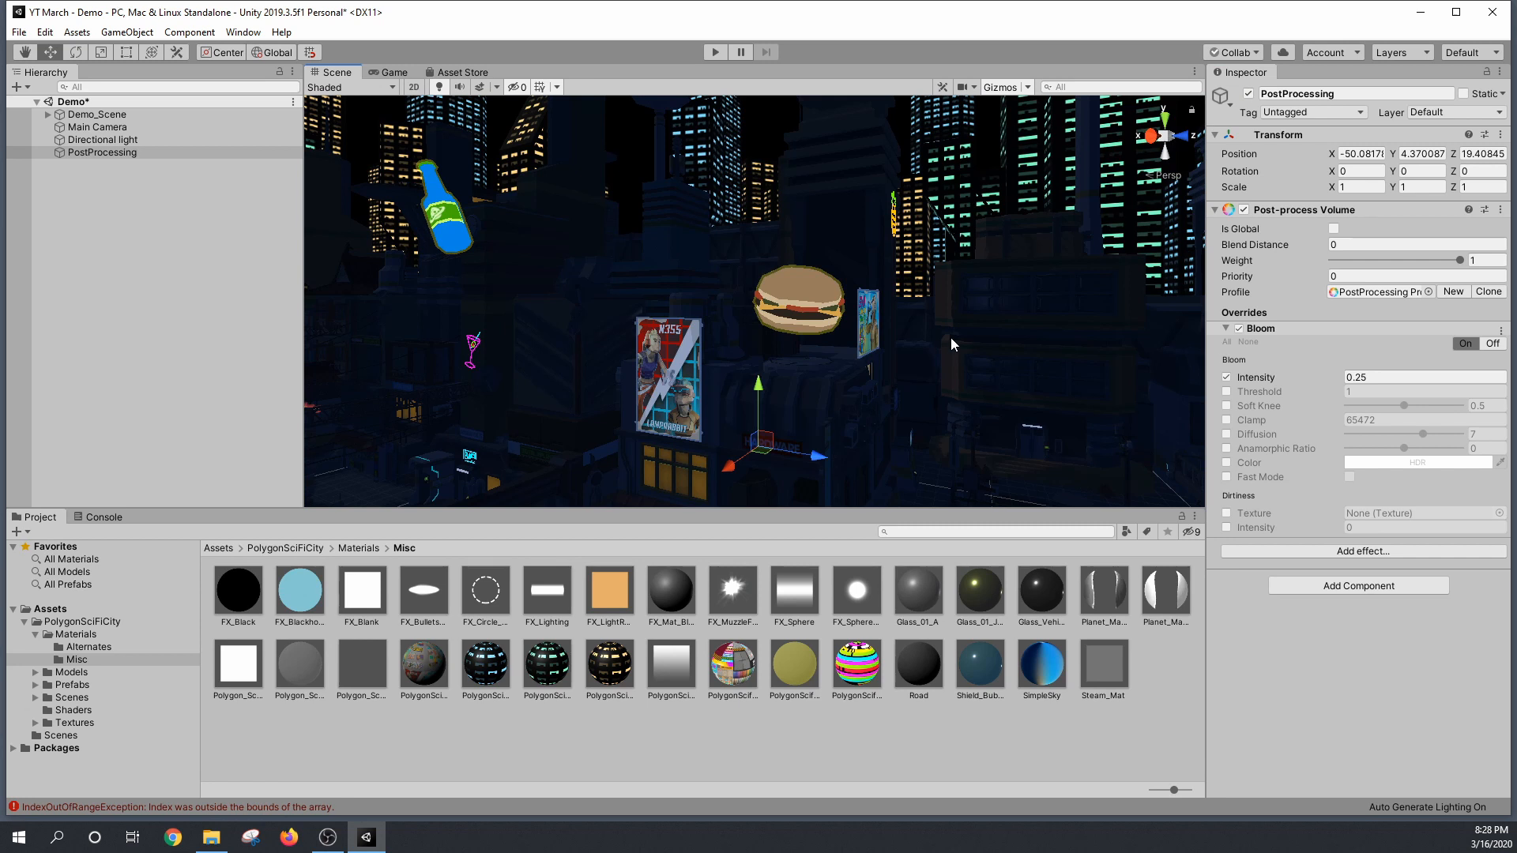
{"action": "mouse_move", "coordinate": [1001, 247]}
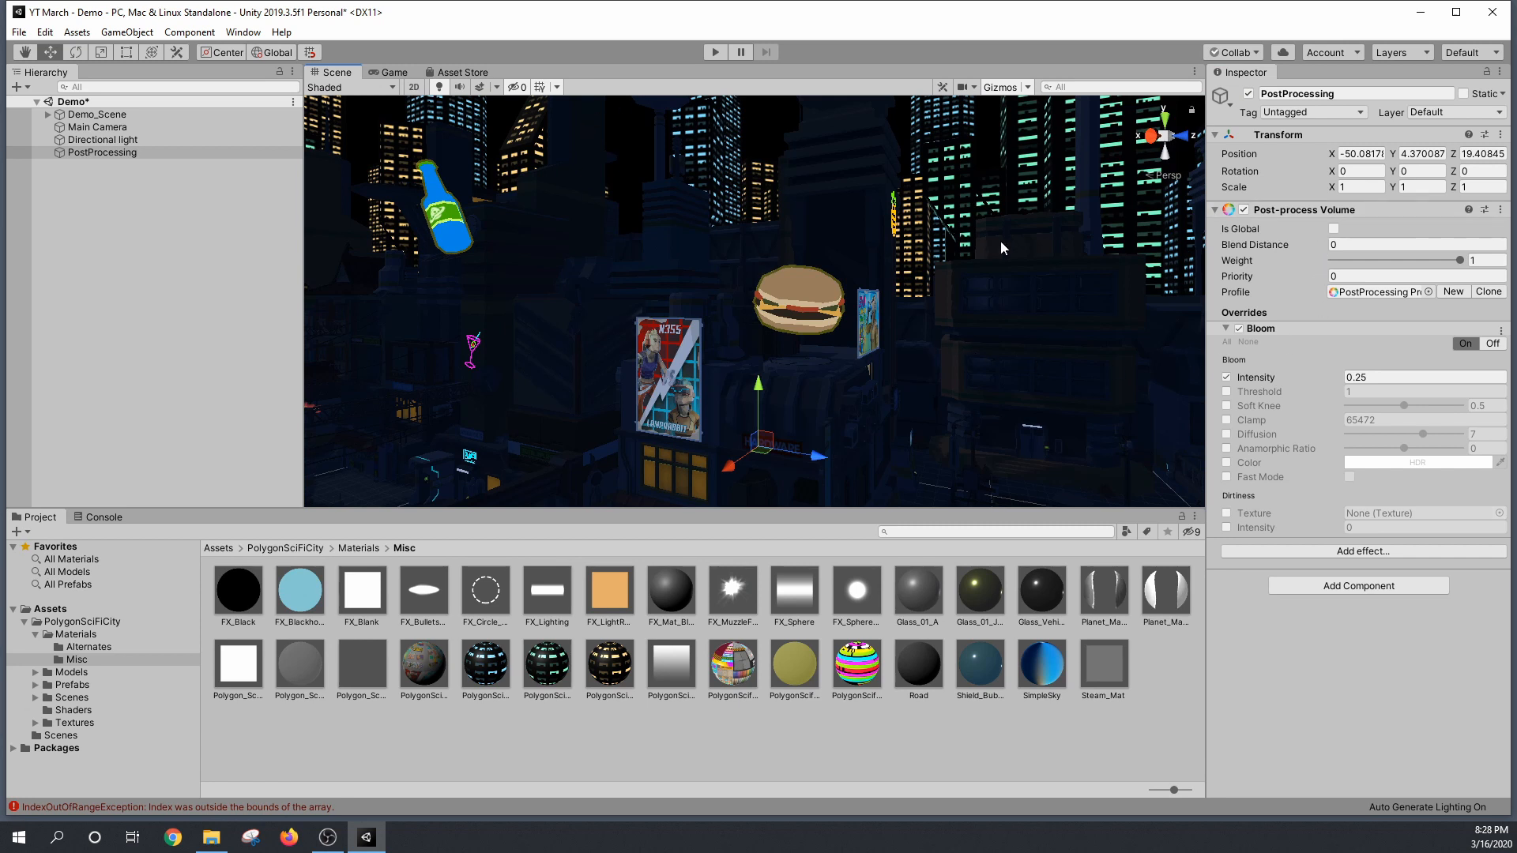
{"action": "mouse_move", "coordinate": [313, 199]}
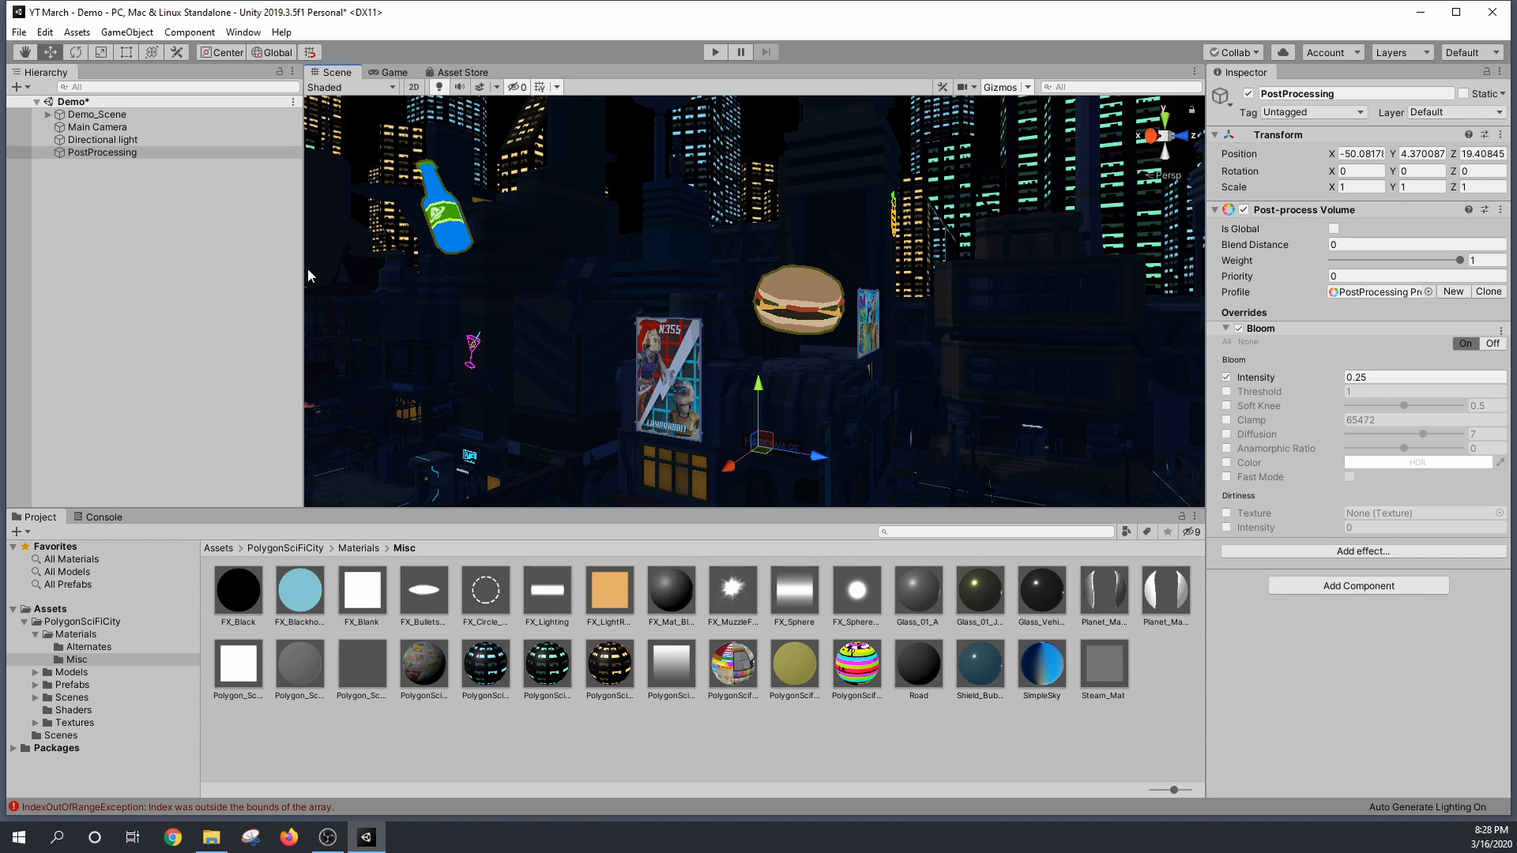
{"action": "mouse_move", "coordinate": [1215, 337]}
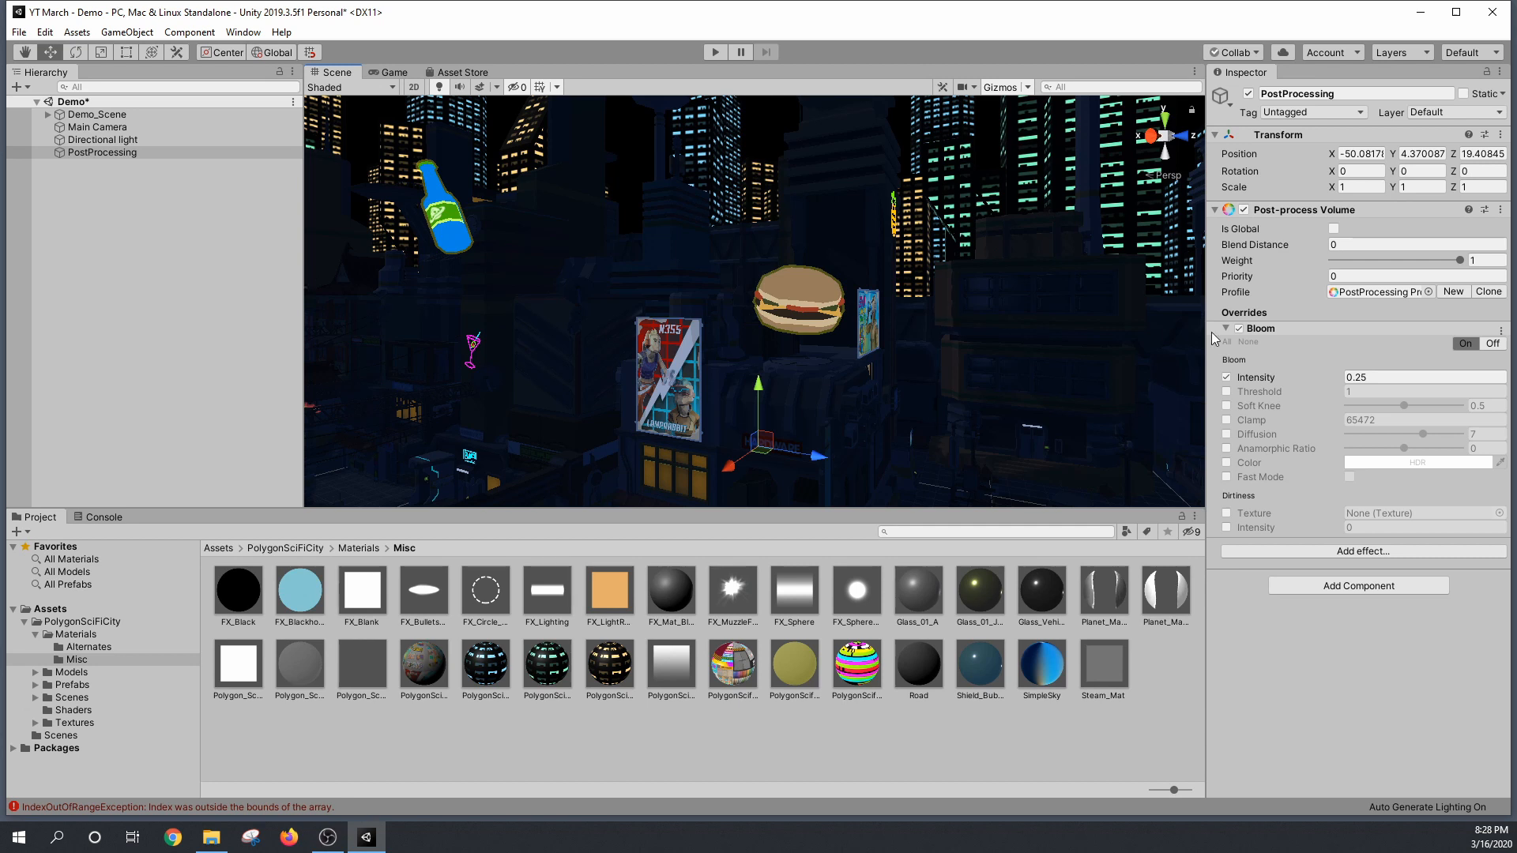
Step: Enable Is Global on the Post-process Volume
{"action": "left_click", "coordinate": [1334, 229]}
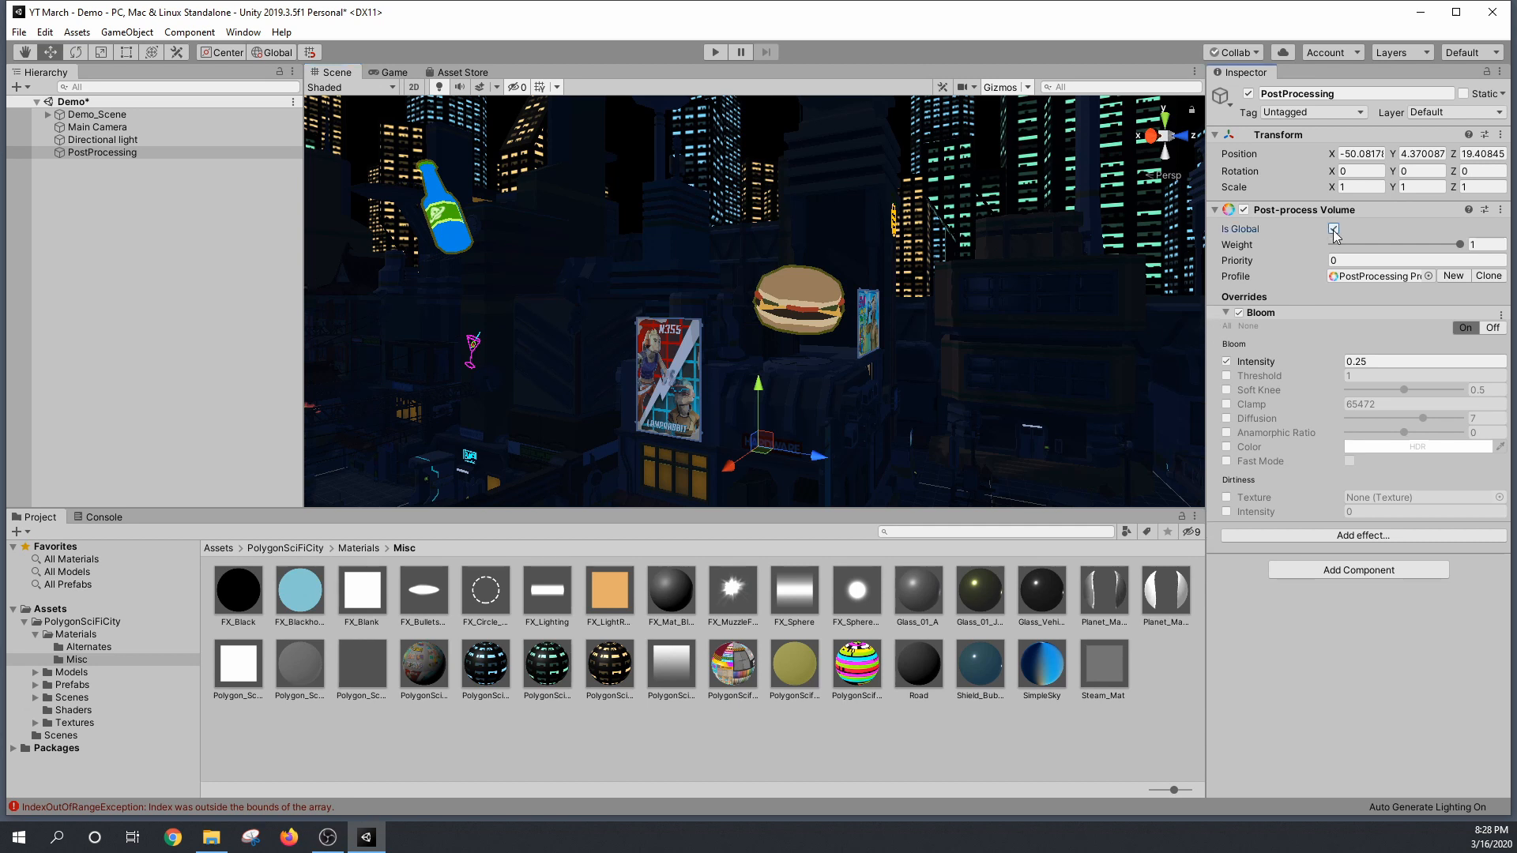
{"action": "left_click", "coordinate": [1333, 229]}
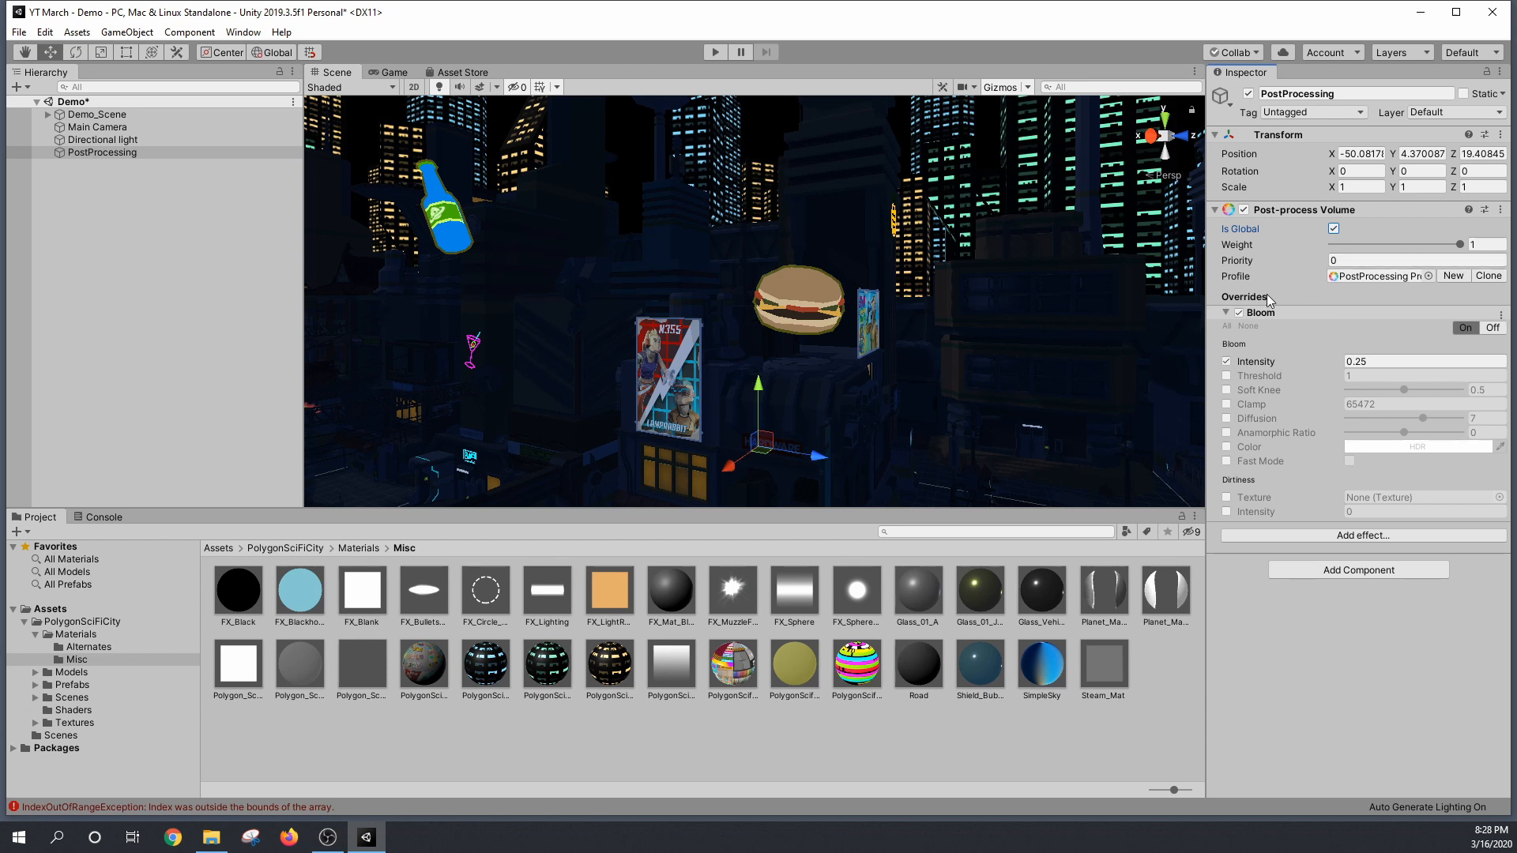
{"action": "left_click", "coordinate": [1227, 311]}
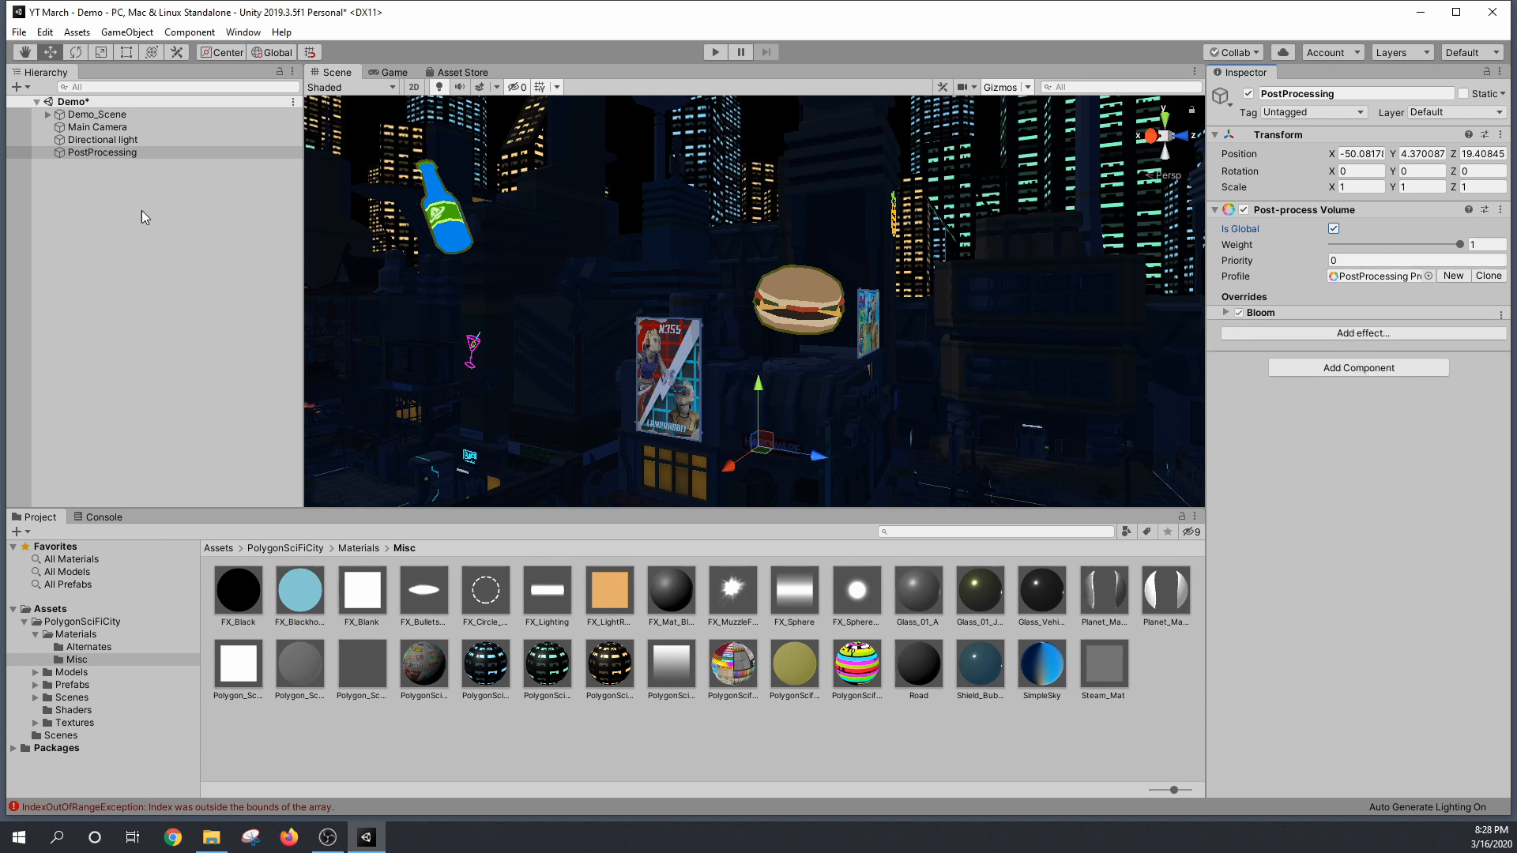
Step: Add a Post-process Layer to Main Camera with its layer set to Everything
{"action": "left_click", "coordinate": [99, 126]}
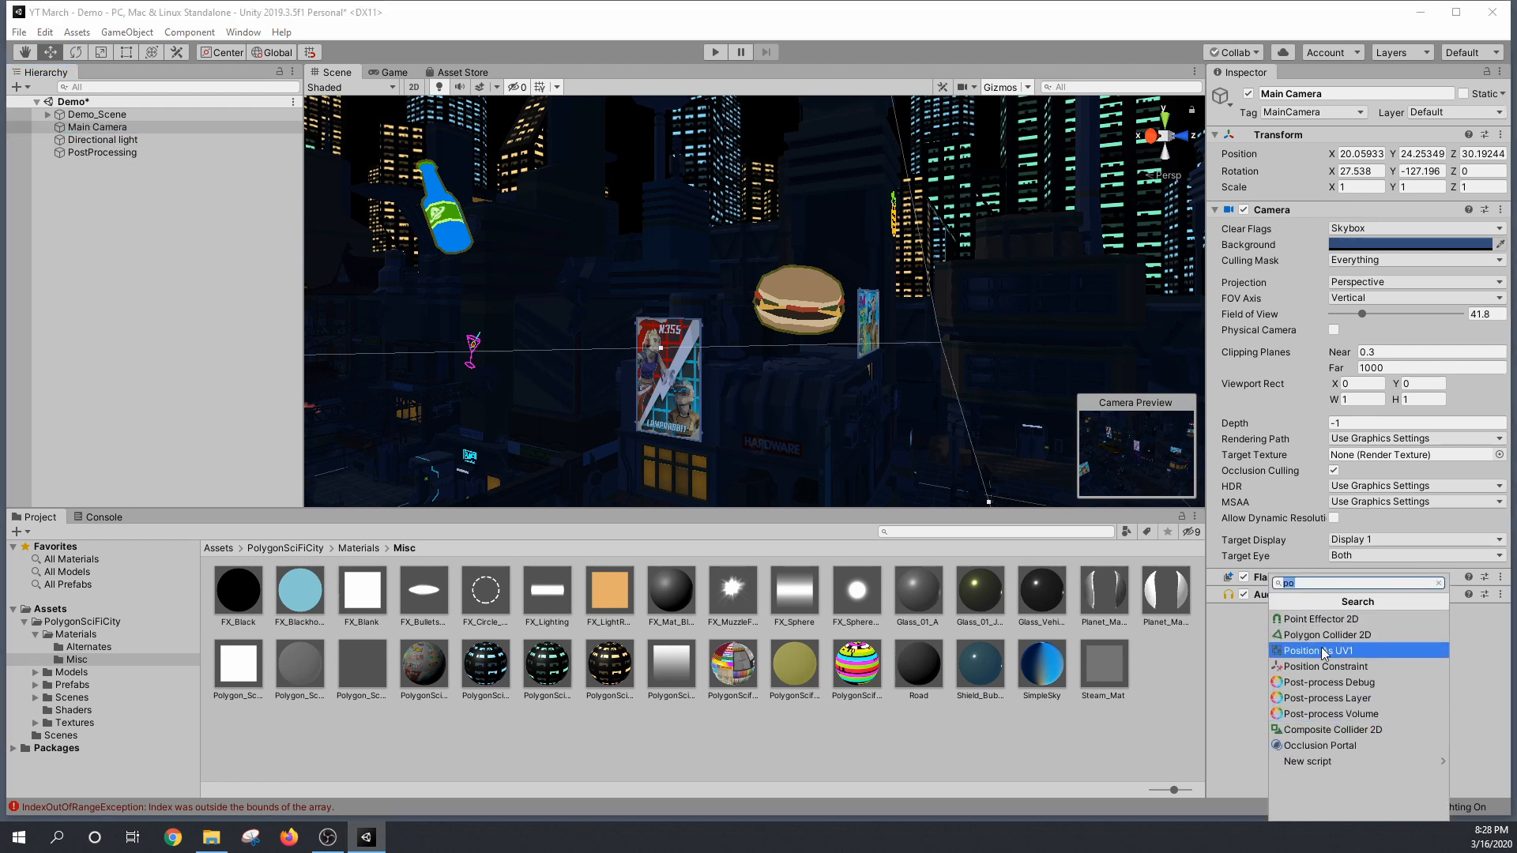
{"action": "mouse_move", "coordinate": [1328, 697]}
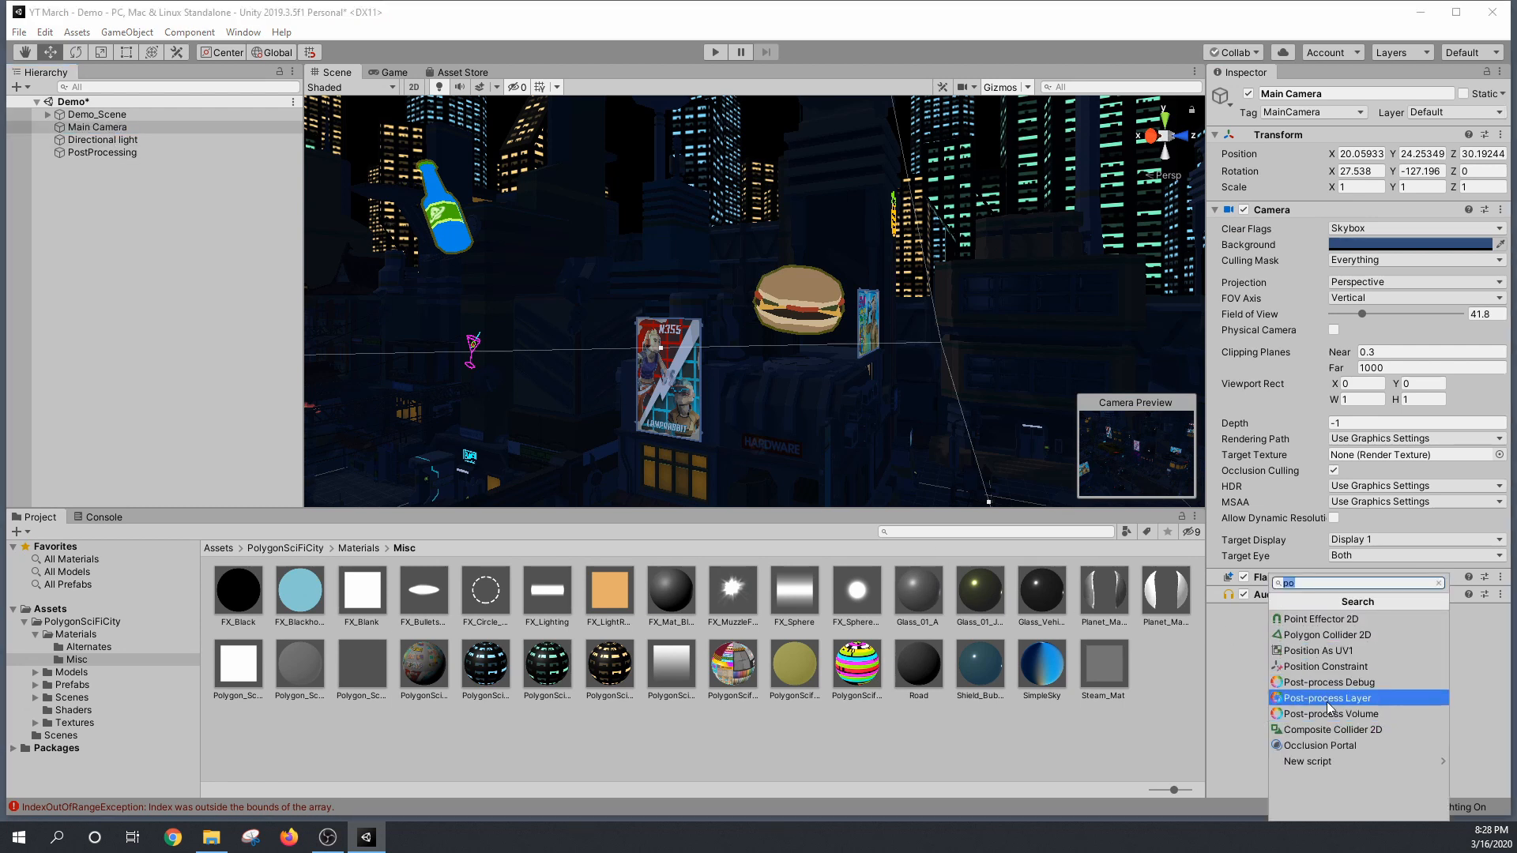
{"action": "left_click", "coordinate": [1326, 712]}
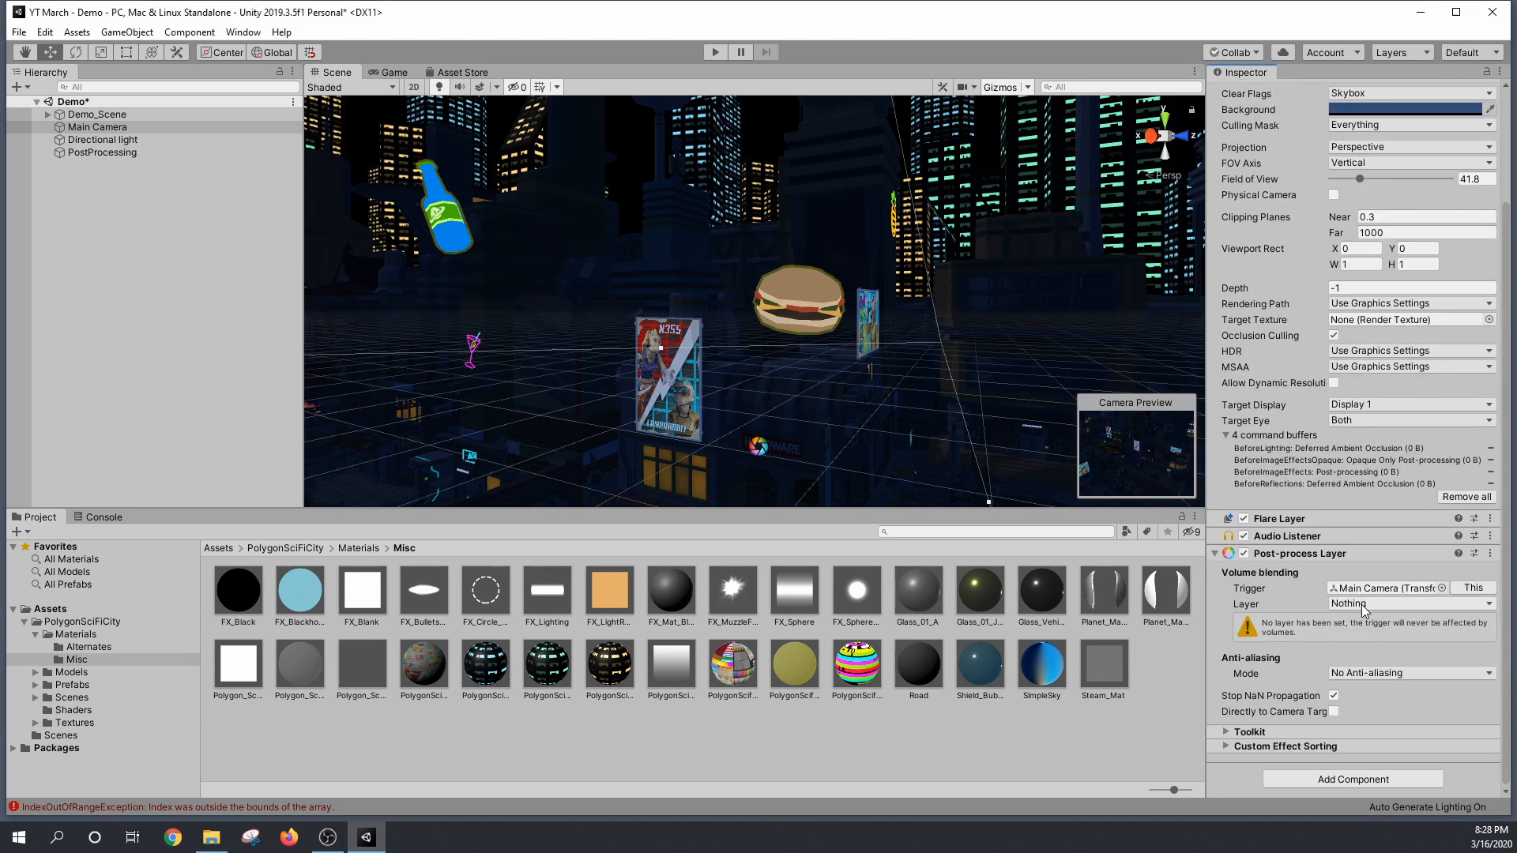
{"action": "left_click", "coordinate": [1408, 604]}
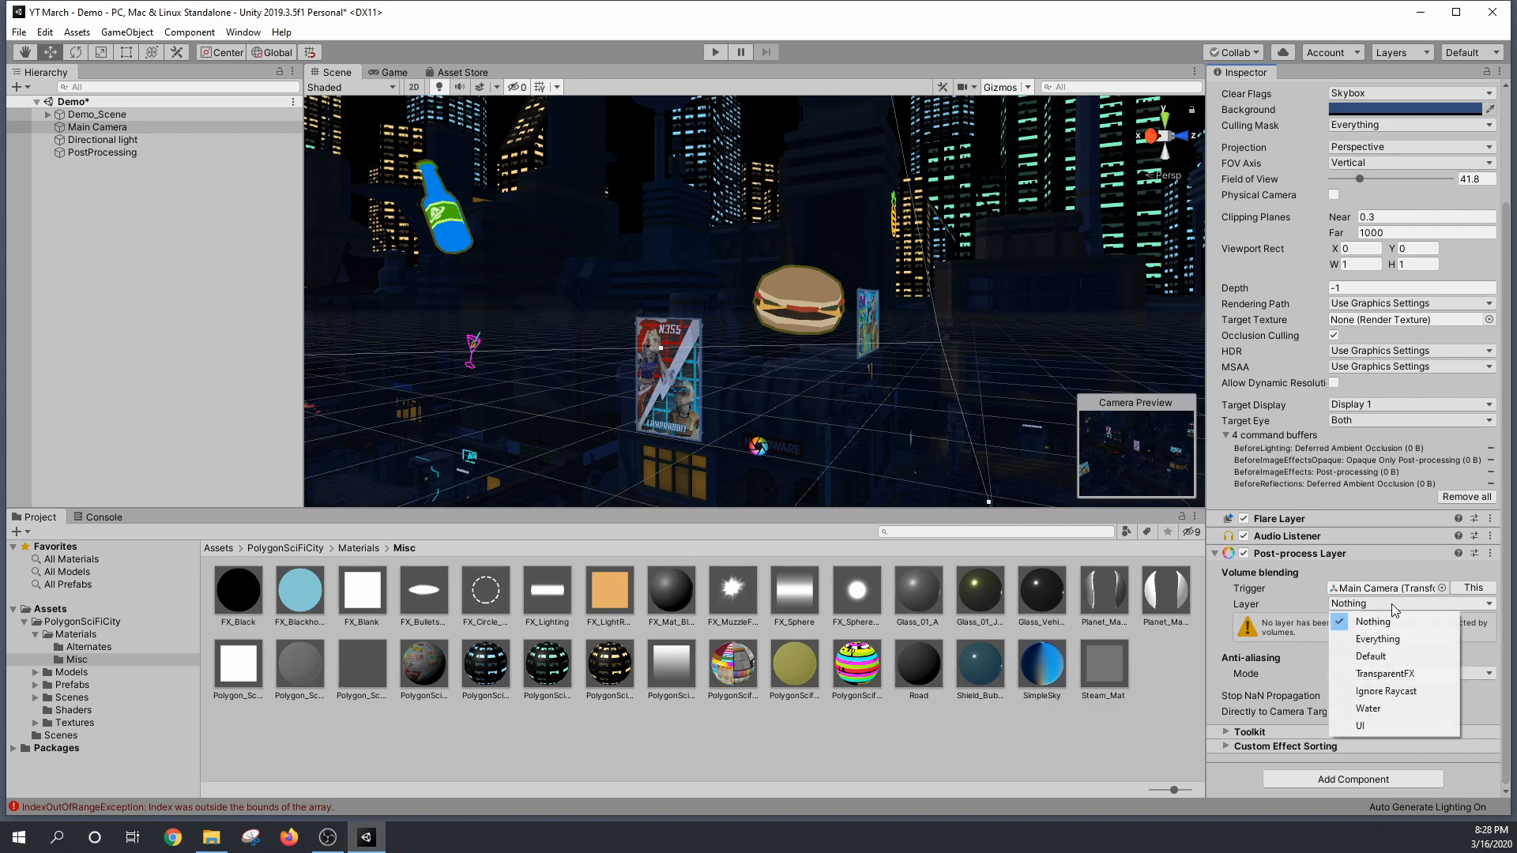
{"action": "left_click", "coordinate": [1376, 638]}
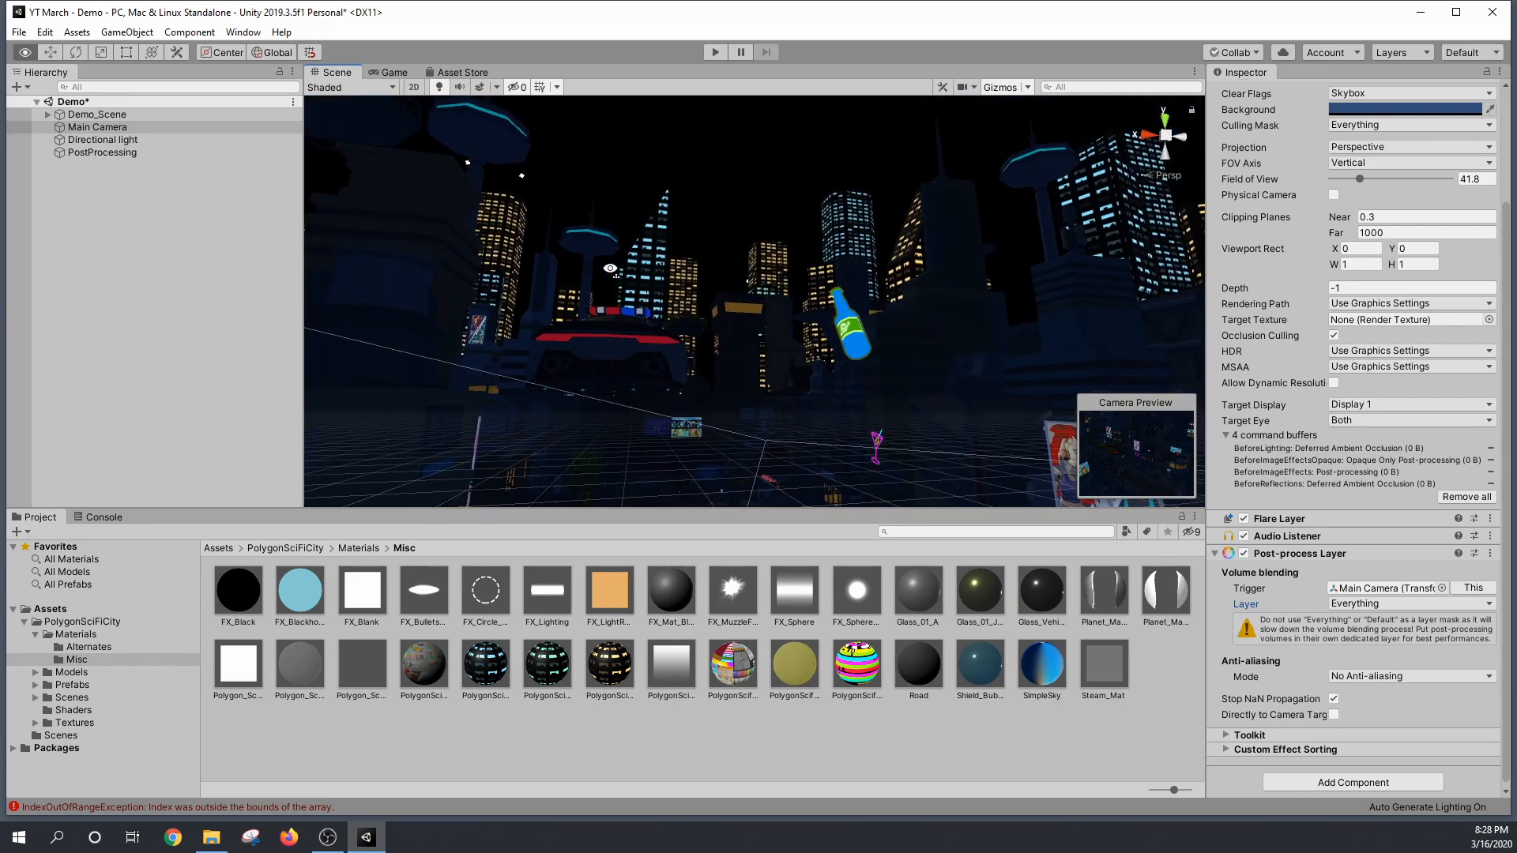
{"action": "left_click_drag", "start_coordinate": [609, 267], "coordinate": [602, 250]}
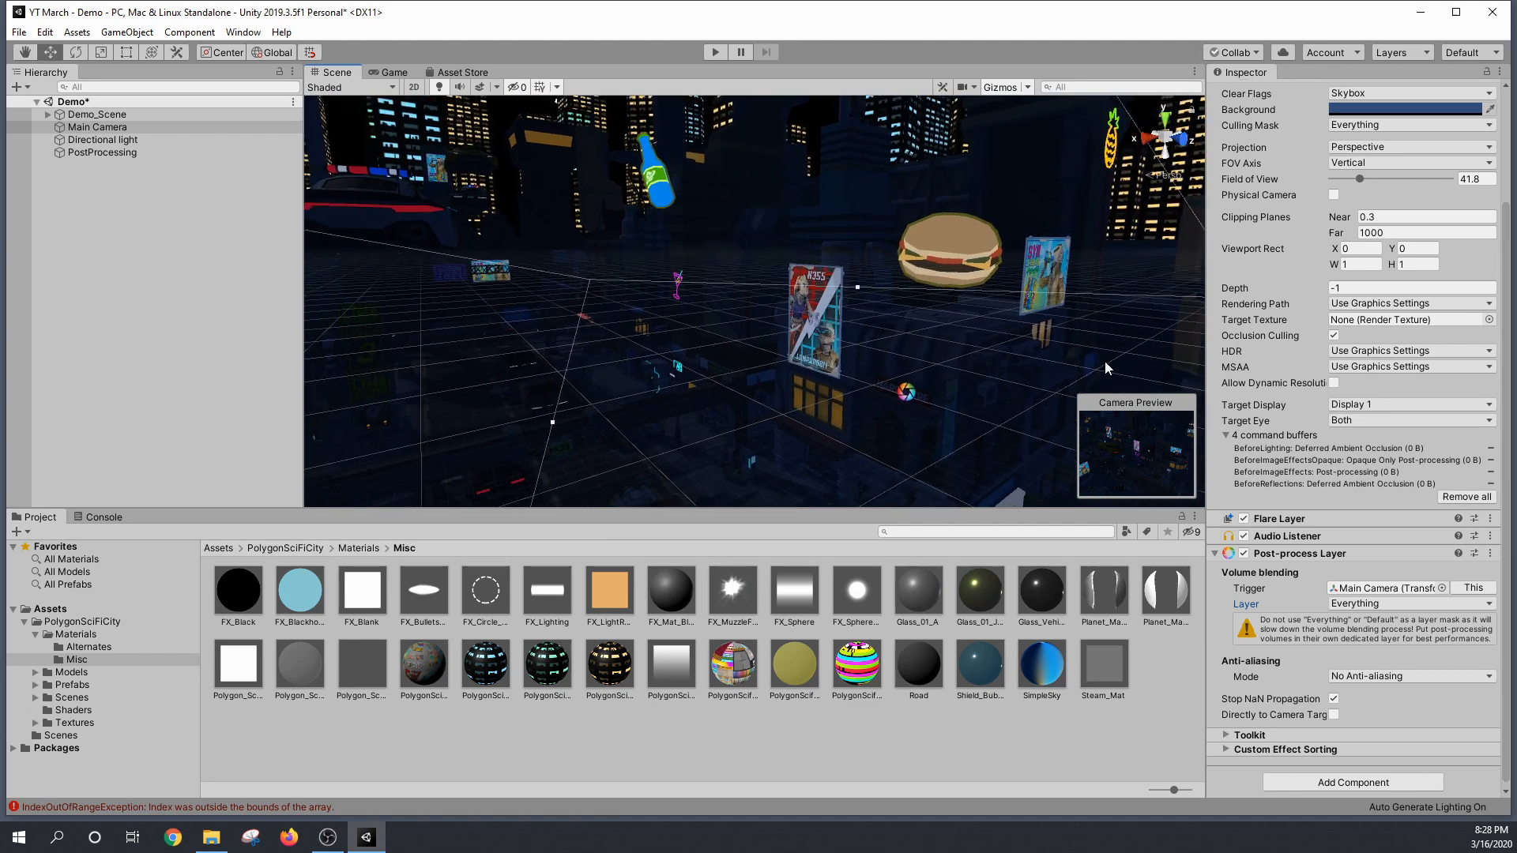
{"action": "mouse_move", "coordinate": [983, 525]}
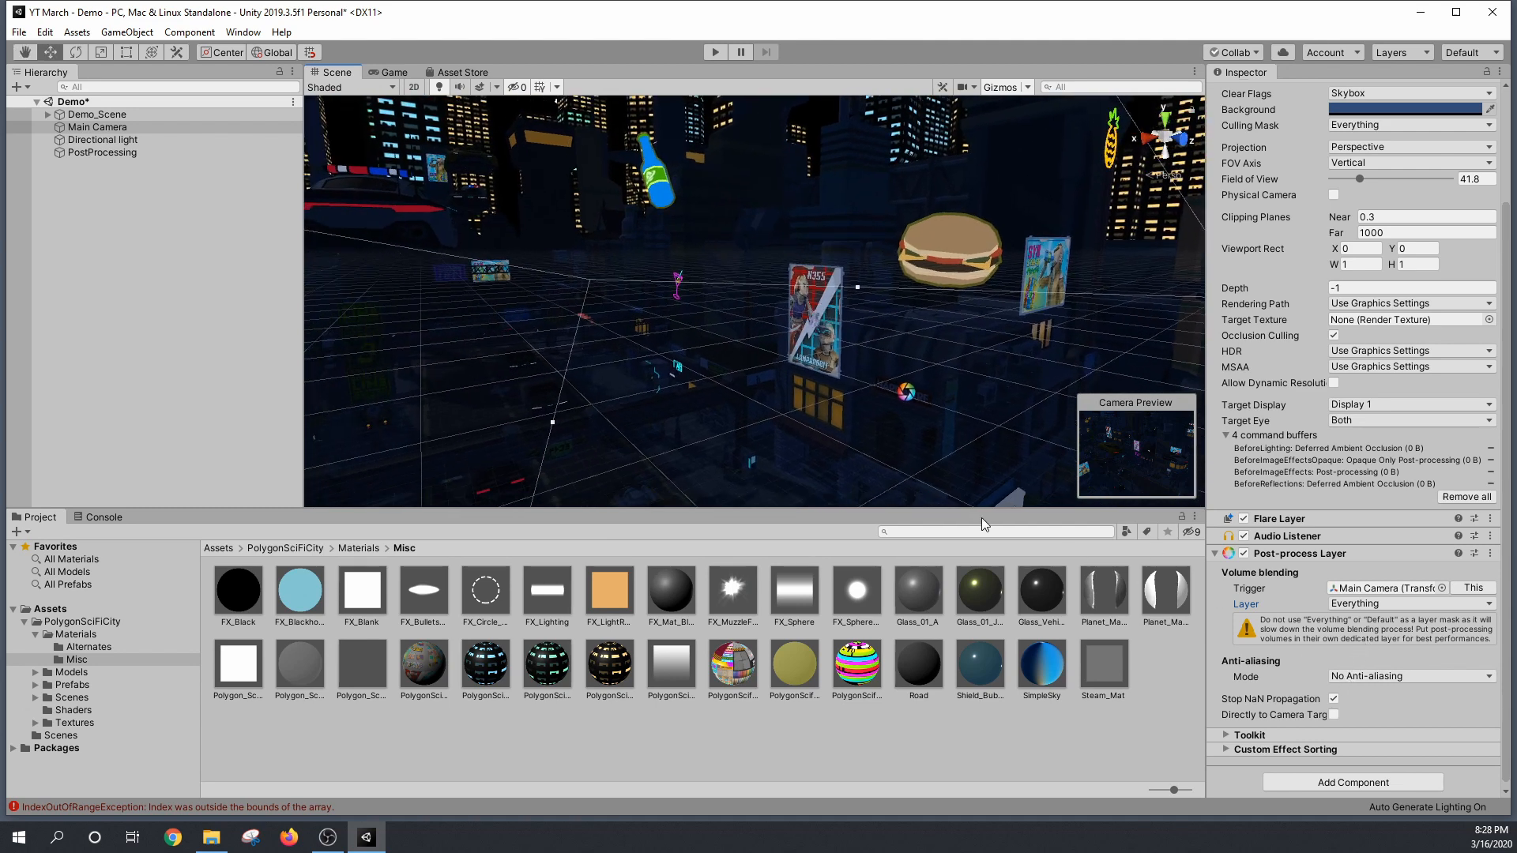
Step: Raise the PostProcessing Bloom intensity to about 26, previewing in the Game view
{"action": "left_click", "coordinate": [102, 152]}
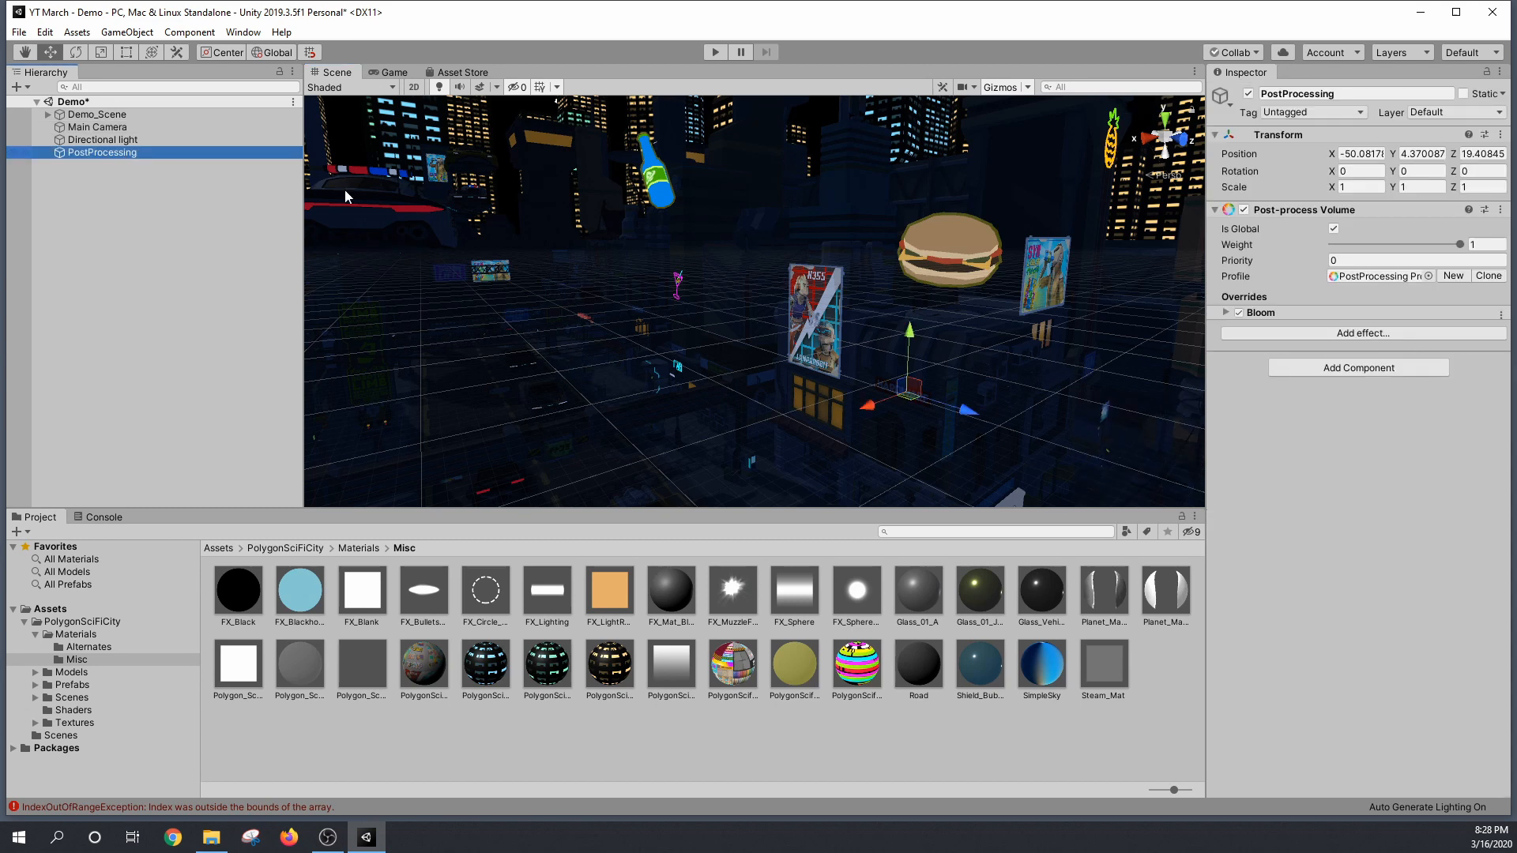
{"action": "left_click", "coordinate": [1259, 311]}
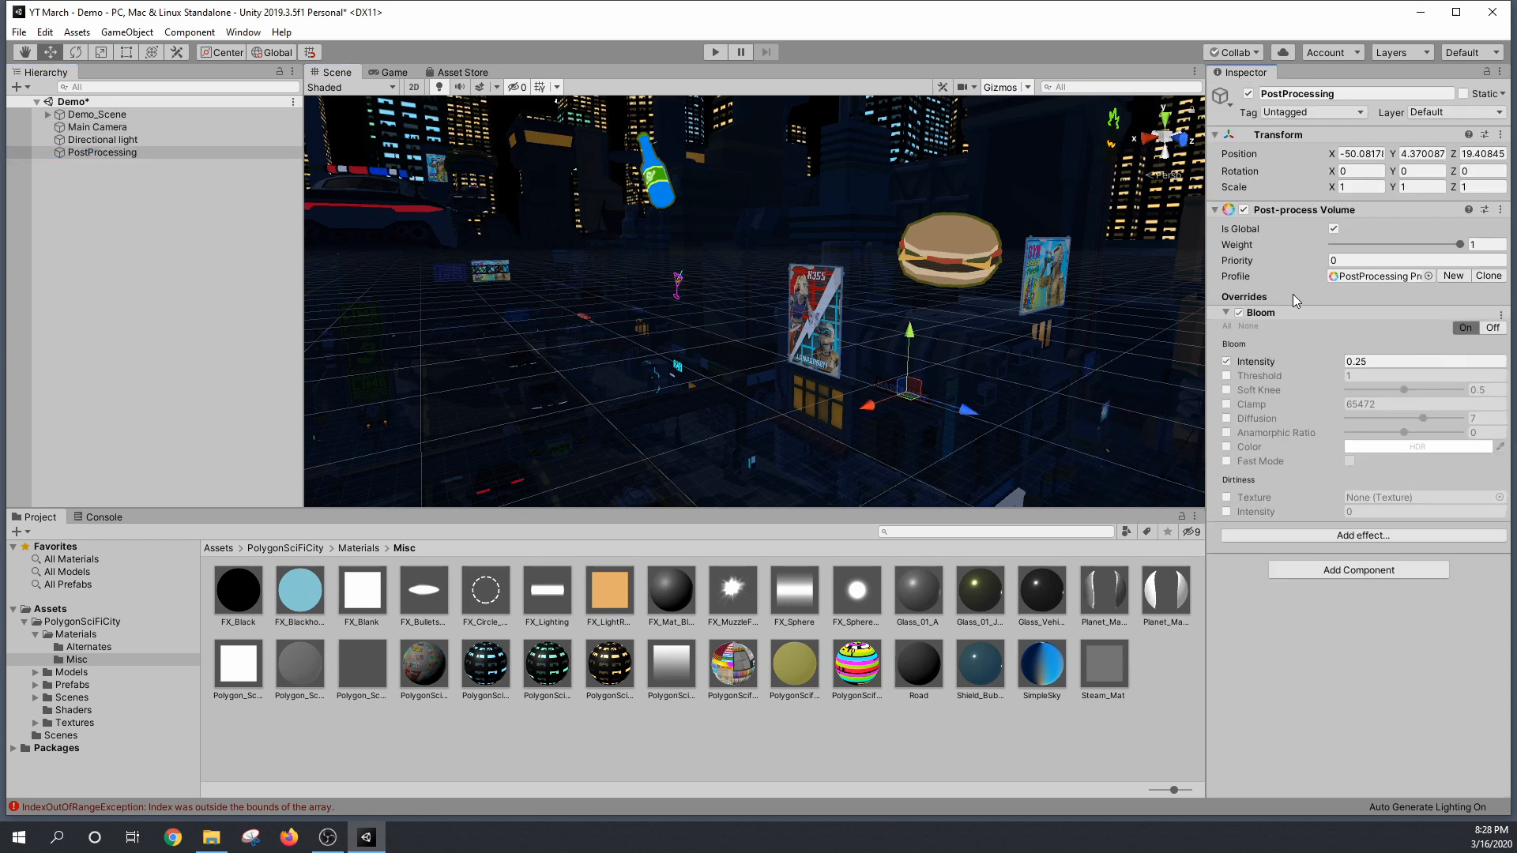
{"action": "left_click", "coordinate": [1422, 361]}
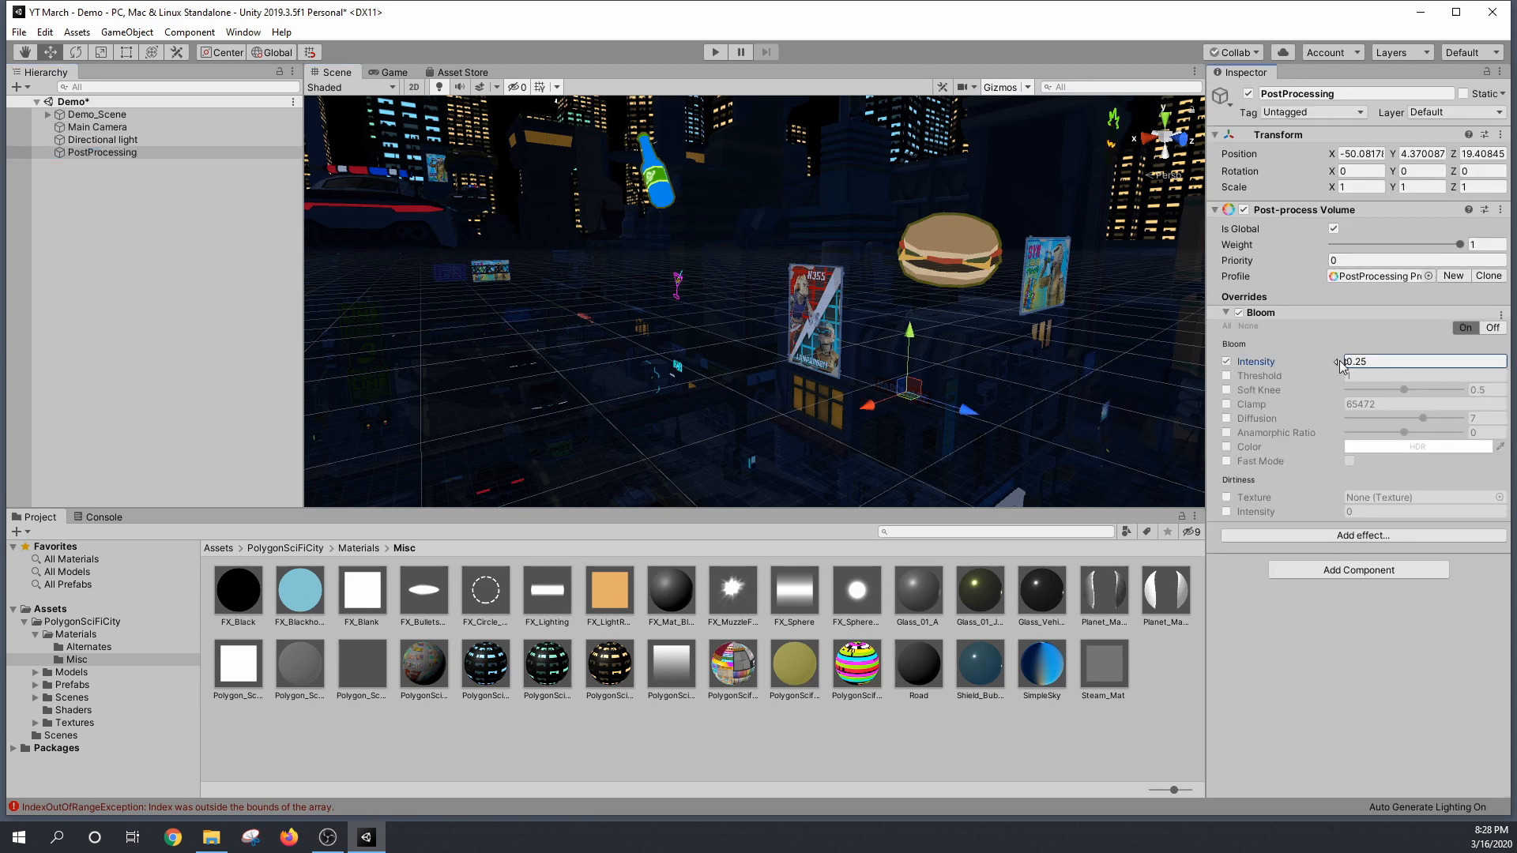
{"action": "type", "text": "24.08"}
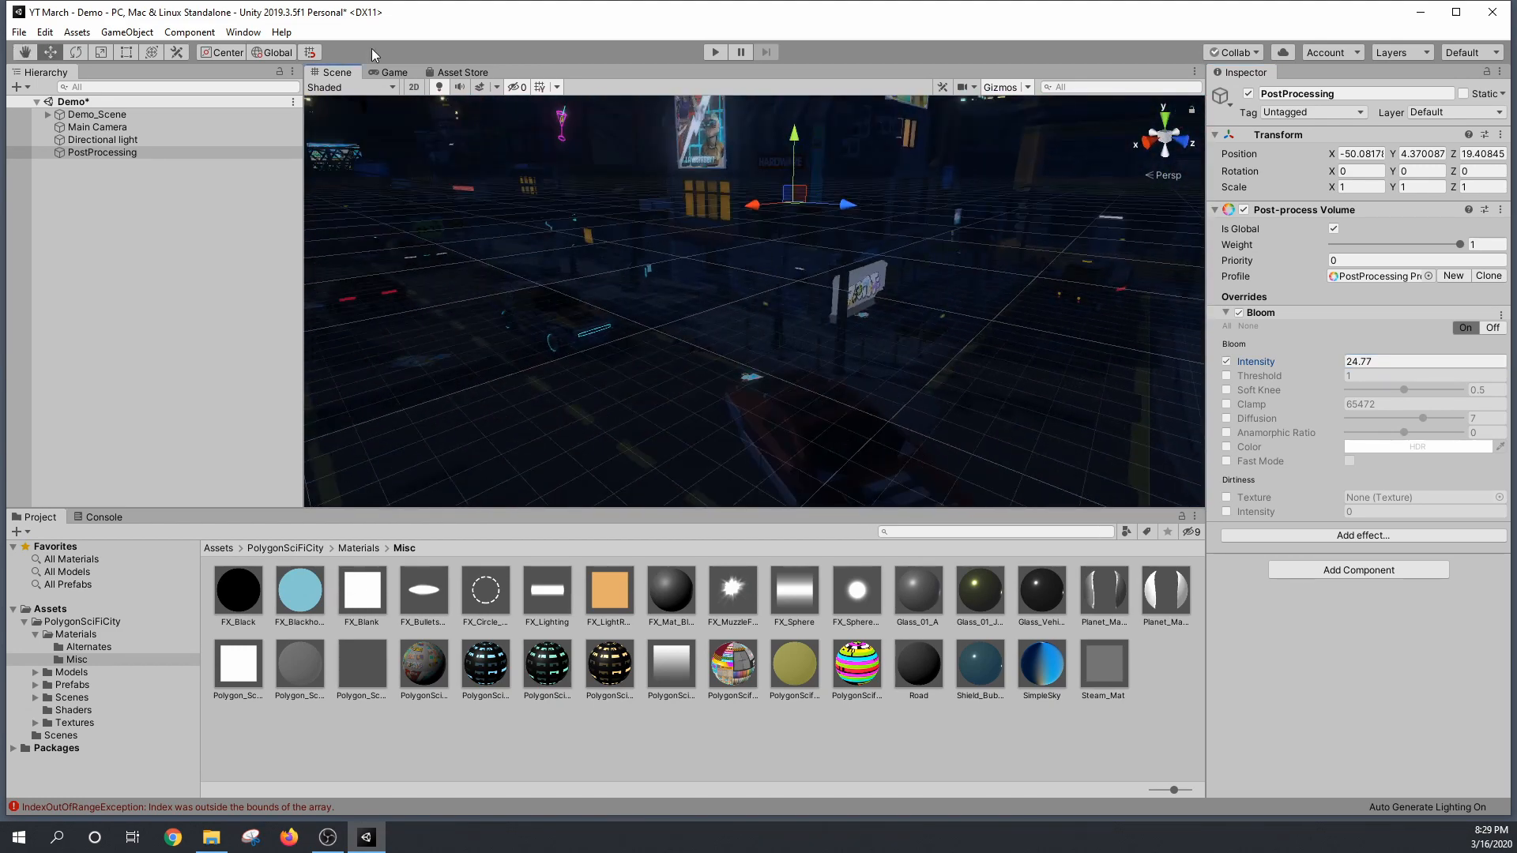
{"action": "left_click", "coordinate": [393, 71]}
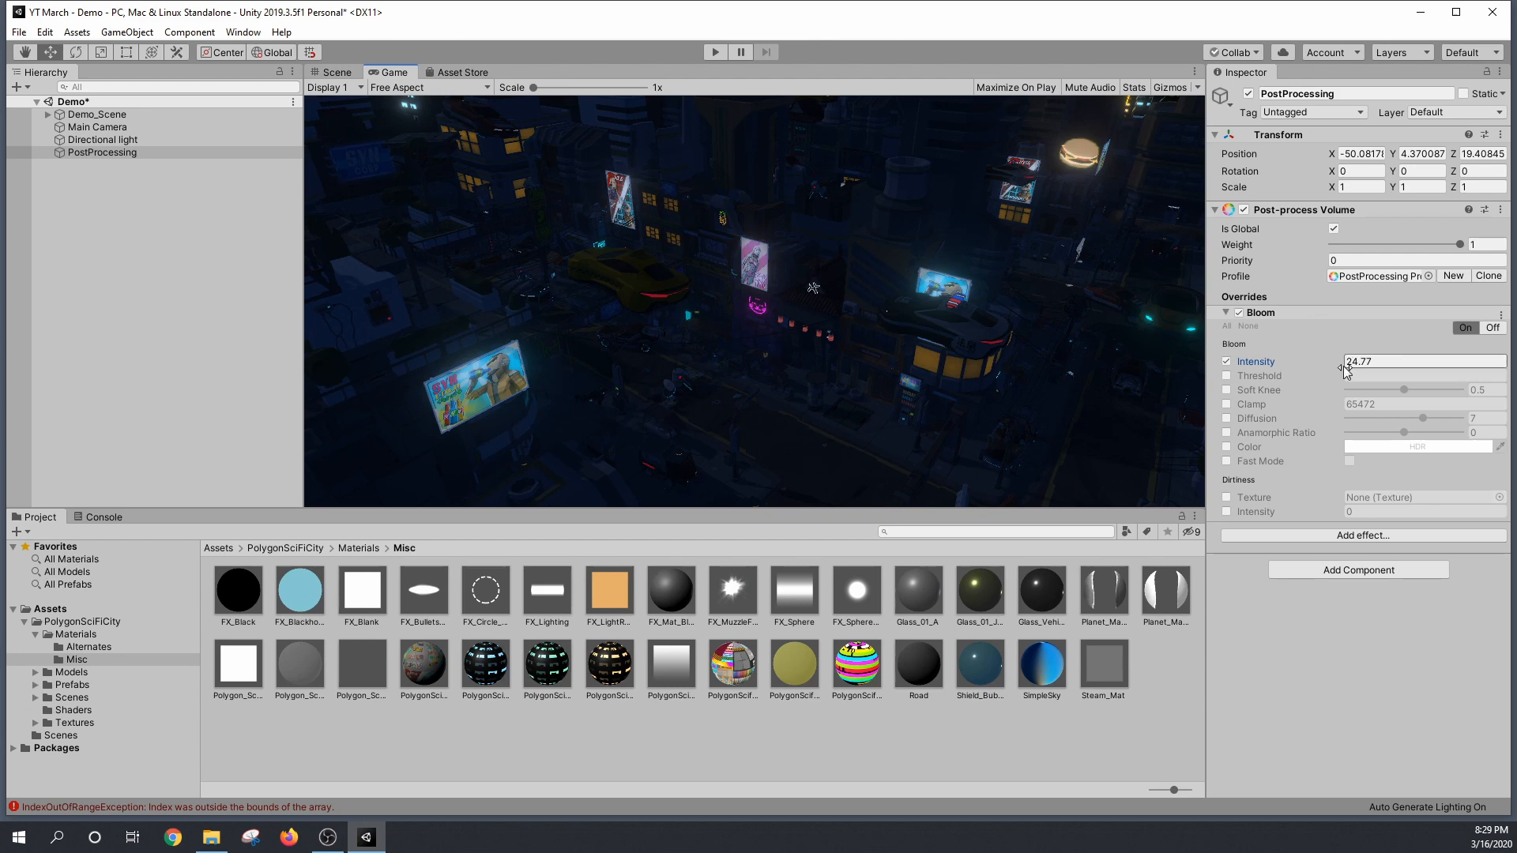
{"action": "left_click_drag", "start_coordinate": [1359, 373], "coordinate": [1460, 361]}
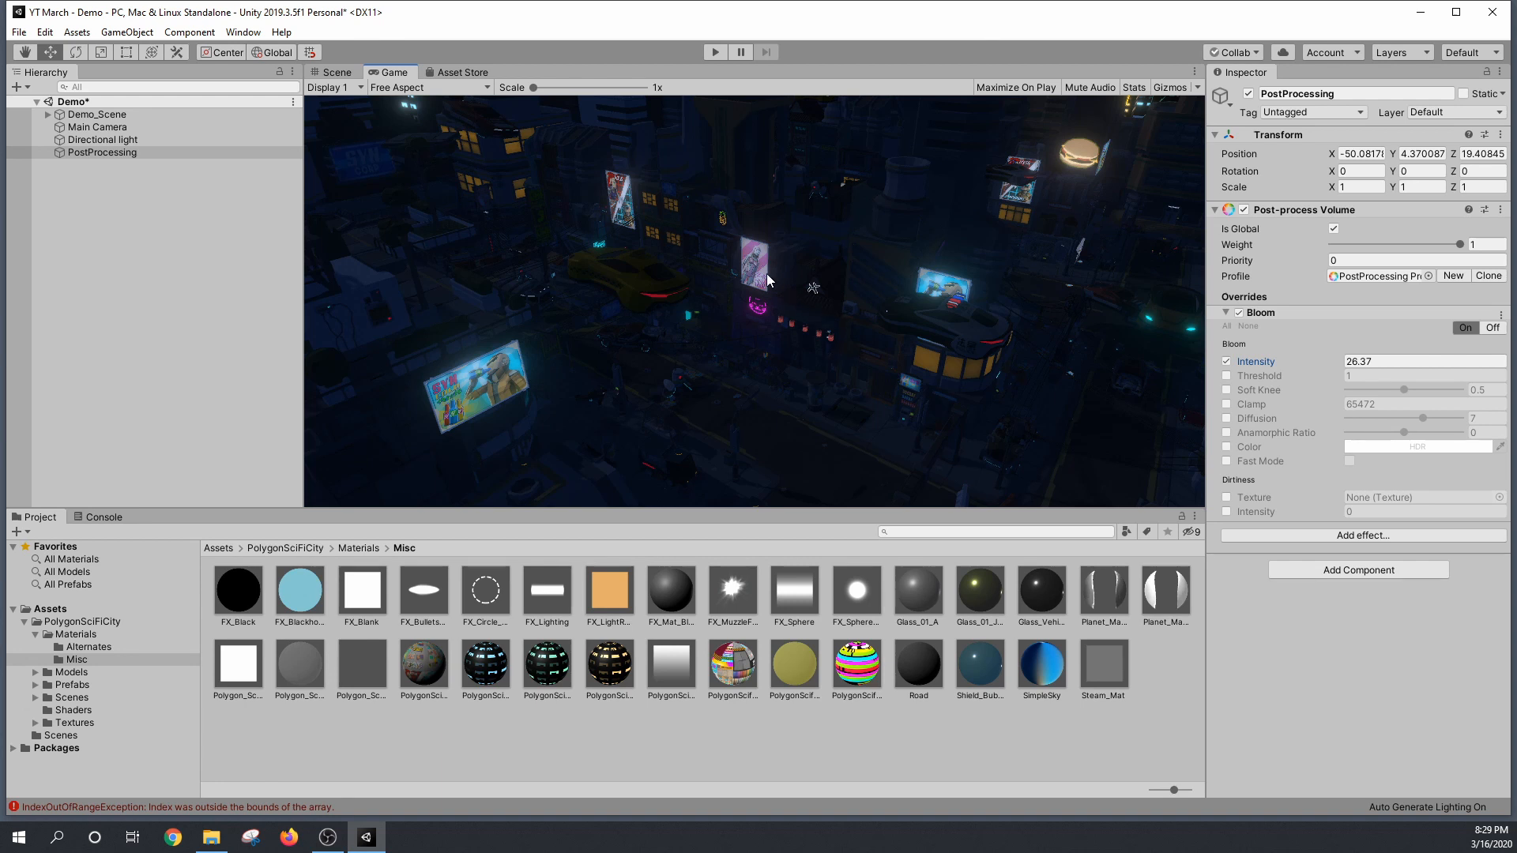
{"action": "mouse_move", "coordinate": [1215, 314]}
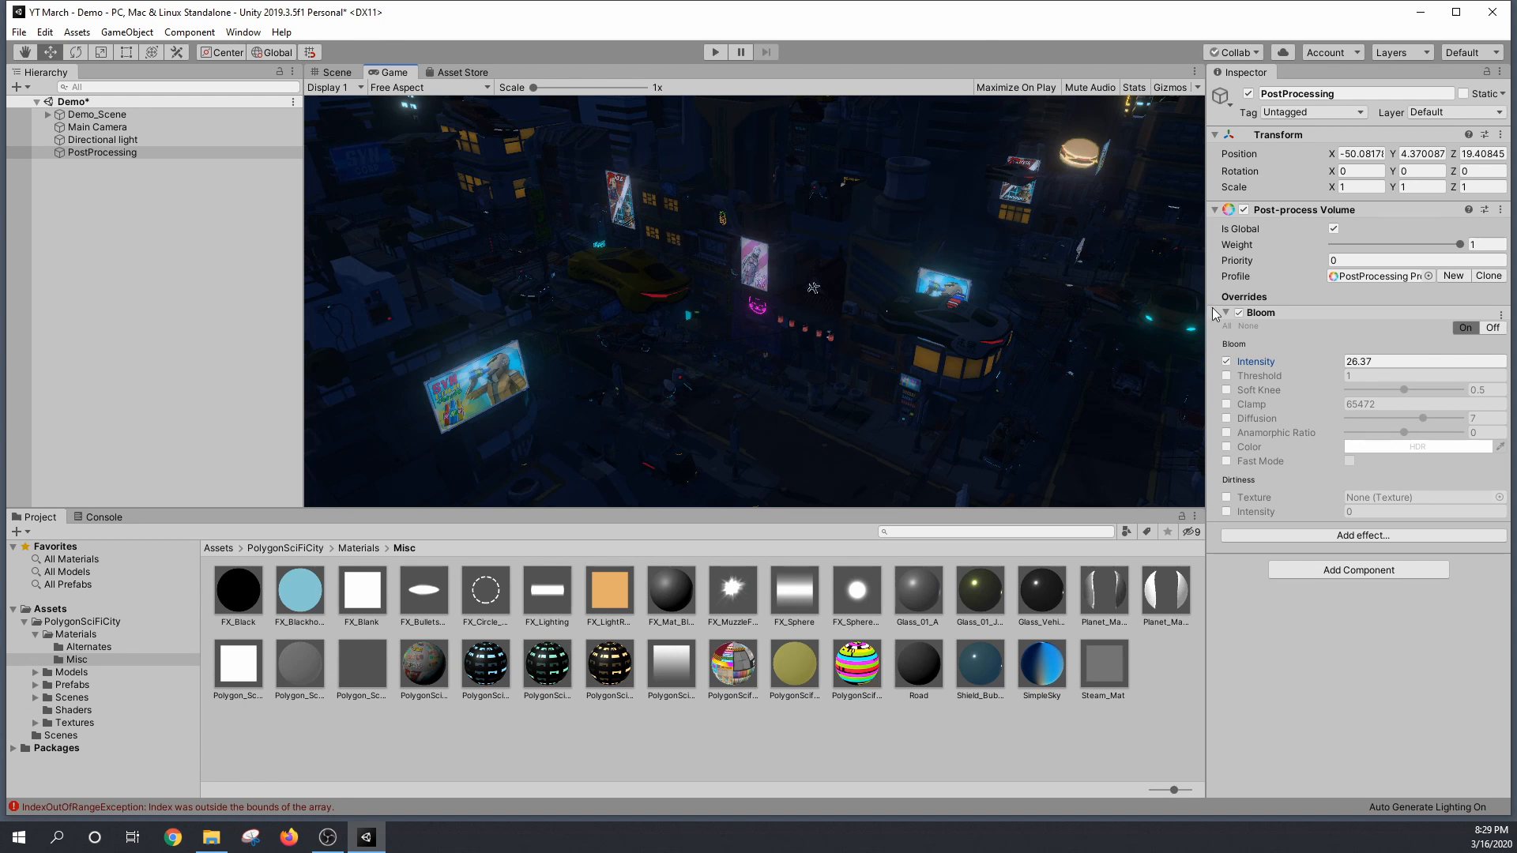
{"action": "mouse_move", "coordinate": [1143, 285]}
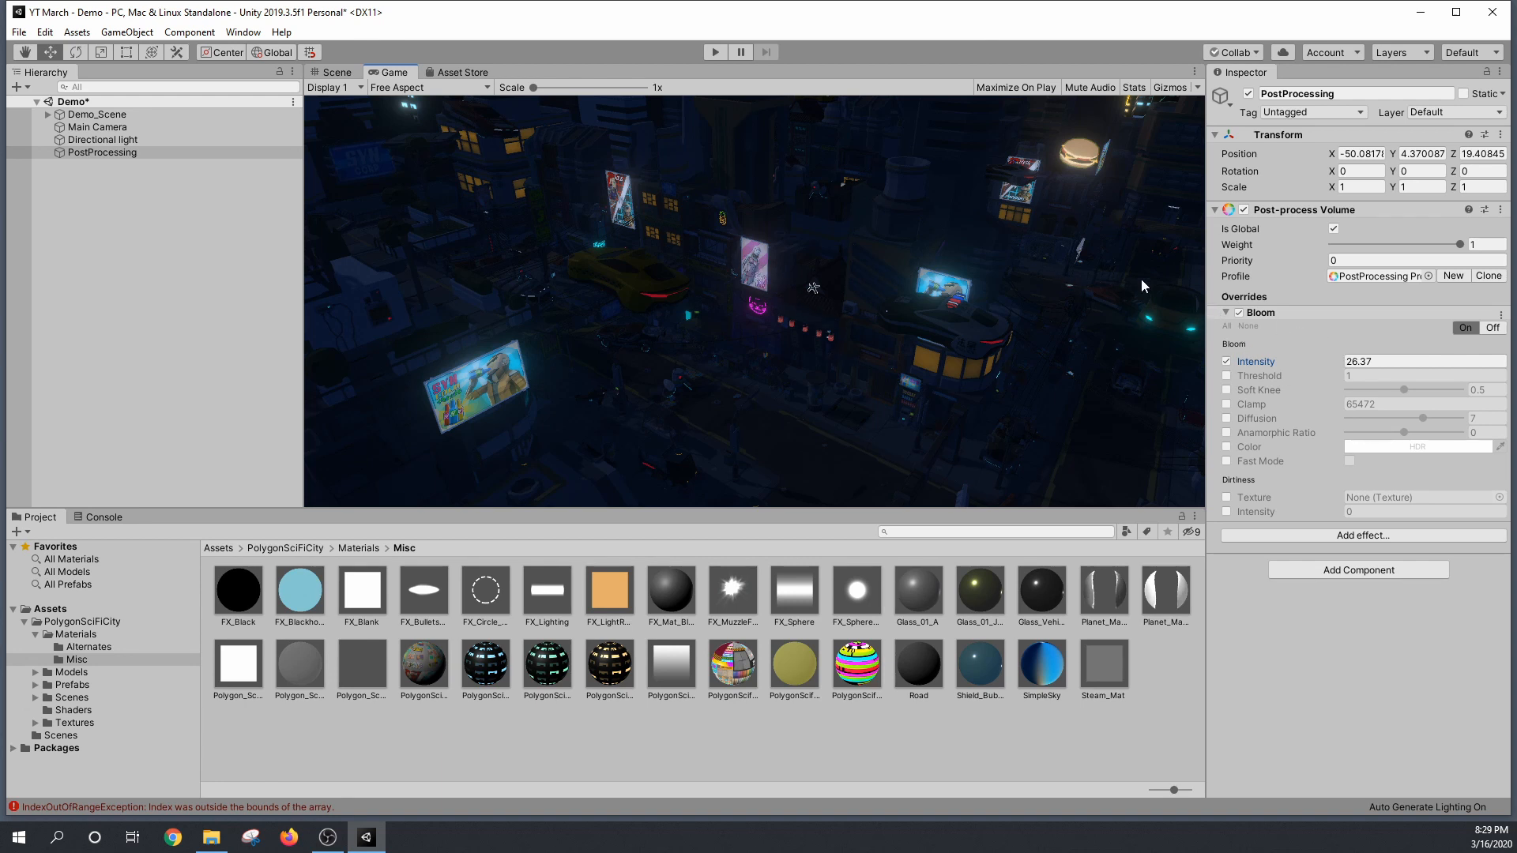
{"action": "left_click", "coordinate": [332, 65]}
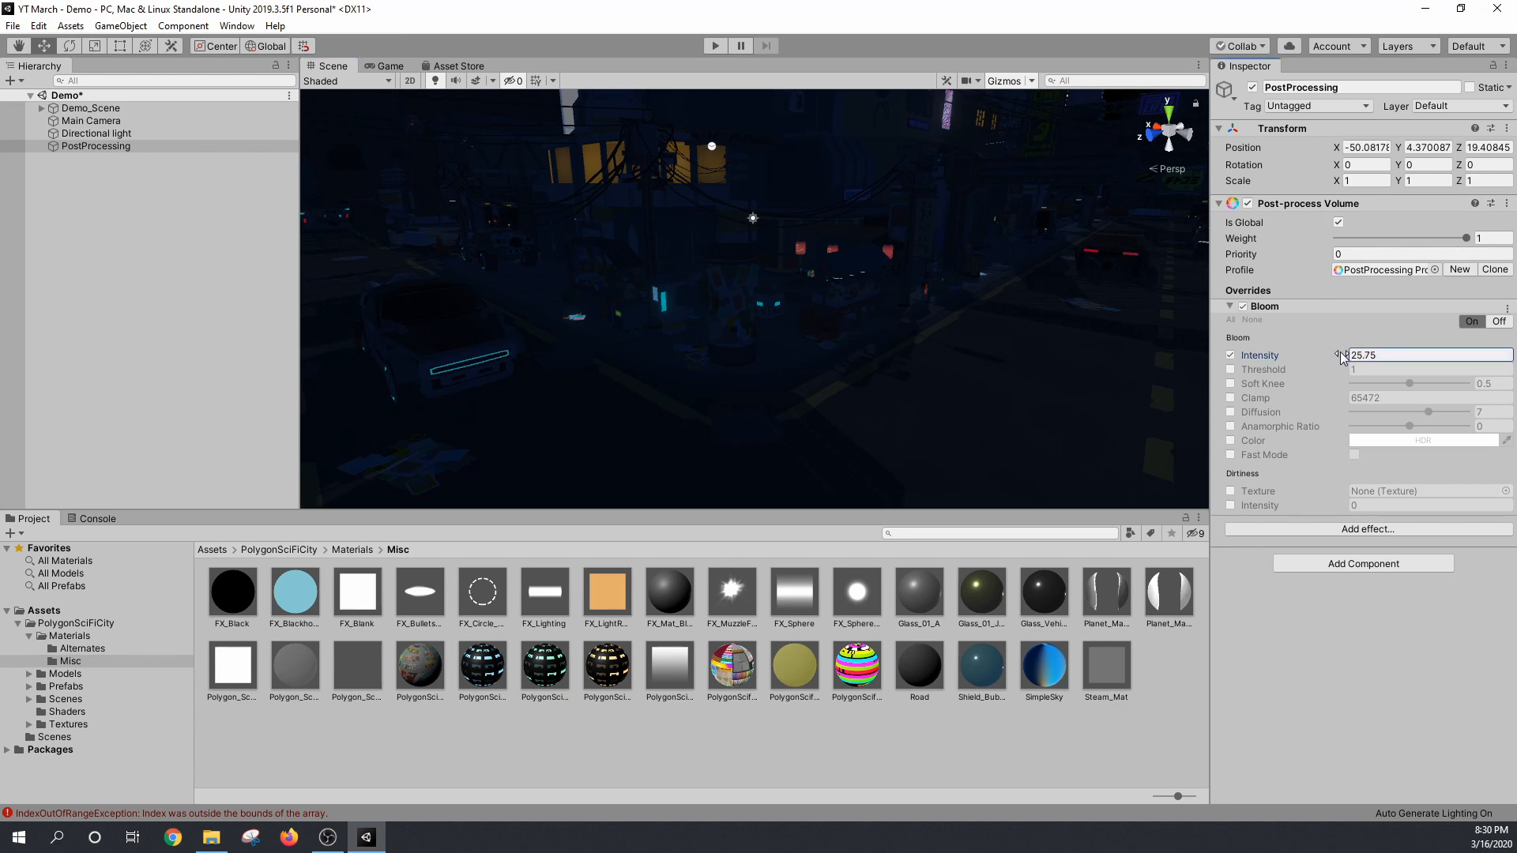
Step: Lower Bloom intensity to 8.27 and enable a Bloom threshold of 5.2
{"action": "left_click_drag", "start_coordinate": [1344, 354], "coordinate": [1403, 354]}
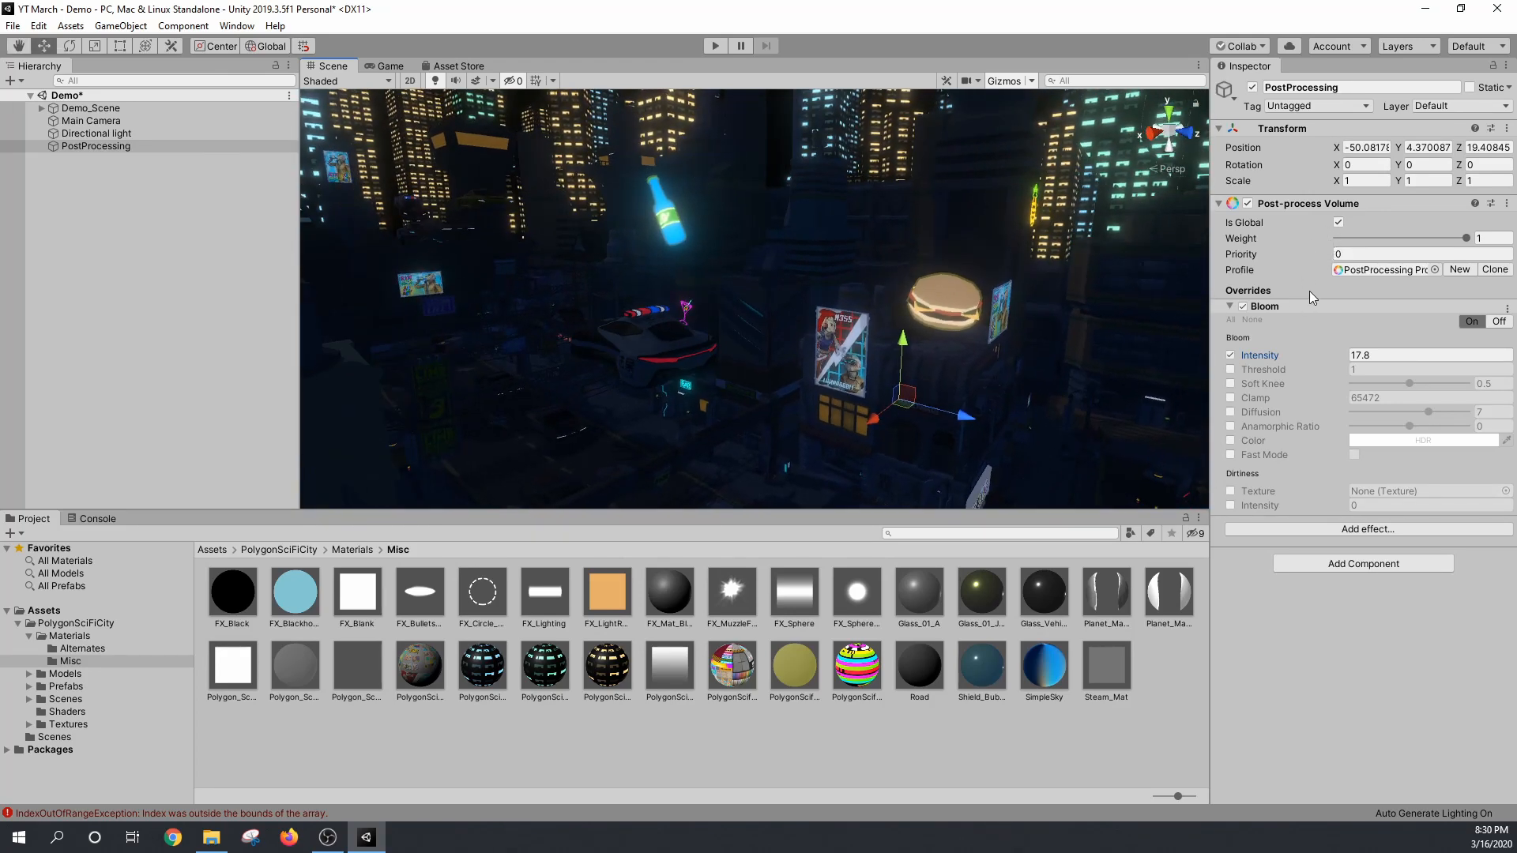
{"action": "type", "text": "74.8"}
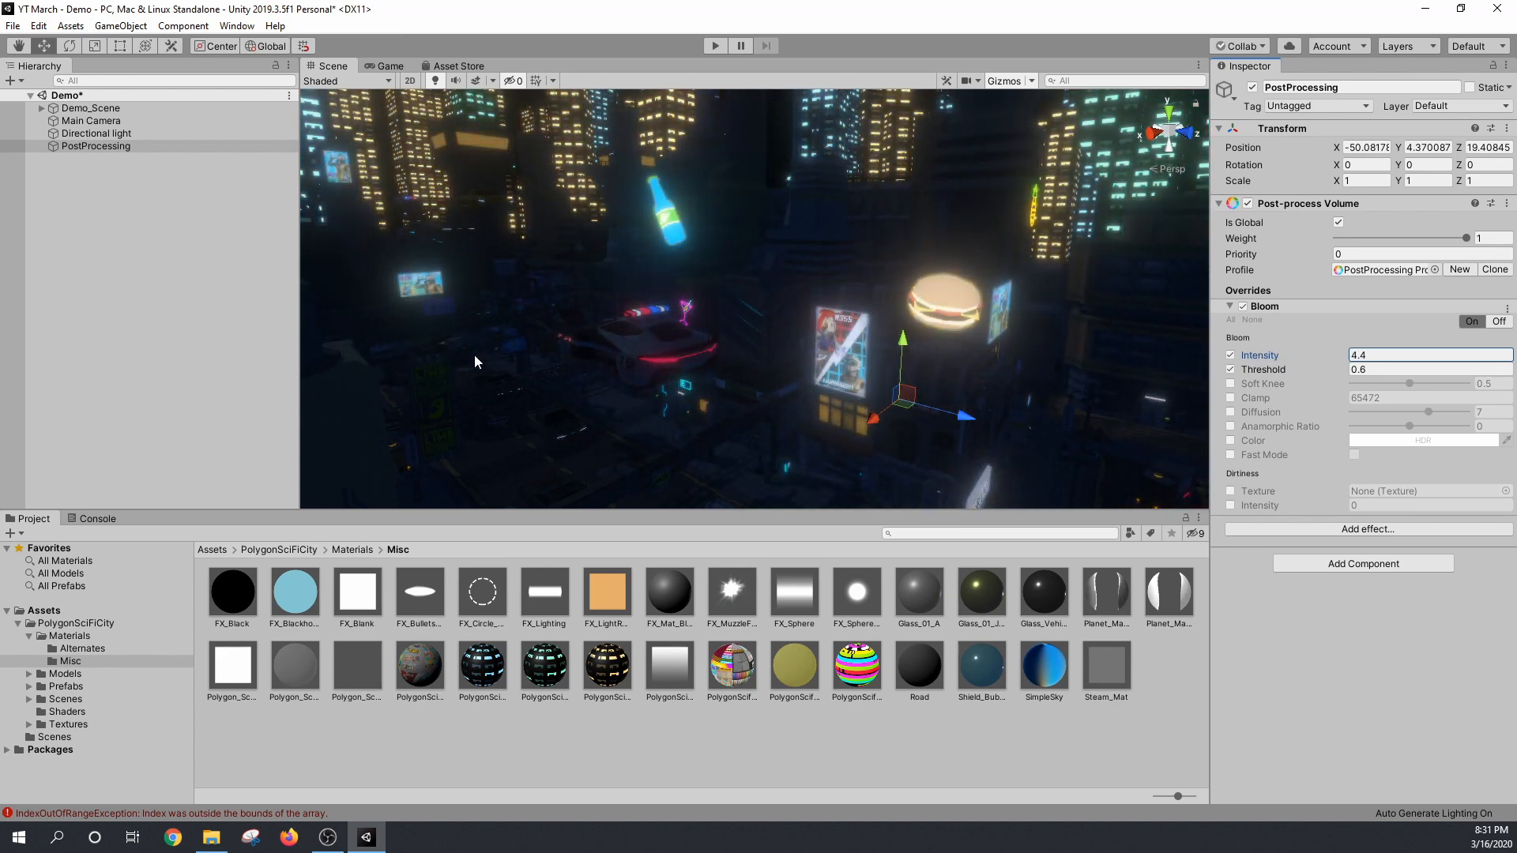
{"action": "left_click", "coordinate": [1430, 355]}
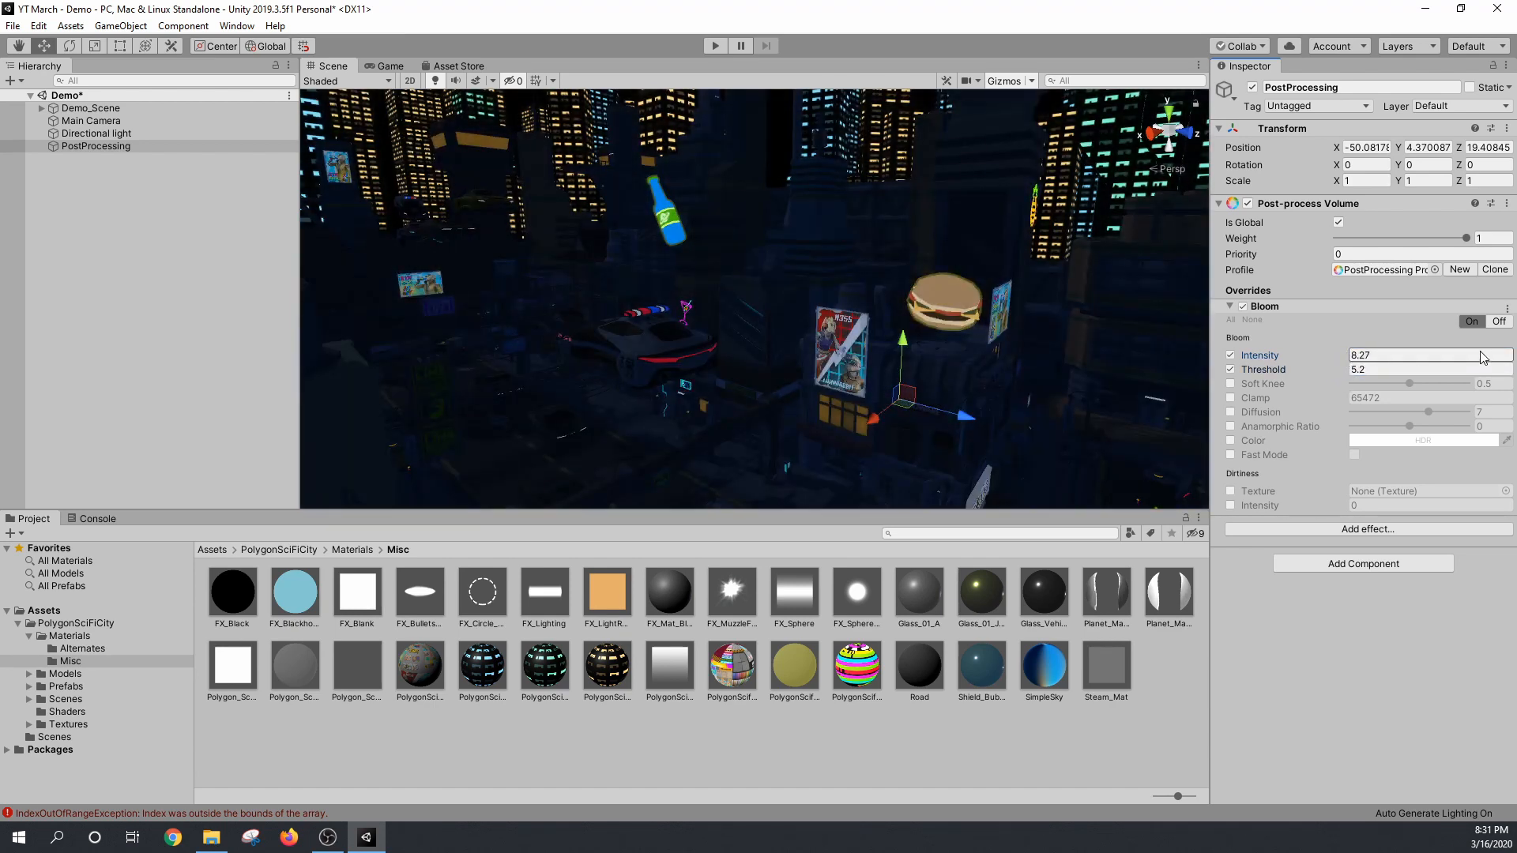
{"action": "left_click_drag", "start_coordinate": [1479, 354], "coordinate": [1431, 355]}
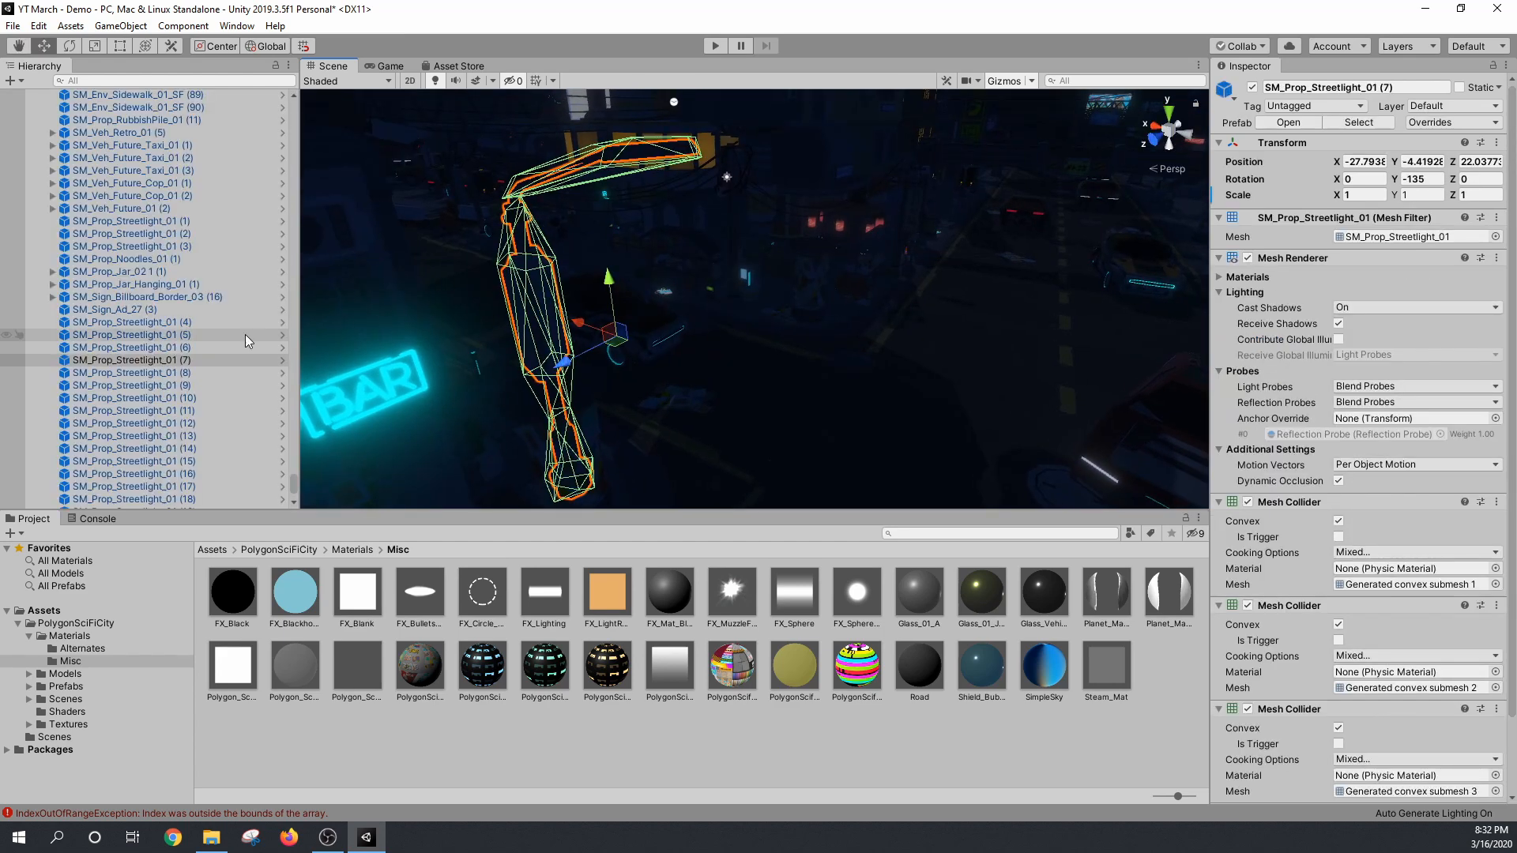
Step: Add a child spotlight to Streetlight (7), aimed down from the lamp head with a 41° angle
{"action": "right_click", "coordinate": [132, 359]}
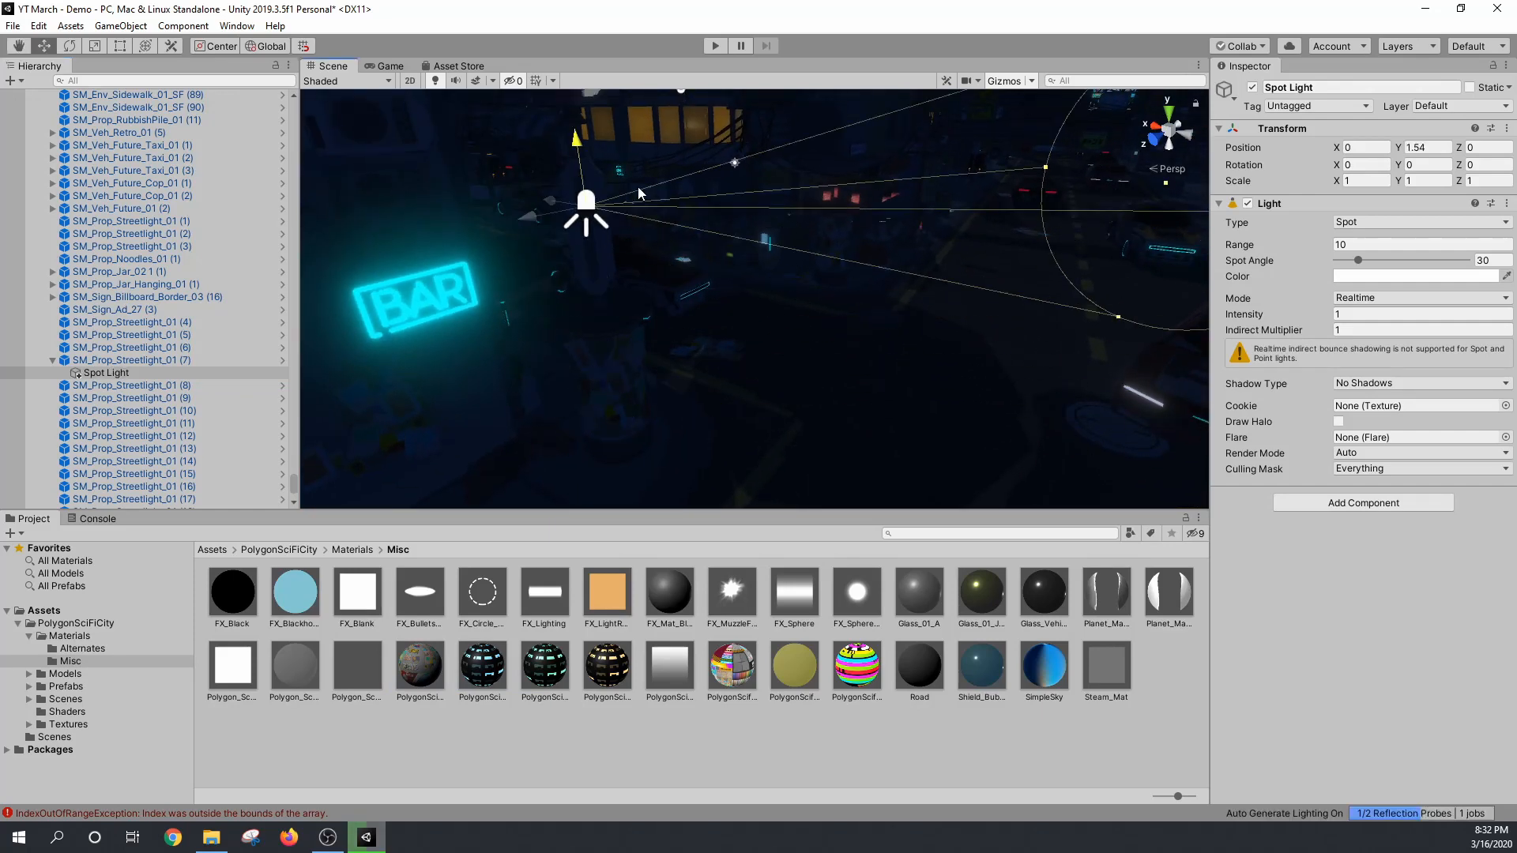
{"action": "left_click_drag", "start_coordinate": [585, 203], "coordinate": [687, 348]}
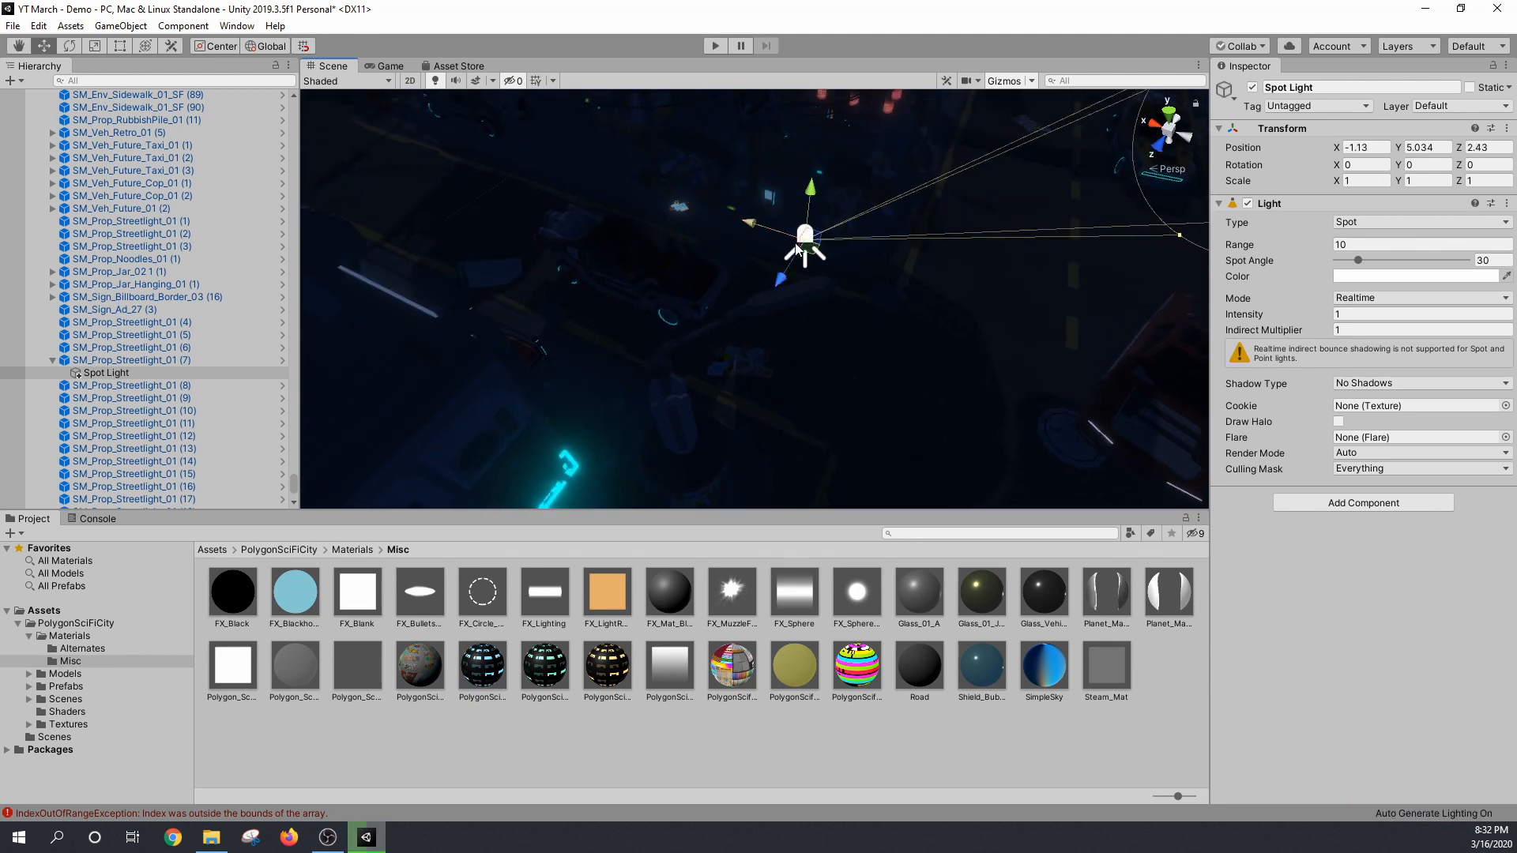
{"action": "left_click_drag", "start_coordinate": [805, 234], "coordinate": [763, 306]}
{"action": "type", "text": "90"}
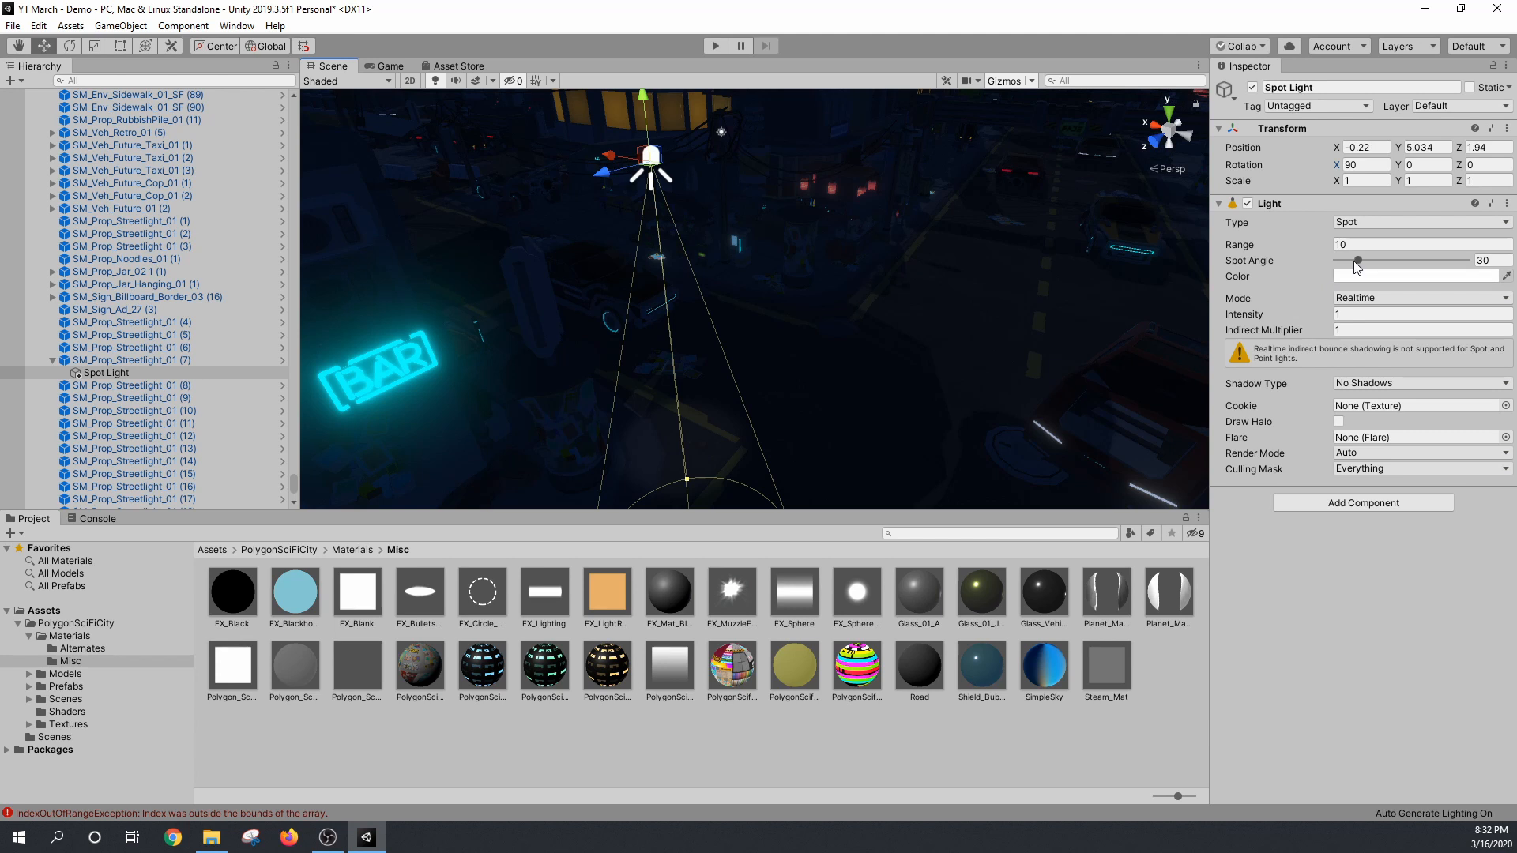
{"action": "left_click_drag", "start_coordinate": [1357, 262], "coordinate": [1369, 262]}
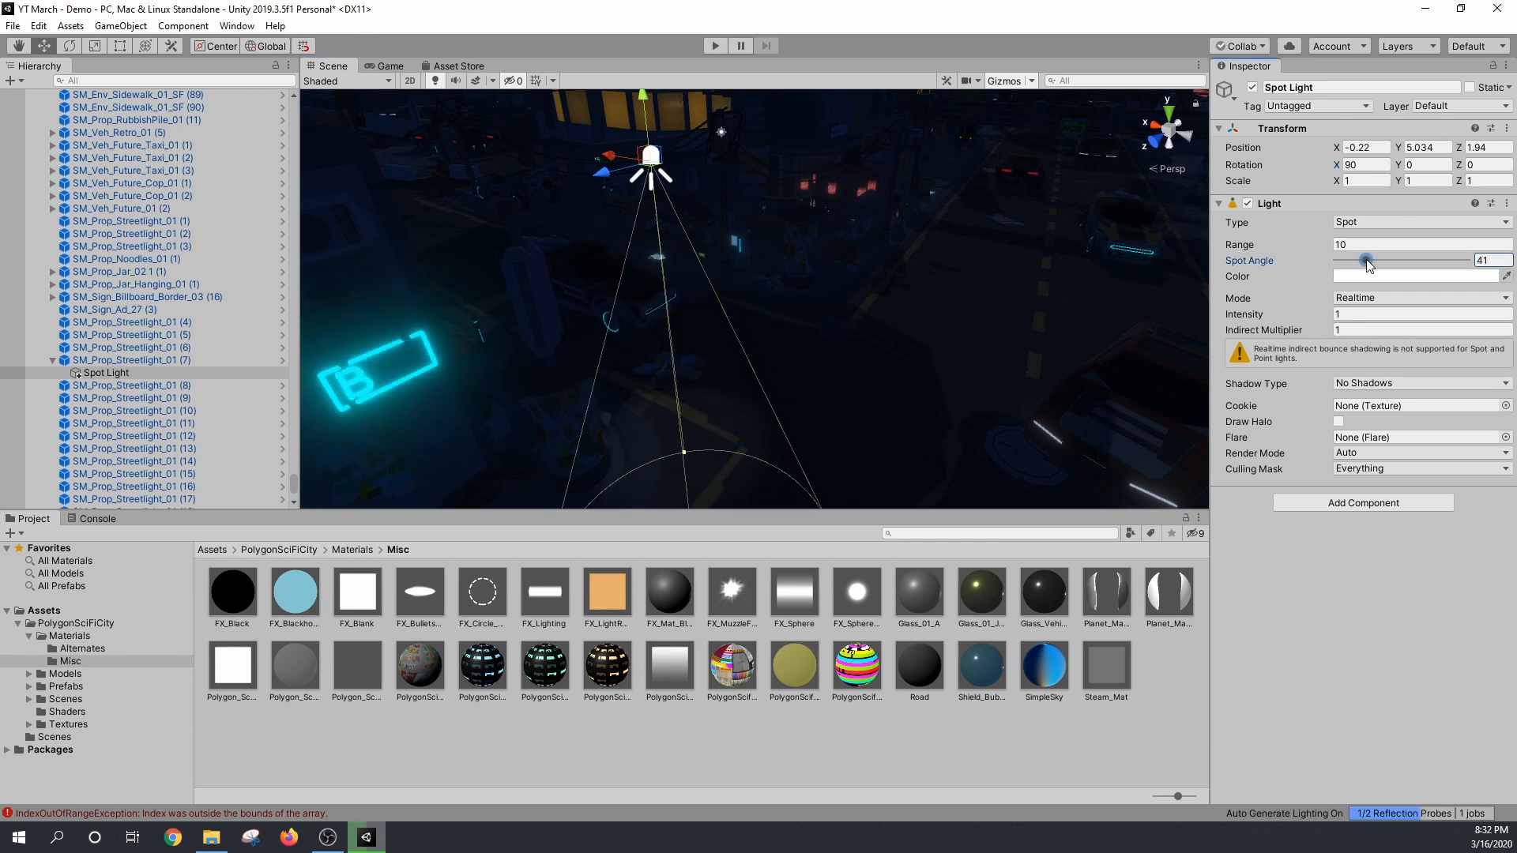
{"action": "type", "text": "5"}
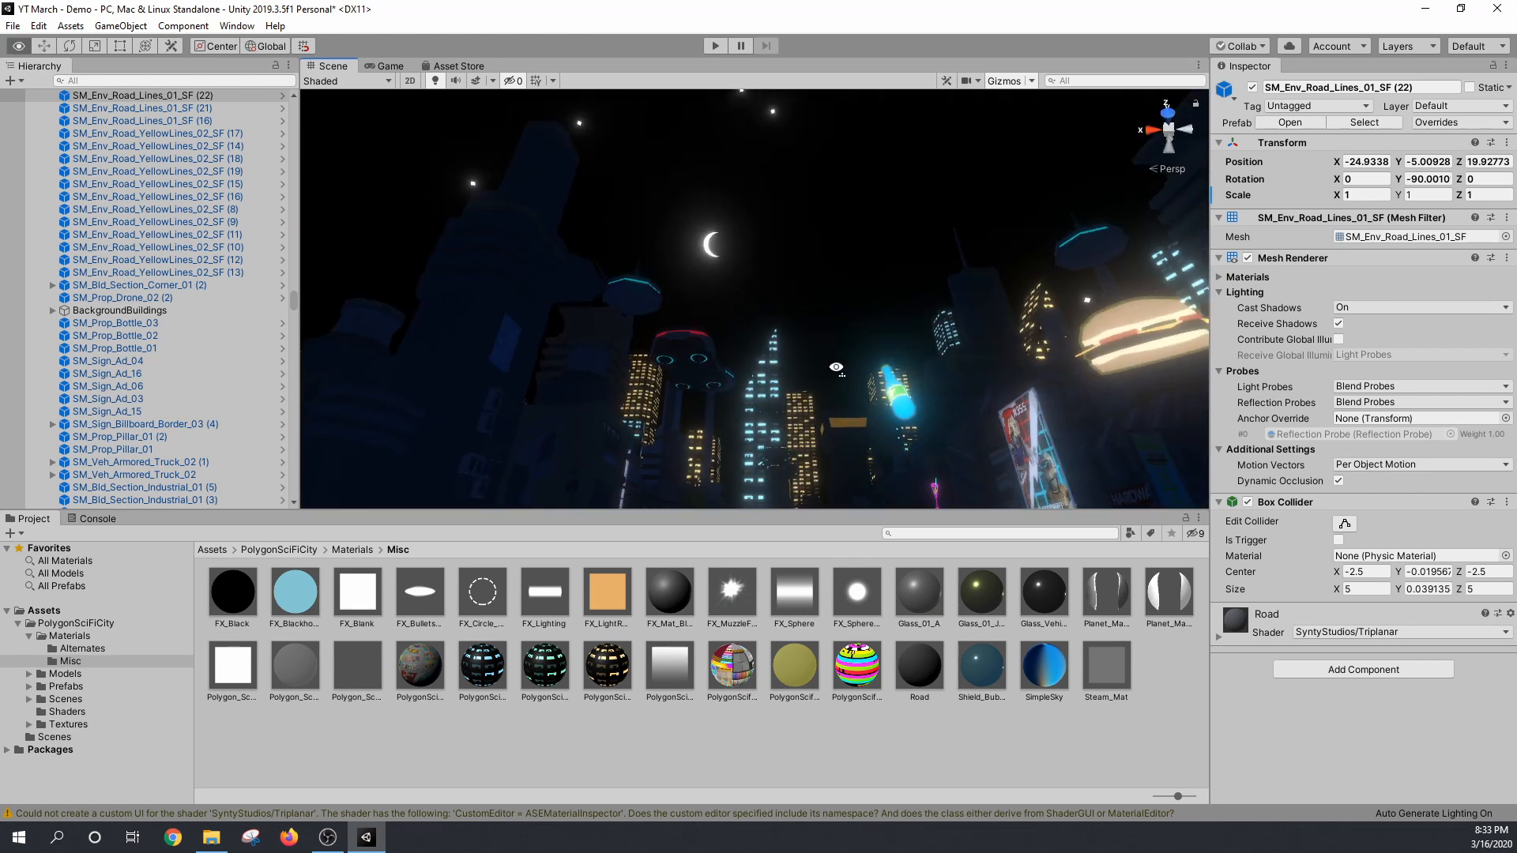
Step: Bring up the Ambient Color picker in the Lighting settings
{"action": "left_click", "coordinate": [237, 25]}
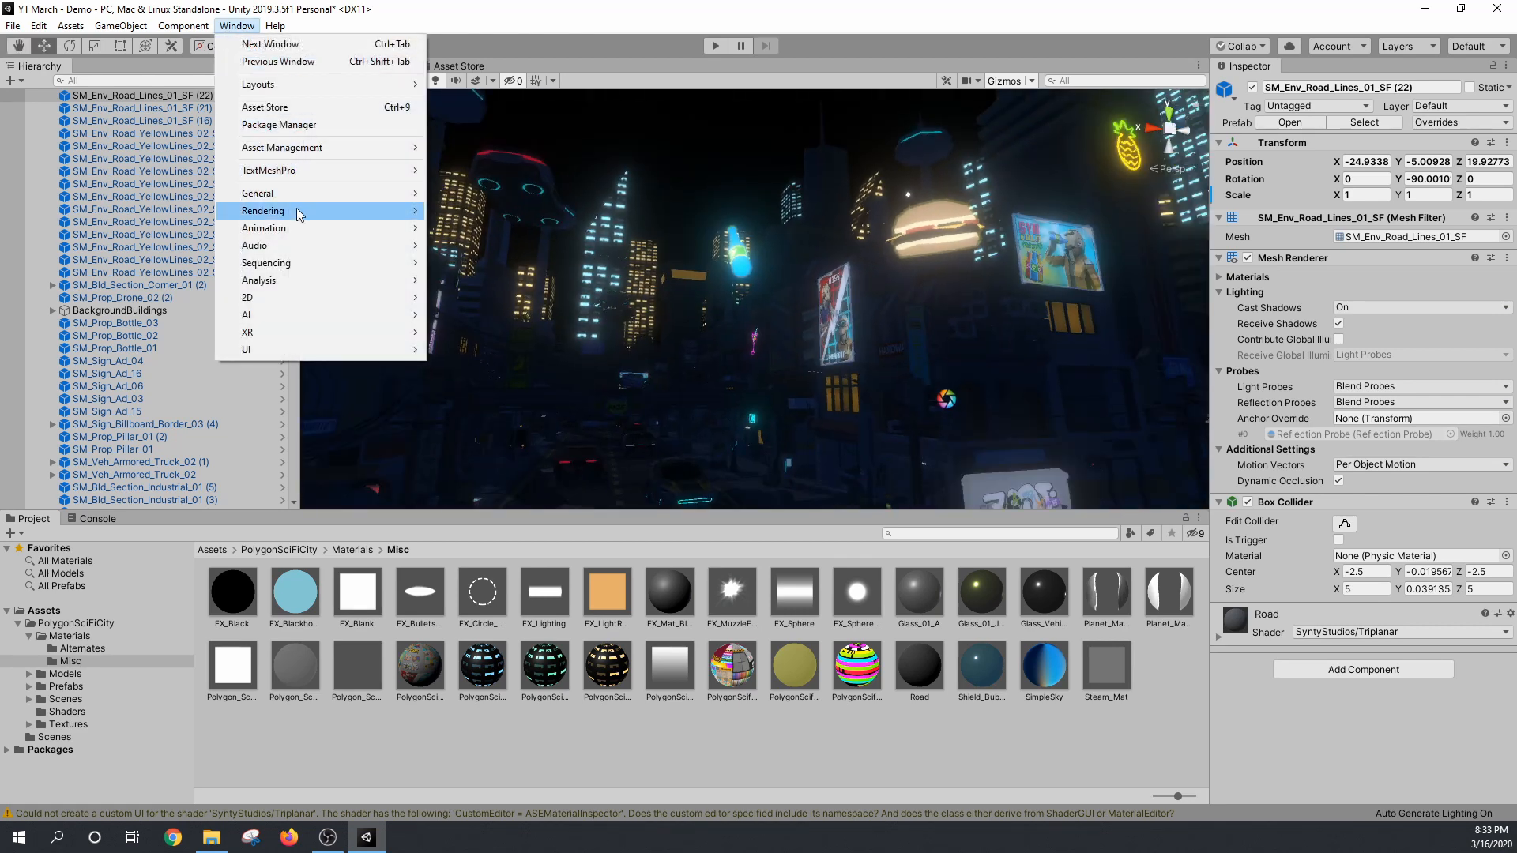
{"action": "left_click", "coordinate": [263, 211]}
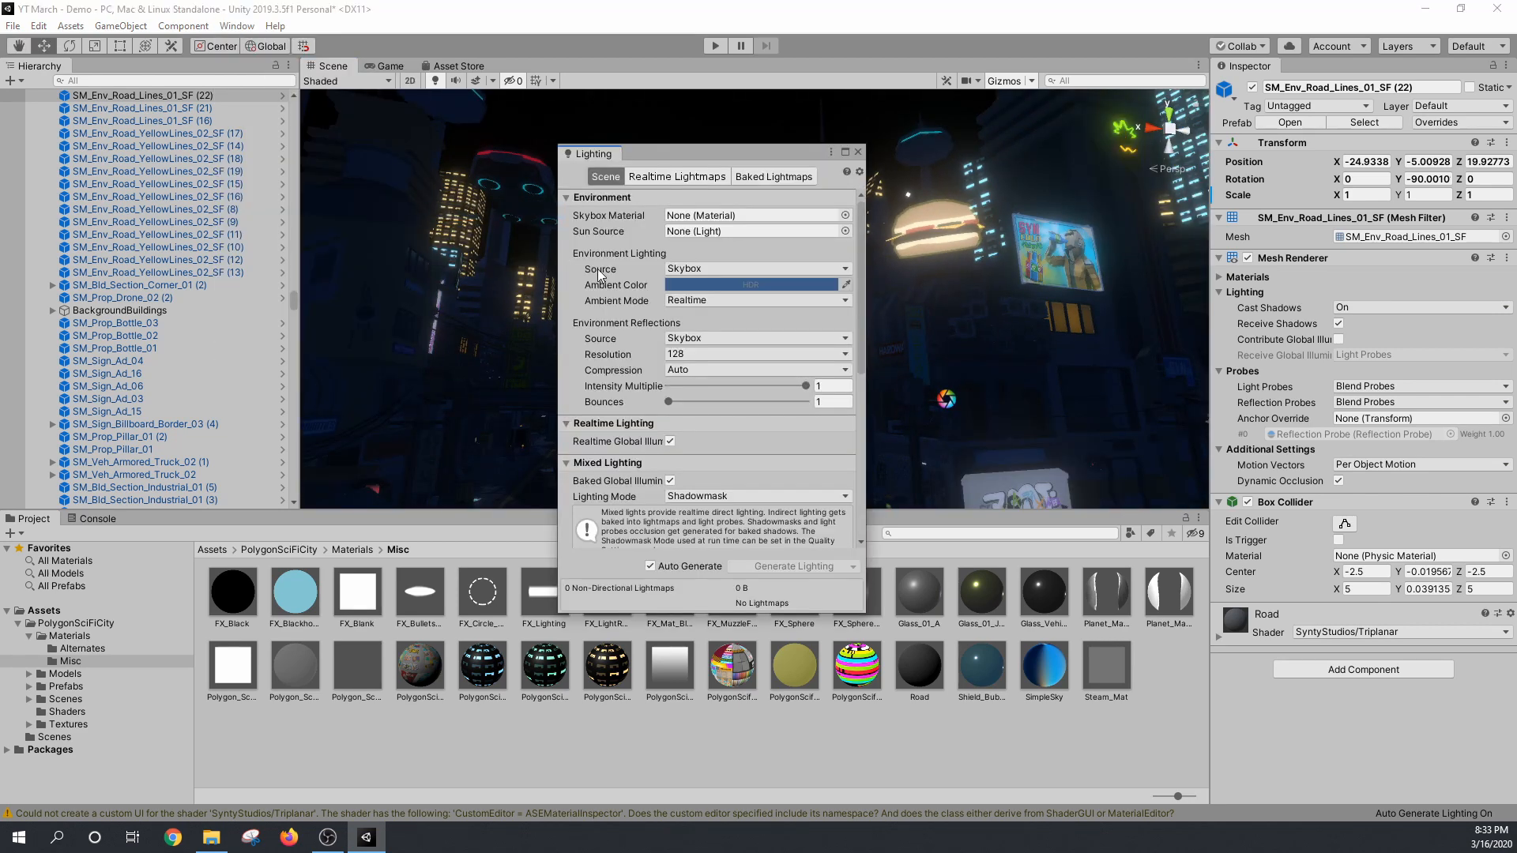
{"action": "left_click", "coordinate": [754, 268]}
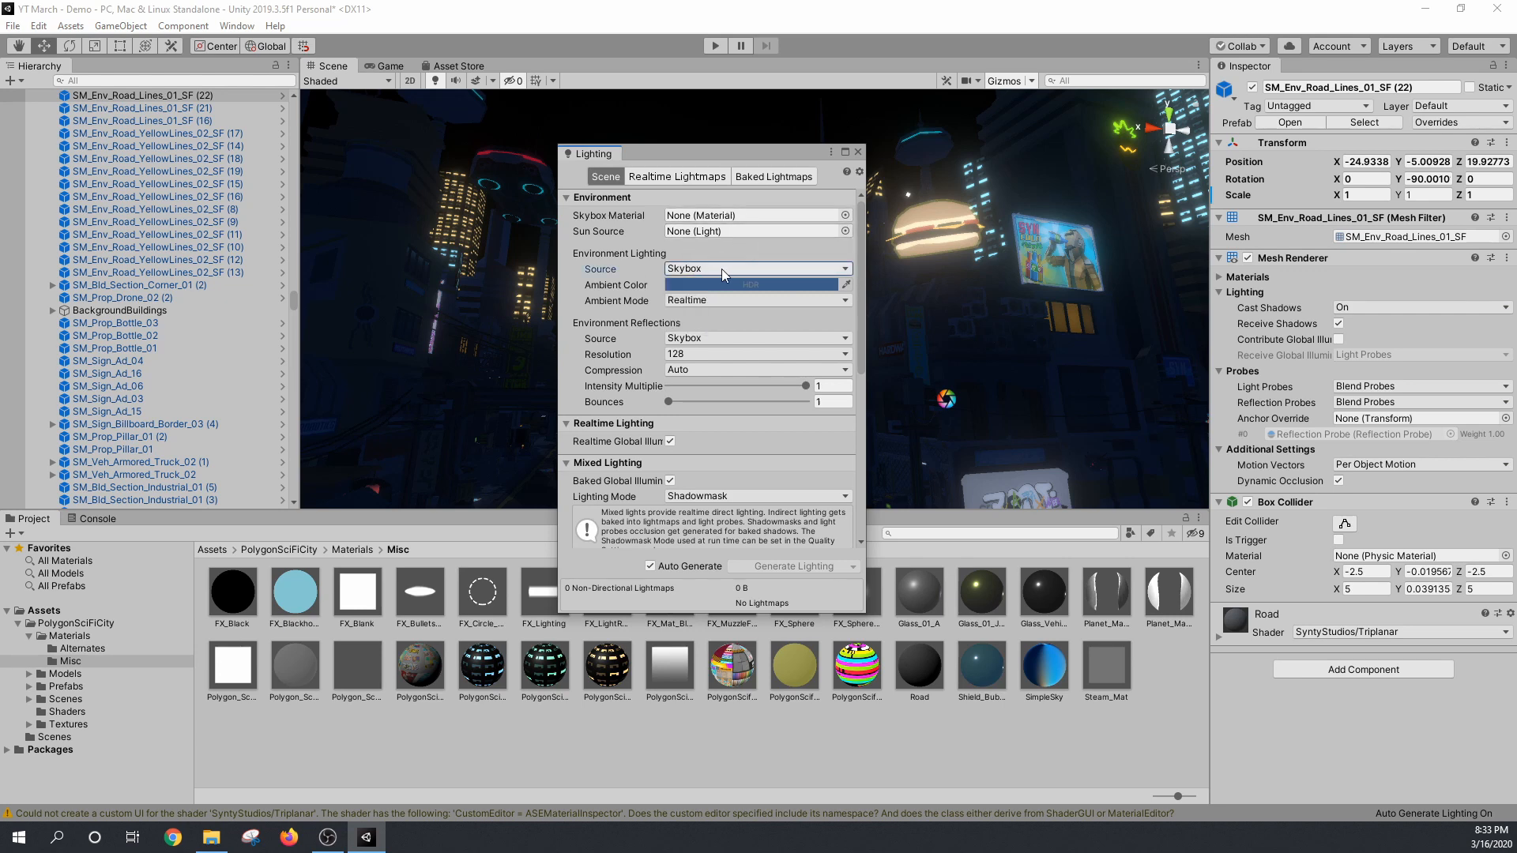
{"action": "left_click", "coordinate": [755, 284]}
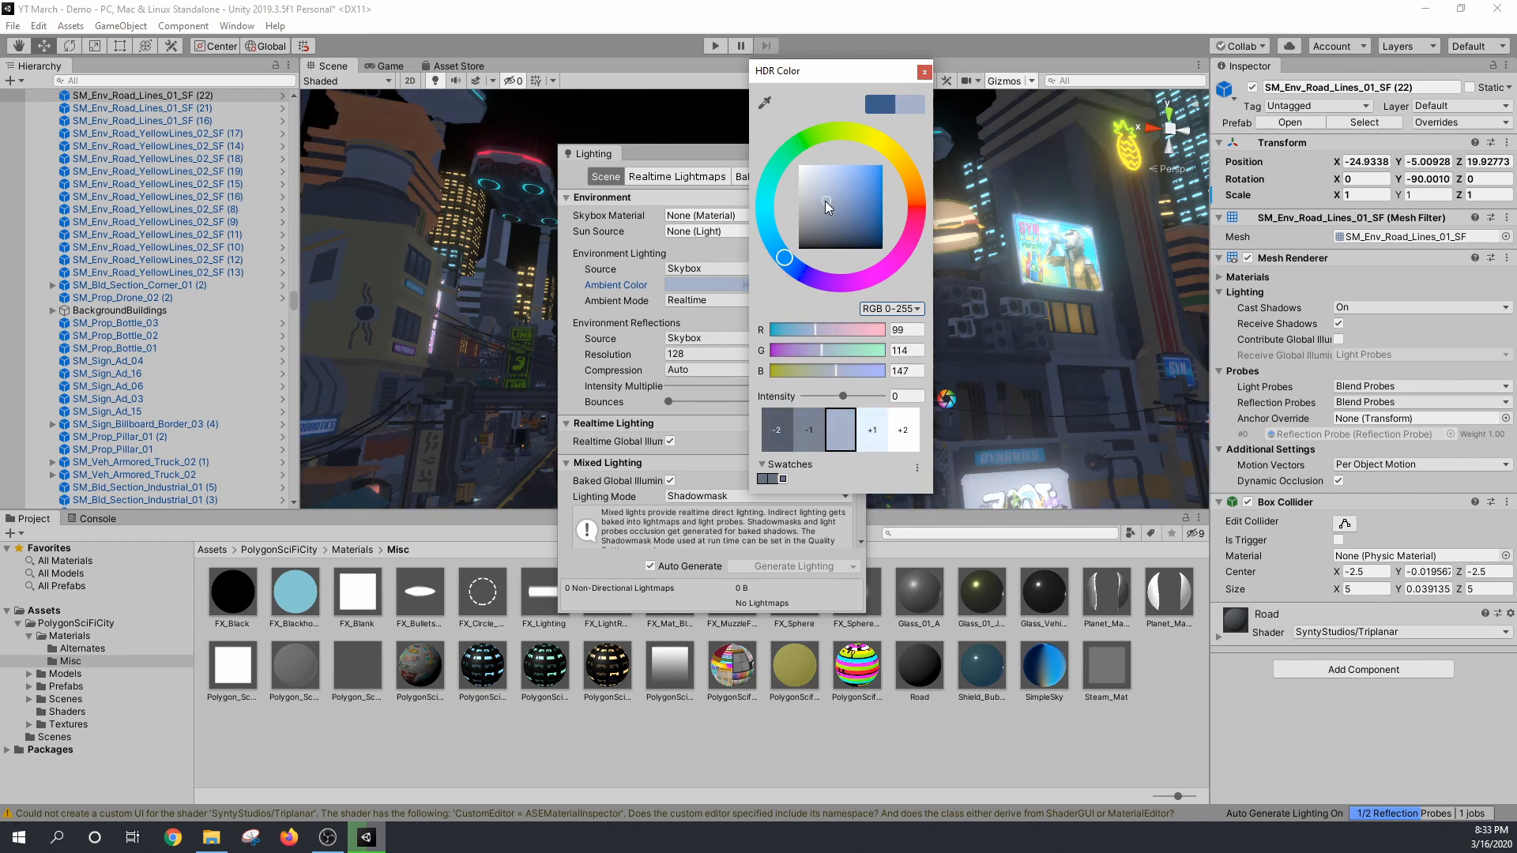
Step: Tune the ambient colour to a deep navy blue, about RGB 16, 26, 56
{"action": "left_click_drag", "start_coordinate": [825, 206], "coordinate": [814, 240]}
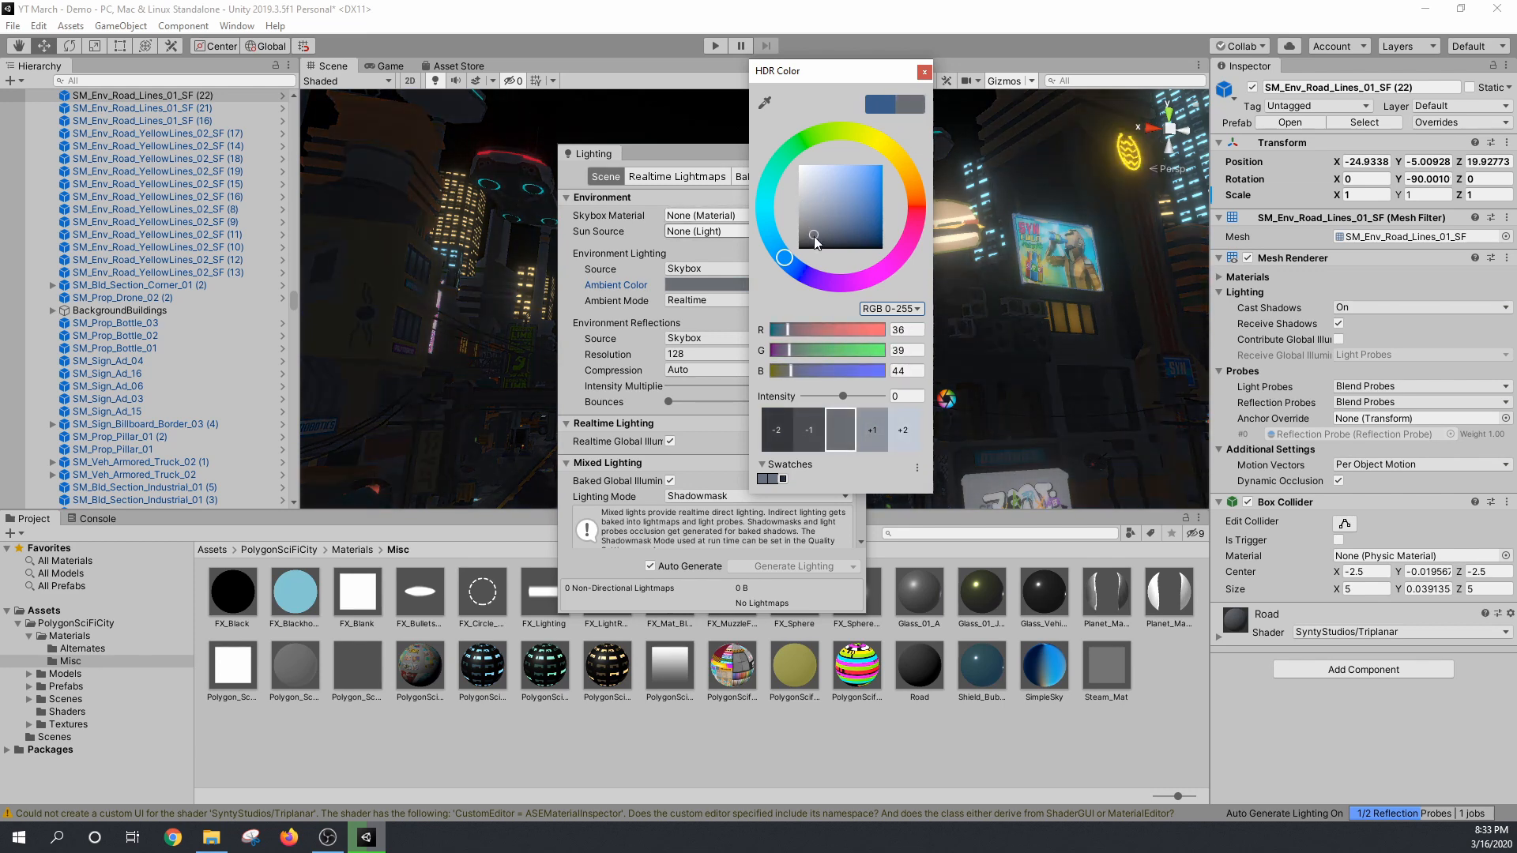
{"action": "left_click_drag", "start_coordinate": [815, 240], "coordinate": [784, 264]}
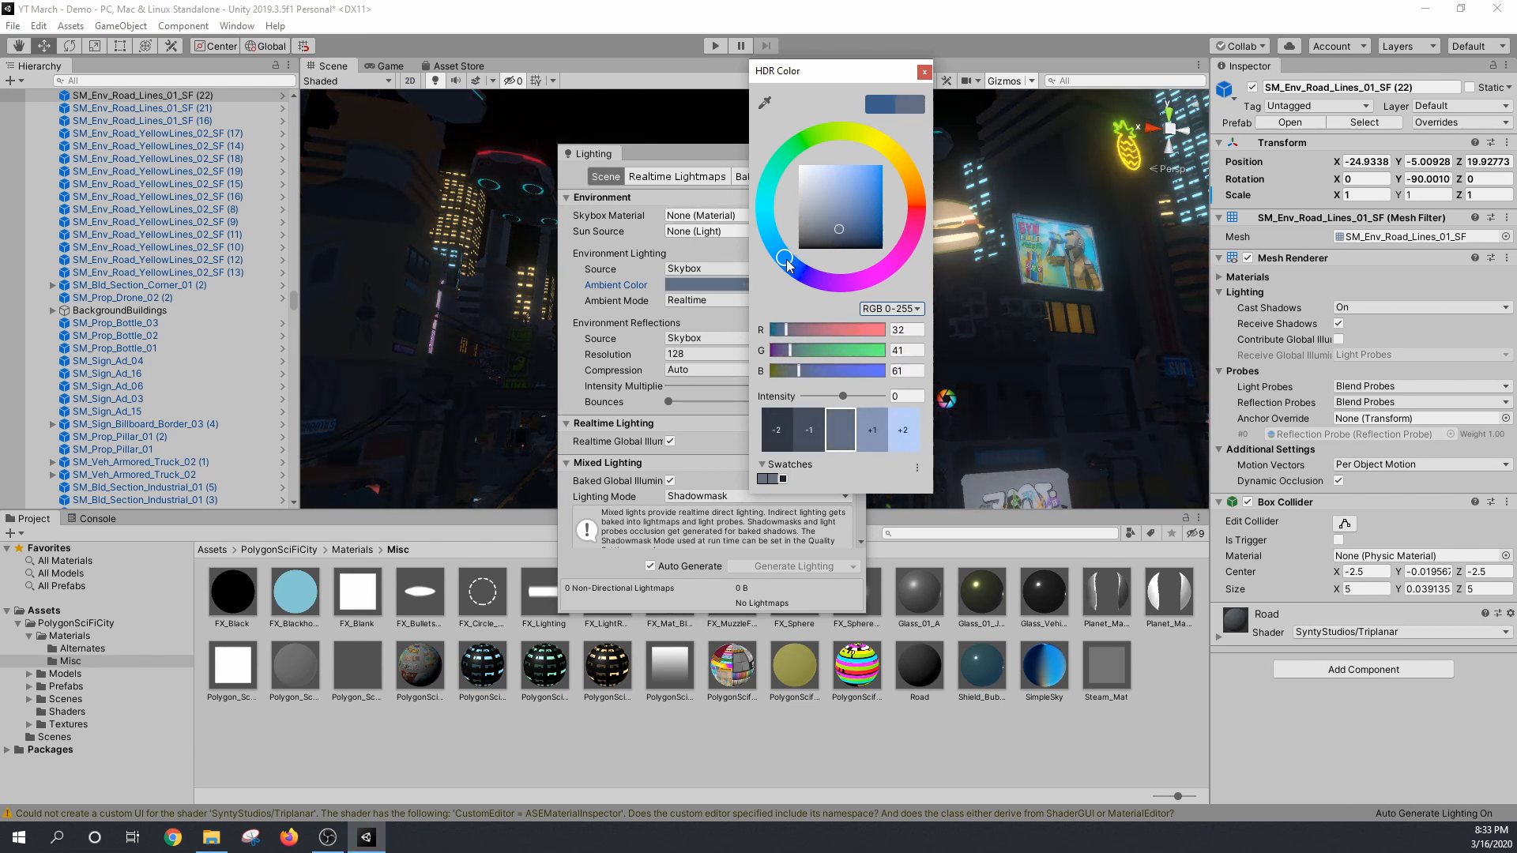
{"action": "left_click_drag", "start_coordinate": [785, 261], "coordinate": [769, 236]}
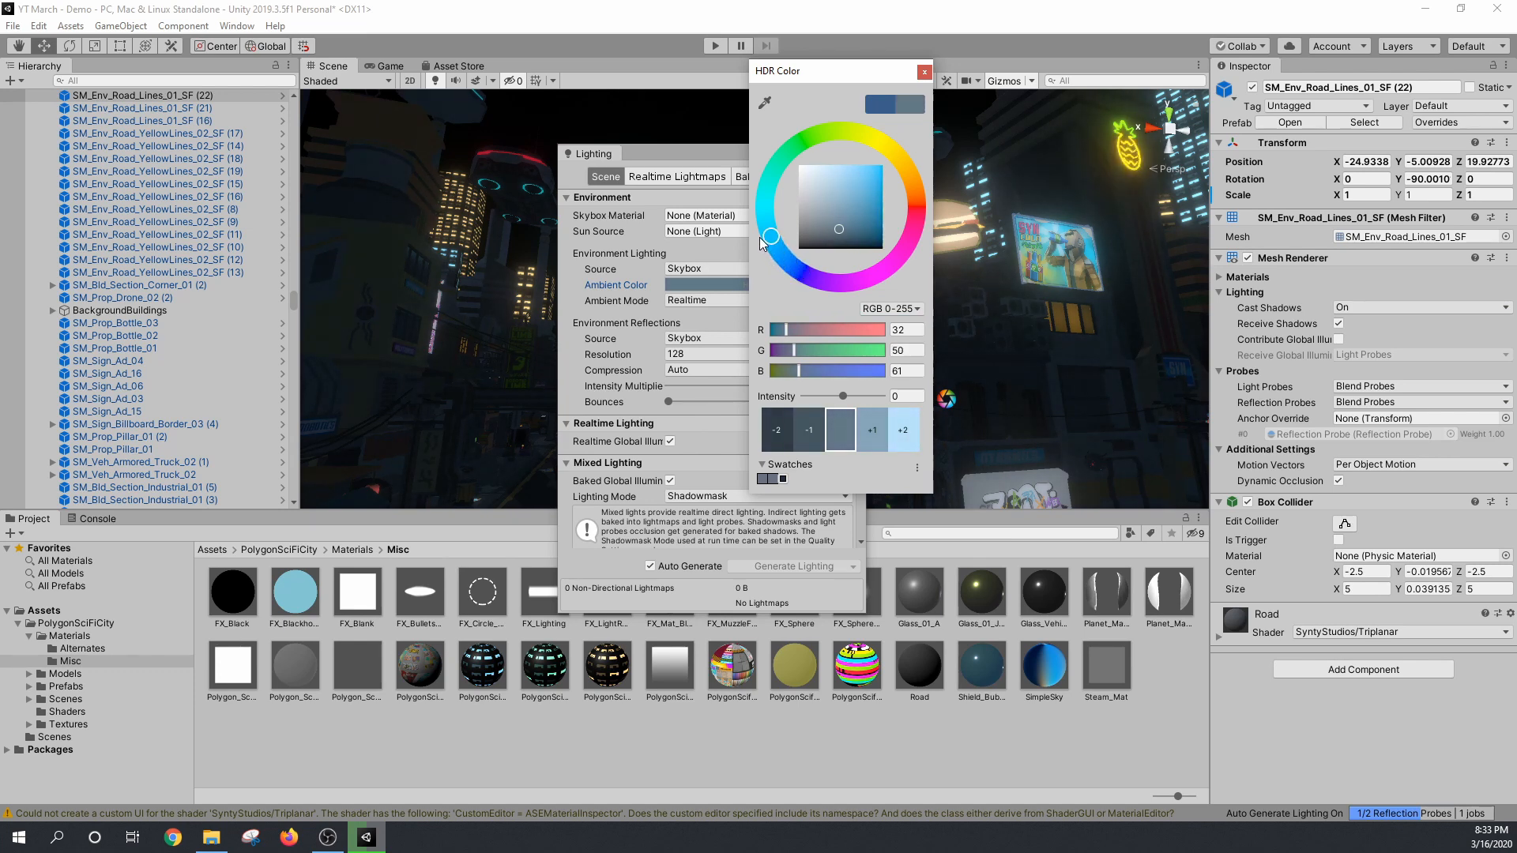
{"action": "left_click_drag", "start_coordinate": [768, 237], "coordinate": [786, 261]}
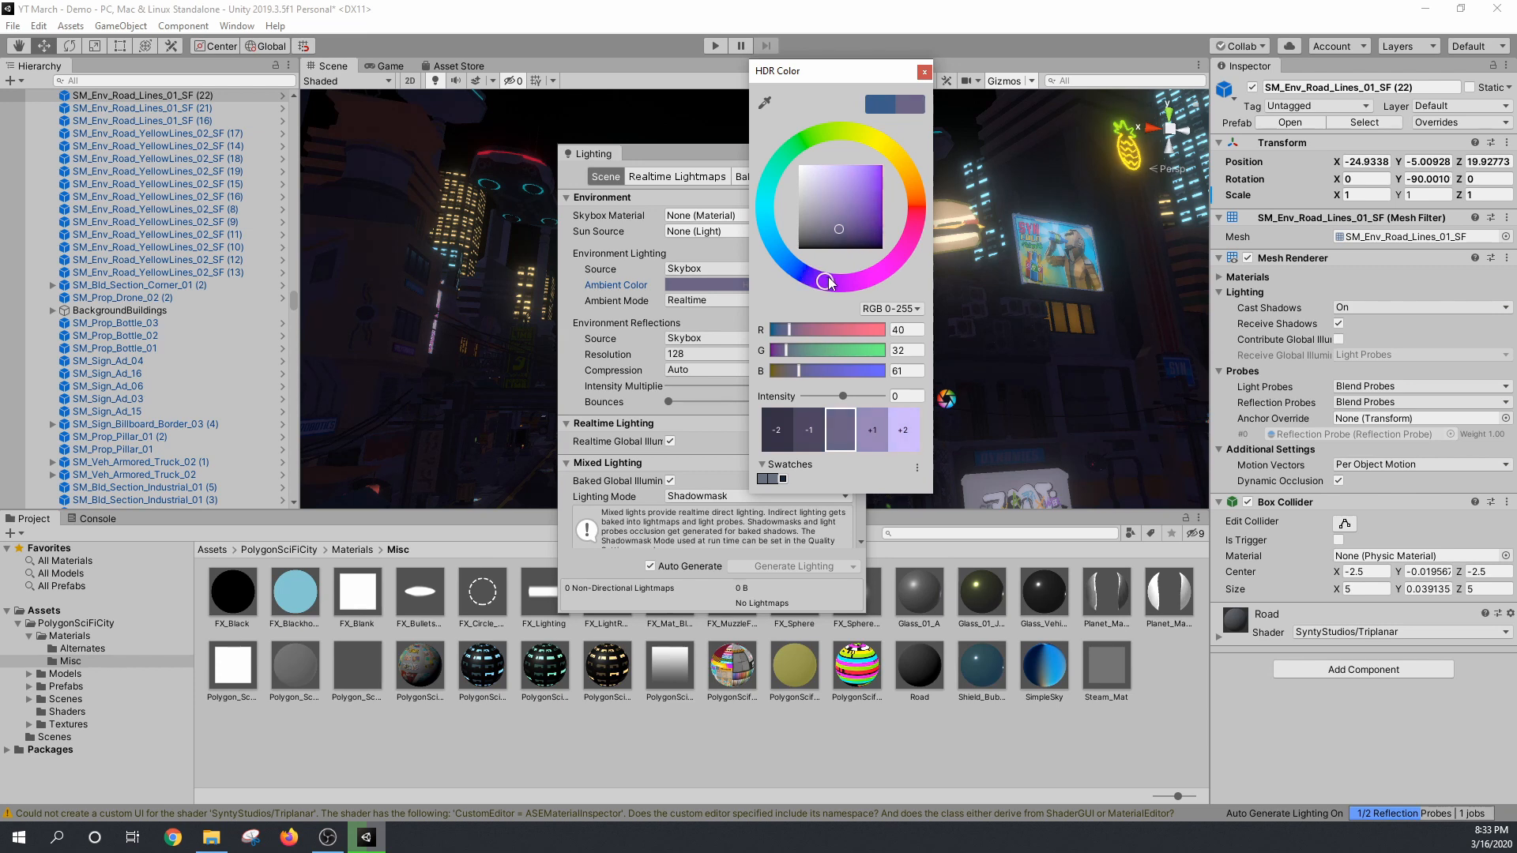
{"action": "left_click_drag", "start_coordinate": [828, 281], "coordinate": [882, 269]}
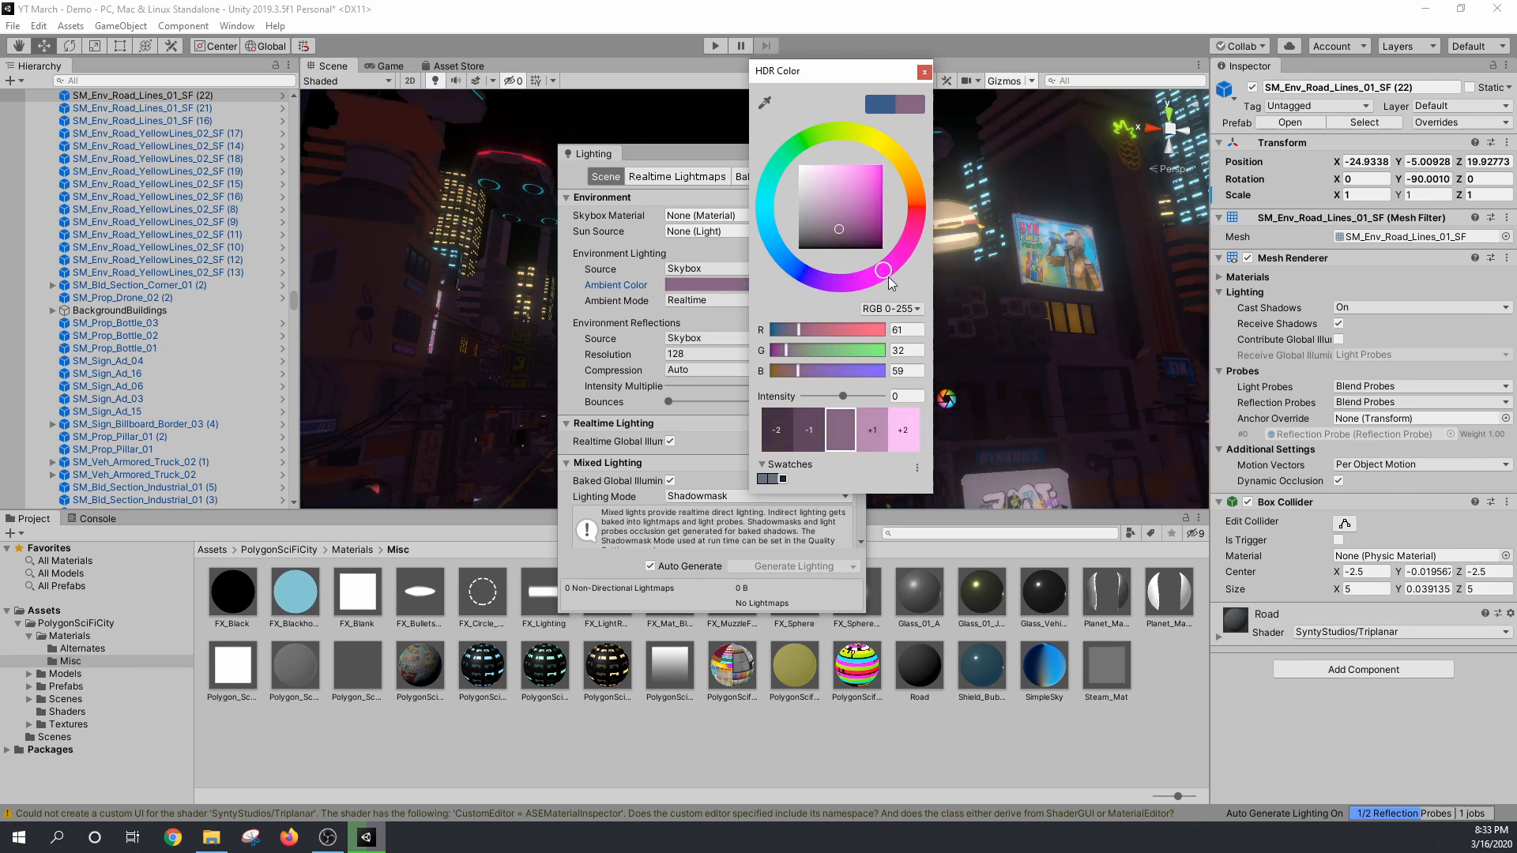
{"action": "left_click_drag", "start_coordinate": [882, 271], "coordinate": [817, 281]}
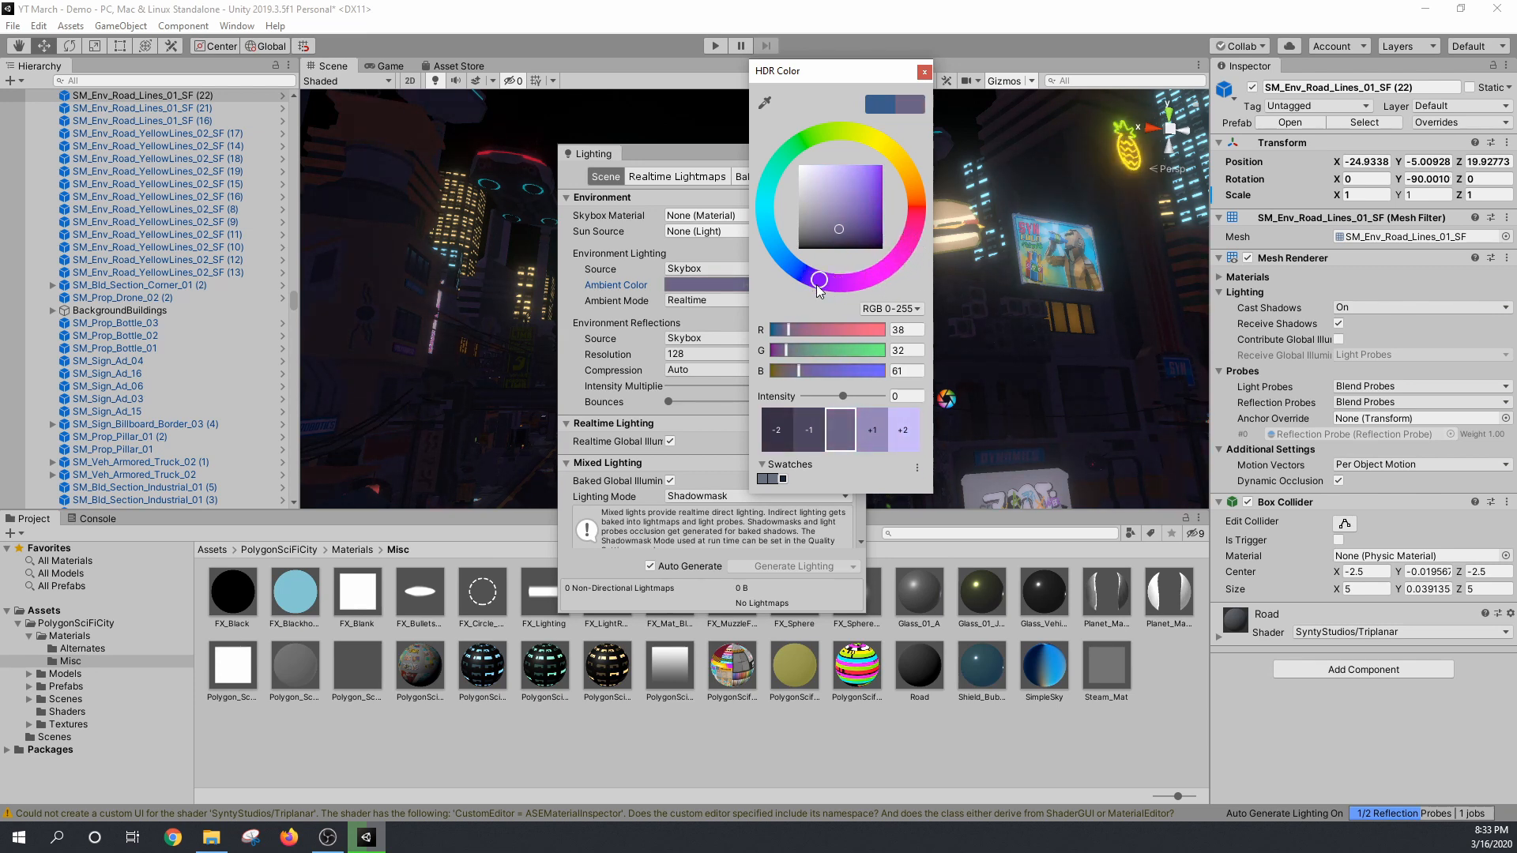
{"action": "left_click_drag", "start_coordinate": [819, 280], "coordinate": [792, 267]}
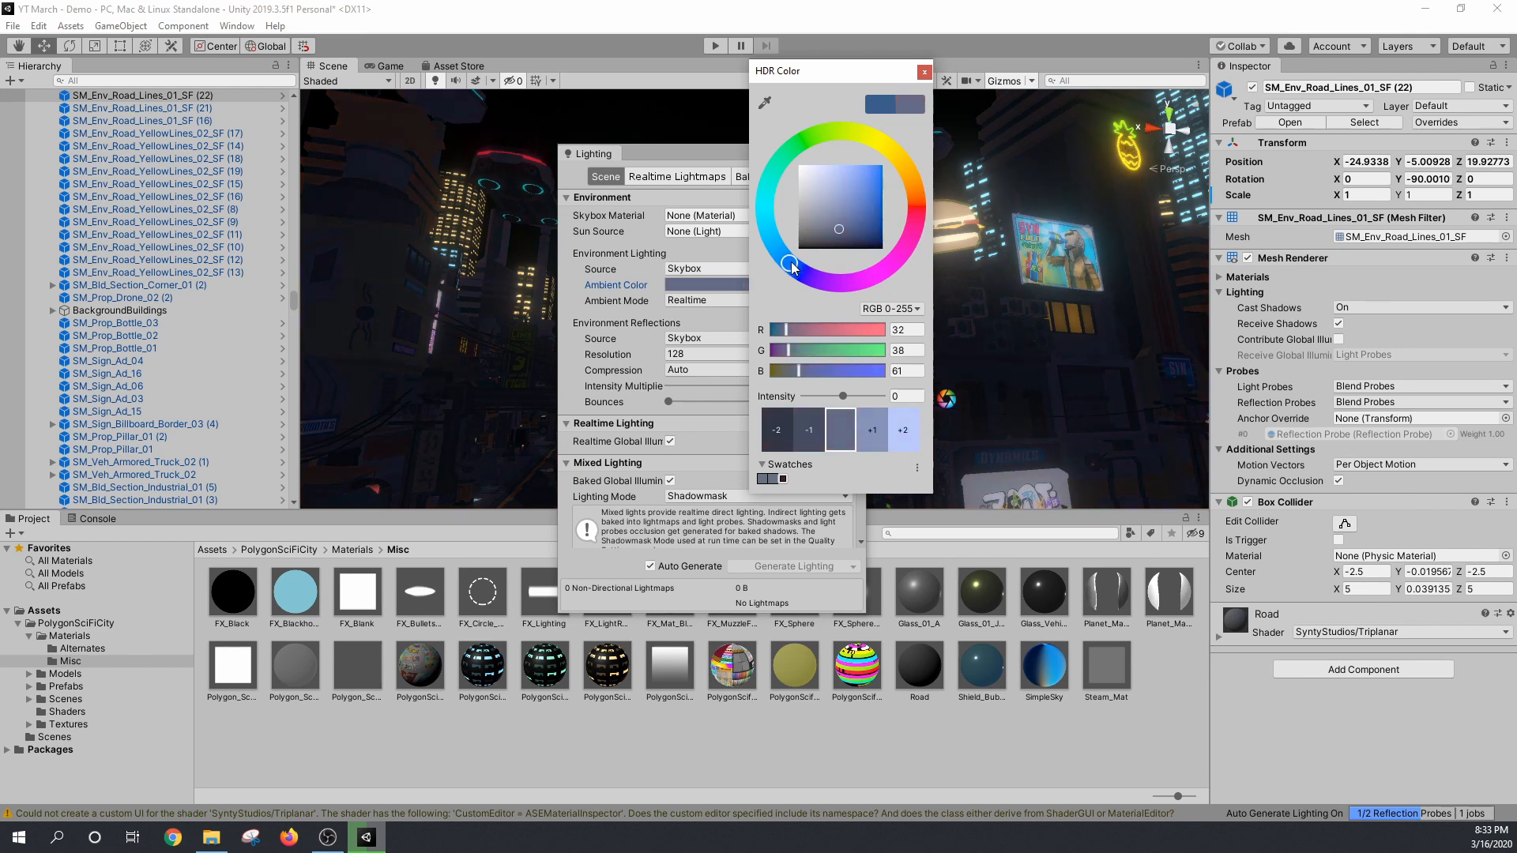
{"action": "left_click_drag", "start_coordinate": [792, 266], "coordinate": [859, 232]}
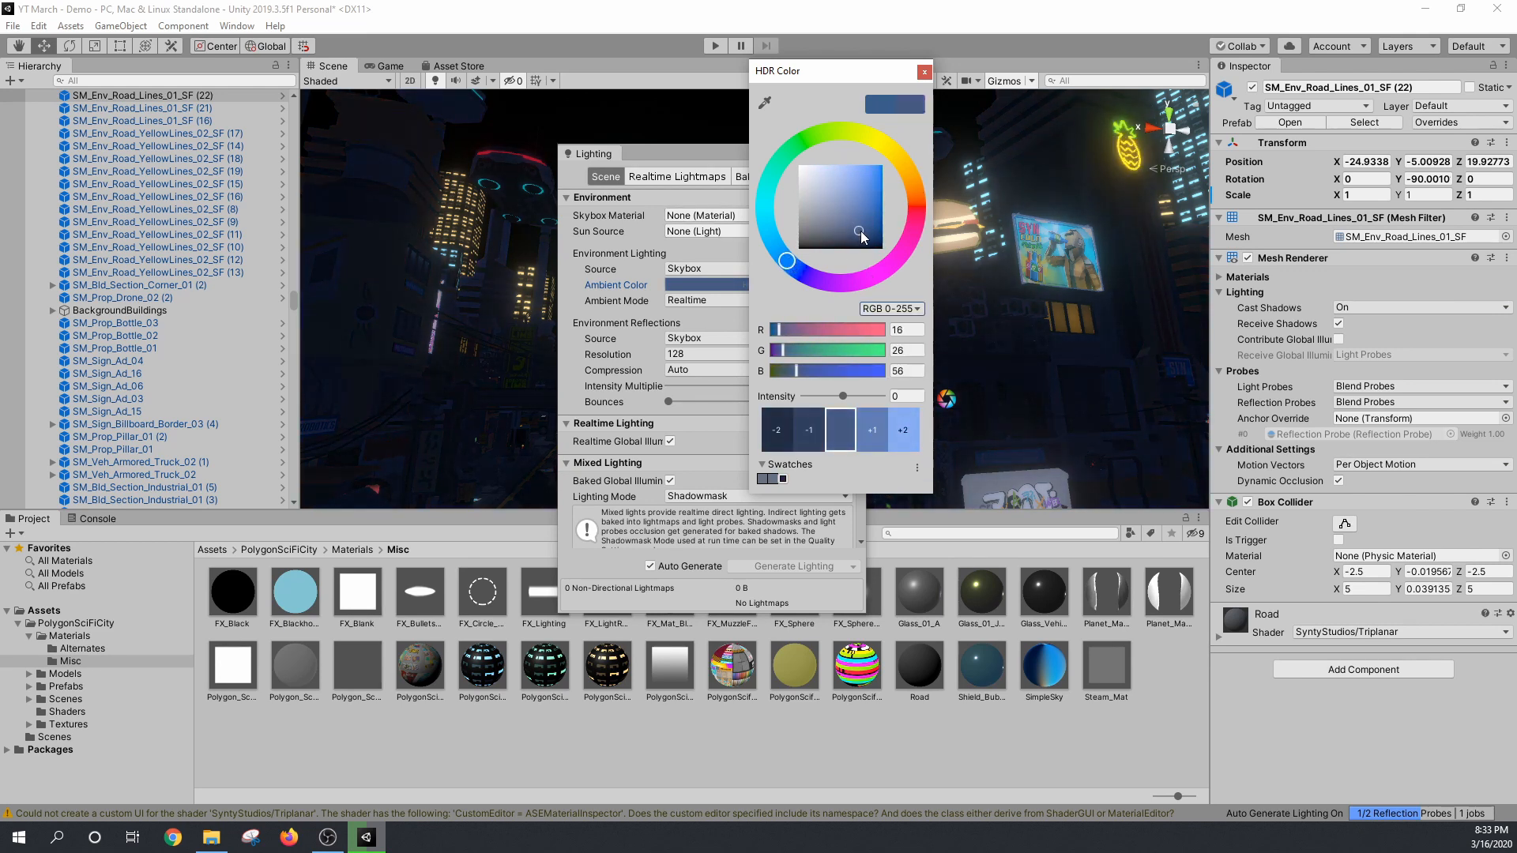
{"action": "left_click_drag", "start_coordinate": [856, 232], "coordinate": [875, 236]}
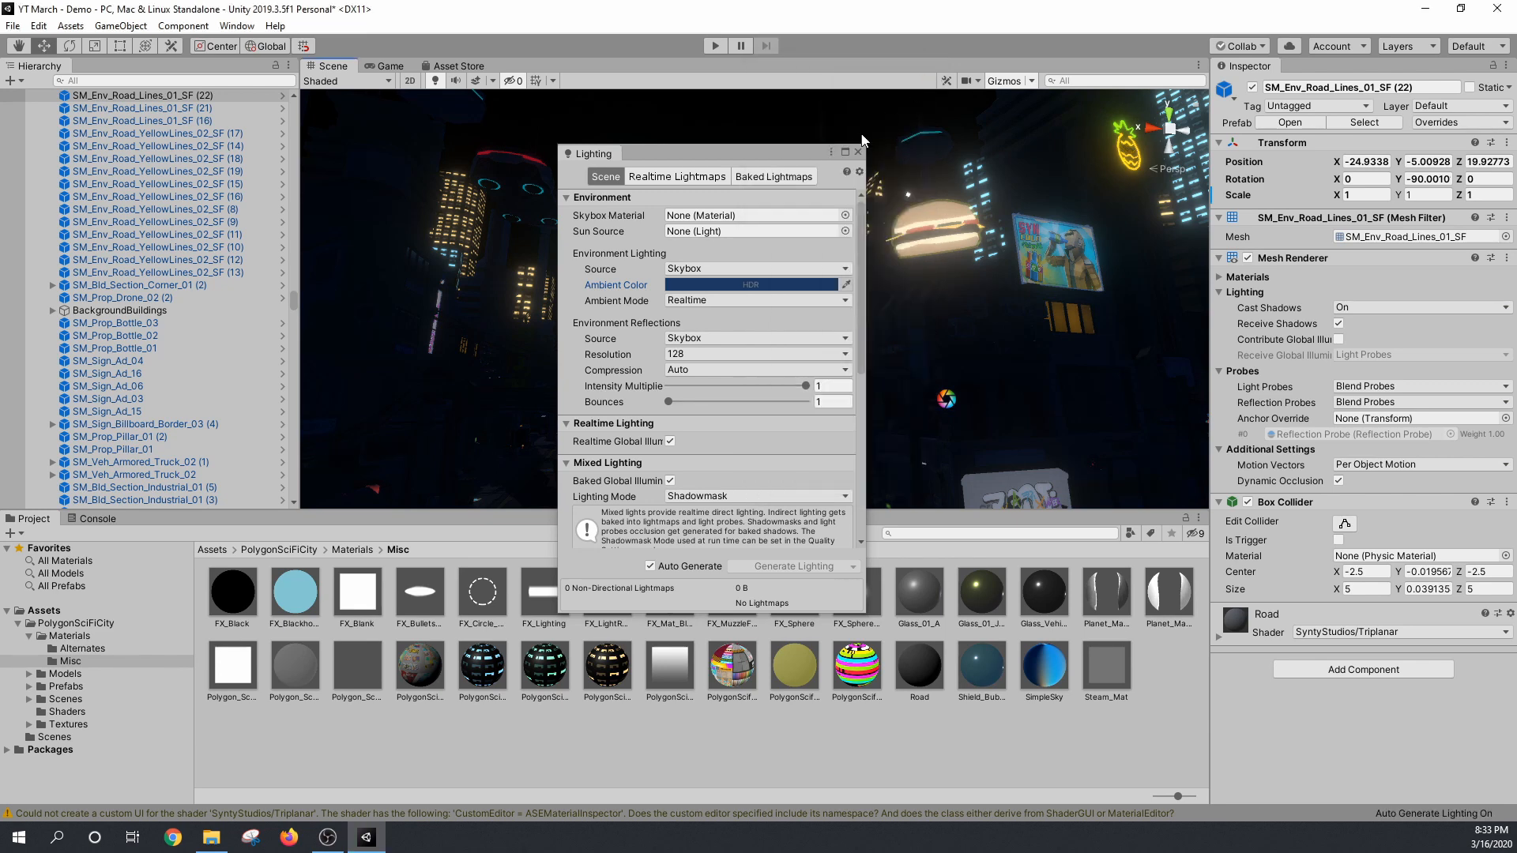
Step: Close the Lighting window and pan along the navy-lit city street in the Scene view
{"action": "left_click", "coordinate": [855, 152]}
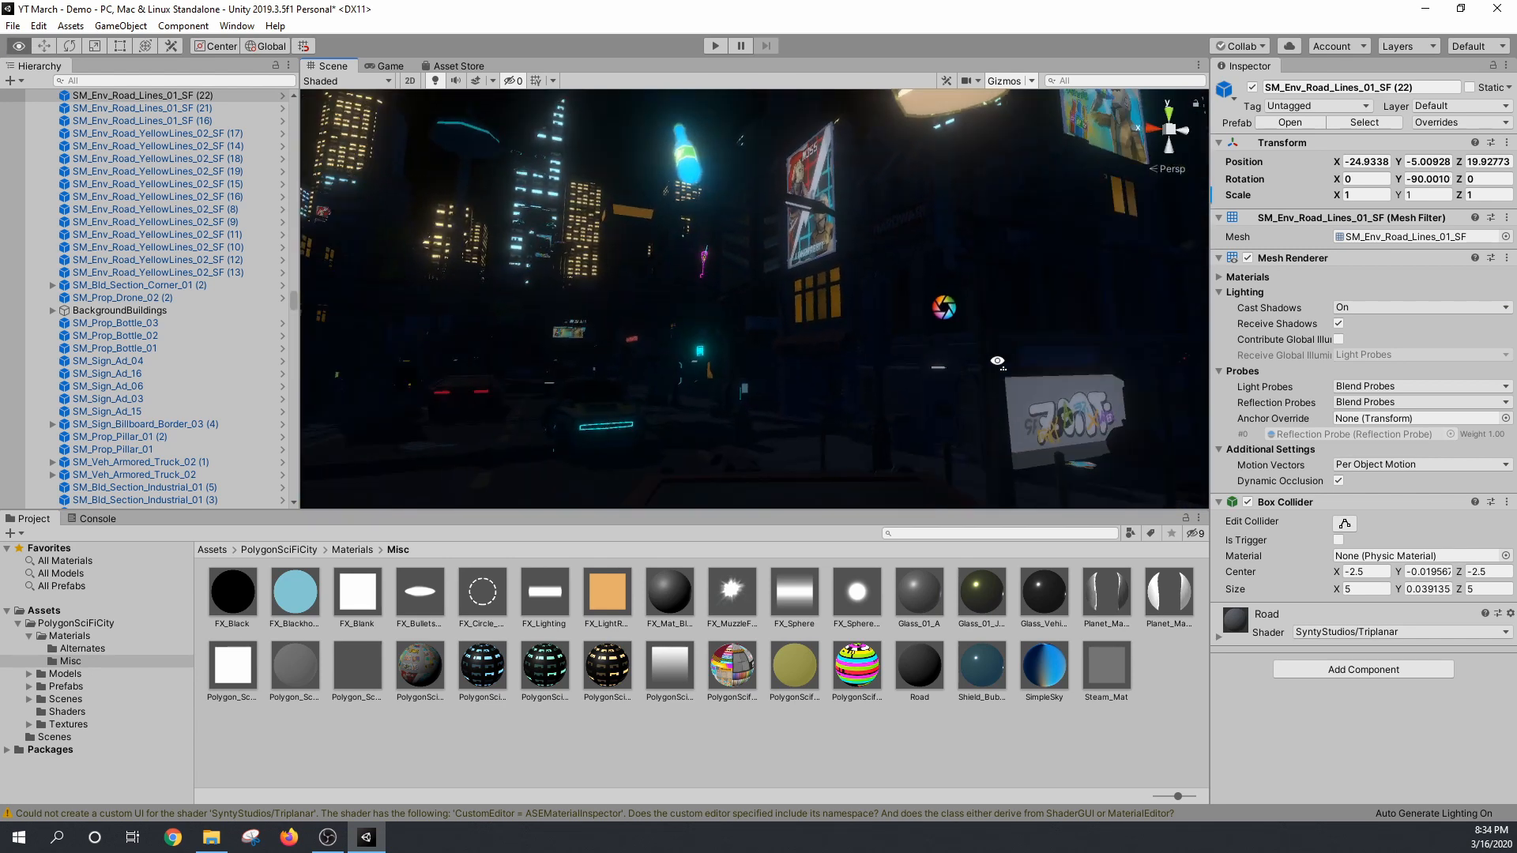
{"action": "left_click_drag", "start_coordinate": [996, 362], "coordinate": [690, 362]}
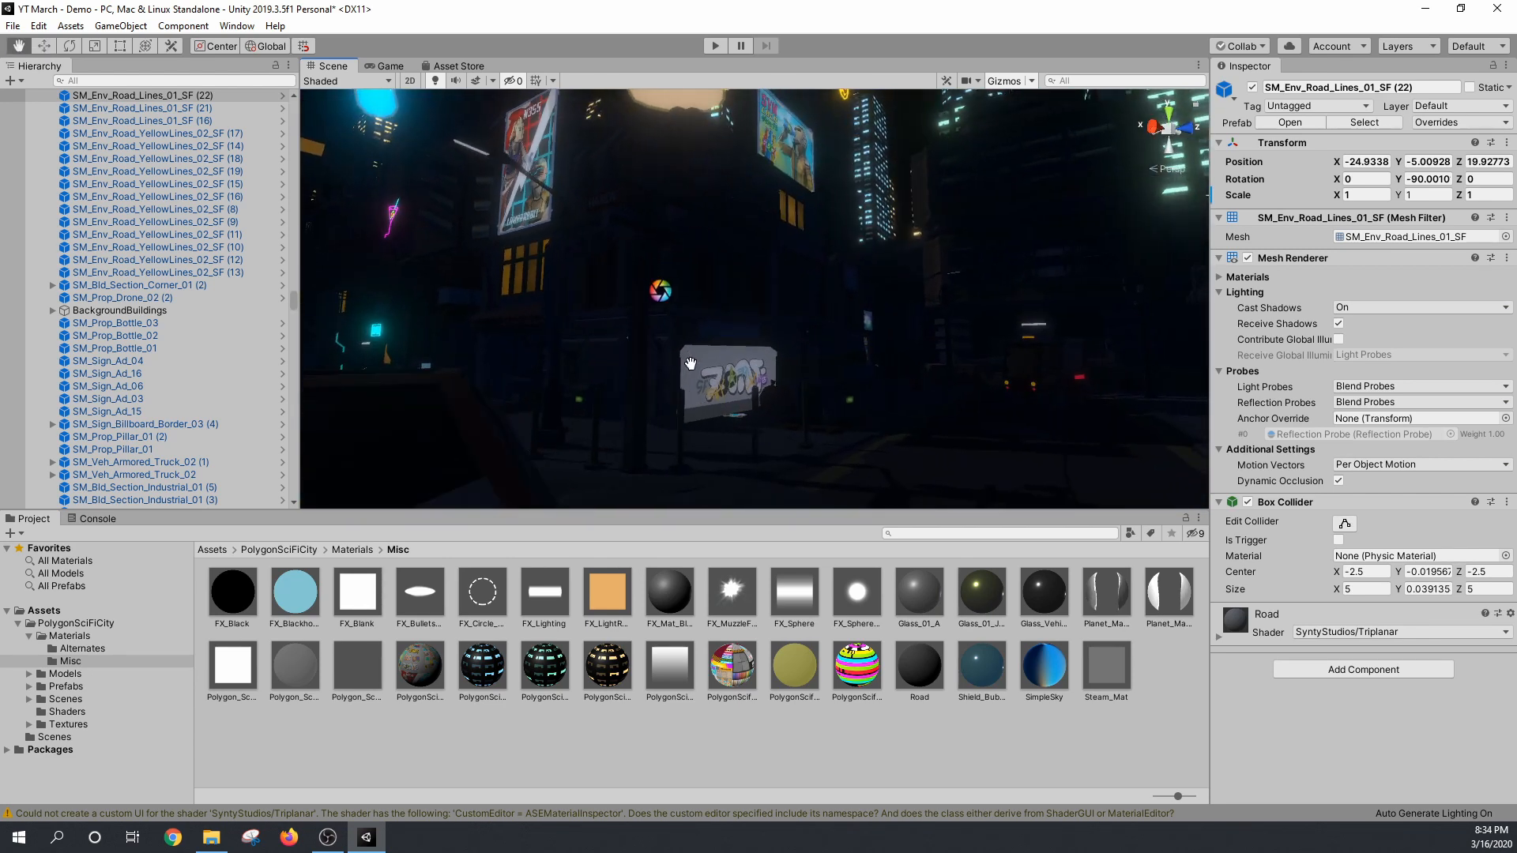